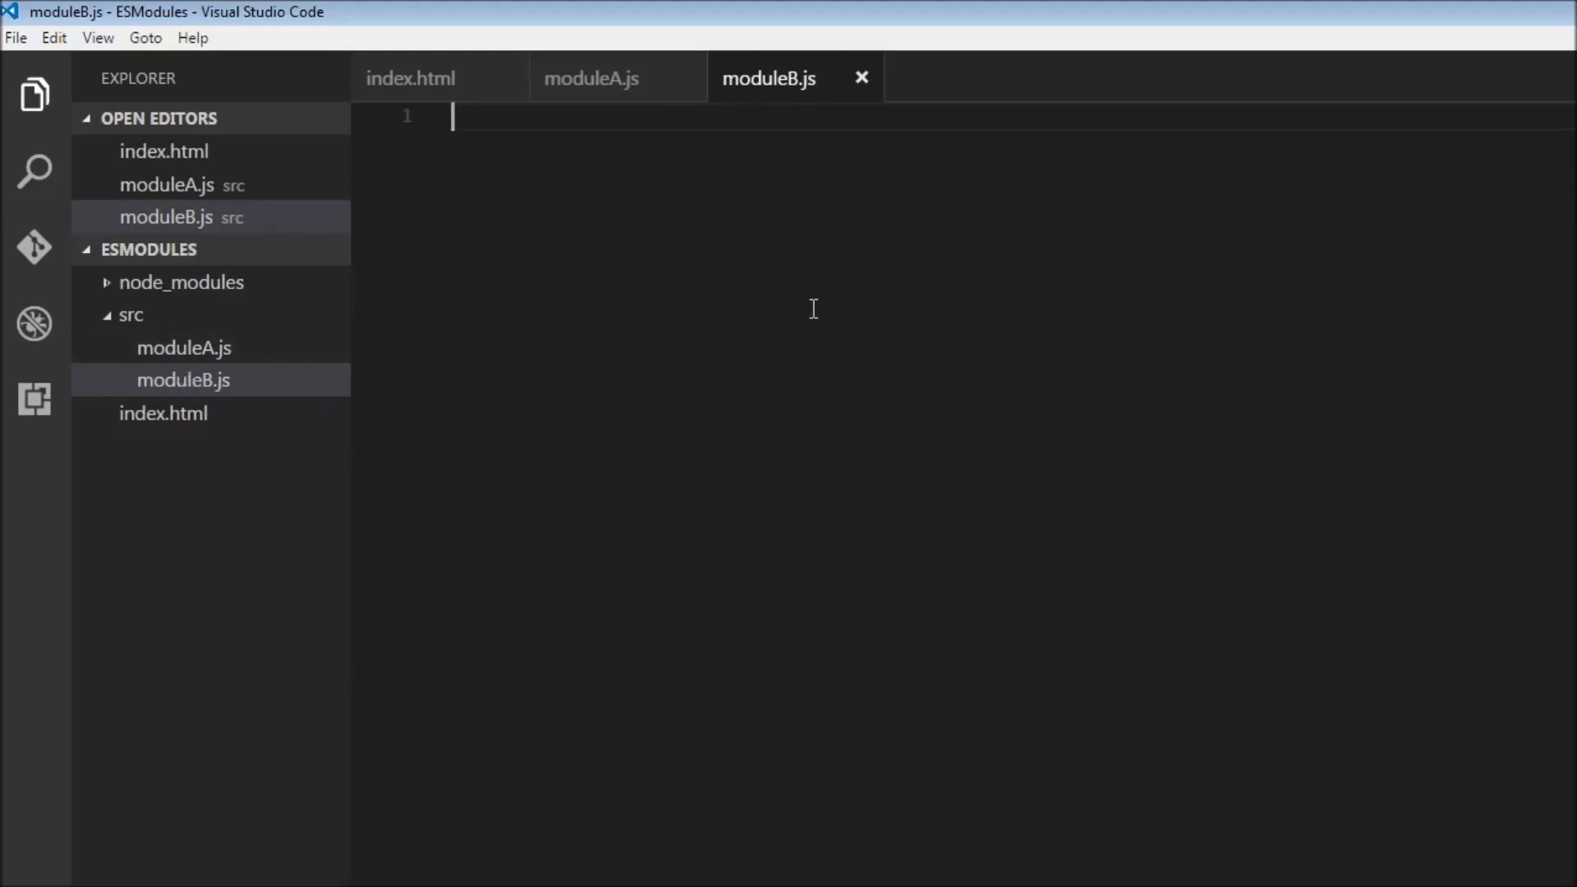
pyautogui.moveTo(931, 410)
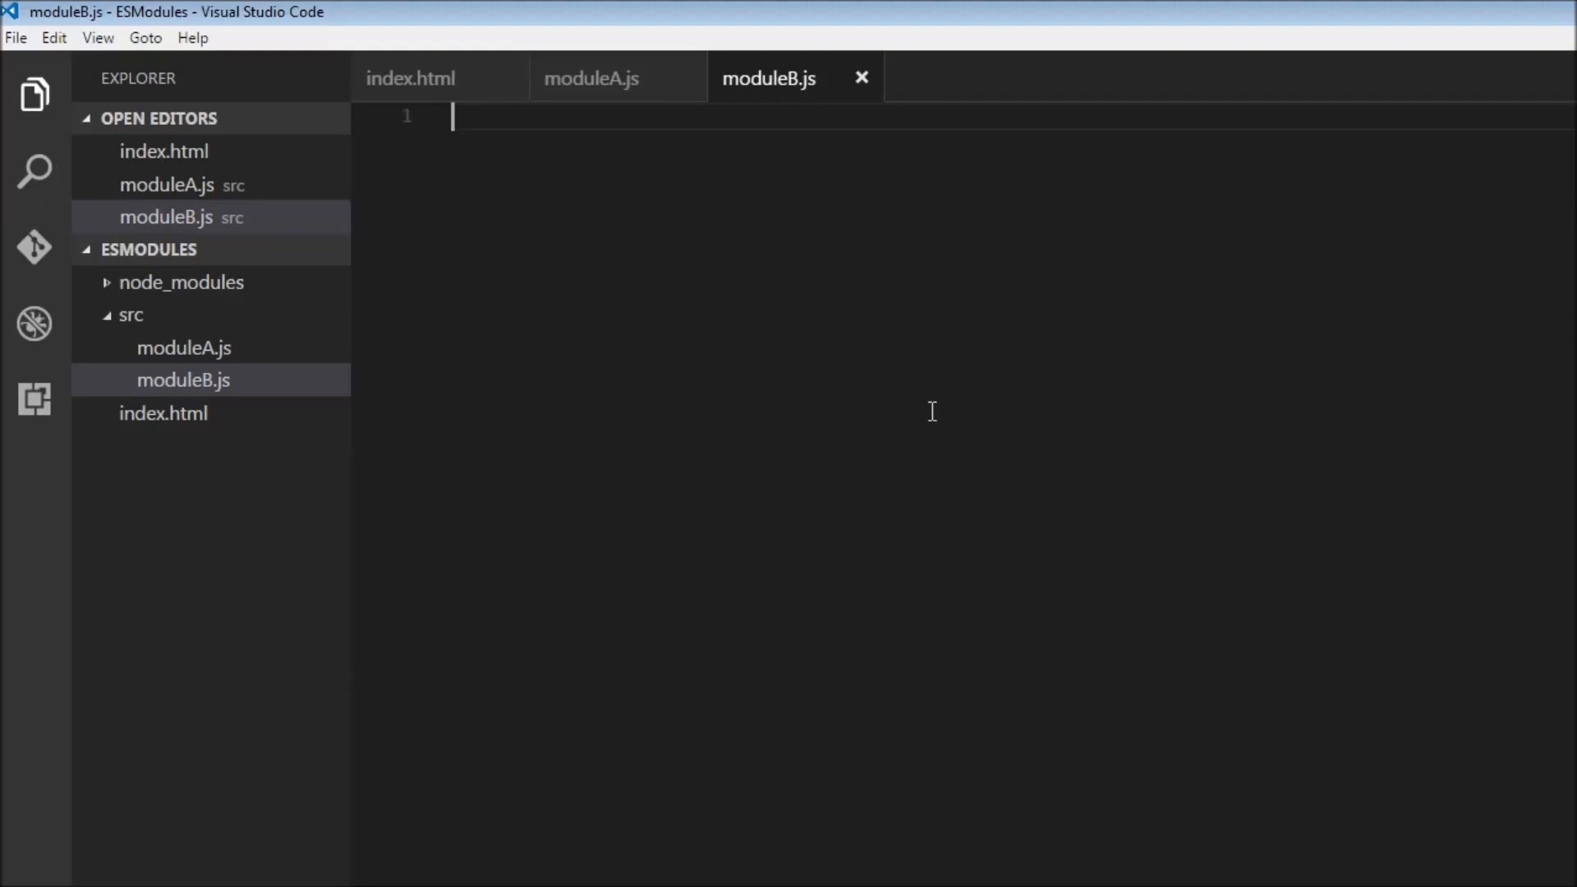
# Declare let fname = "Chandler" in moduleB.js and save the file
pyautogui.write('let fname =')
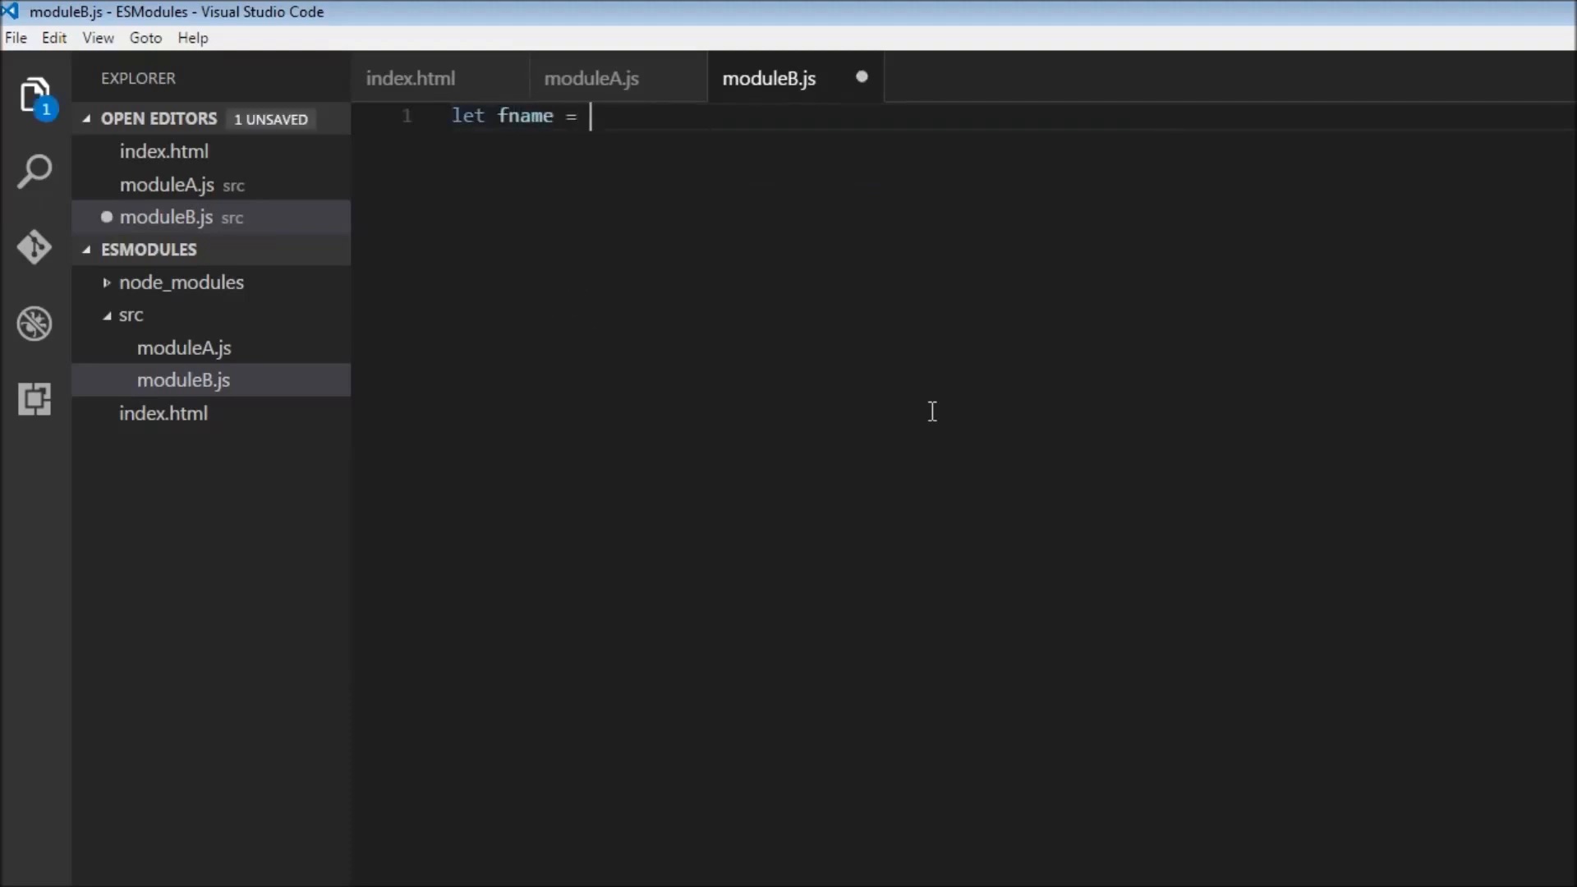
pyautogui.write('"Chandler"')
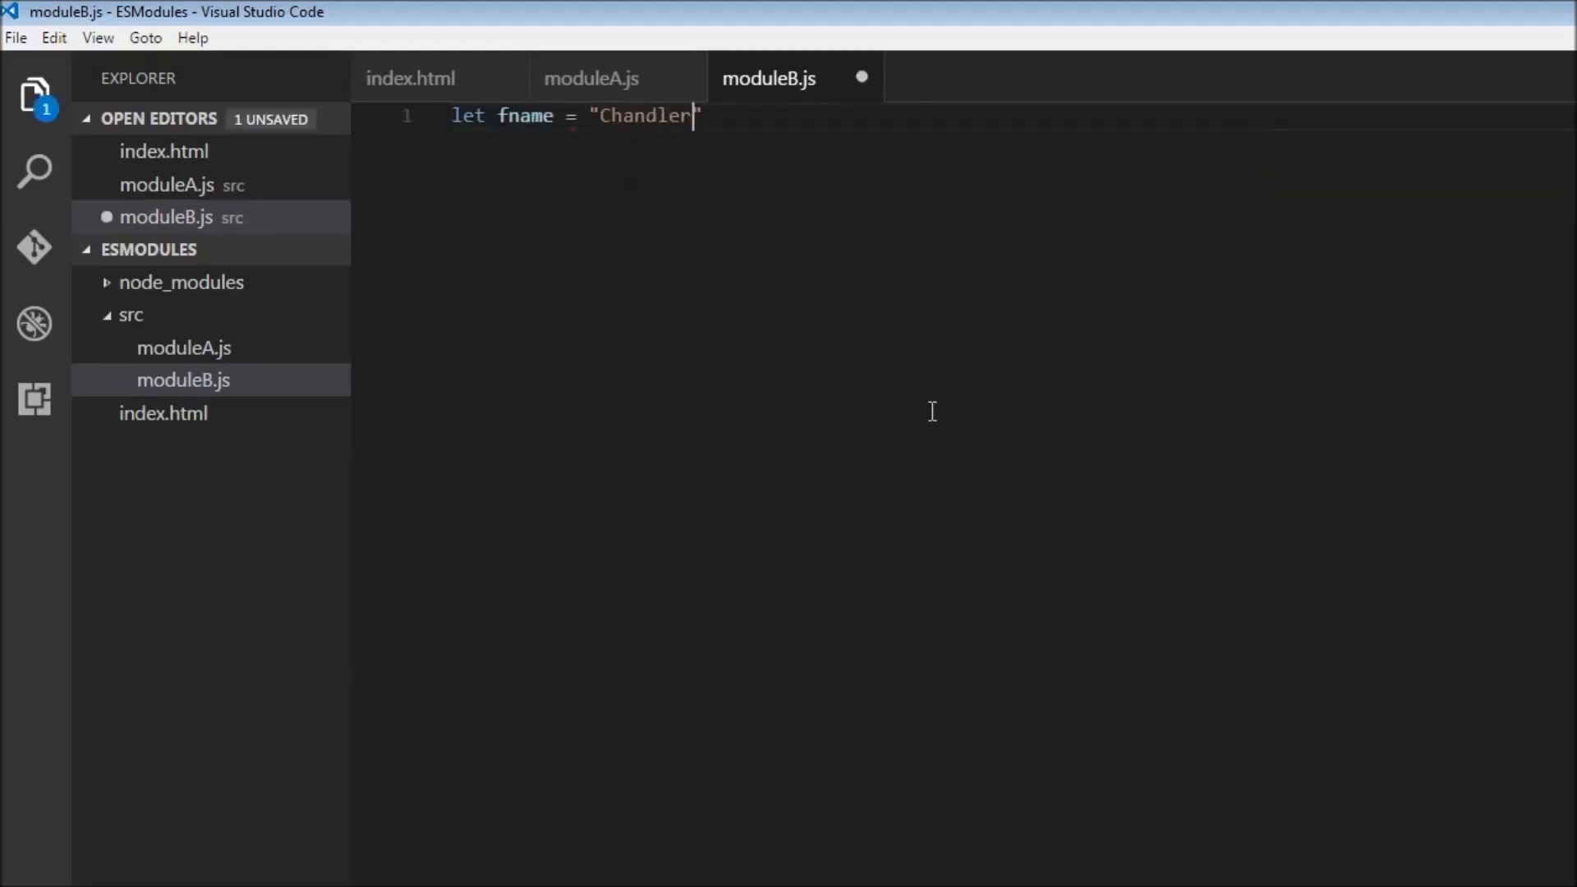
pyautogui.press('ctrl+s')
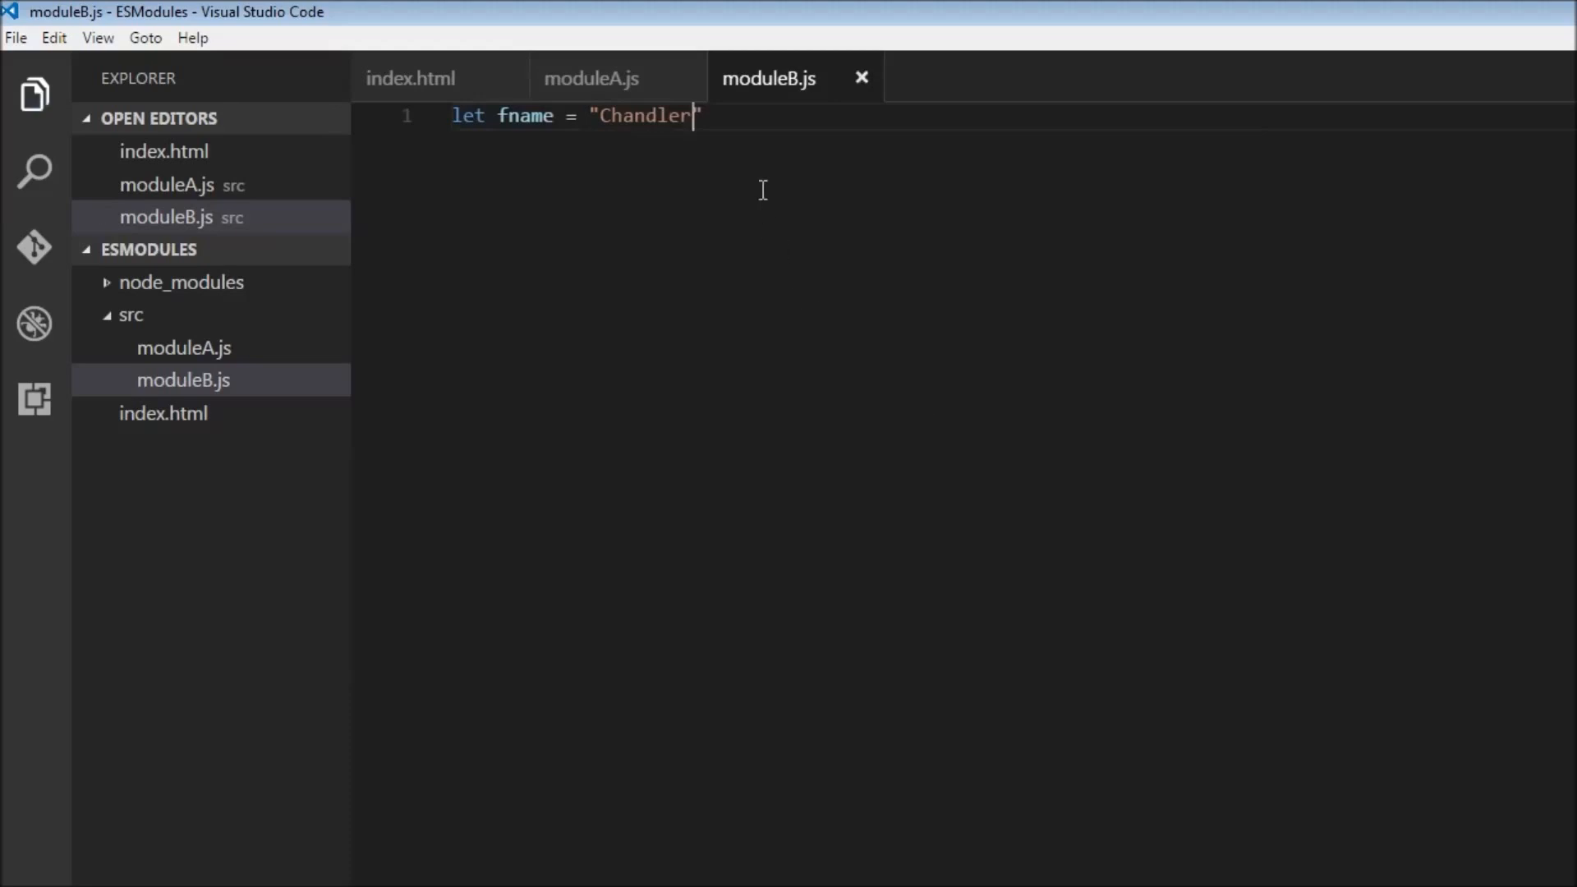
pyautogui.moveTo(627, 255)
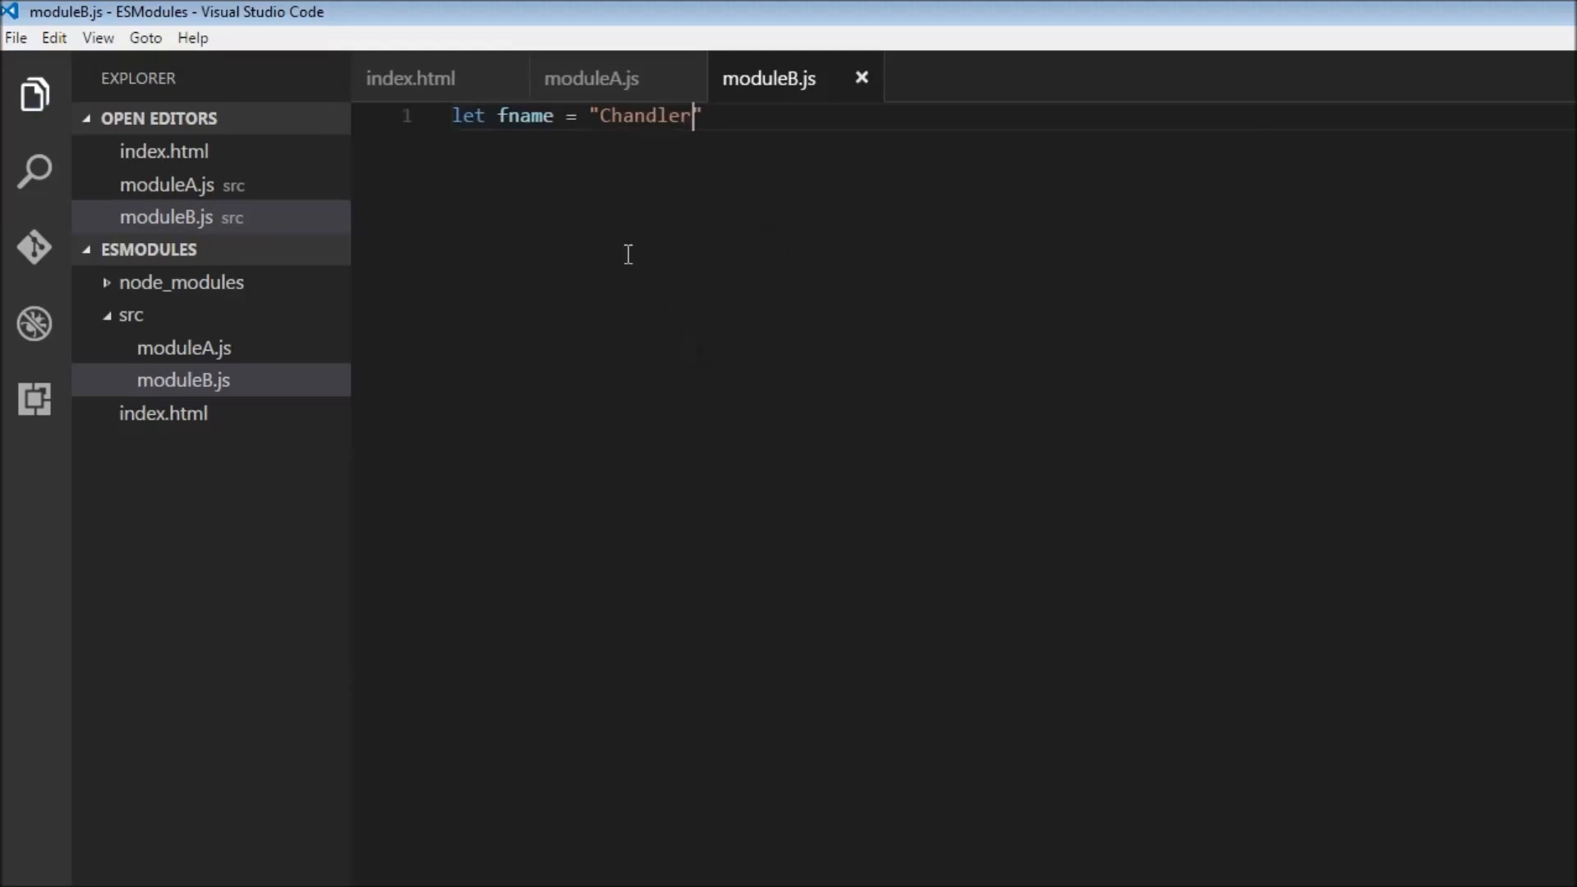
pyautogui.moveTo(838, 420)
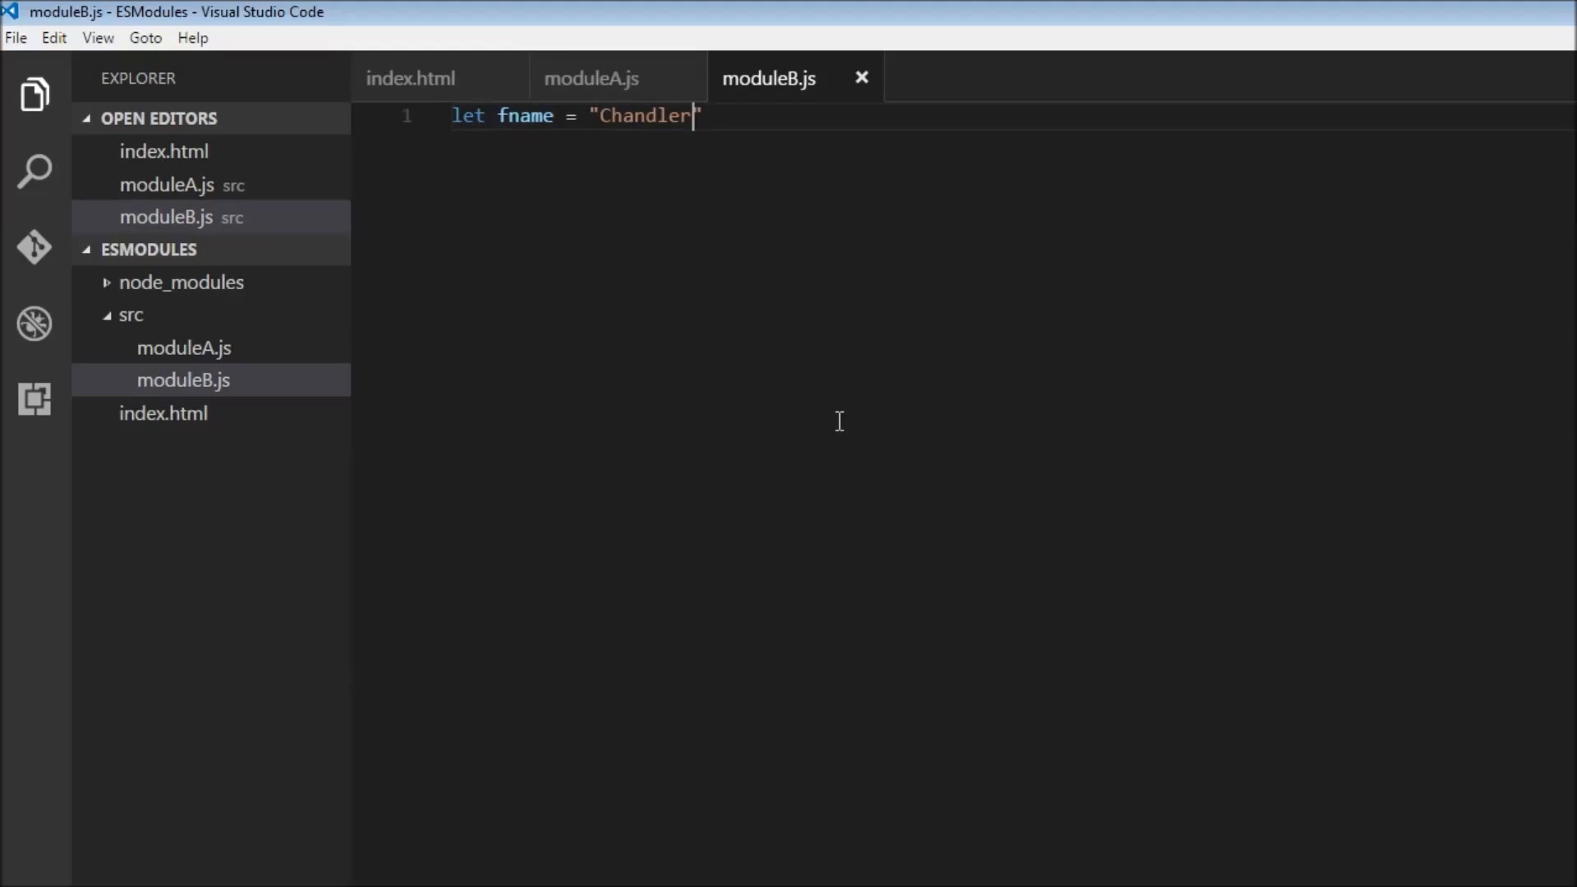
pyautogui.moveTo(513, 116)
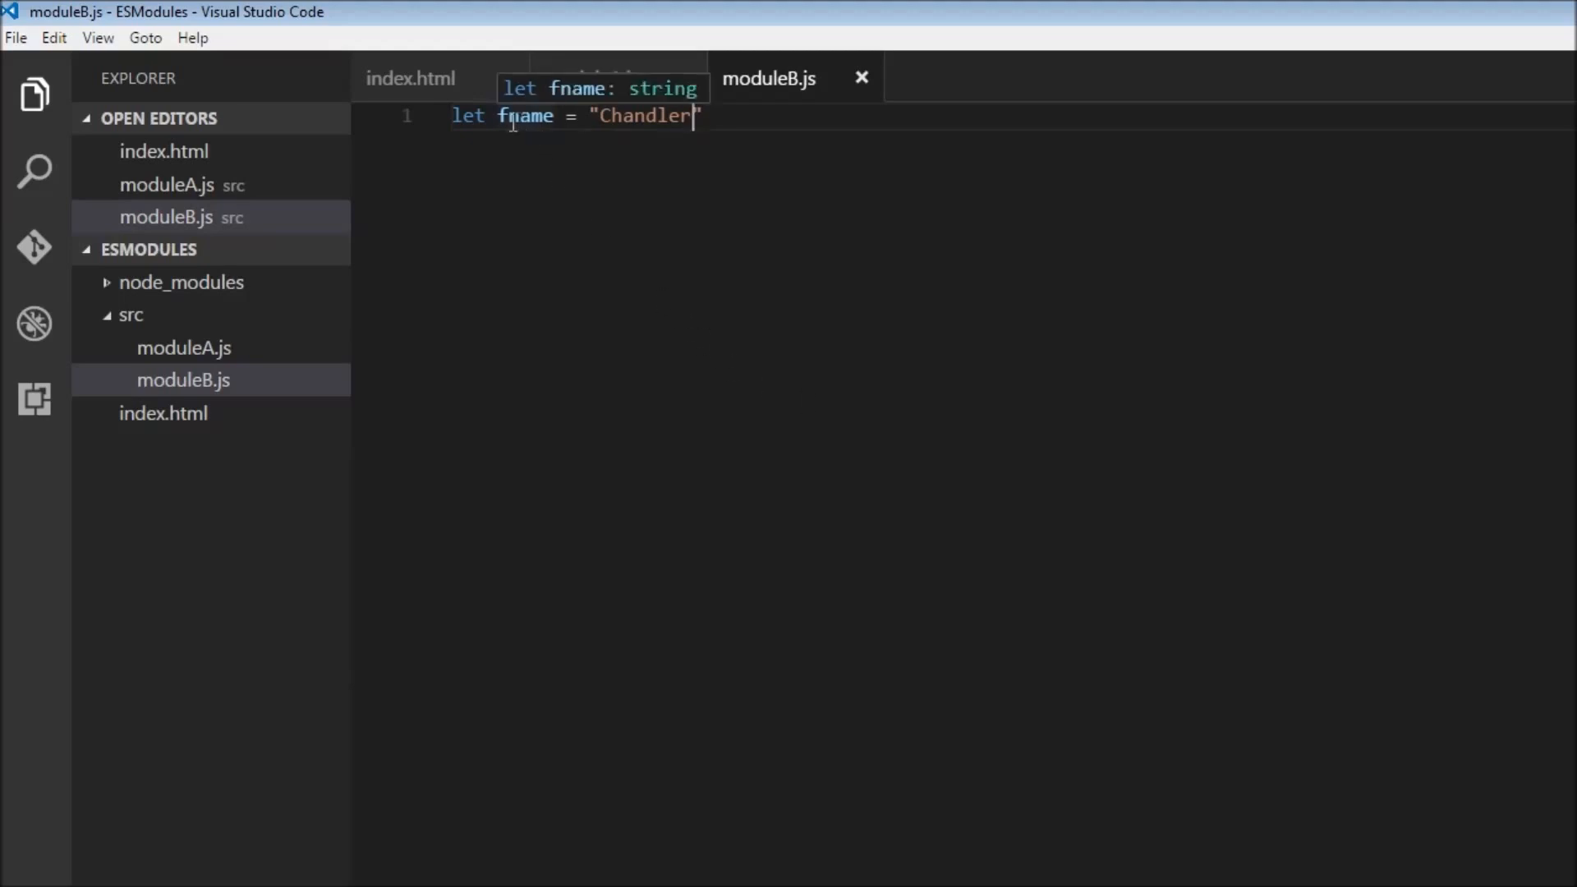
# Prefix the fname declaration on line 1 of moduleB.js with export
pyautogui.write('export')
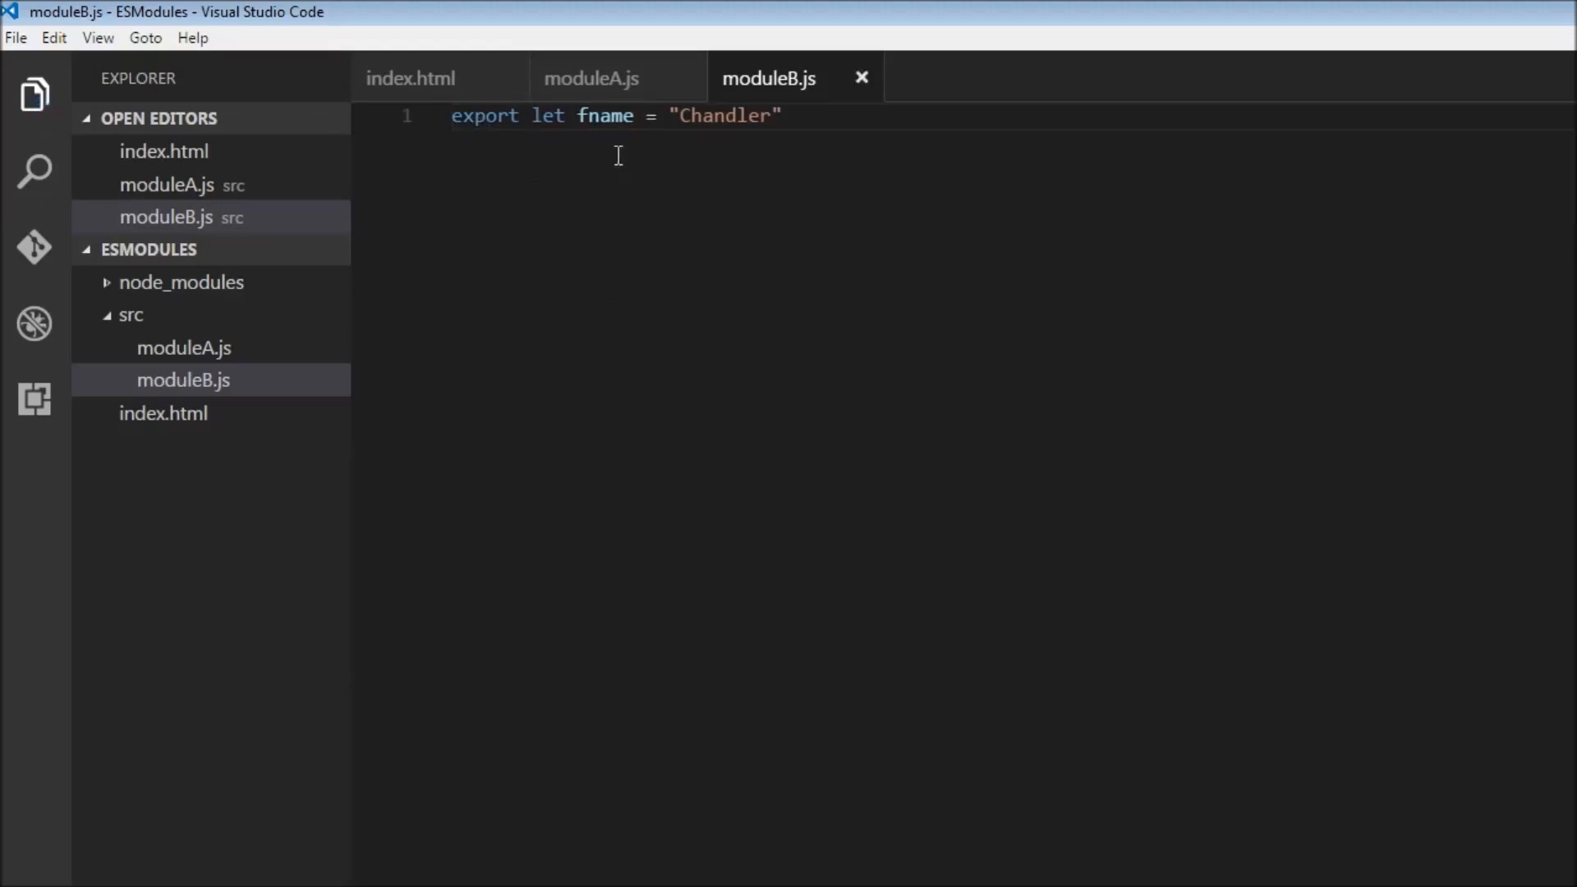
pyautogui.moveTo(742, 318)
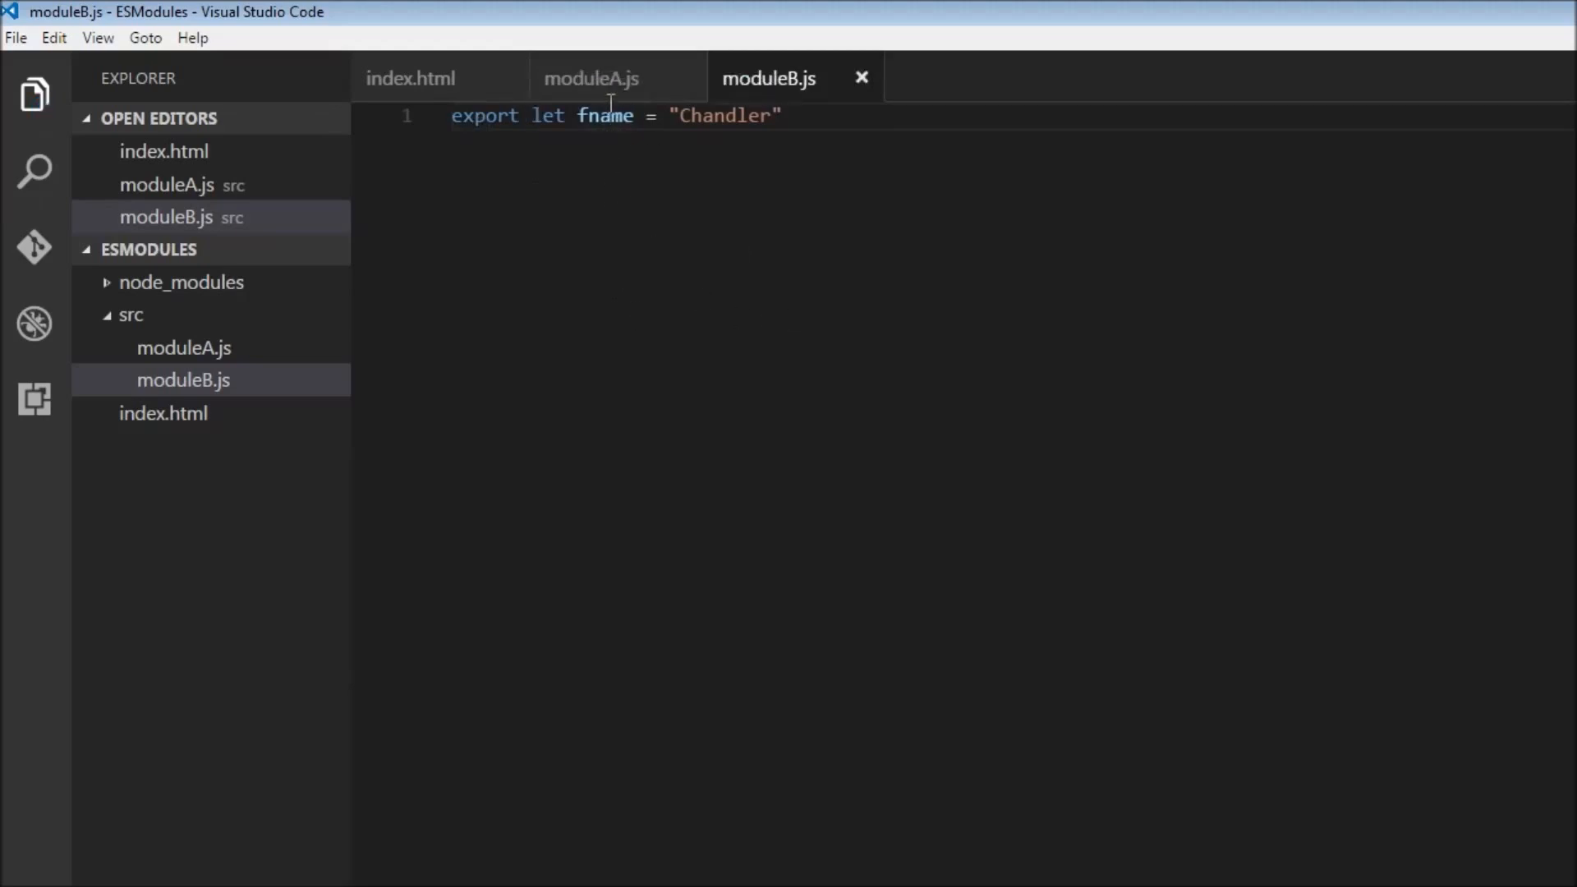
# In moduleA.js, import {fname} from './moduleB.js' and add console.log(fname)
pyautogui.click(591, 77)
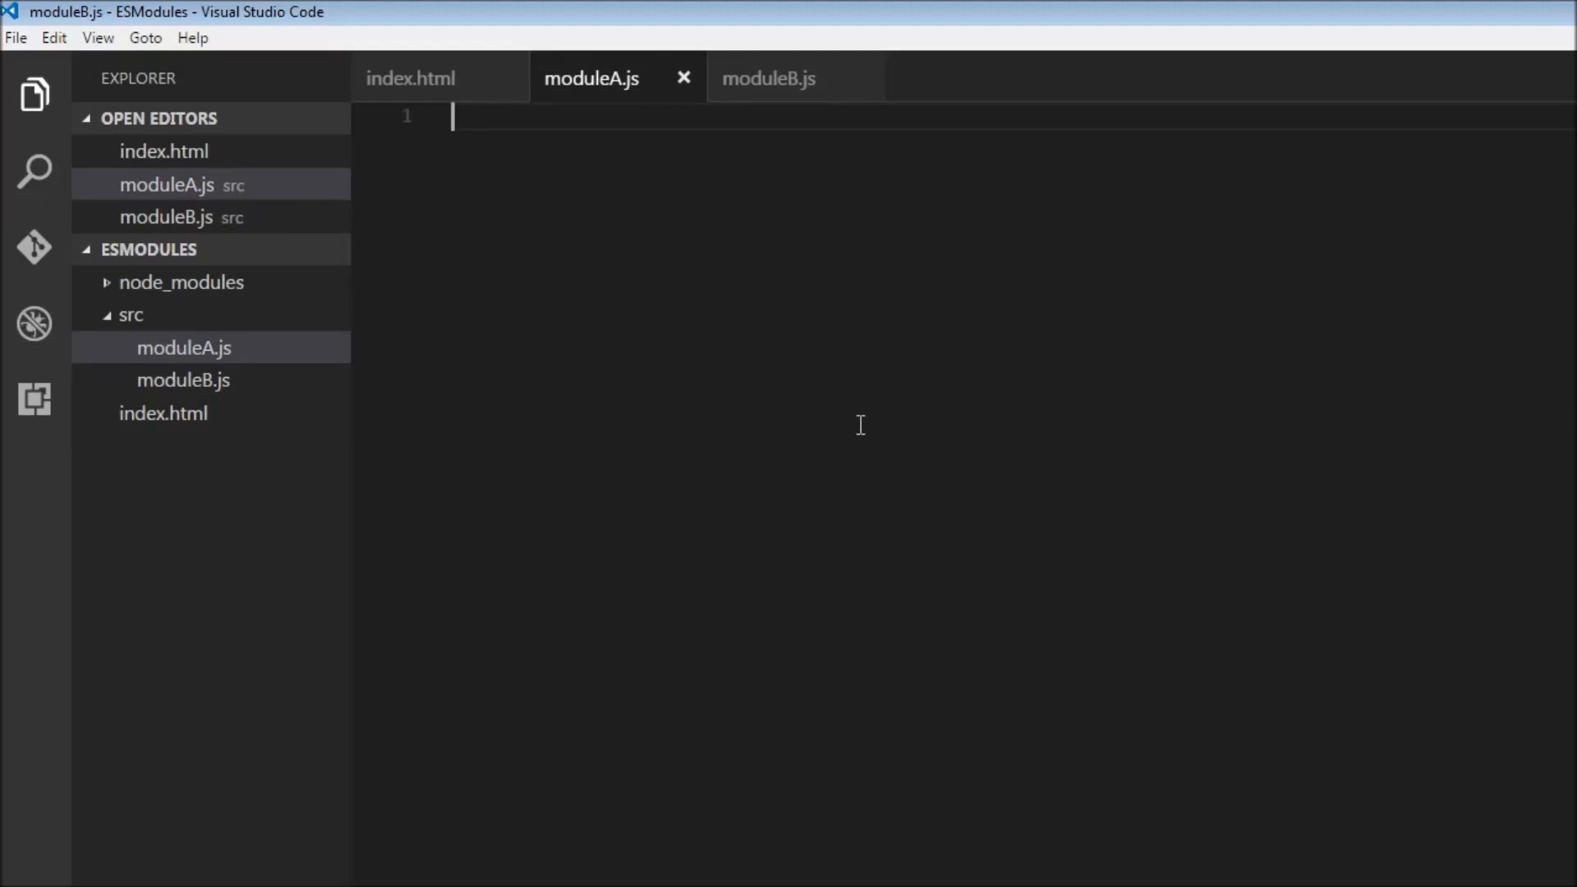
pyautogui.write('import')
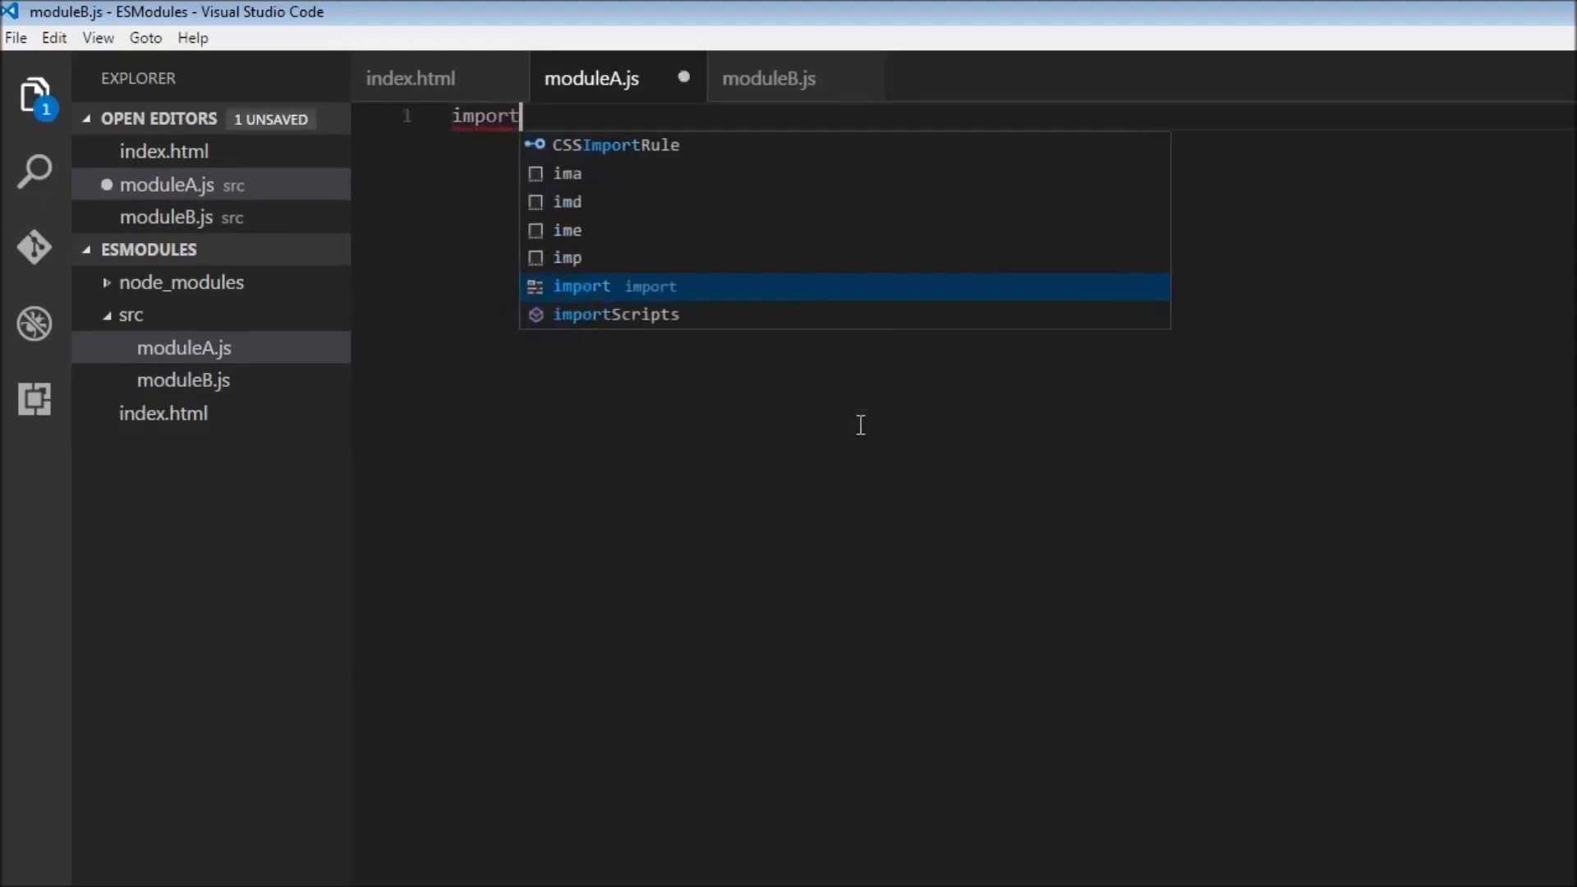
pyautogui.write('{fn}')
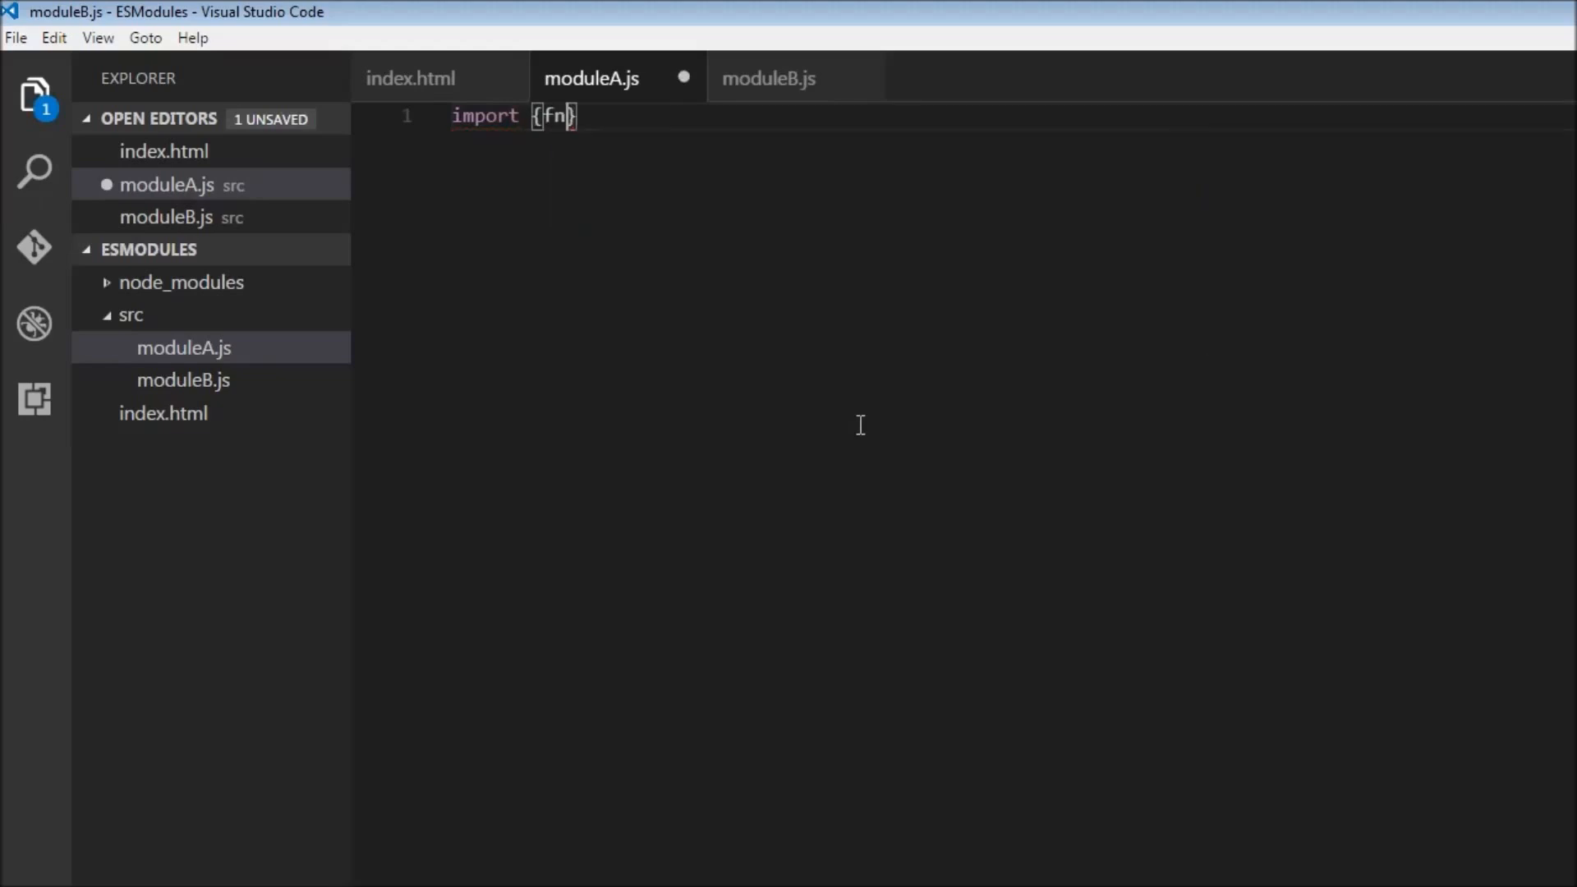
pyautogui.write('ame')
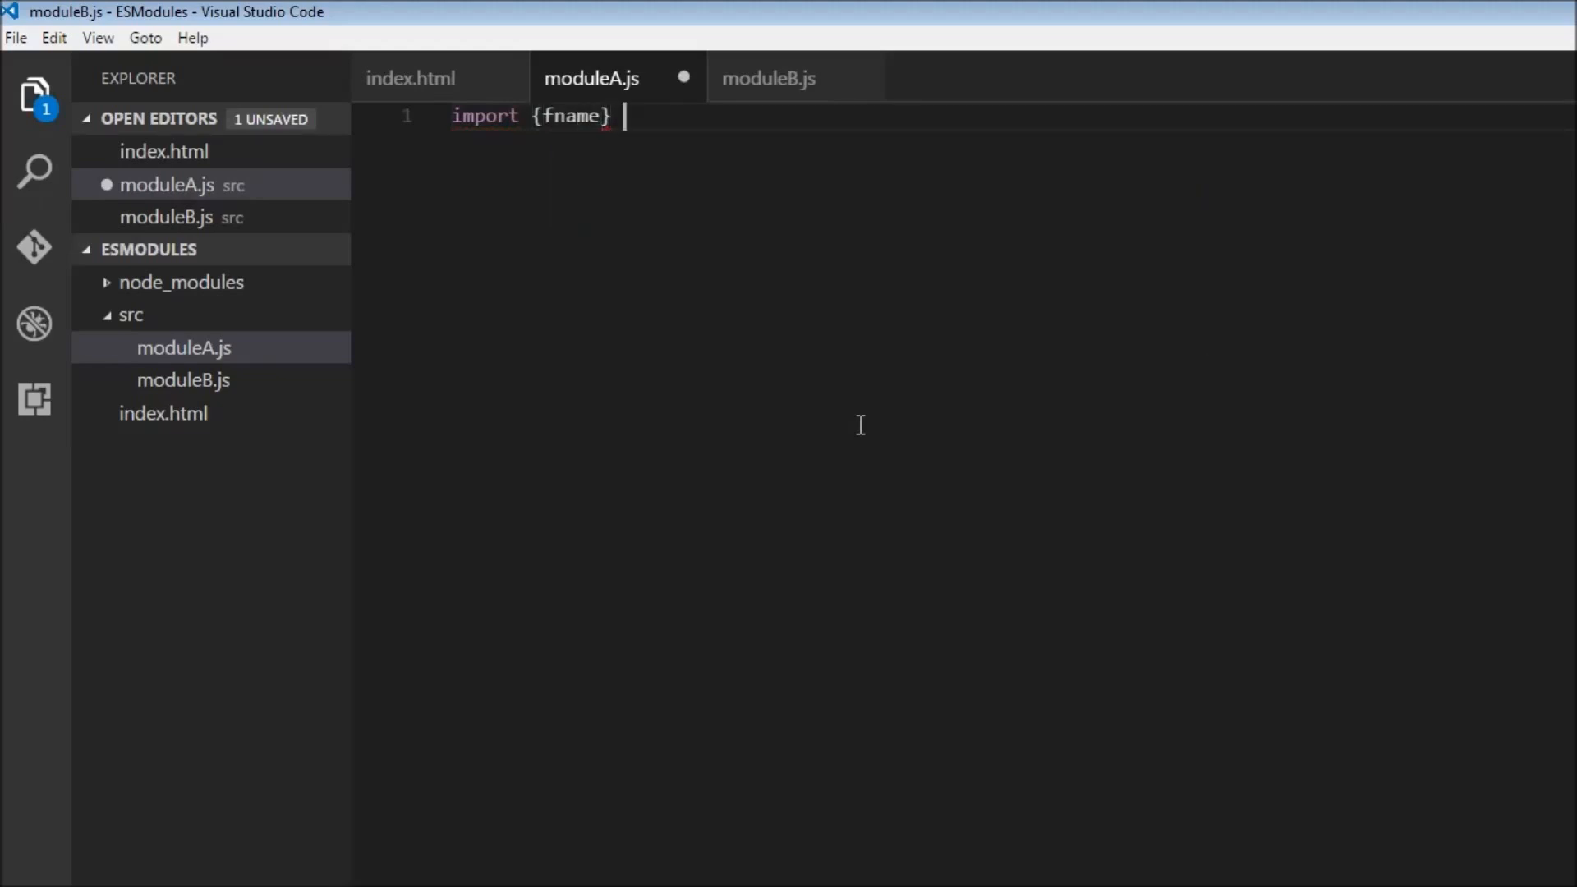
pyautogui.write("from '")
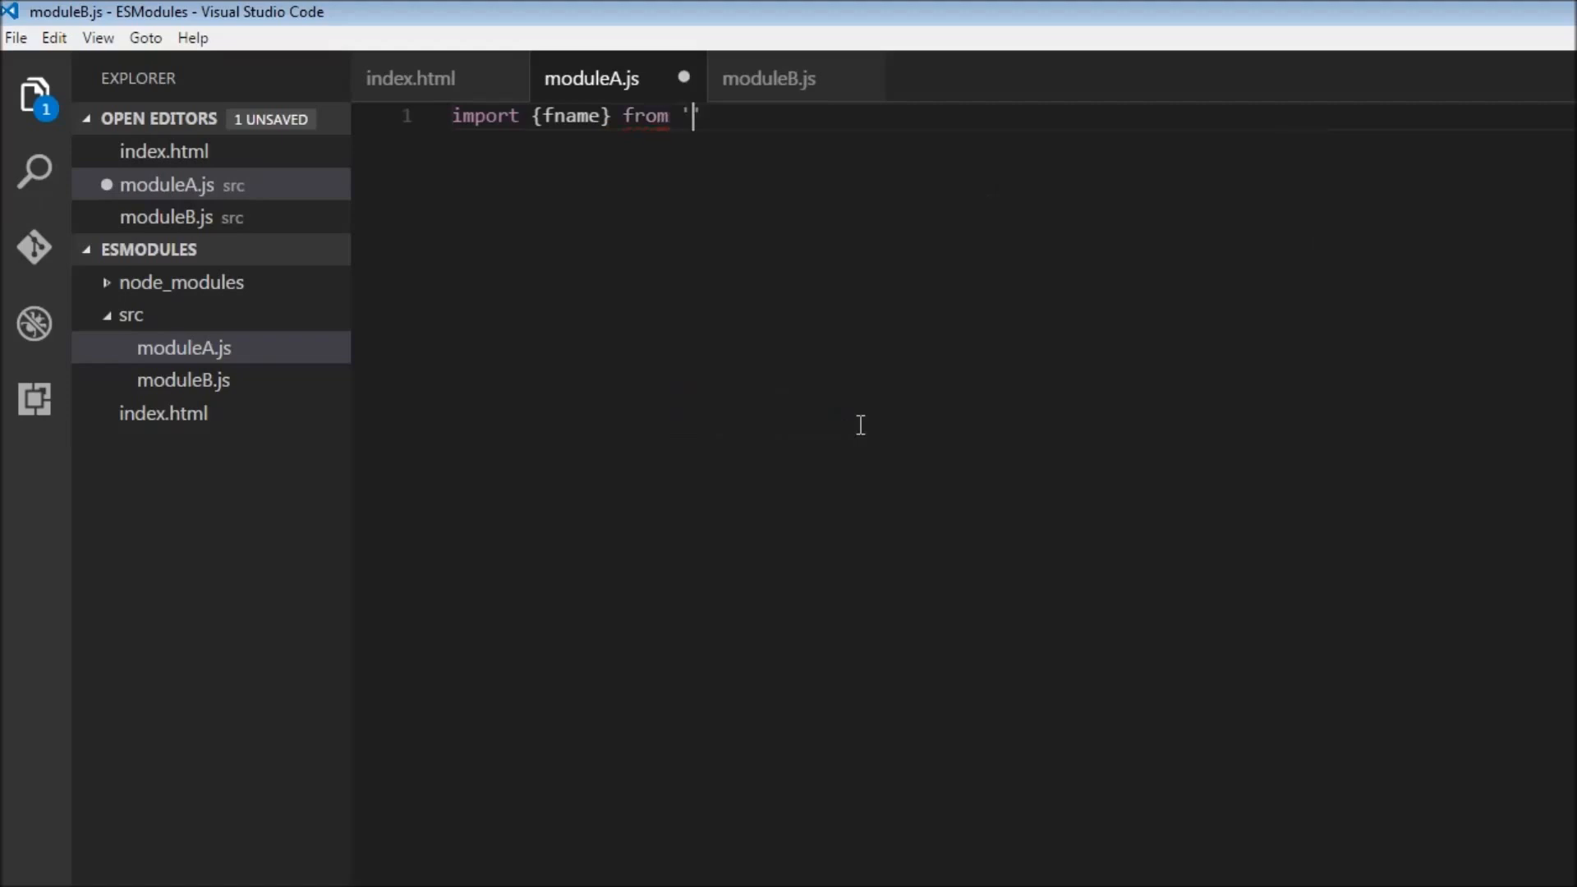
pyautogui.write('./')
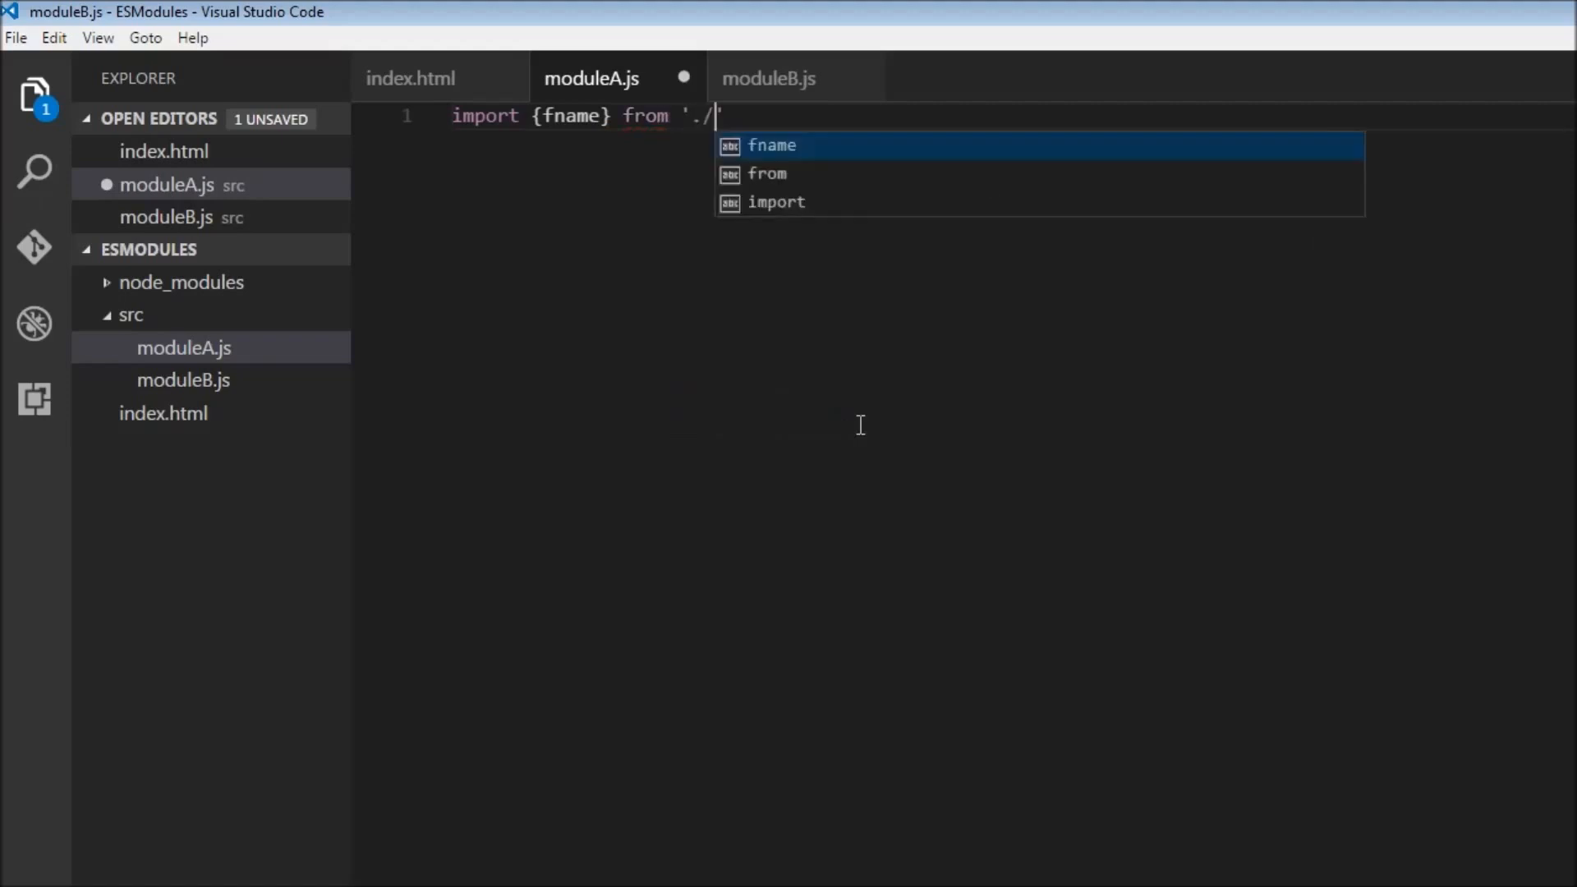
pyautogui.write('moduleB')
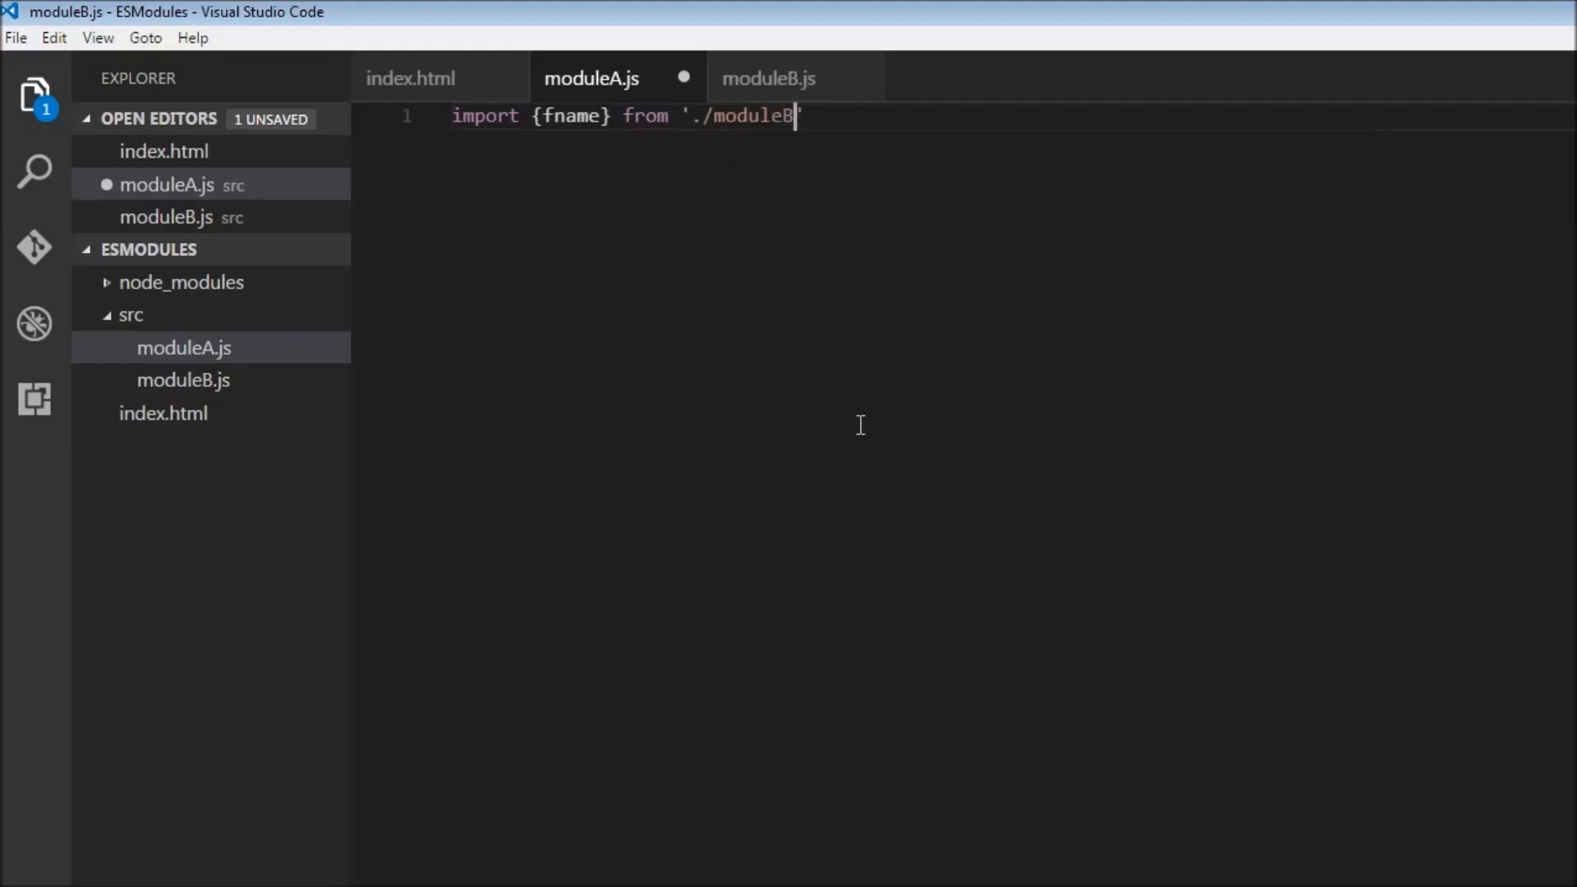
pyautogui.write('.js')
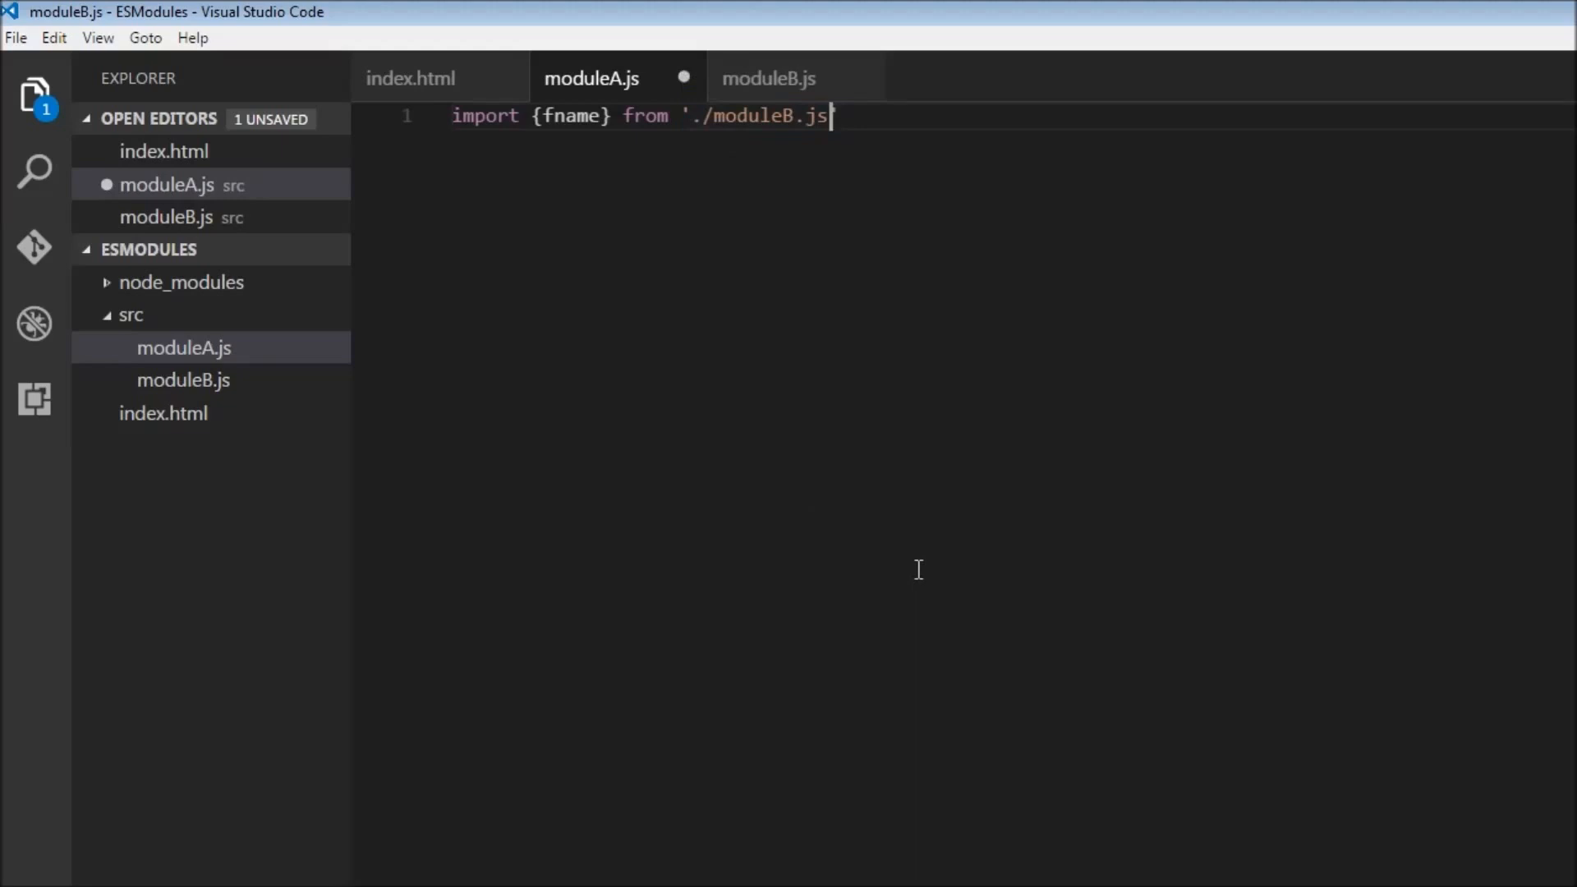
pyautogui.write("'")
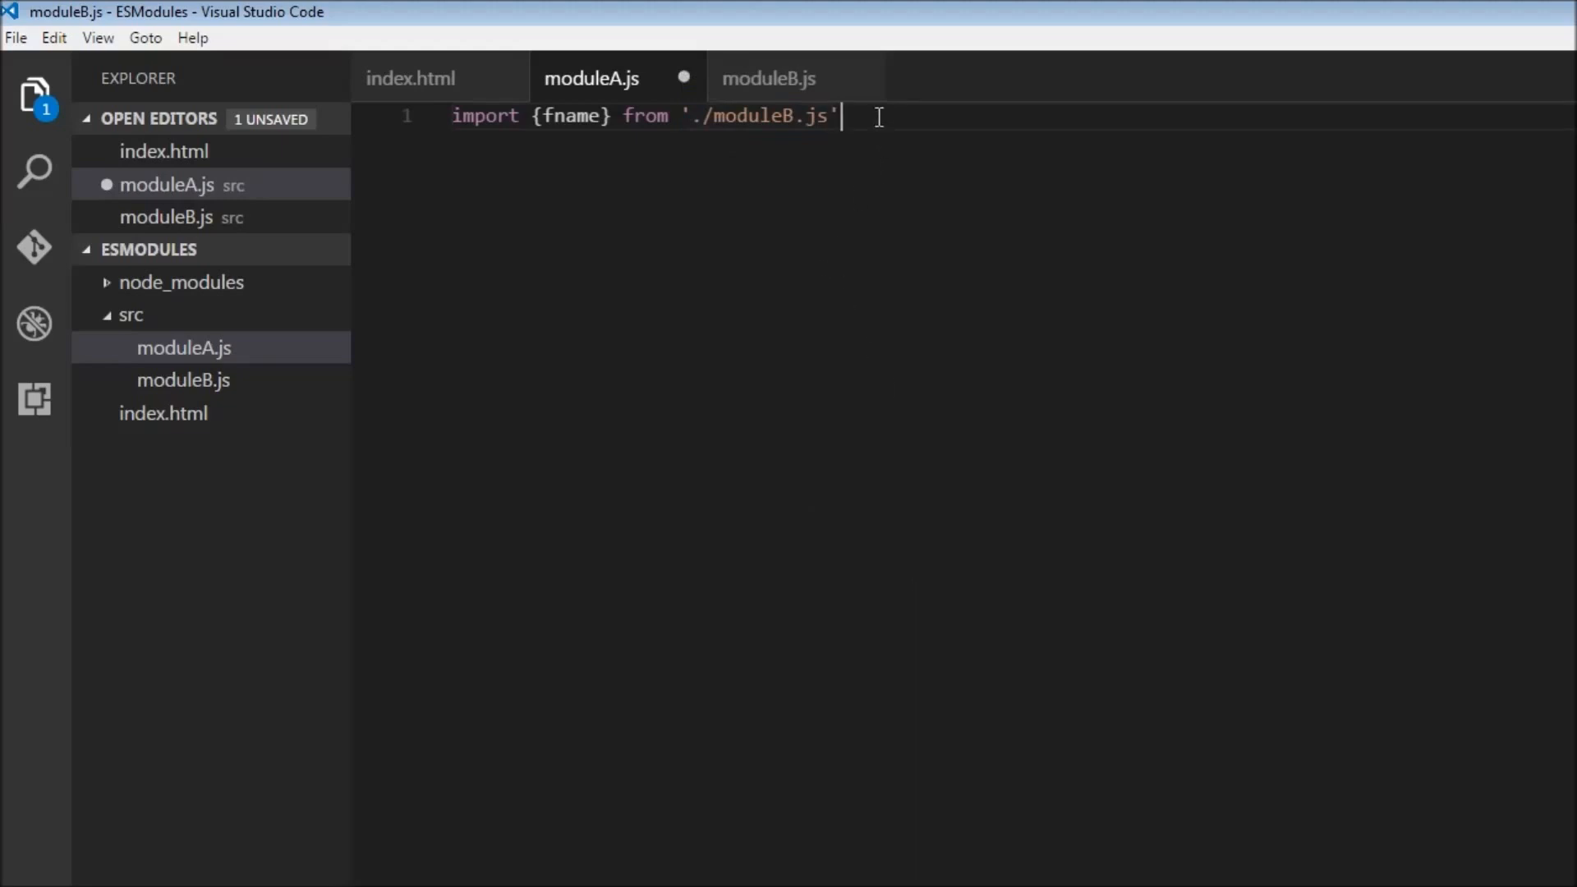
pyautogui.write('console.log(object);')
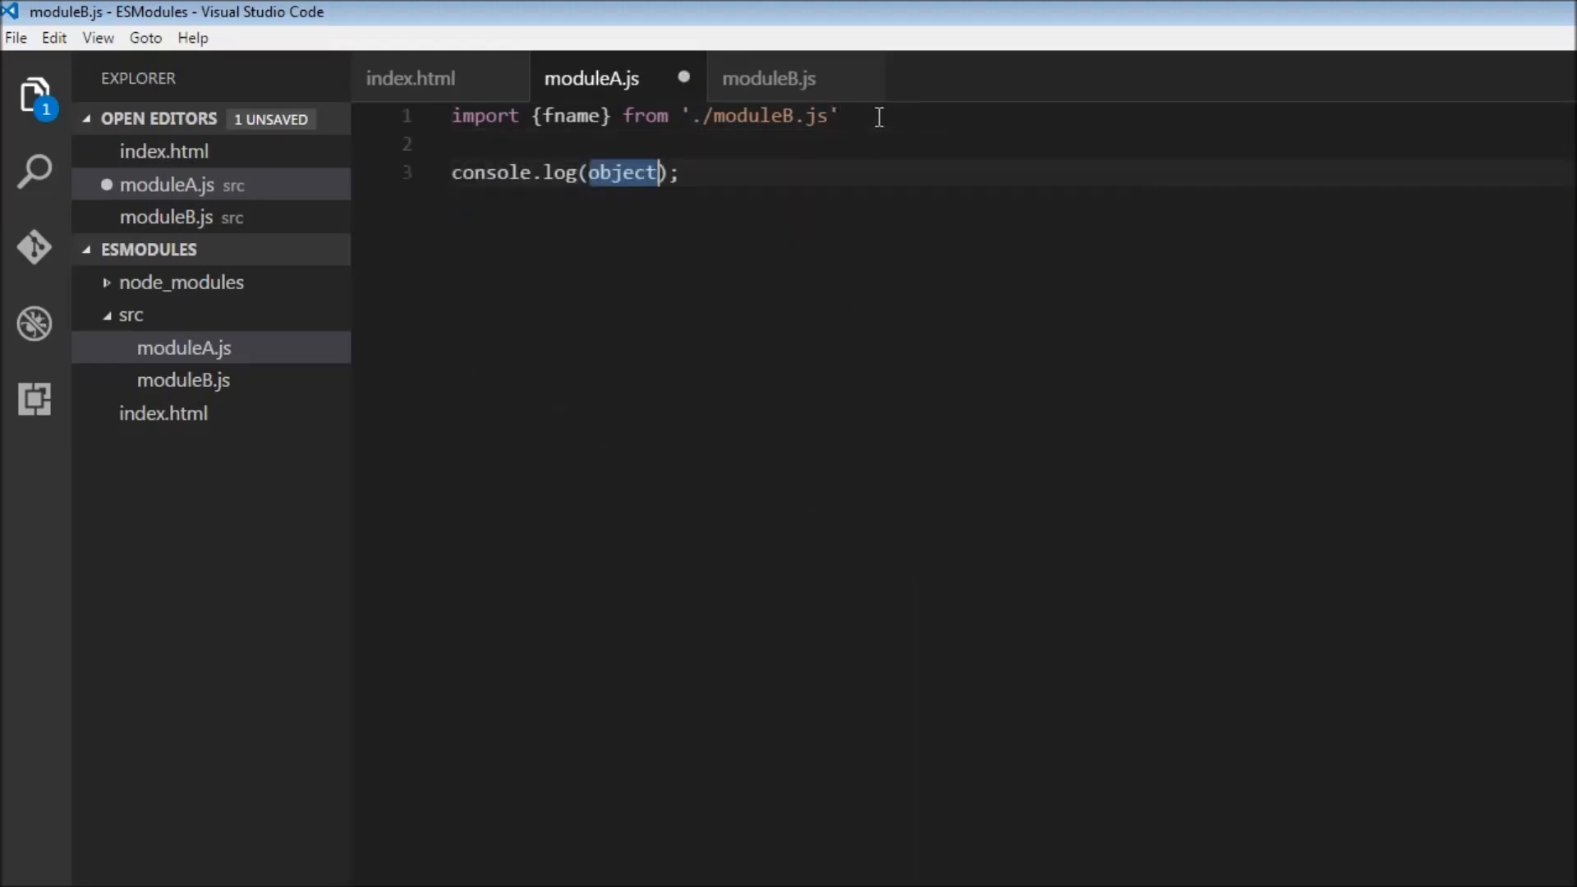
pyautogui.write('fname')
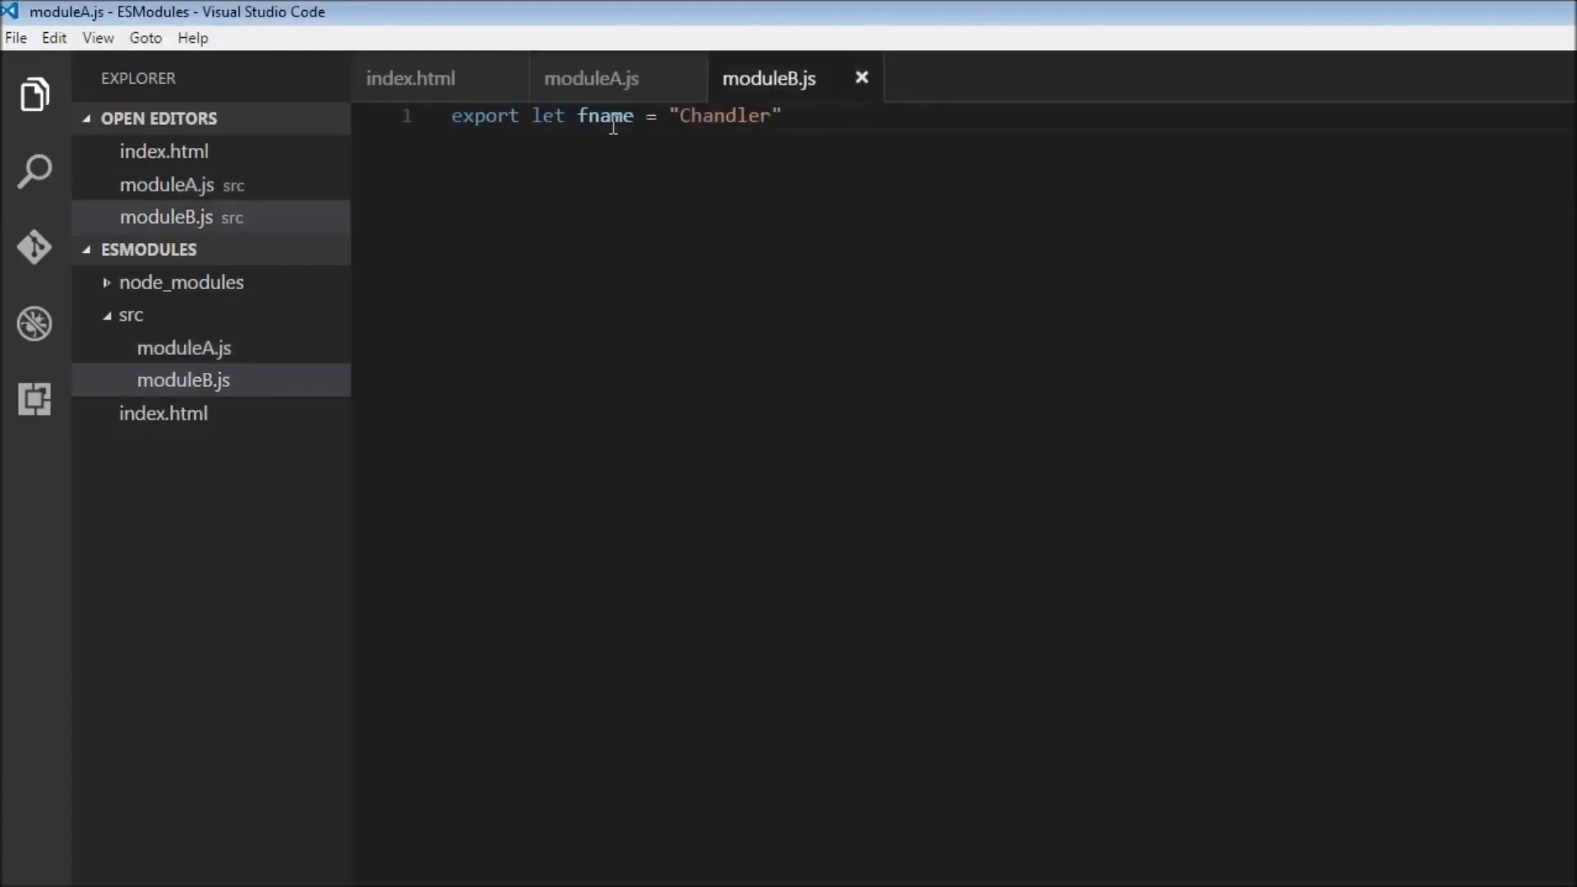
pyautogui.moveTo(767, 156)
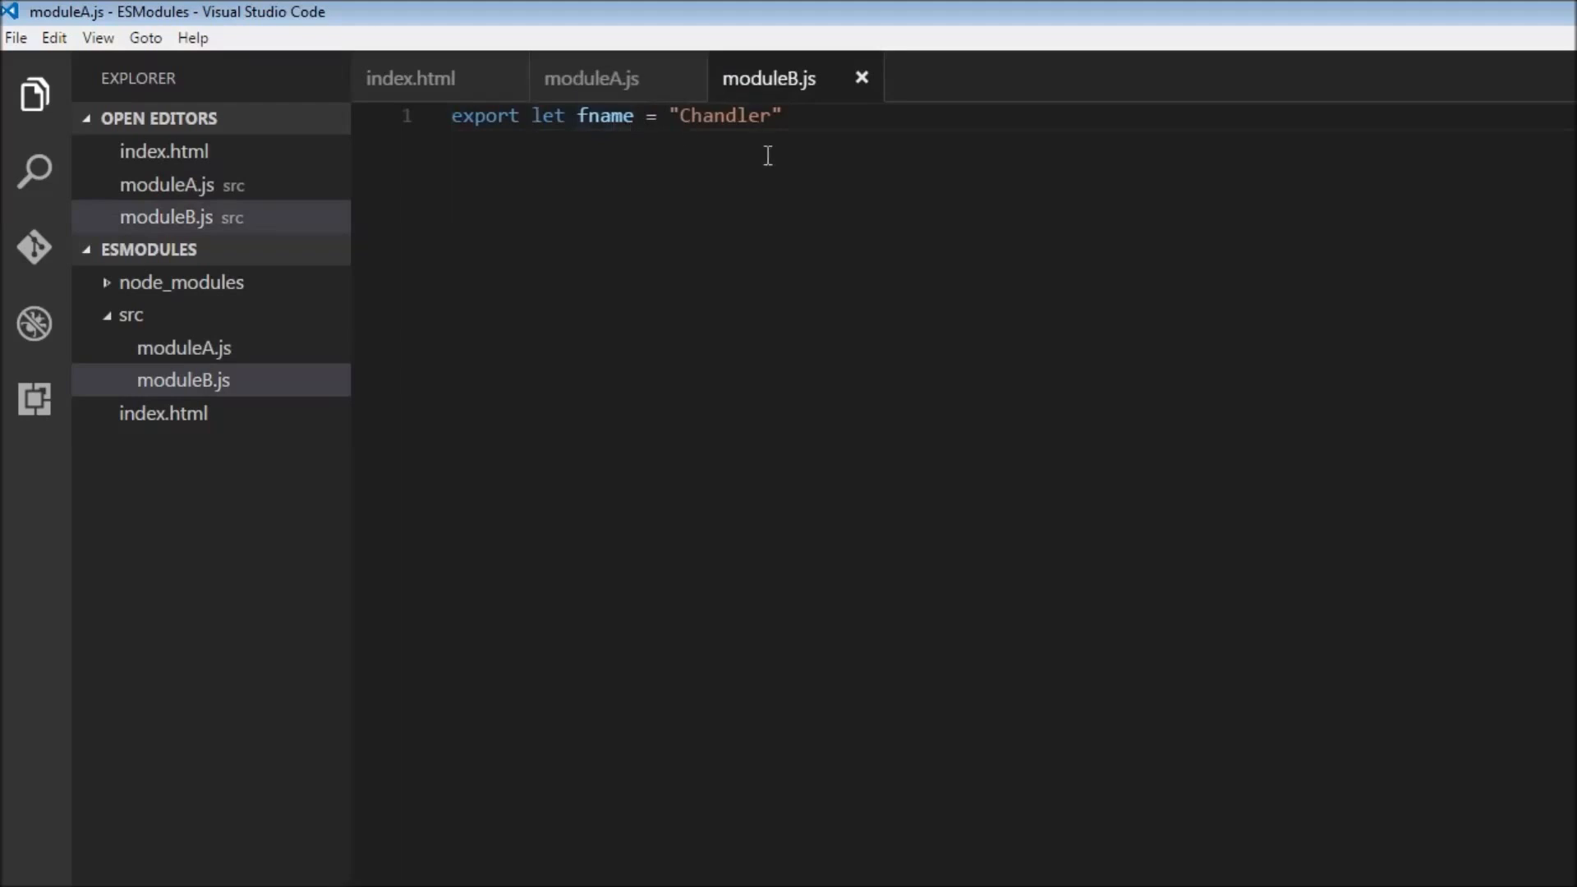
# Switch back to the moduleA.js tab
pyautogui.click(591, 78)
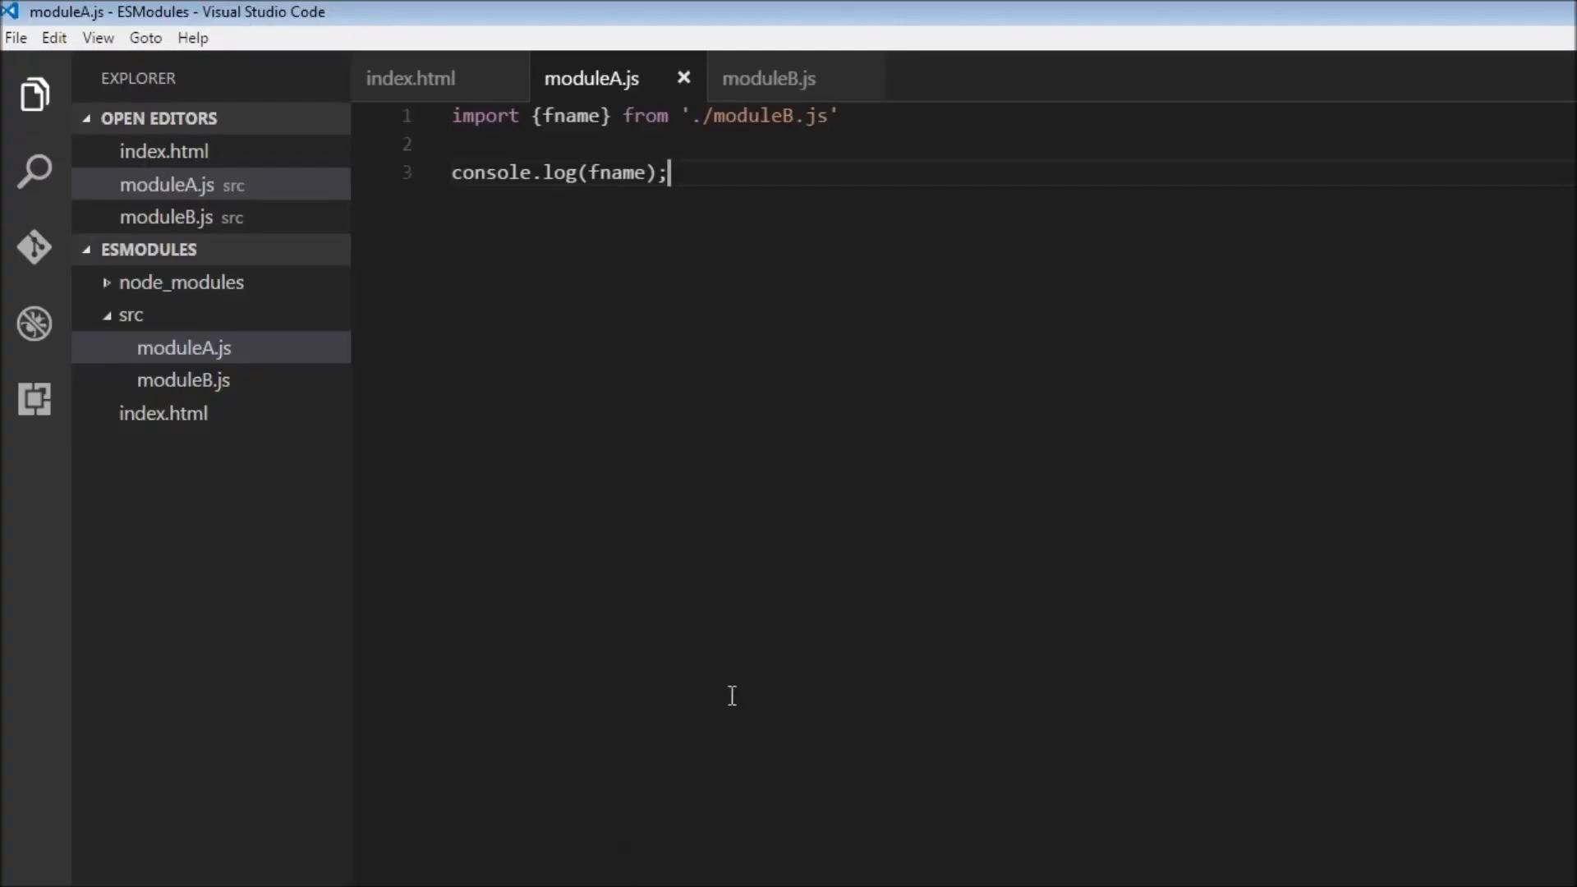
pyautogui.moveTo(805, 495)
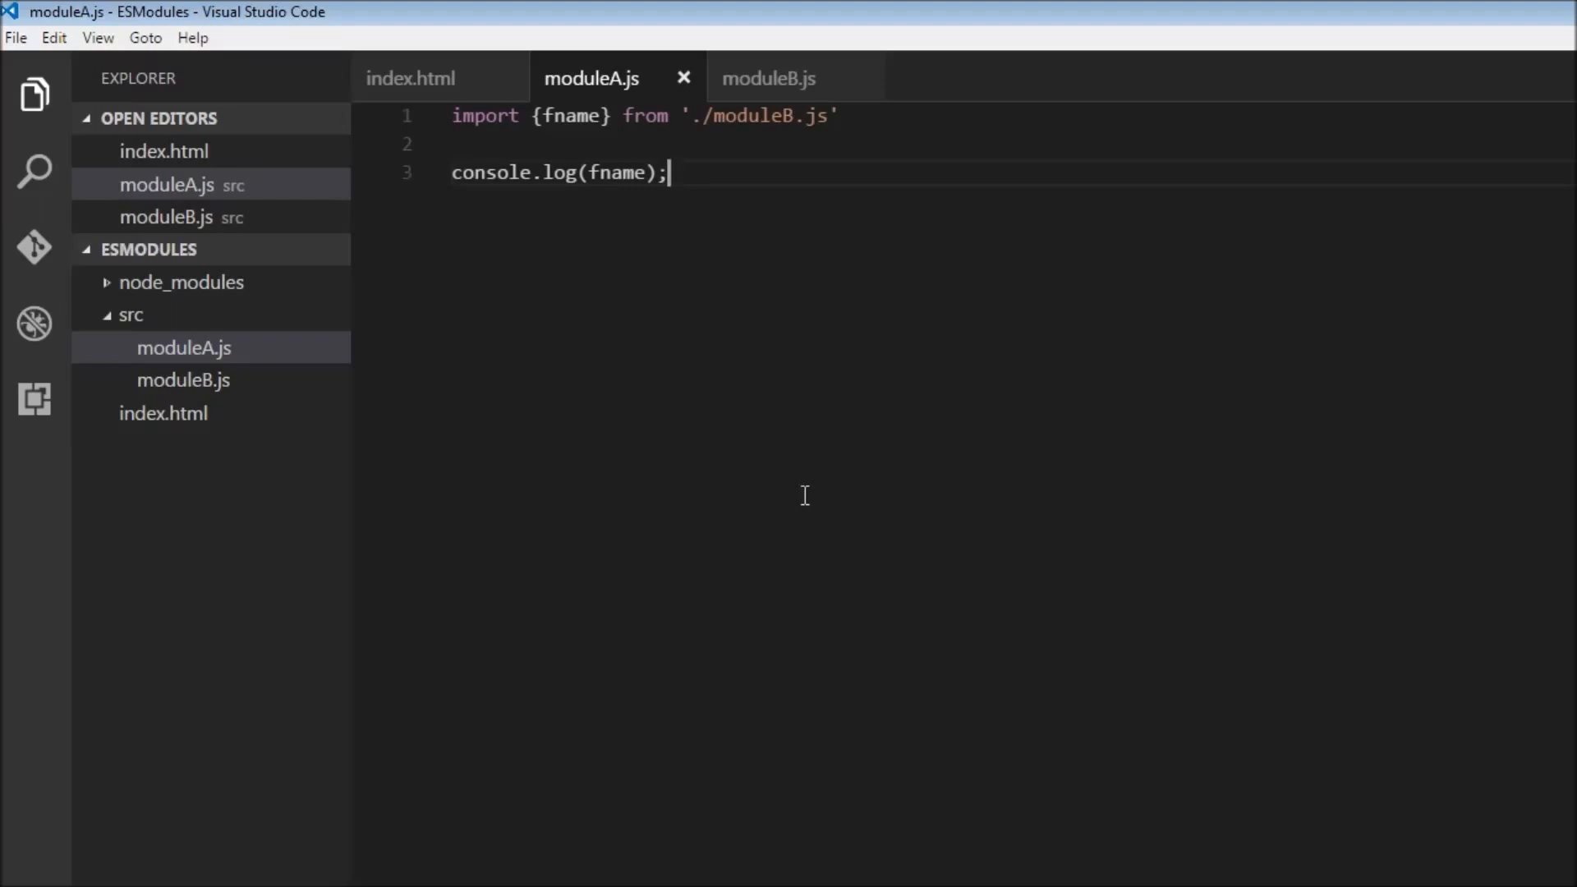
pyautogui.moveTo(722, 237)
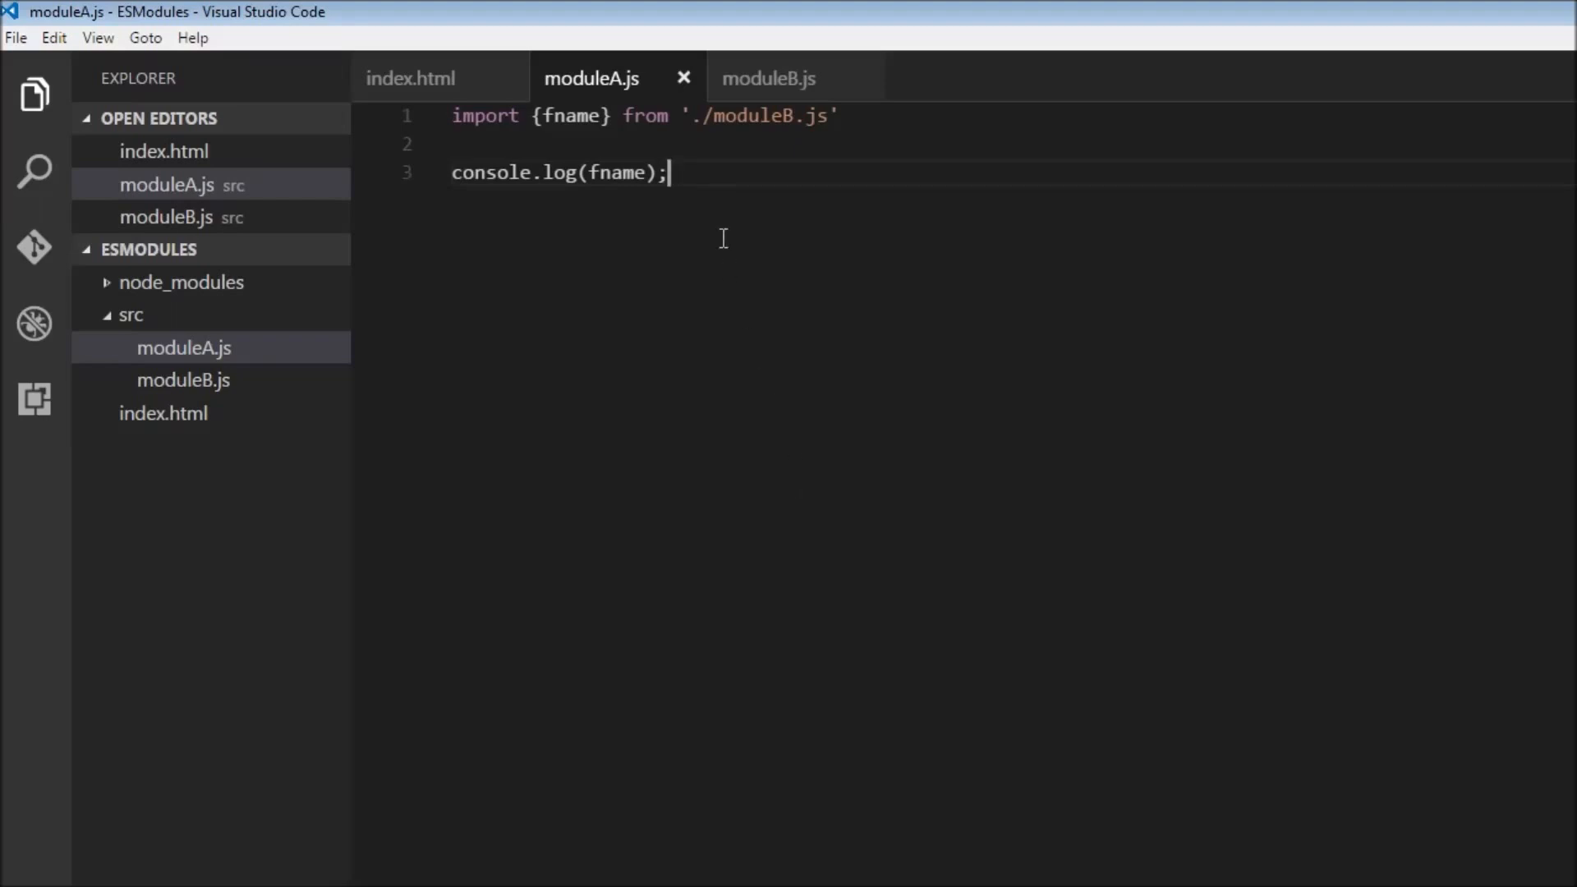
# Add export let lname = "Bing" on line 2 of moduleB.js
pyautogui.click(770, 77)
pyautogui.write('export let l')
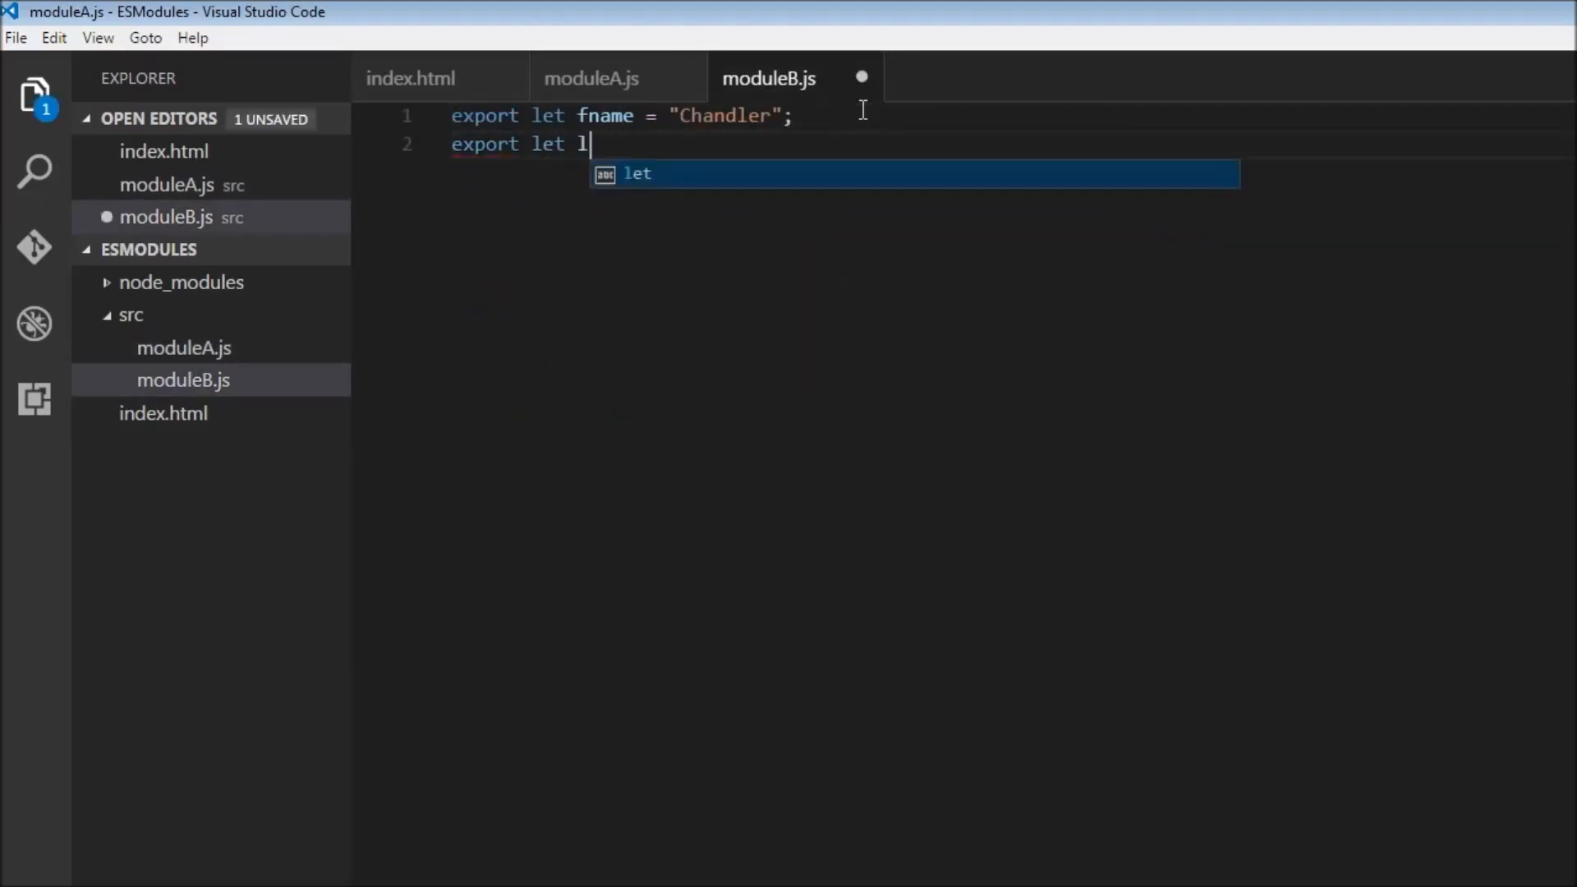
pyautogui.write('name = "')
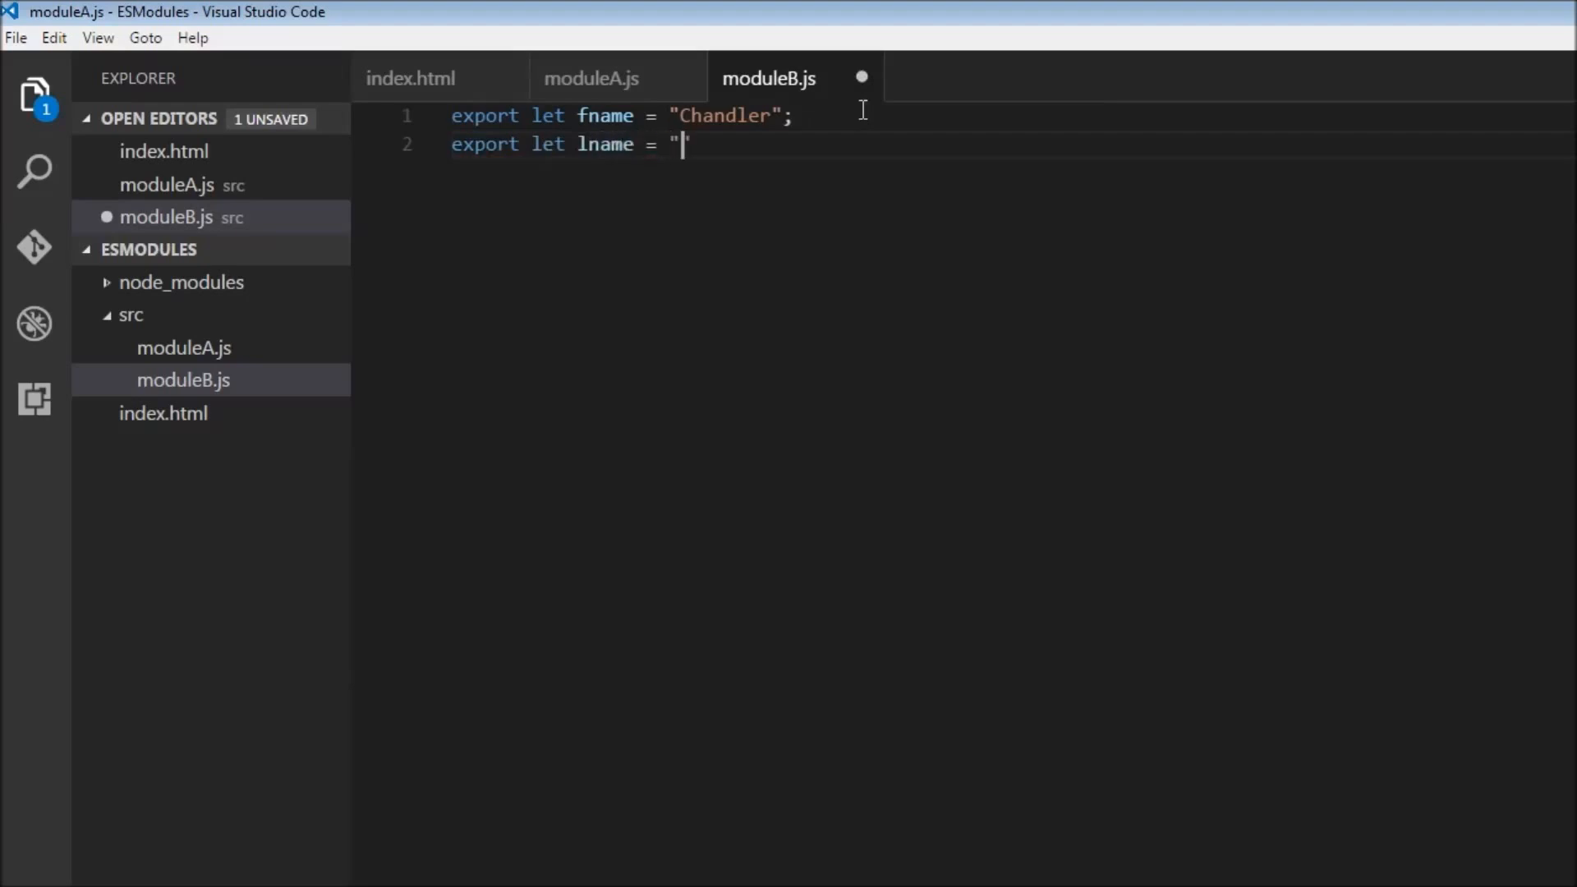
pyautogui.write('Bing')
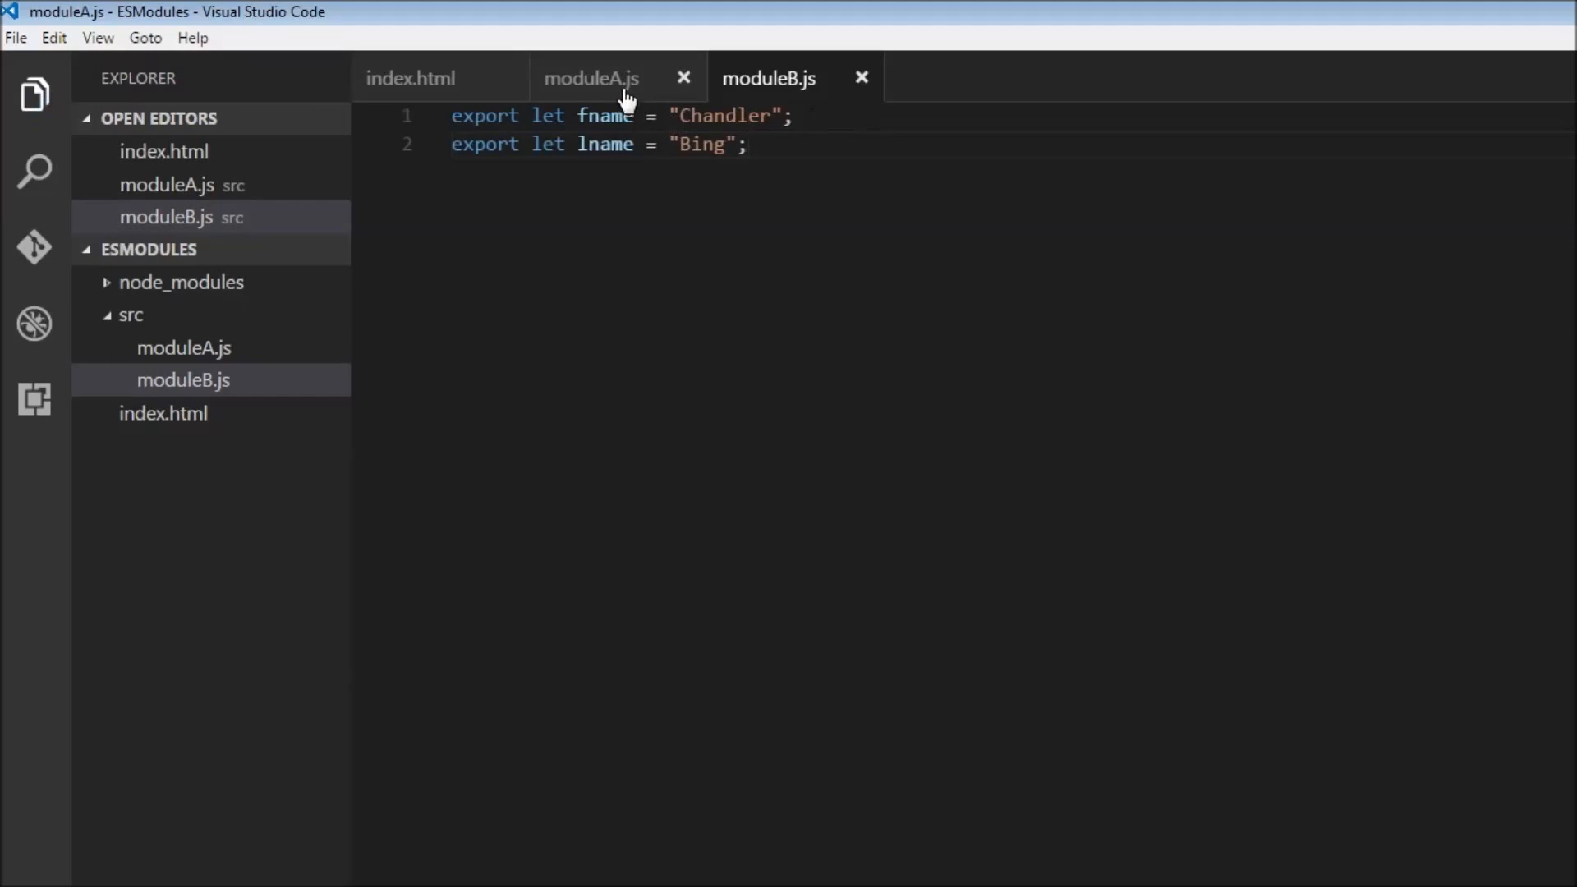
# Add lname to the moduleA.js import and log `${fname} ${lname}` as a template string
pyautogui.click(591, 77)
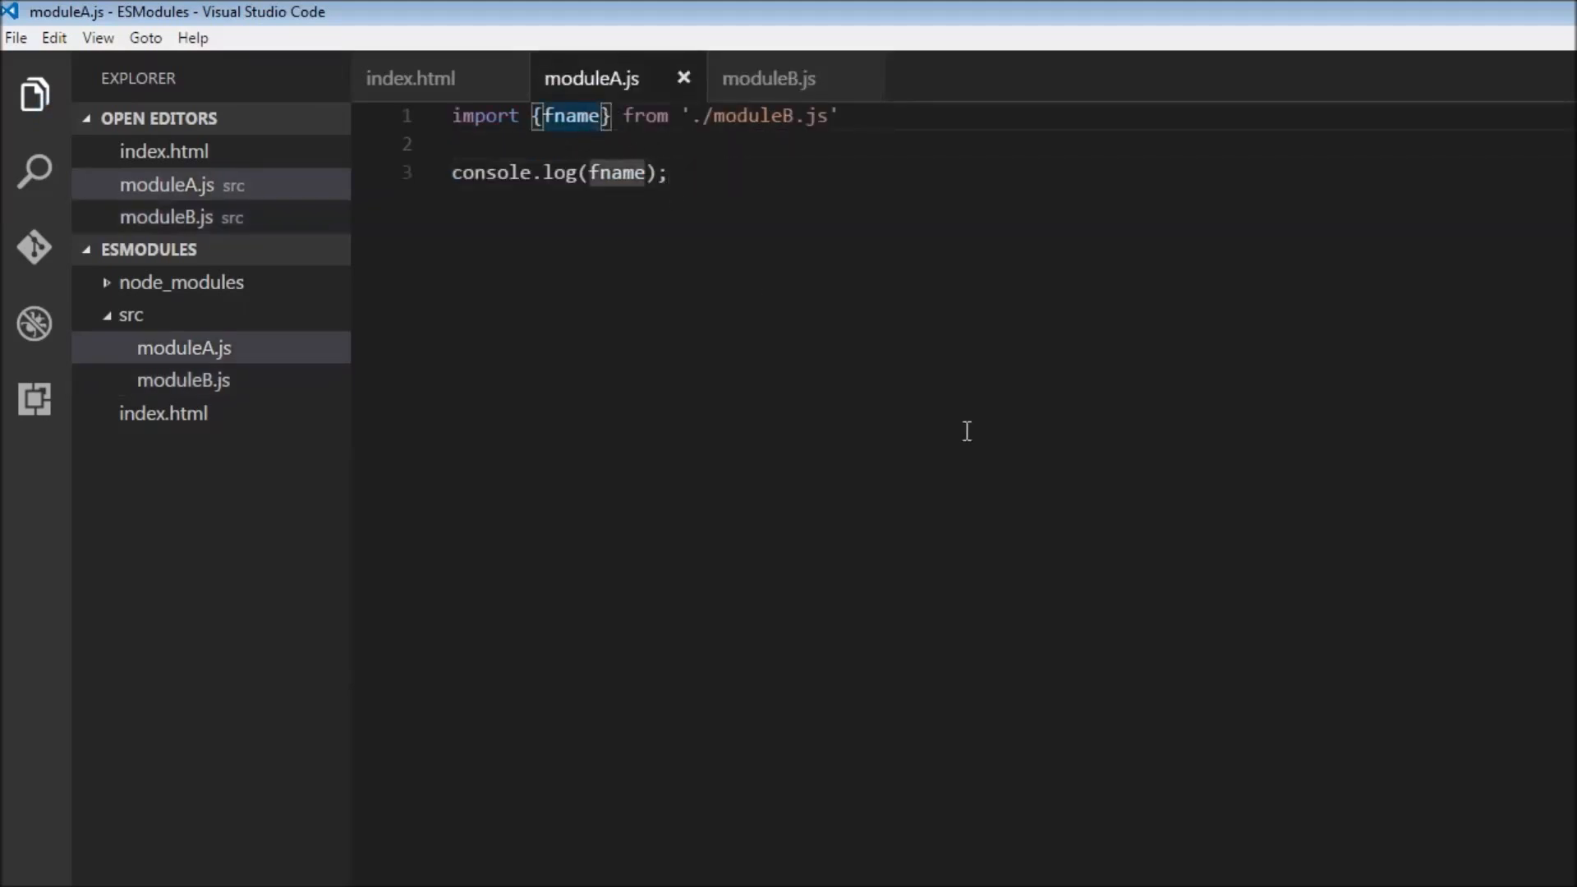
pyautogui.write(',')
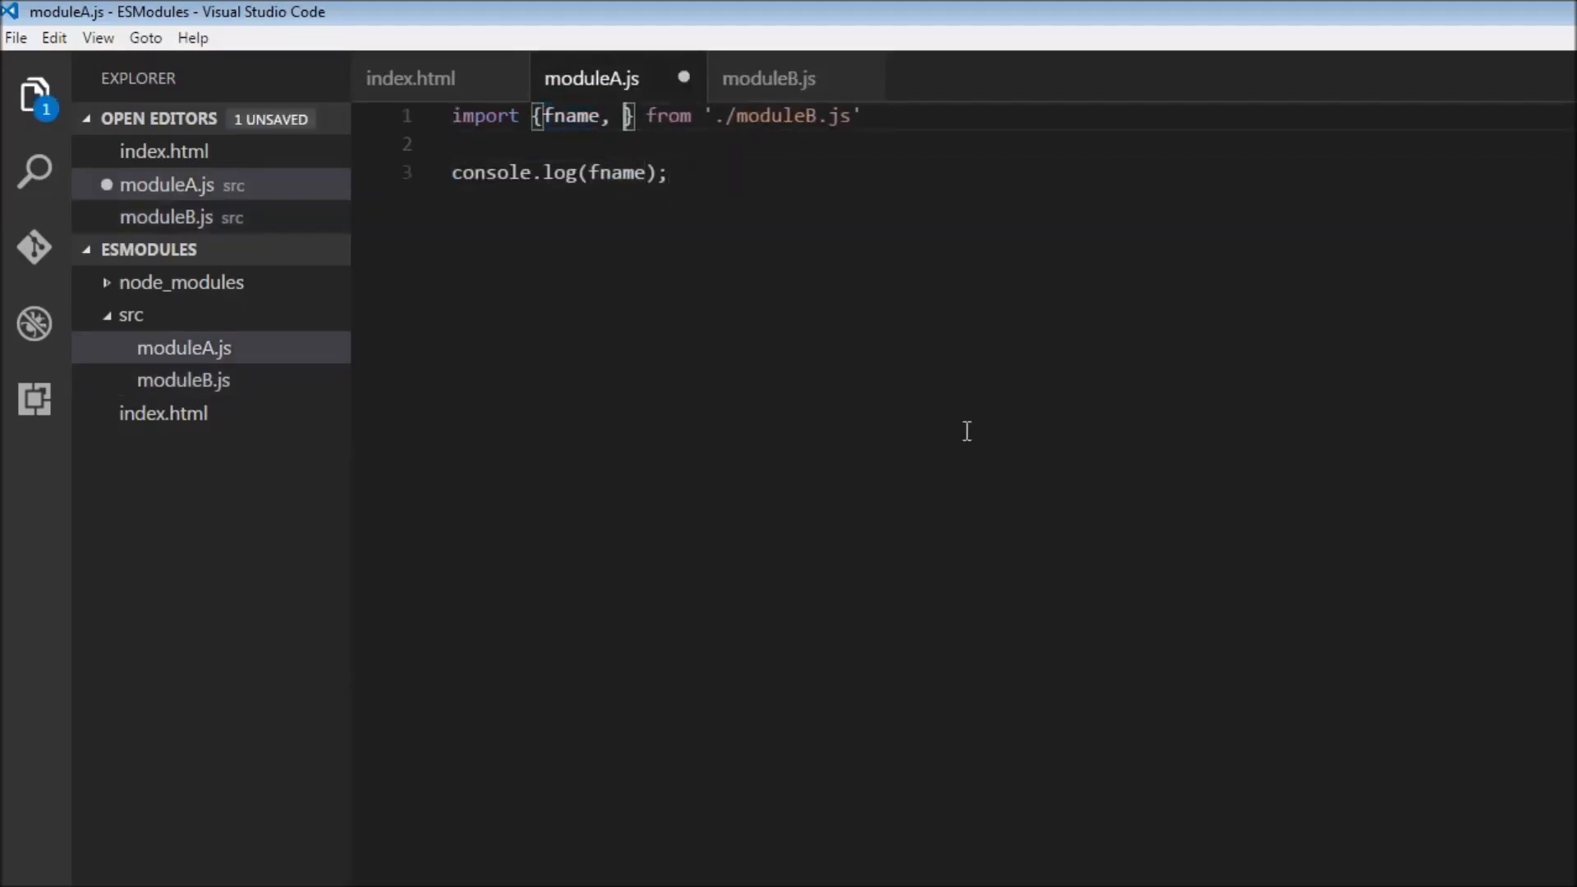
pyautogui.write('lname')
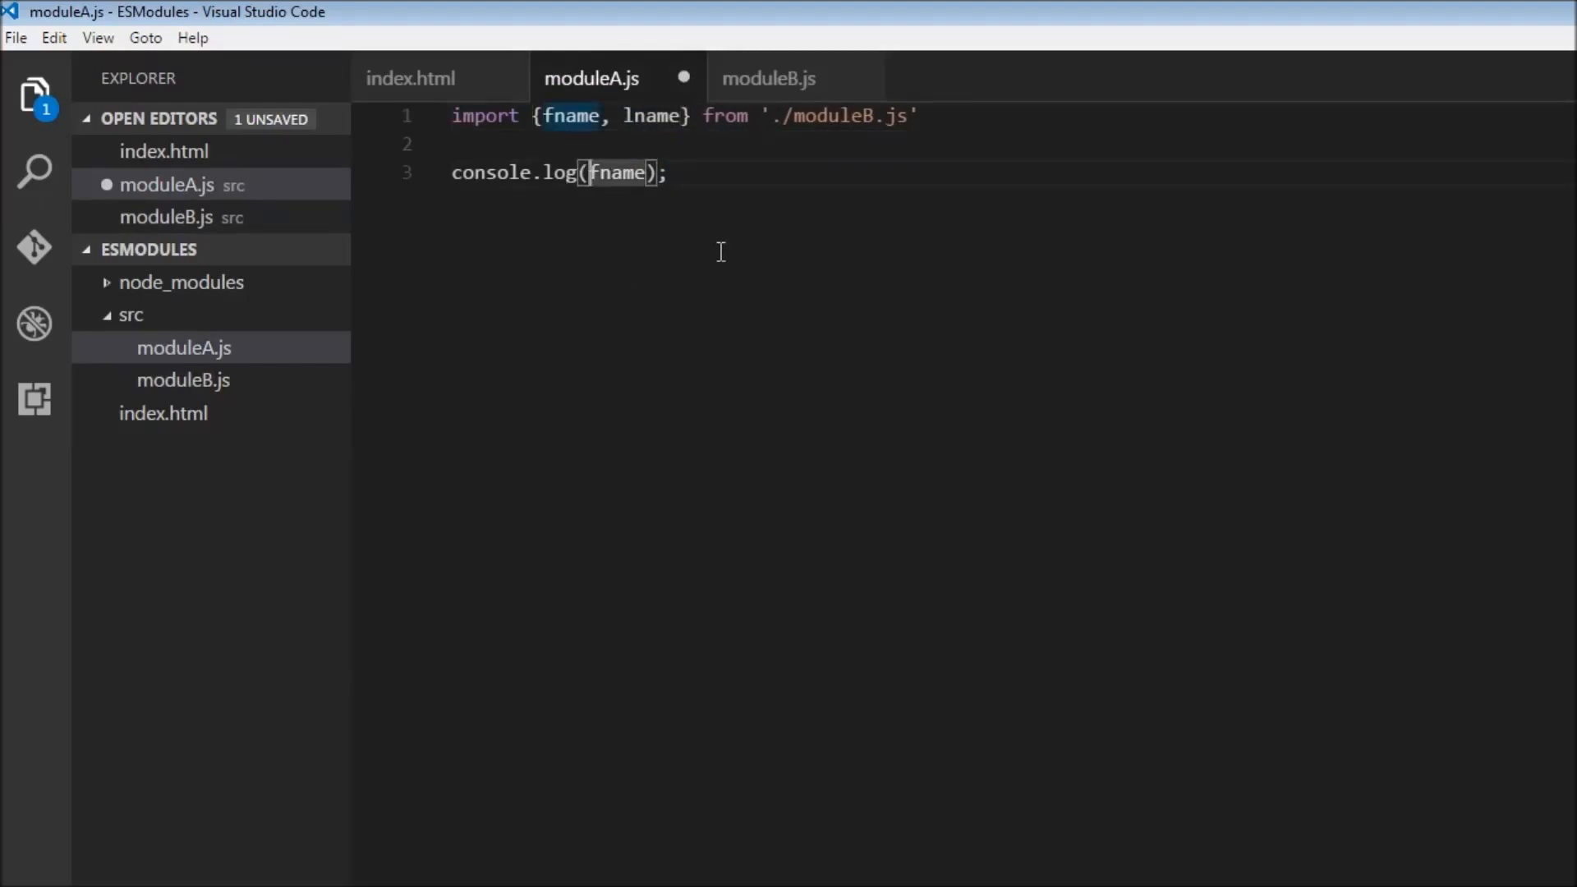
pyautogui.write('`')
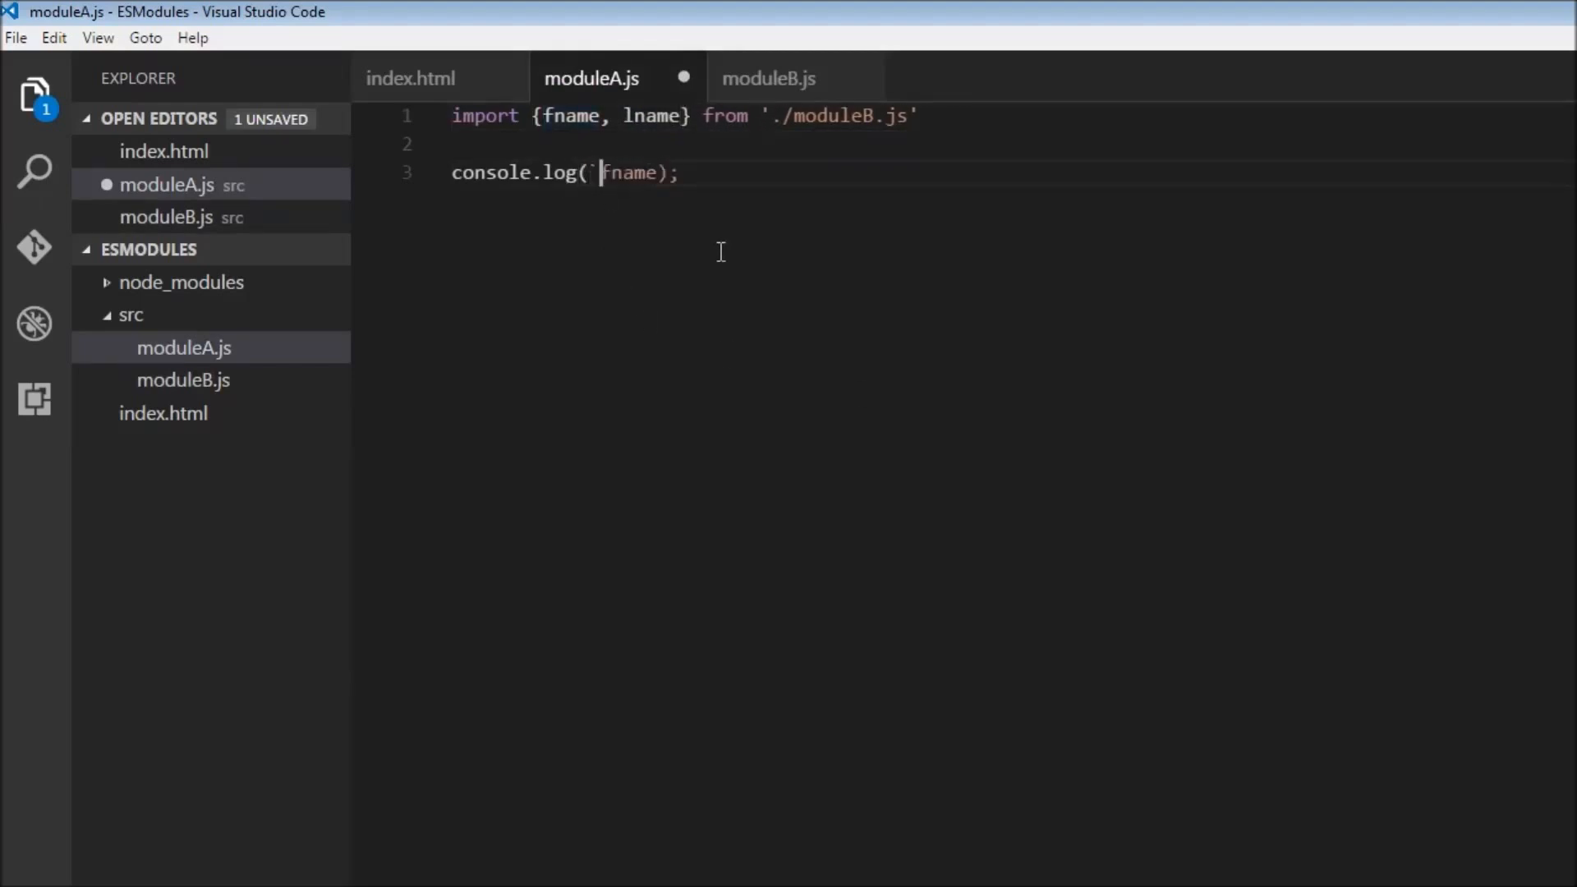
pyautogui.write('`')
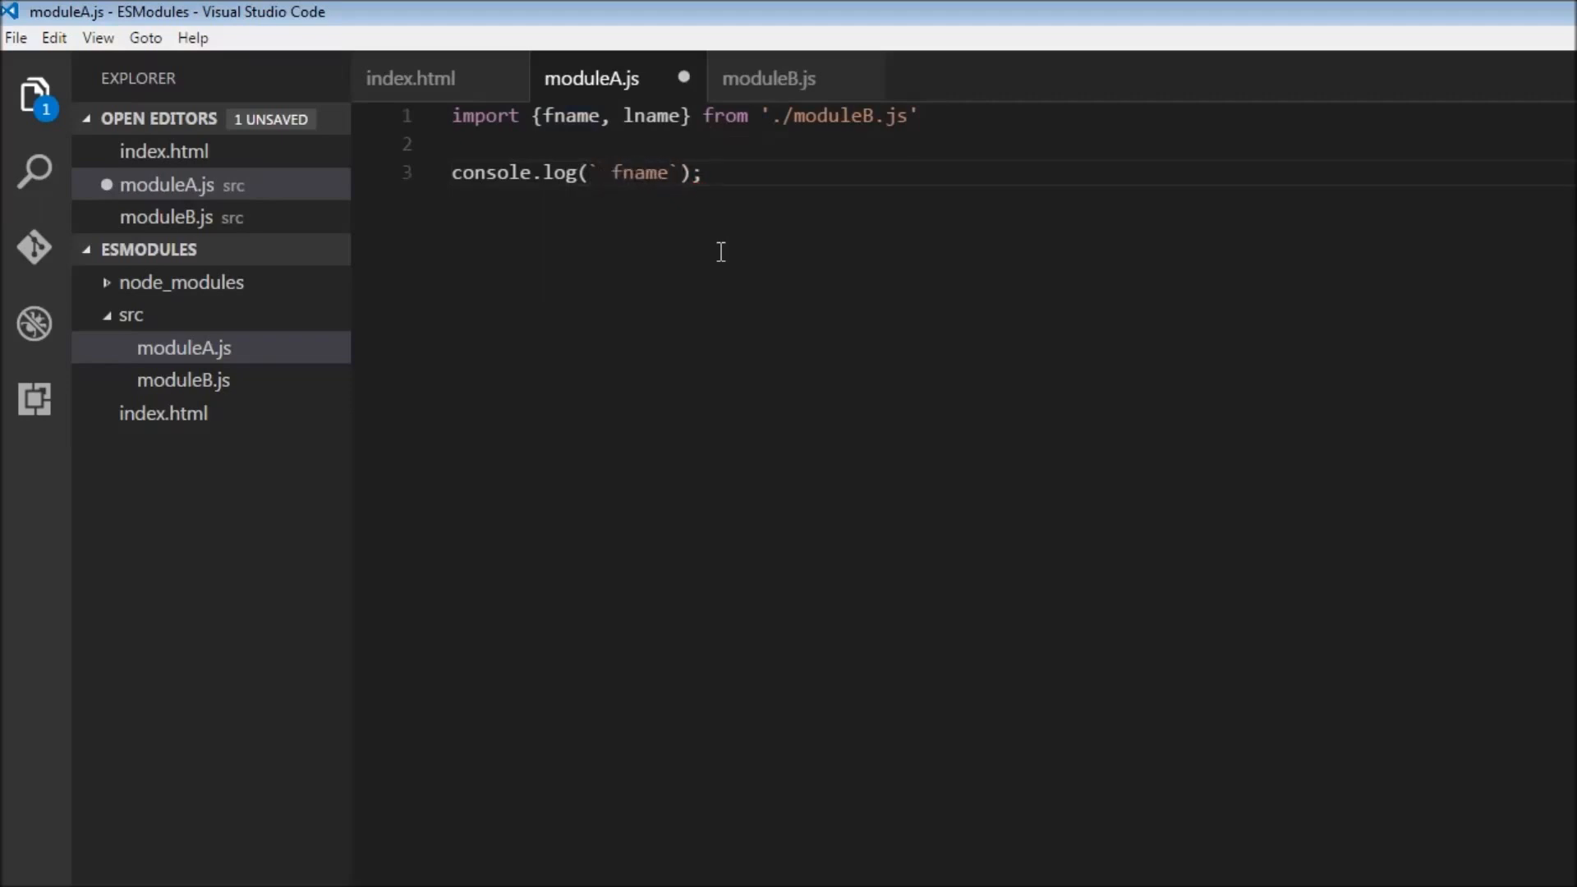
pyautogui.write('$')
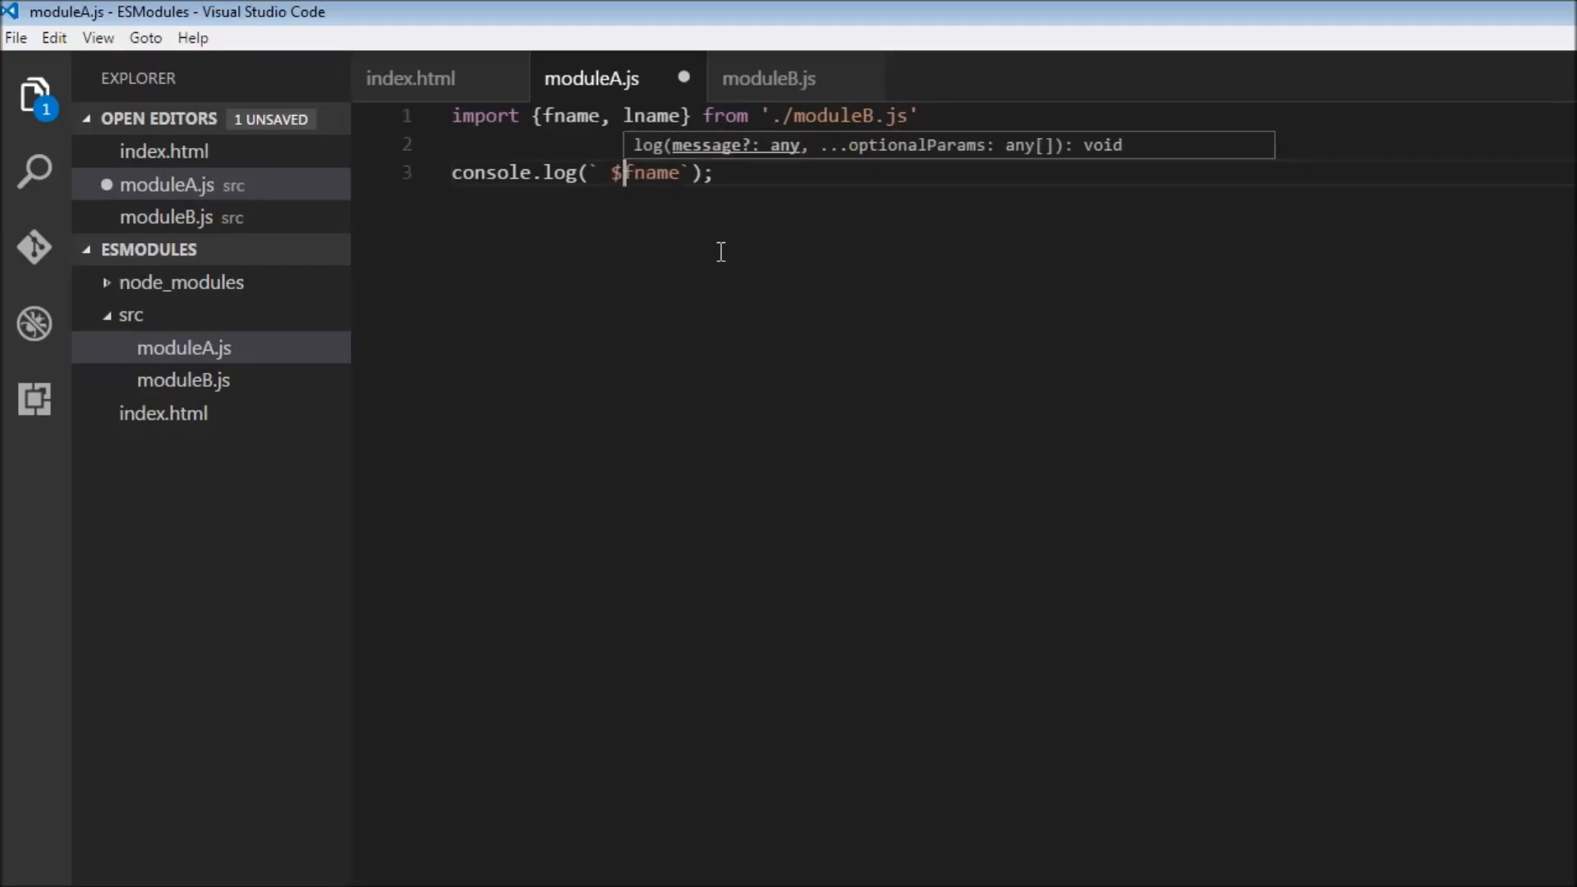
pyautogui.write('}')
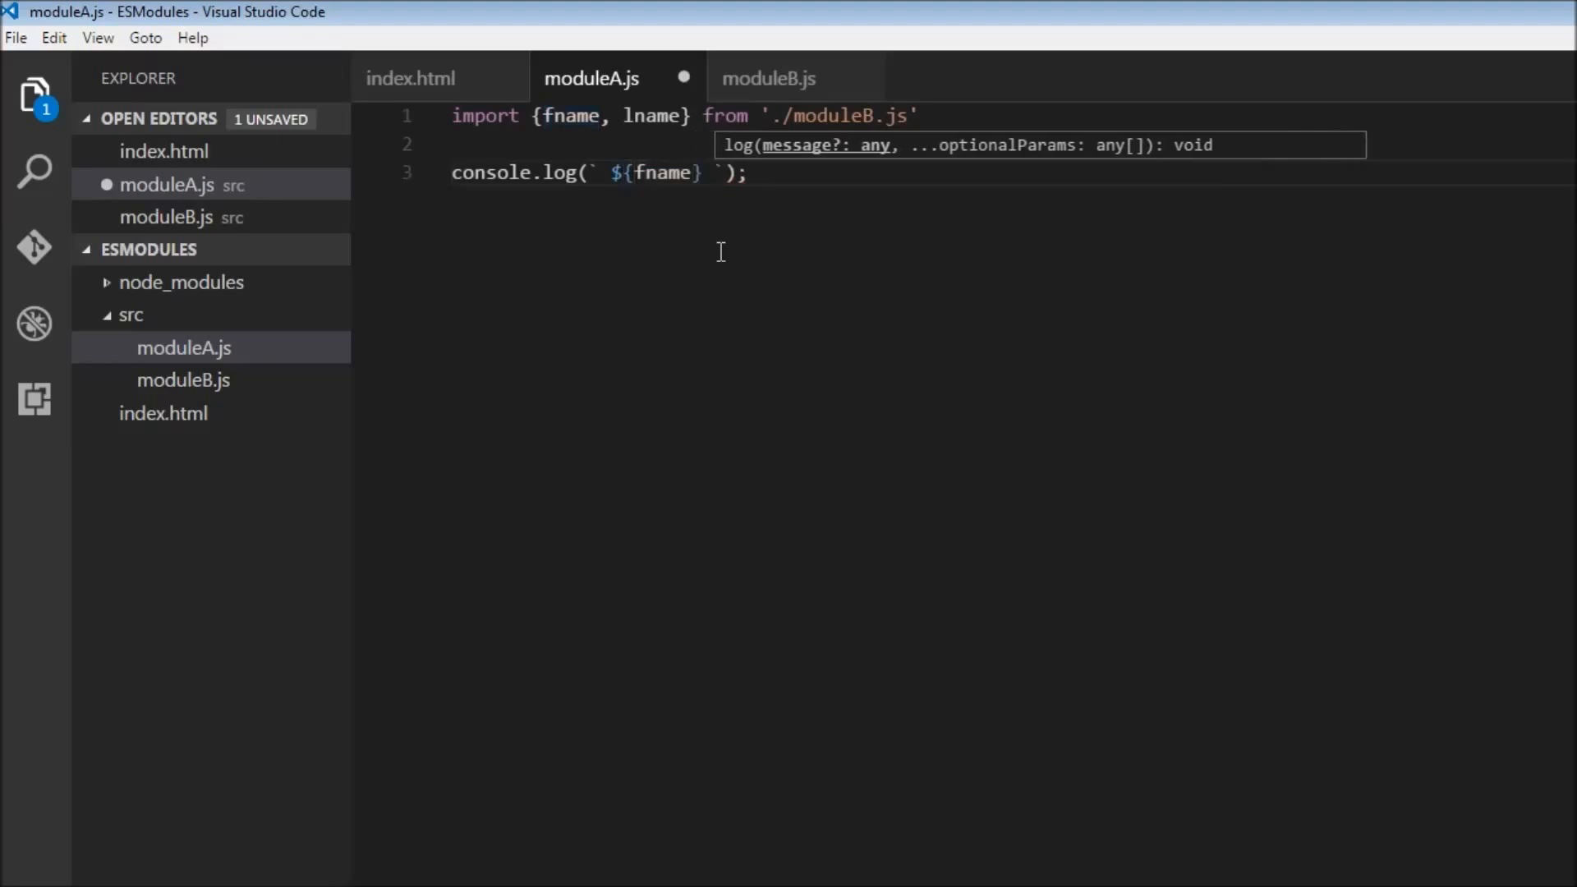
pyautogui.write('${l}')
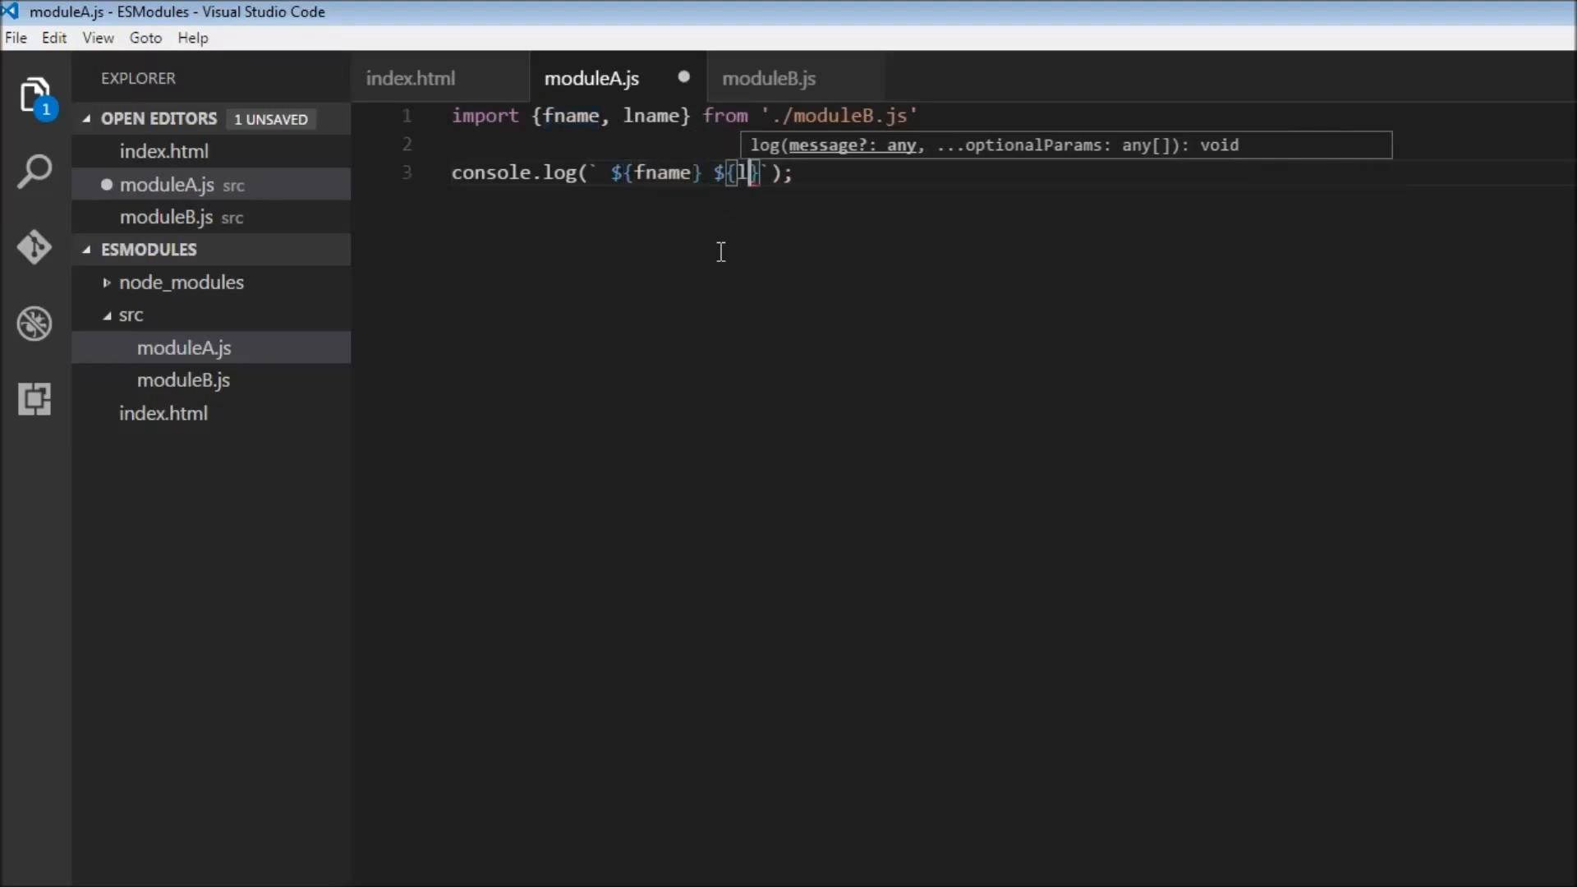
pyautogui.write('name')
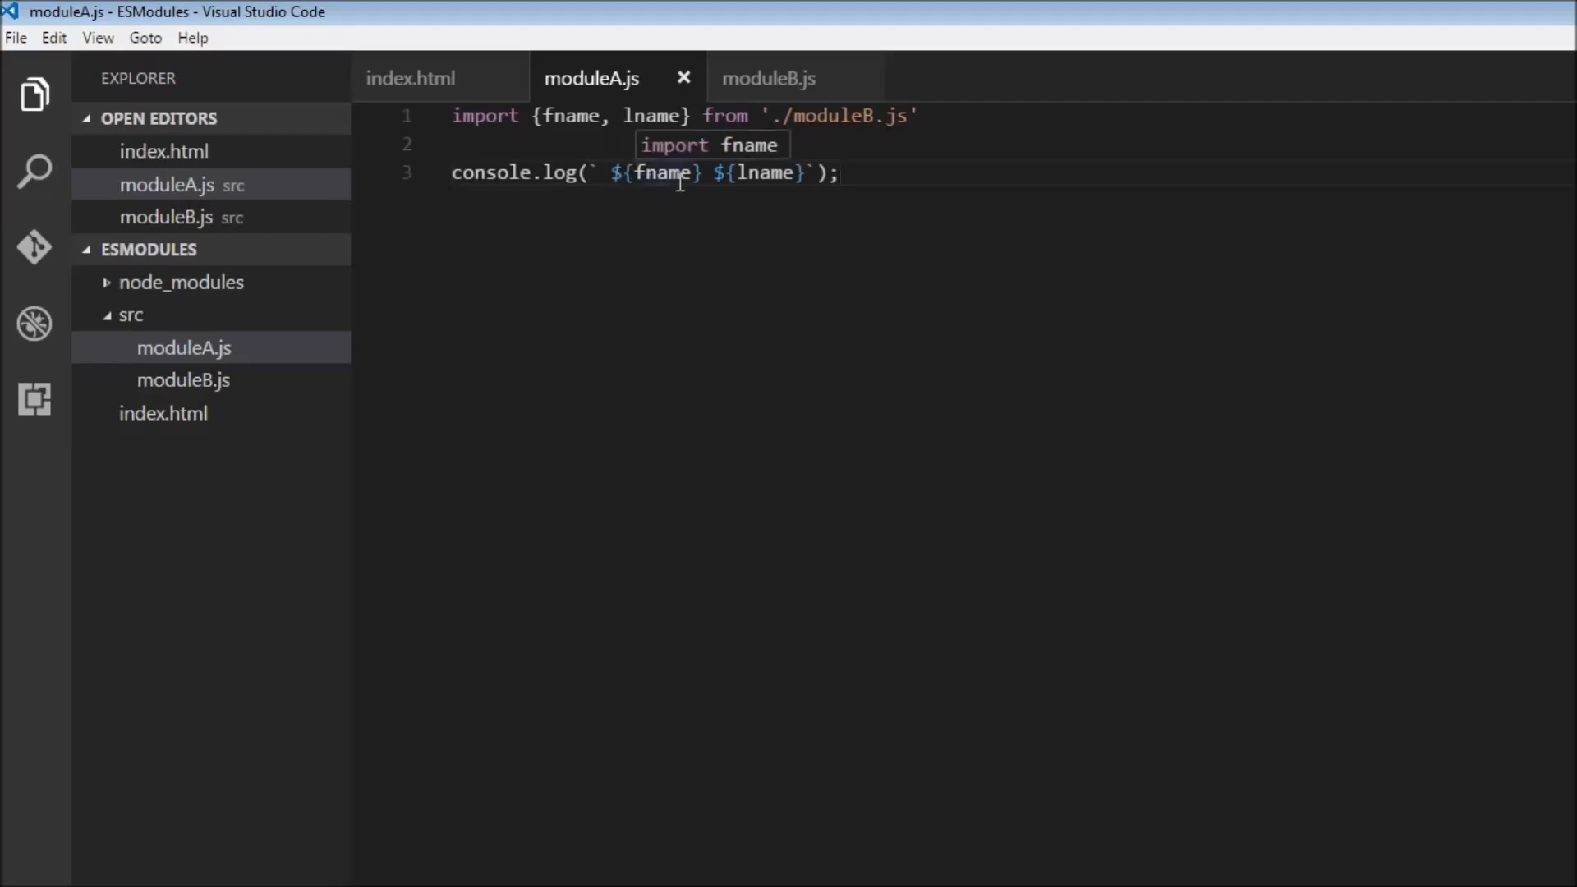
pyautogui.moveTo(994, 423)
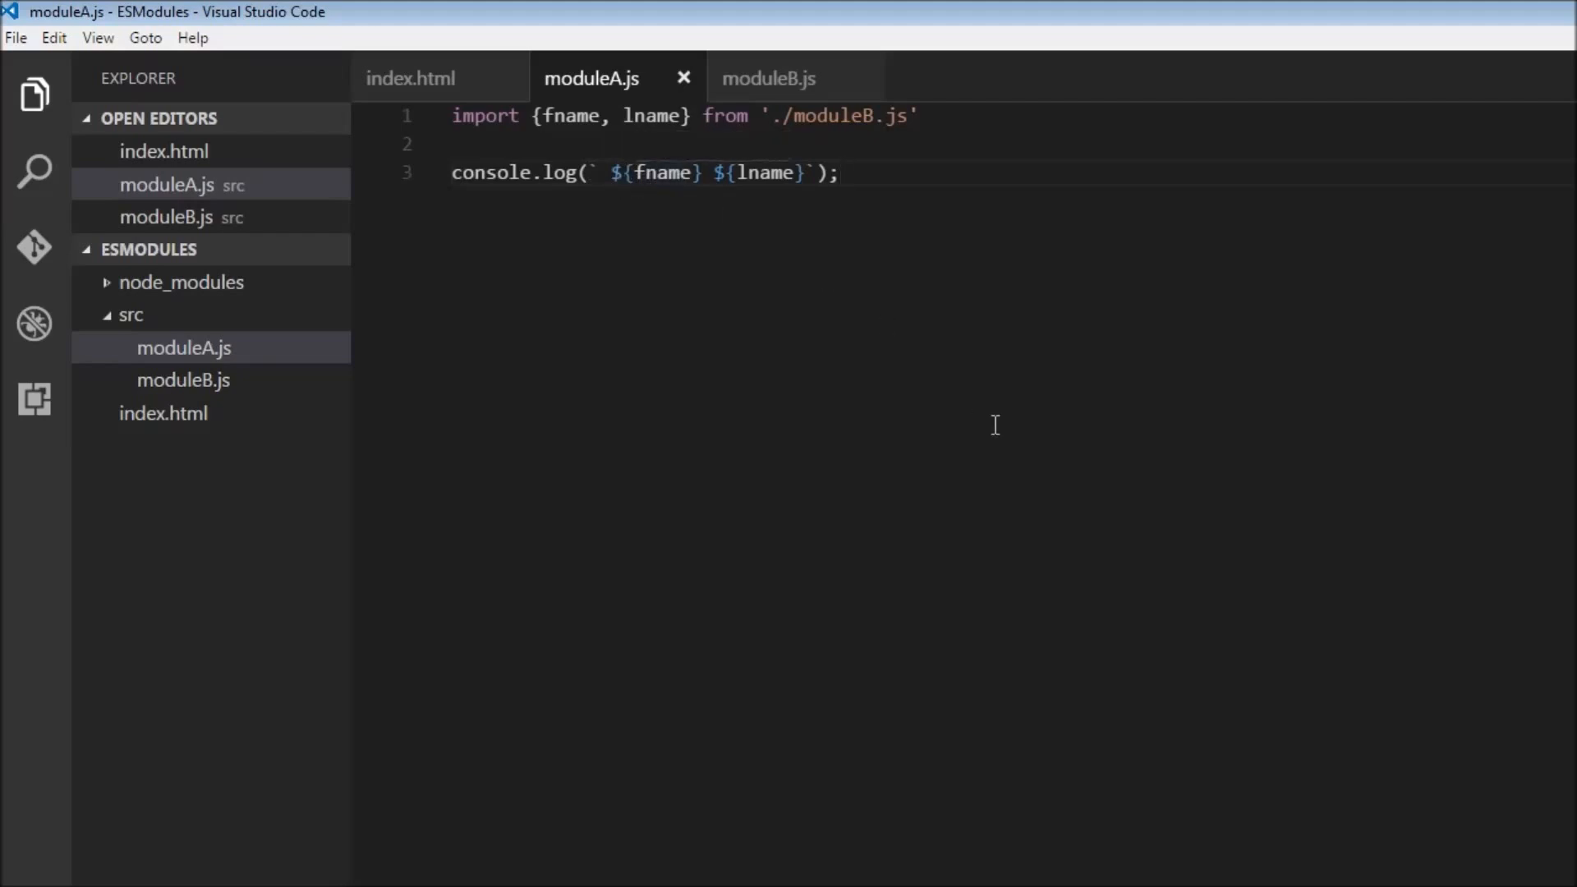
# Check moduleB.js's exports, flipping between the tabs and ending on moduleB.js
pyautogui.click(769, 79)
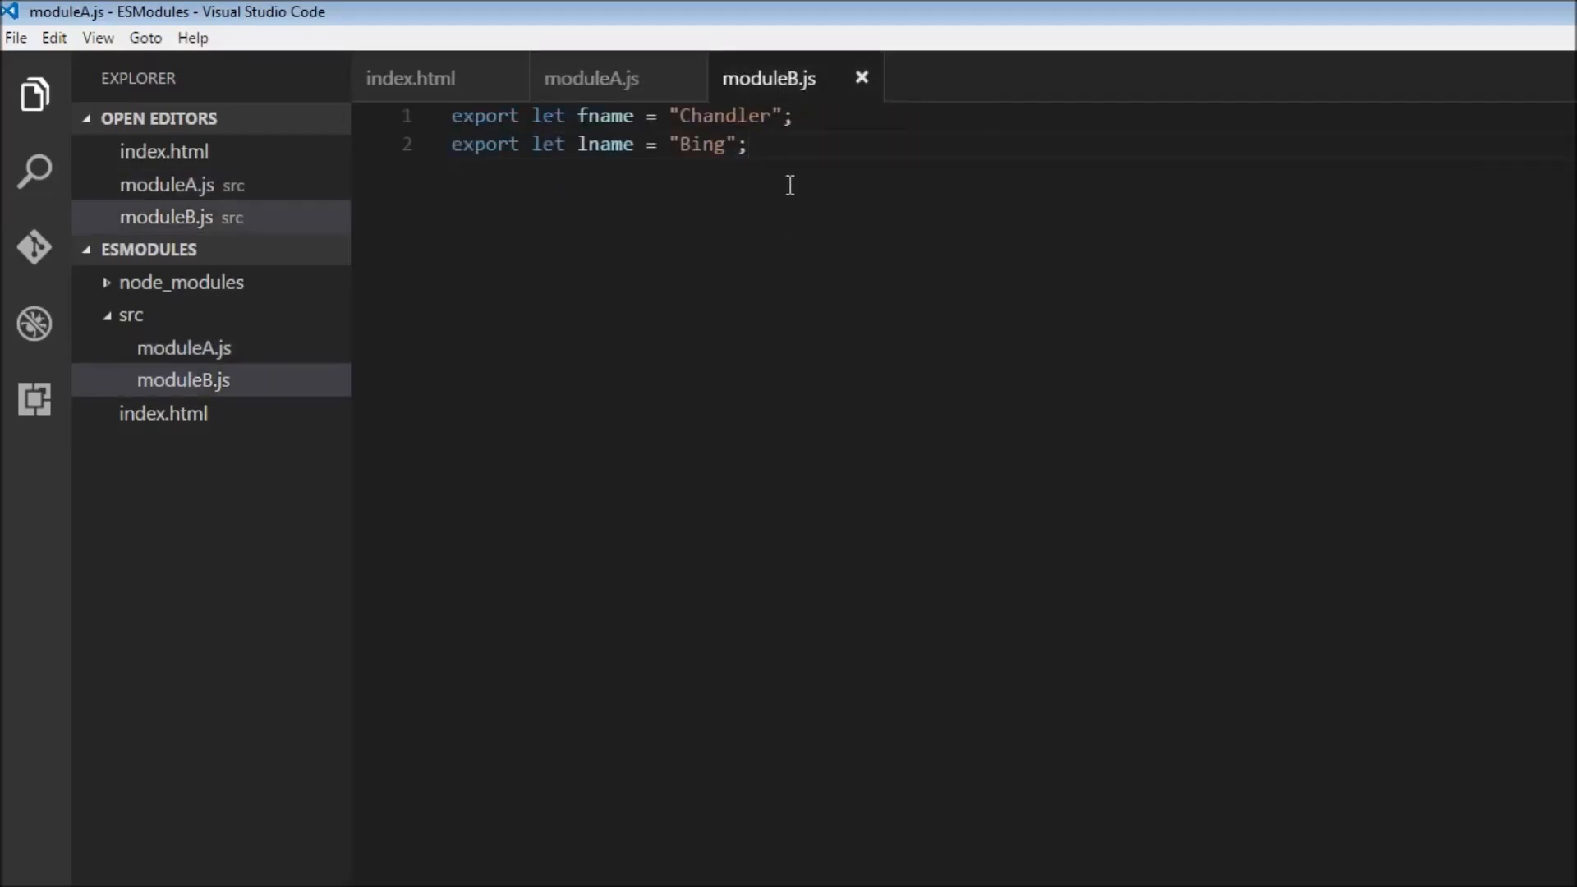
pyautogui.moveTo(614, 77)
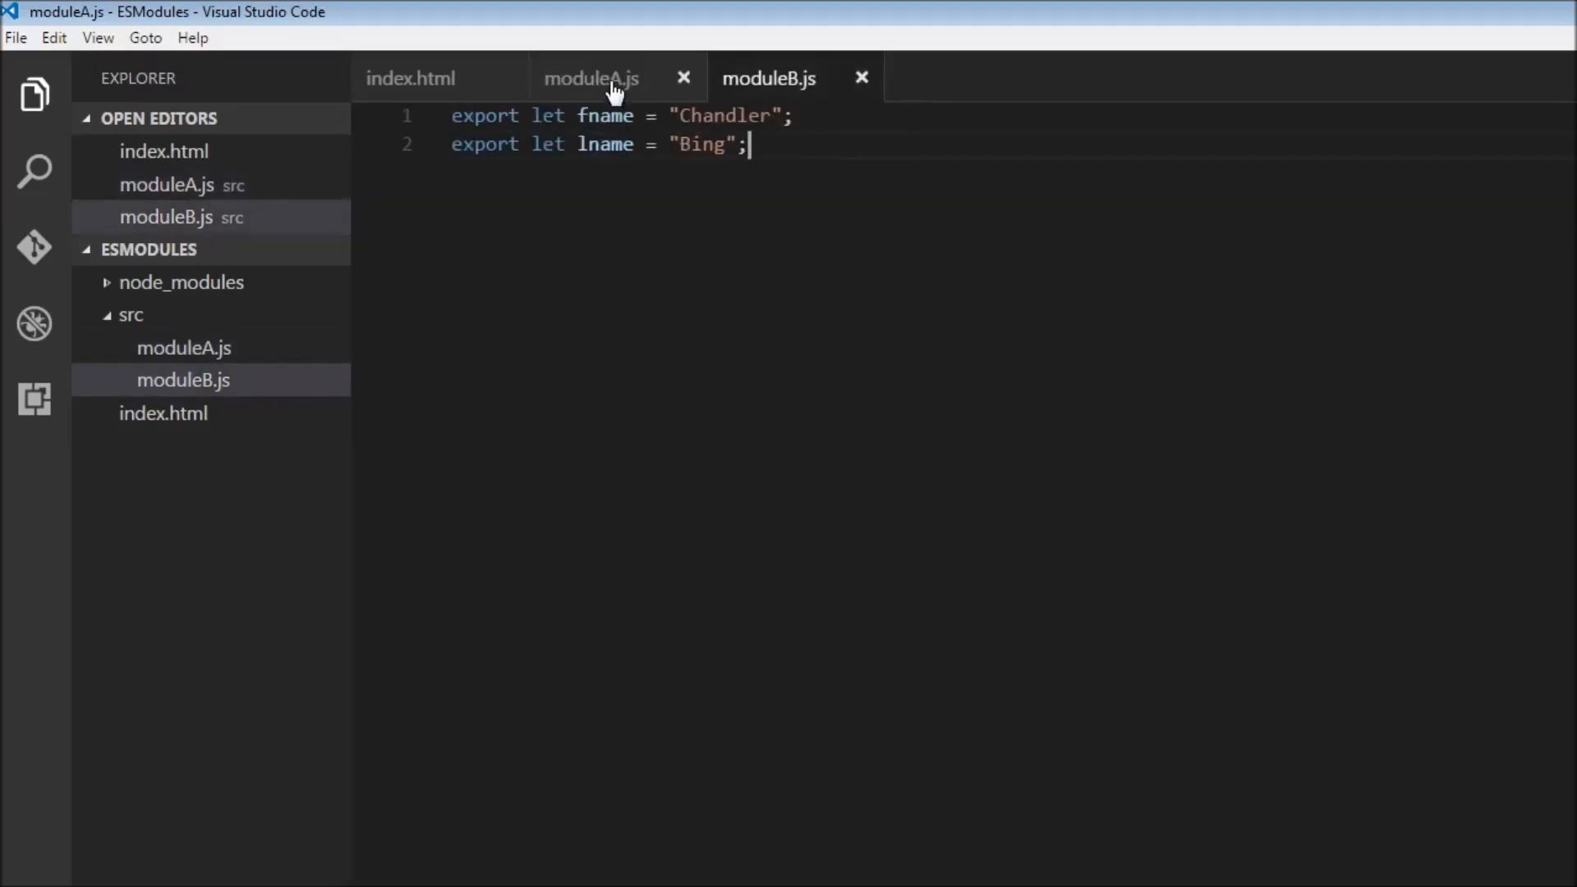
pyautogui.click(591, 77)
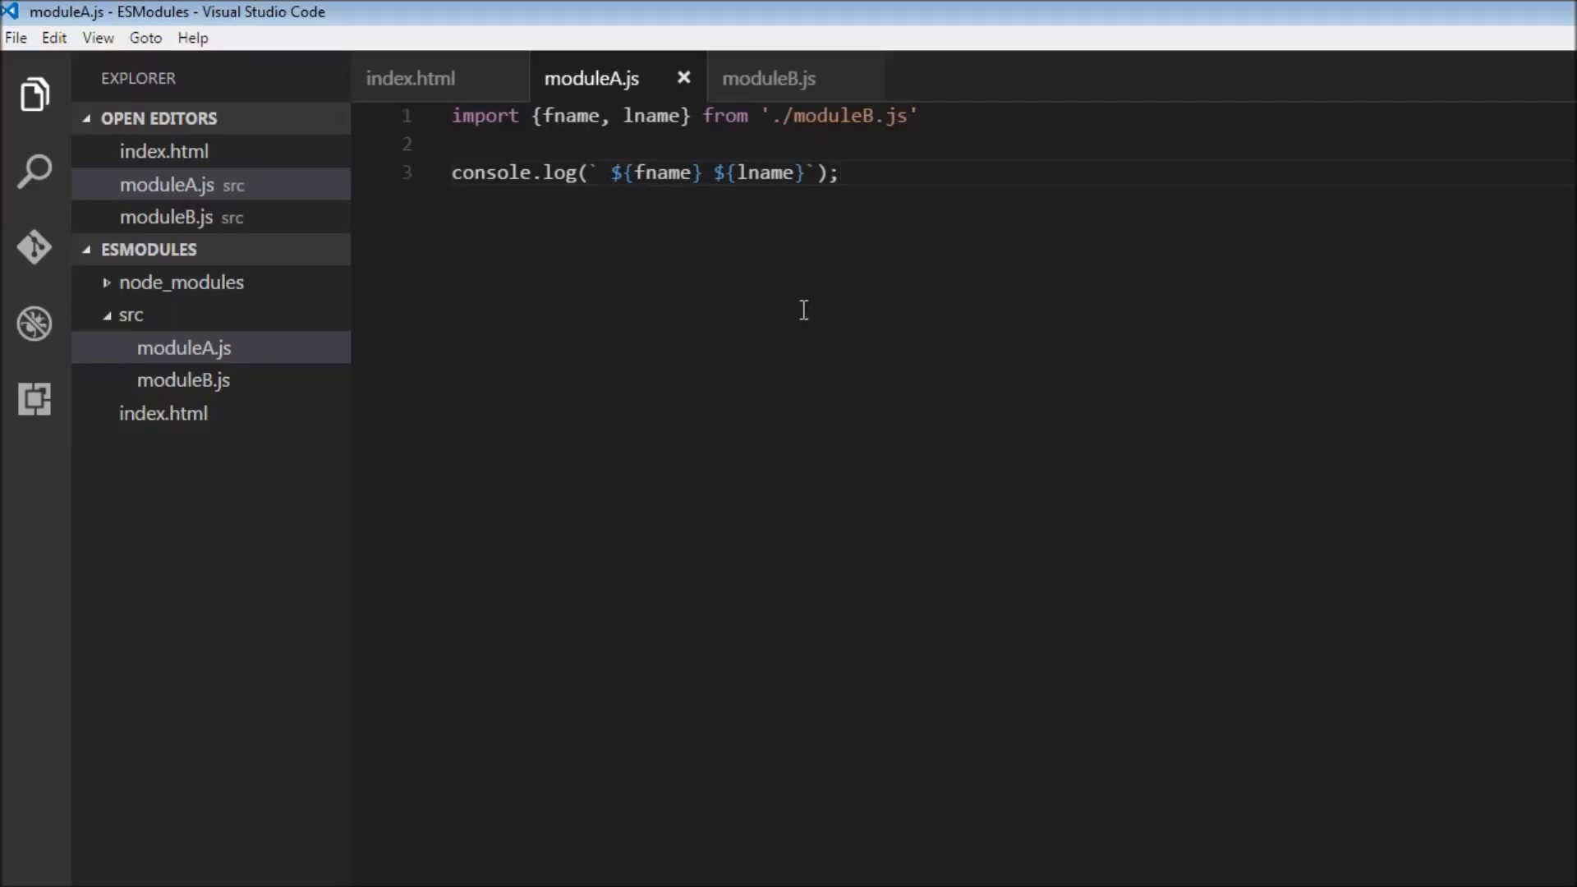
pyautogui.click(769, 79)
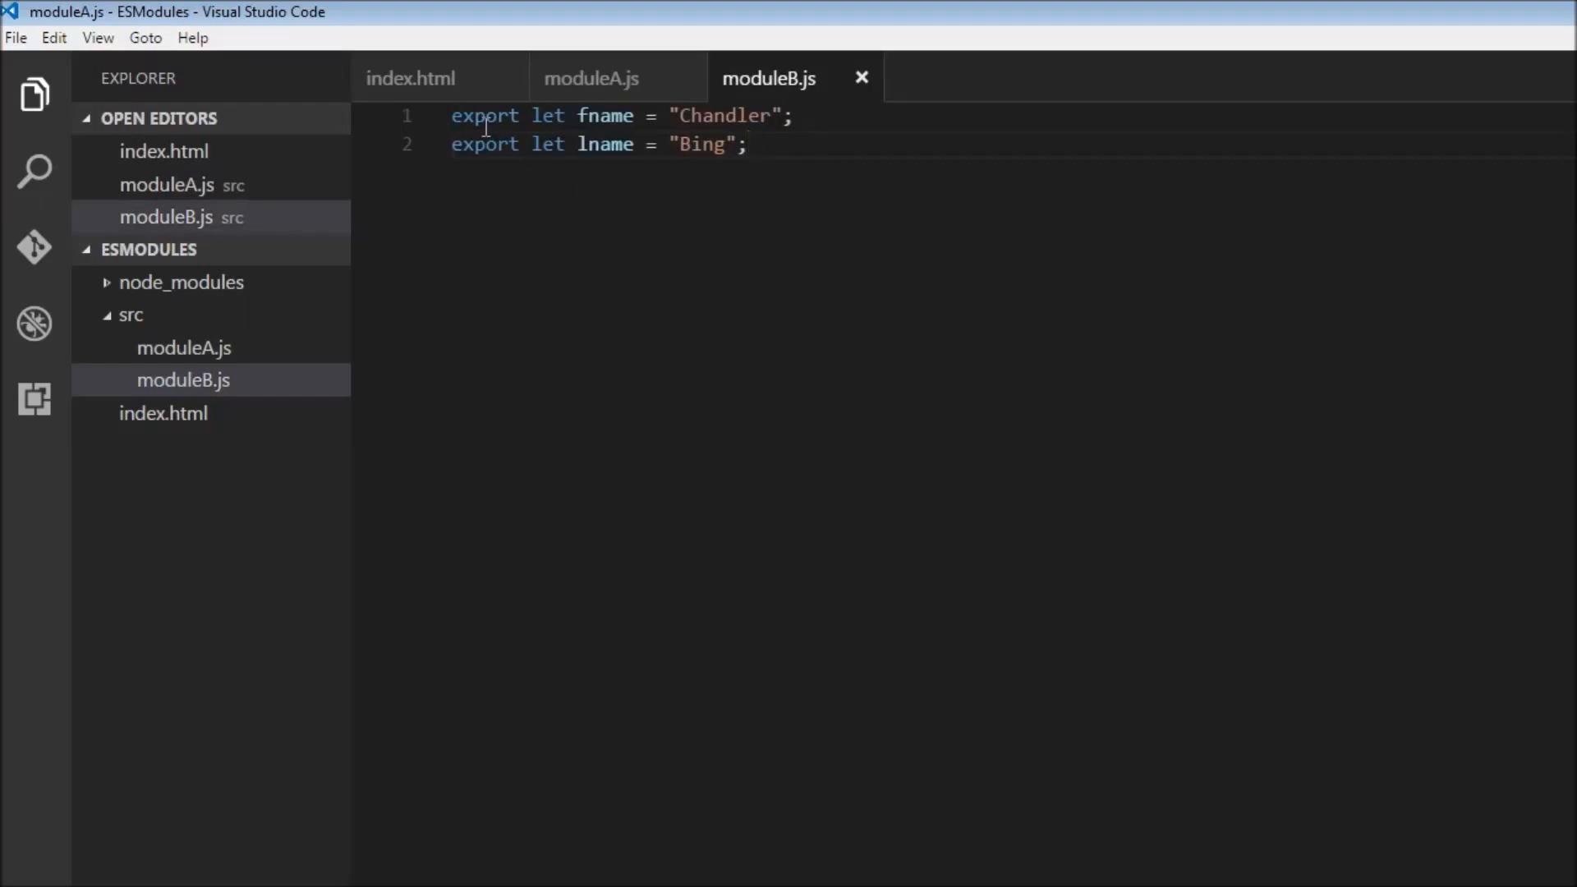
# Replace the inline export keywords in moduleB.js with export {fname, lname} at the bottom
pyautogui.doubleClick(484, 116)
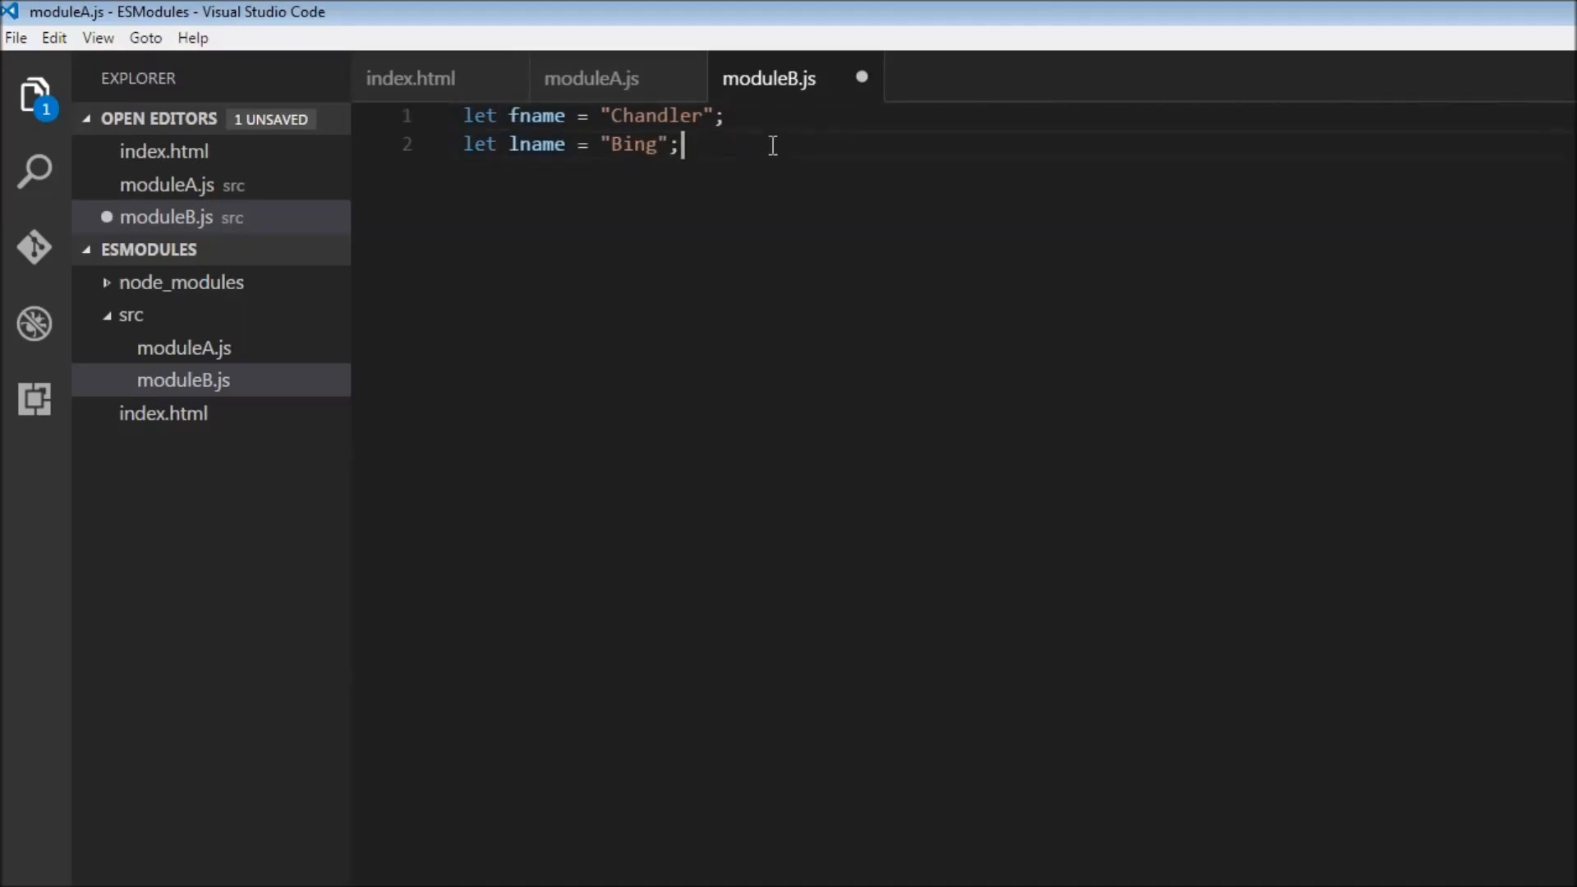
pyautogui.write('export')
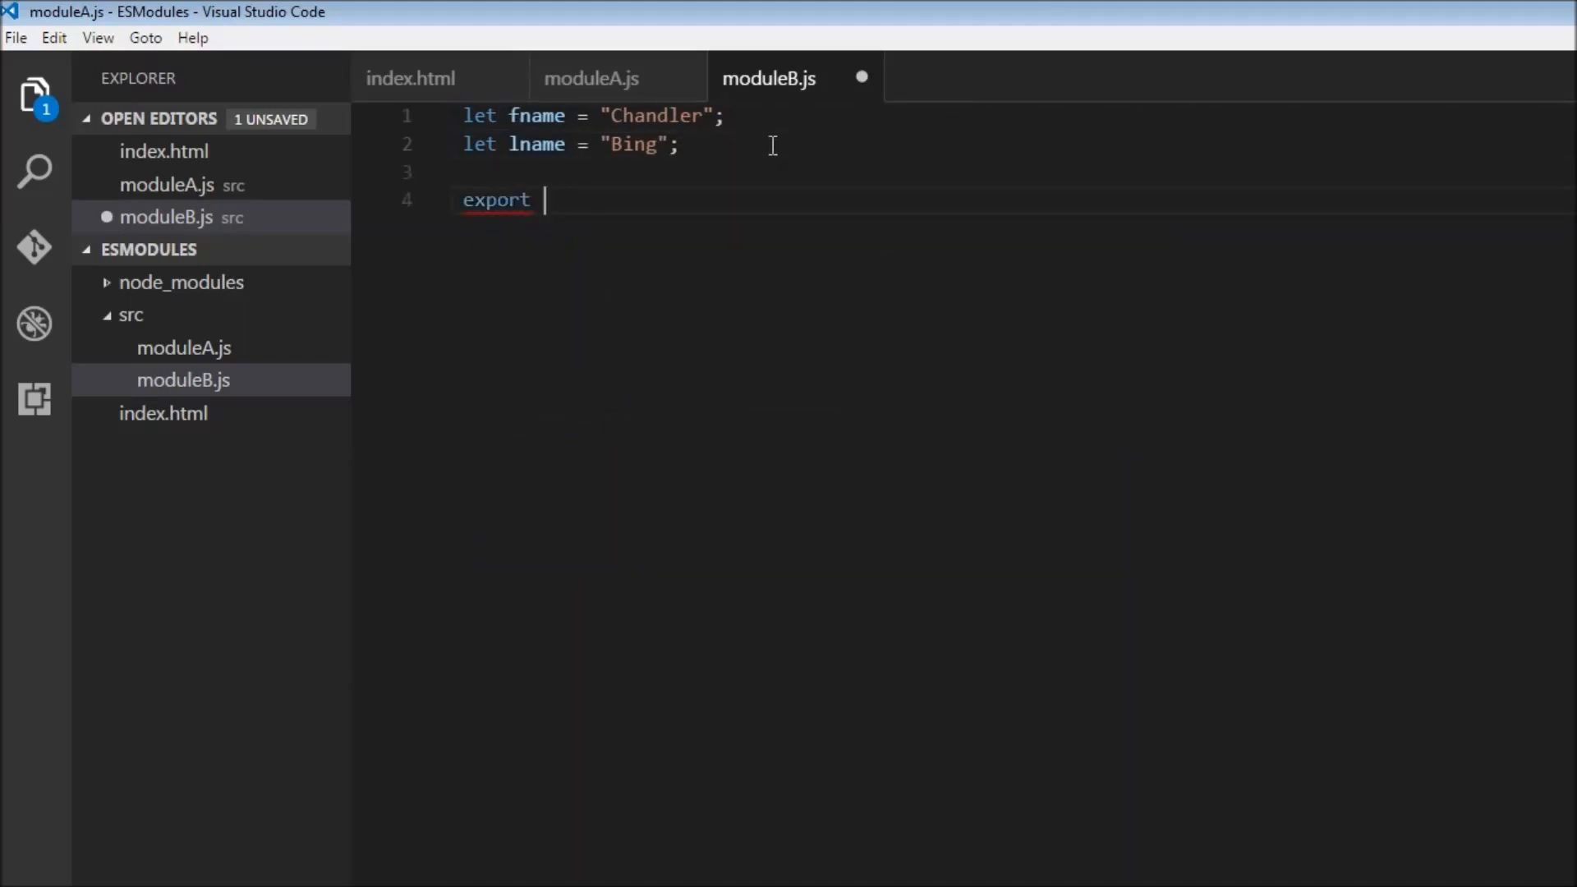
pyautogui.write('{')
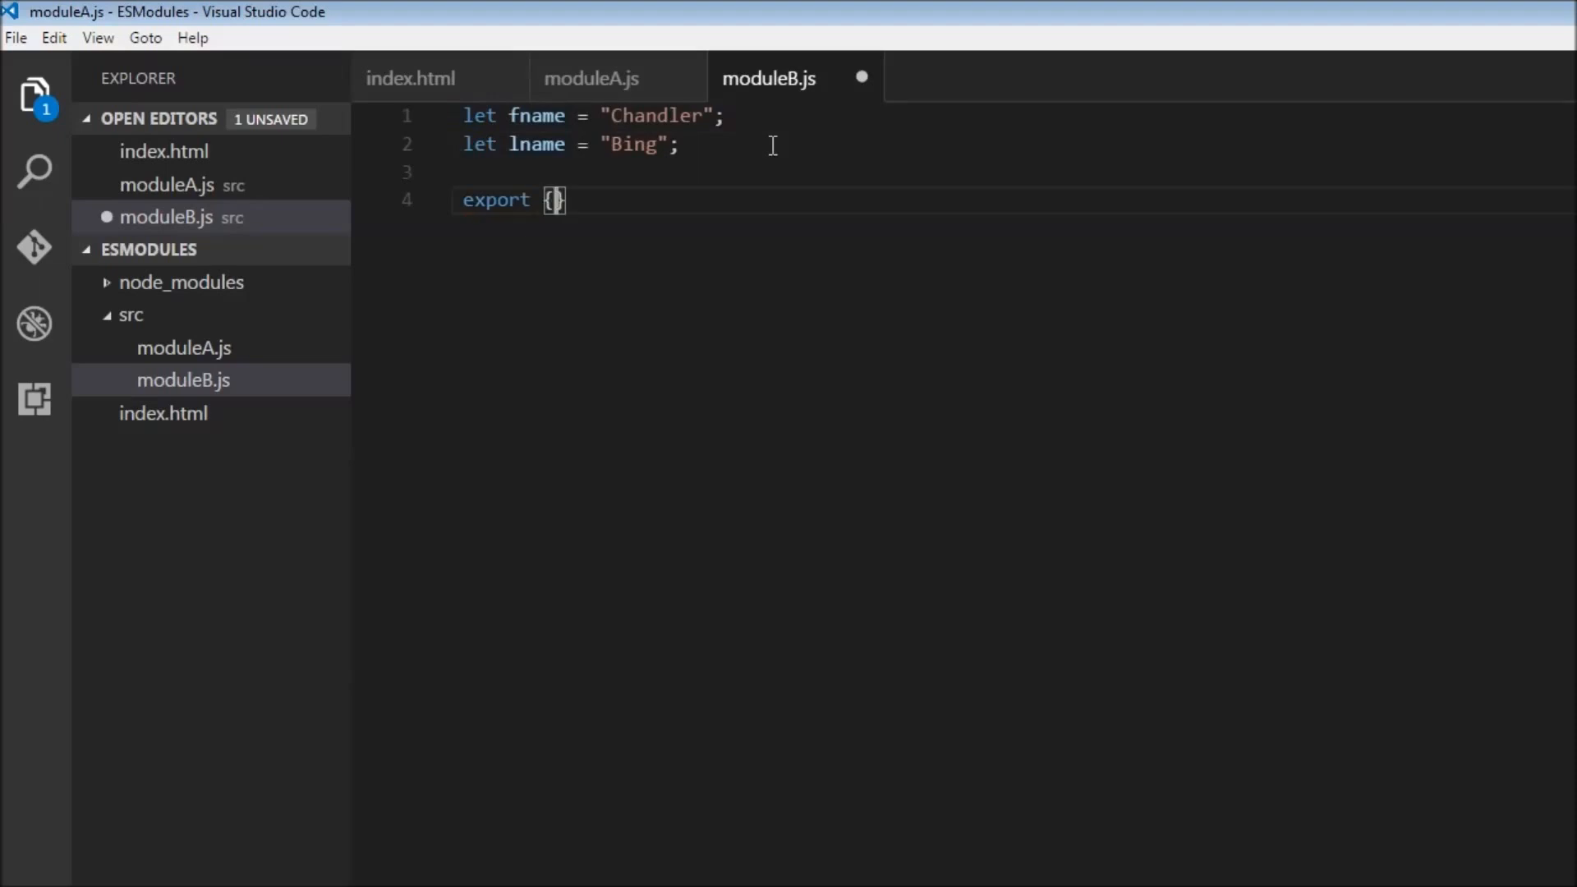
pyautogui.write('fname')
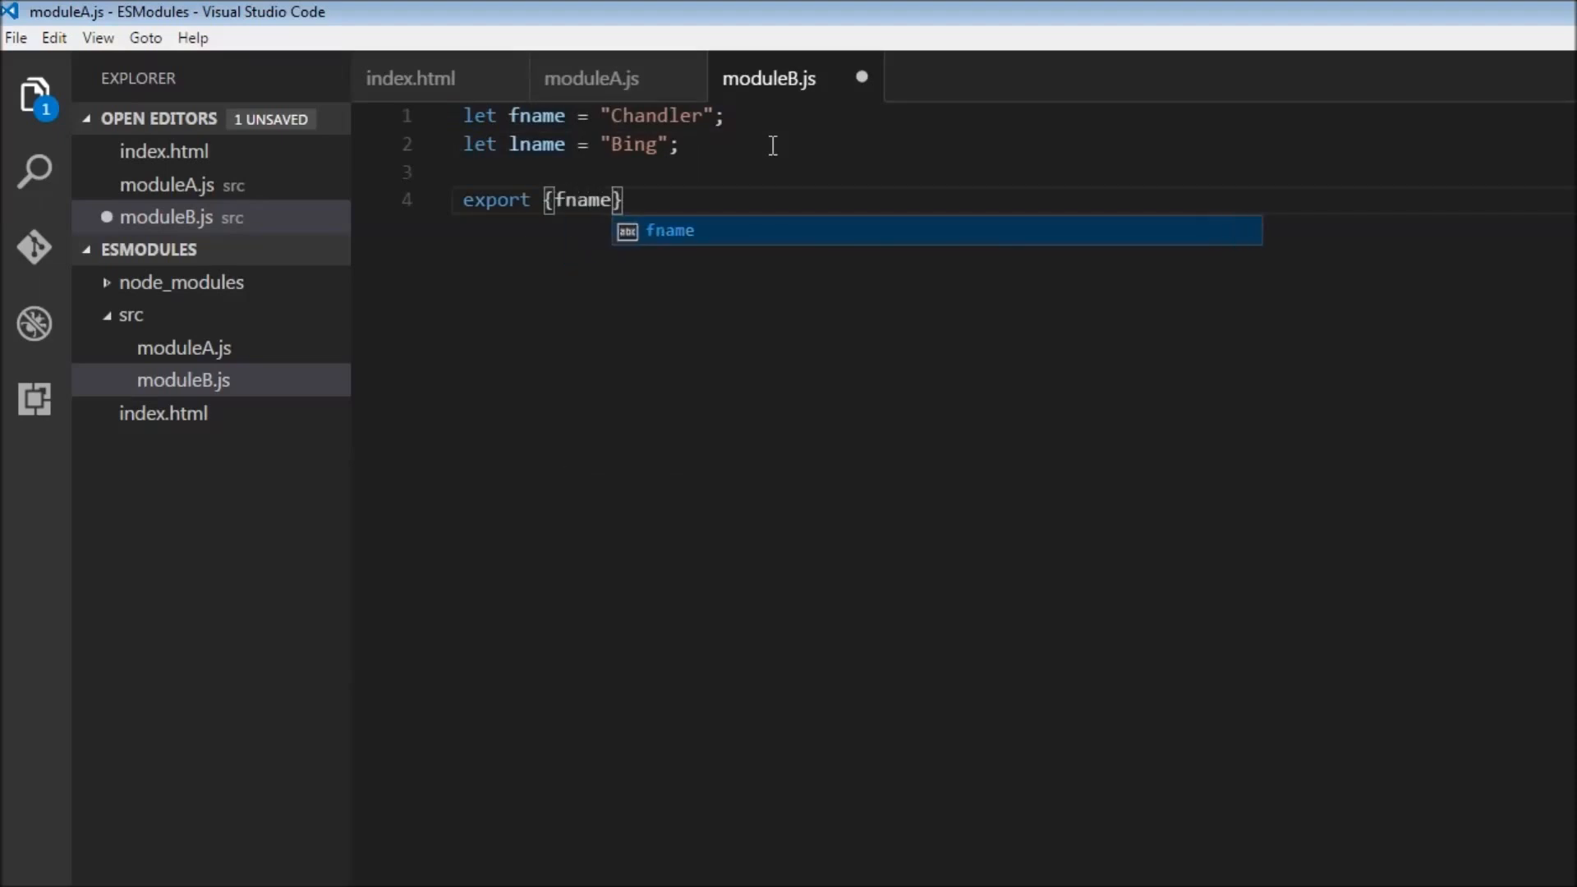
pyautogui.write(', lname')
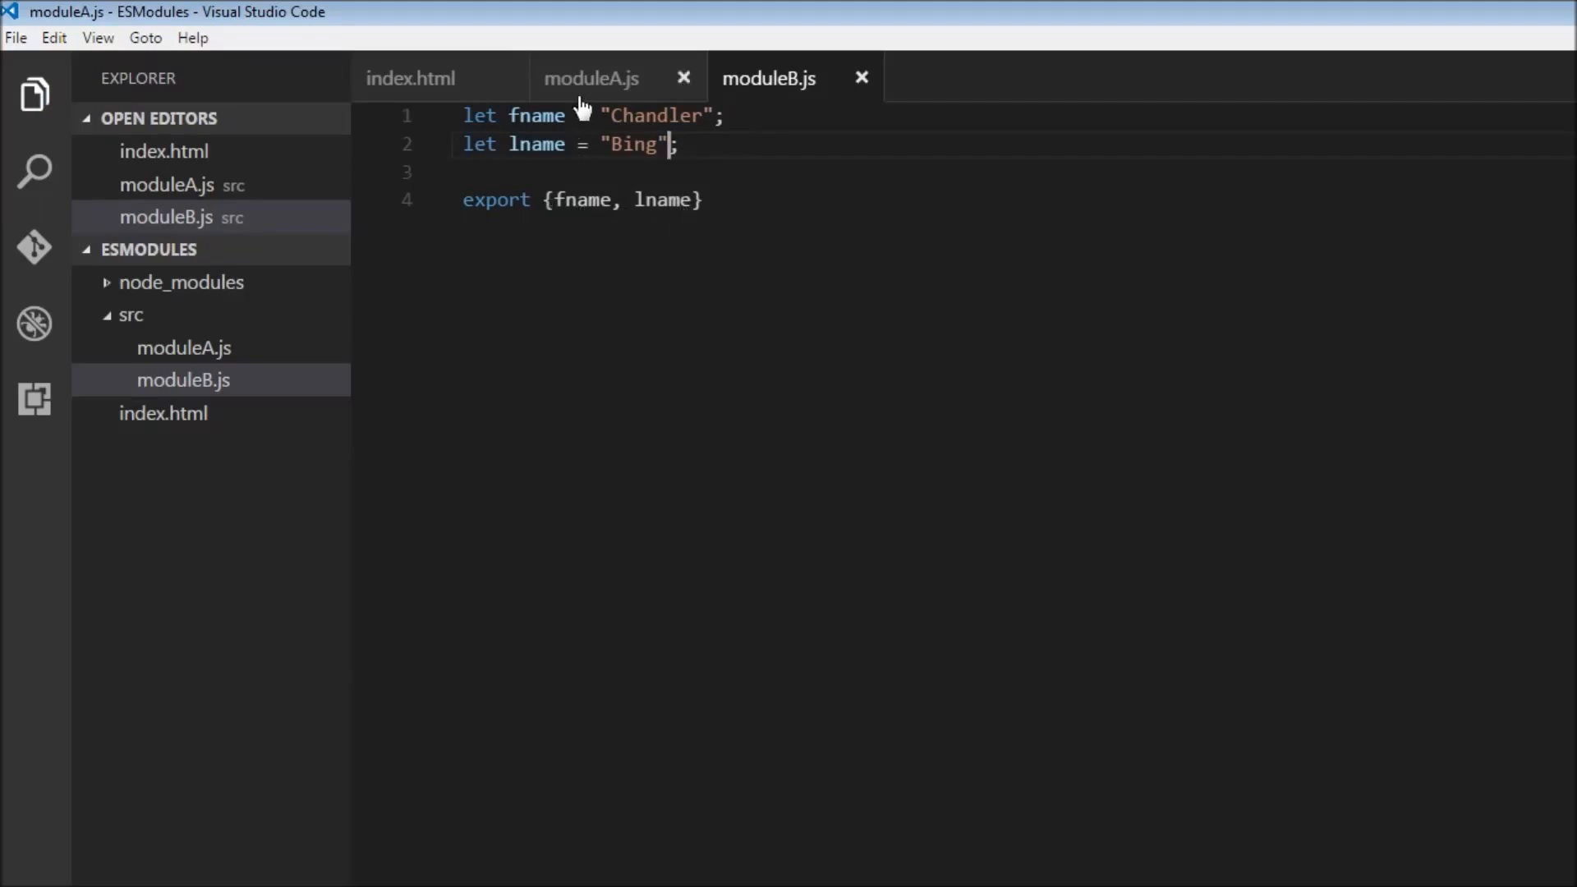
pyautogui.click(592, 77)
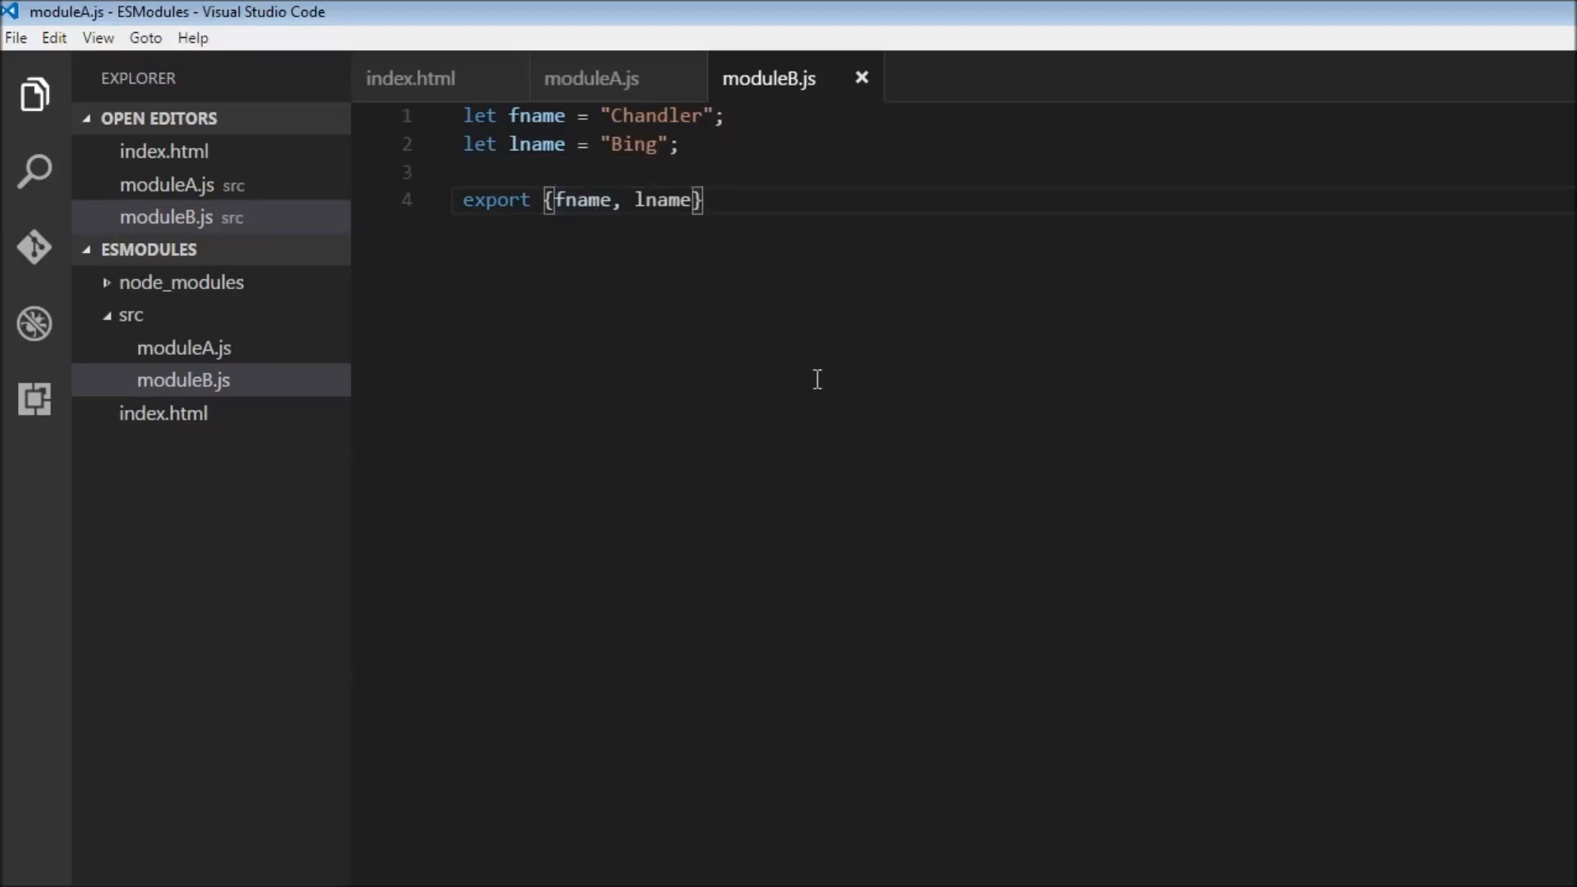
# Change the moduleA.js import to {fname as f, lname}
pyautogui.click(593, 78)
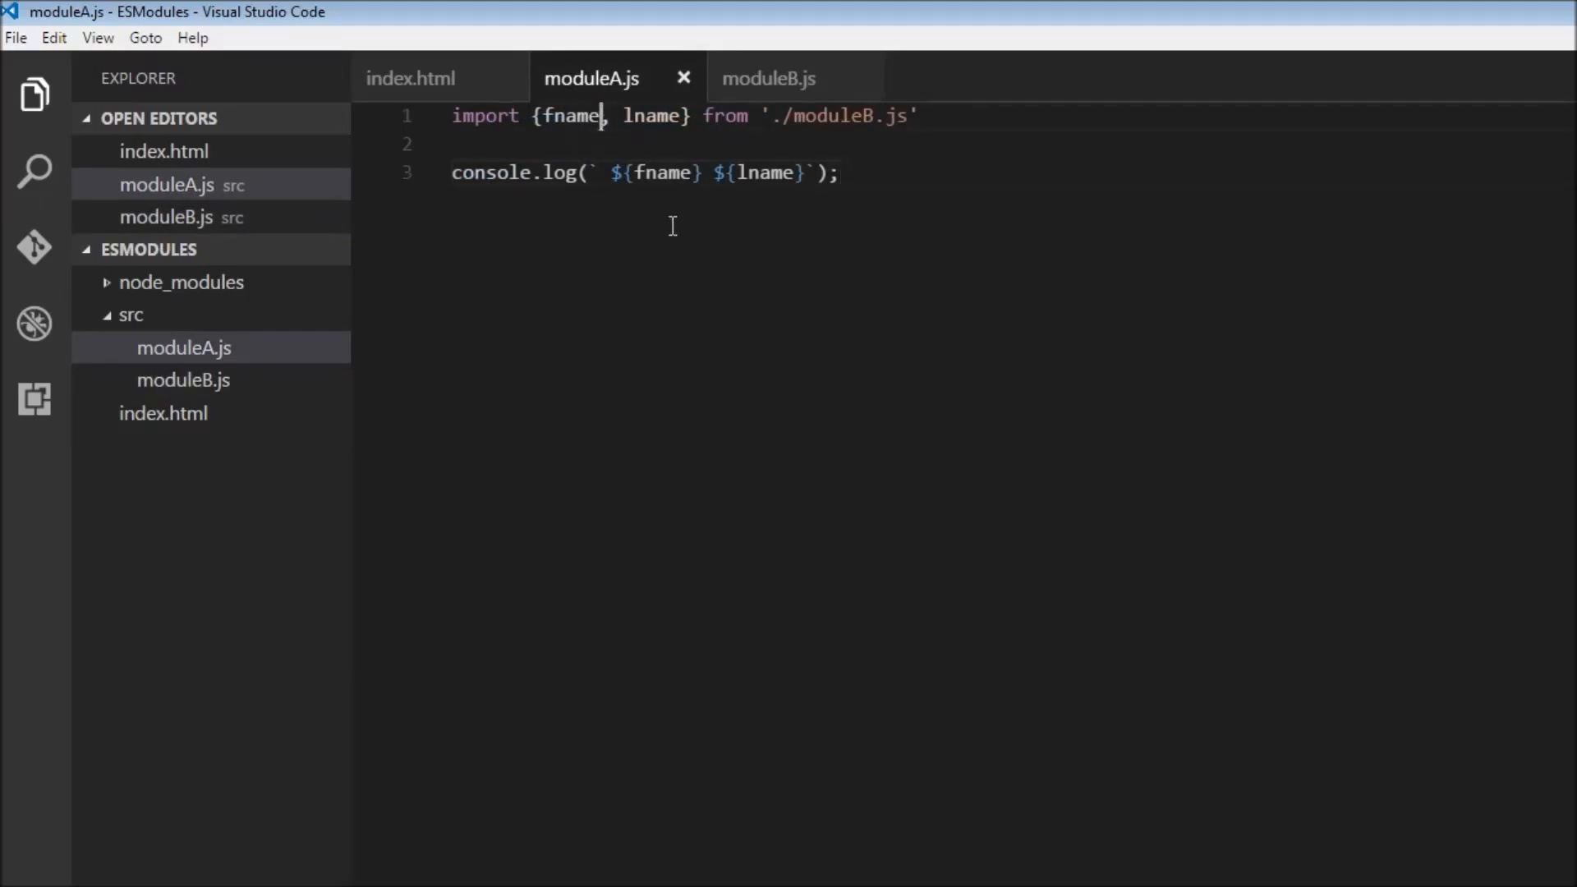
pyautogui.write('as')
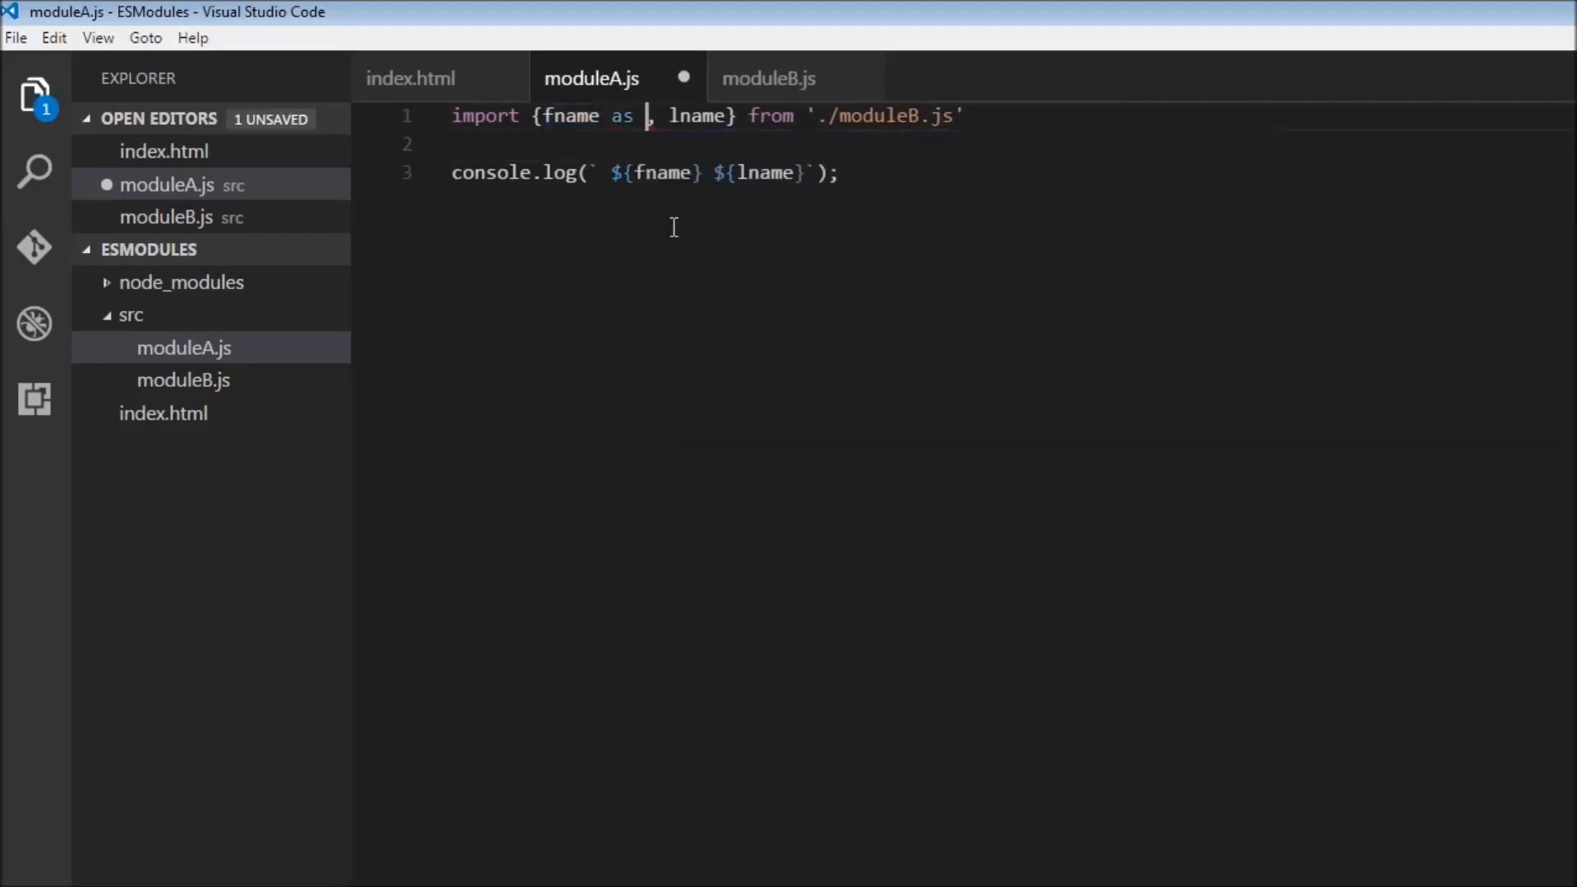
pyautogui.write('f')
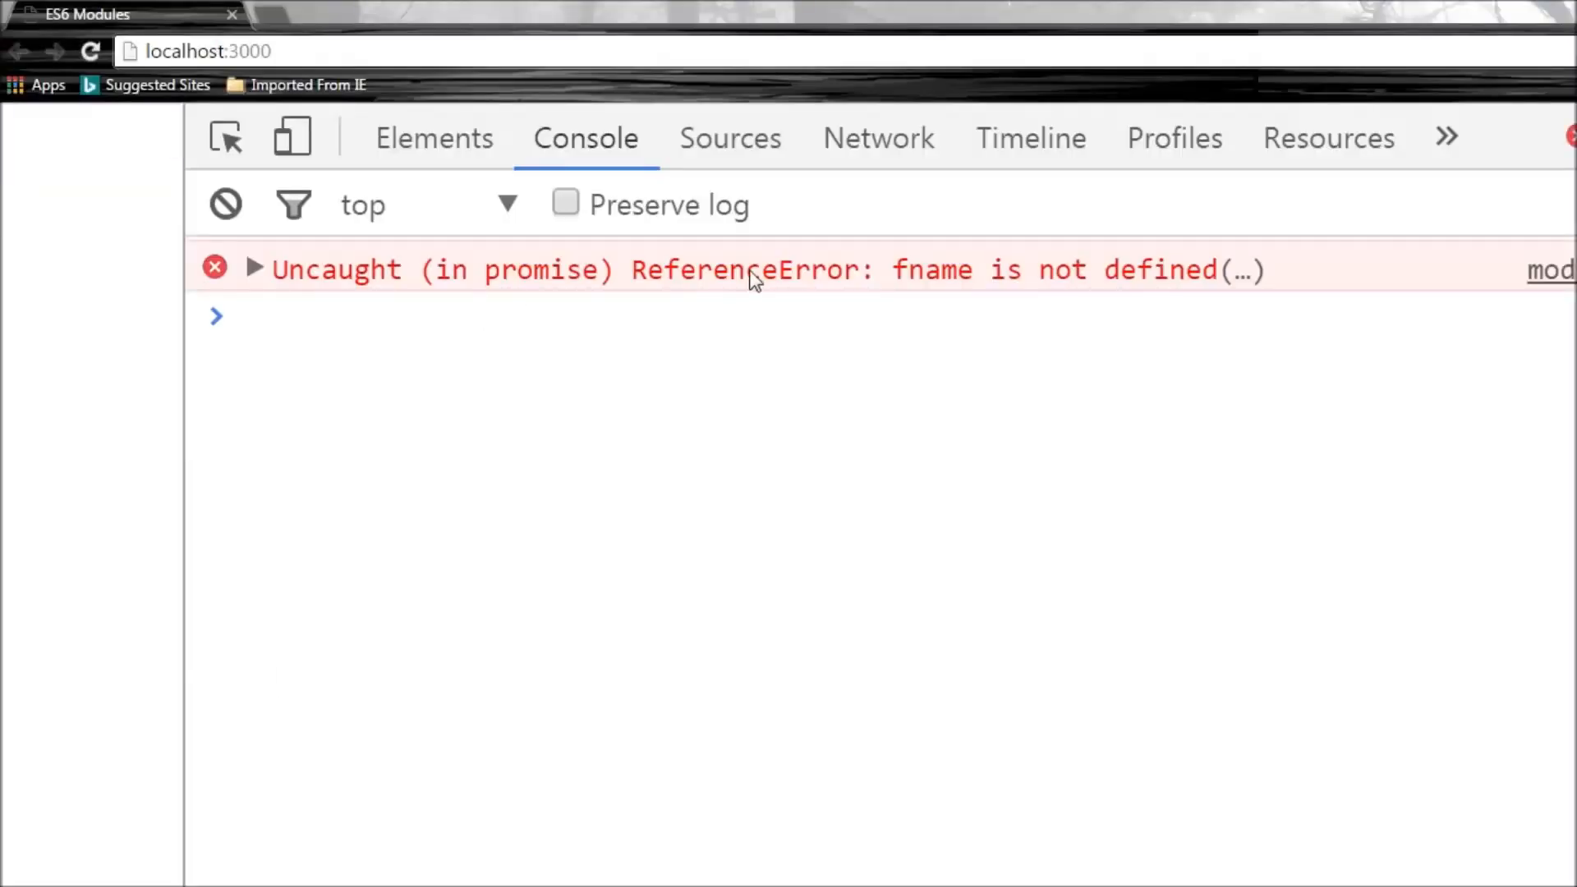
pyautogui.moveTo(628, 363)
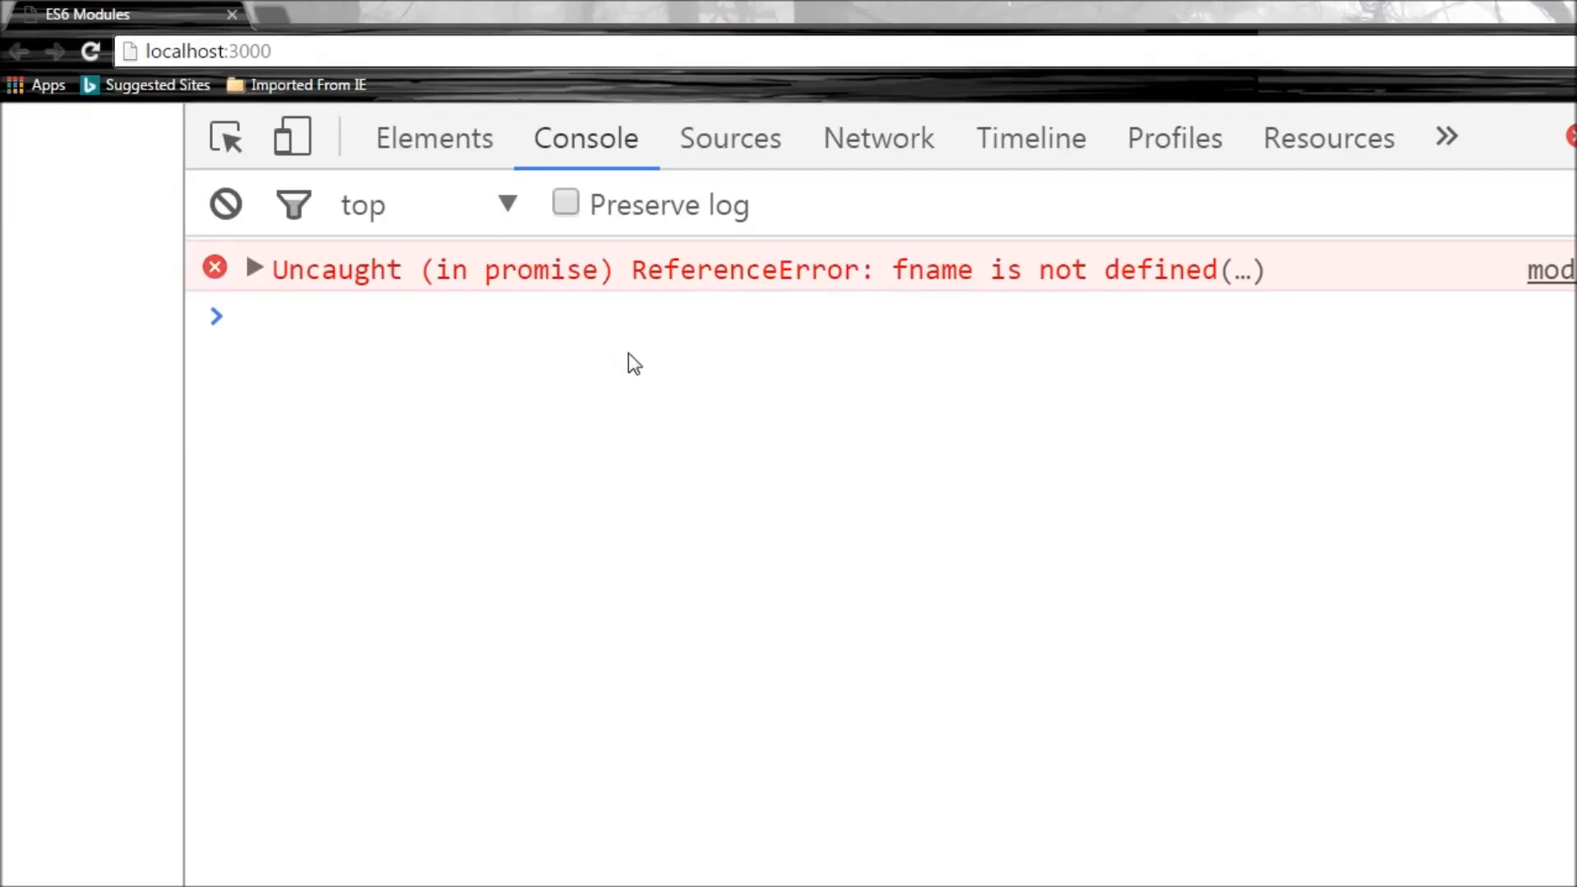
pyautogui.moveTo(1179, 302)
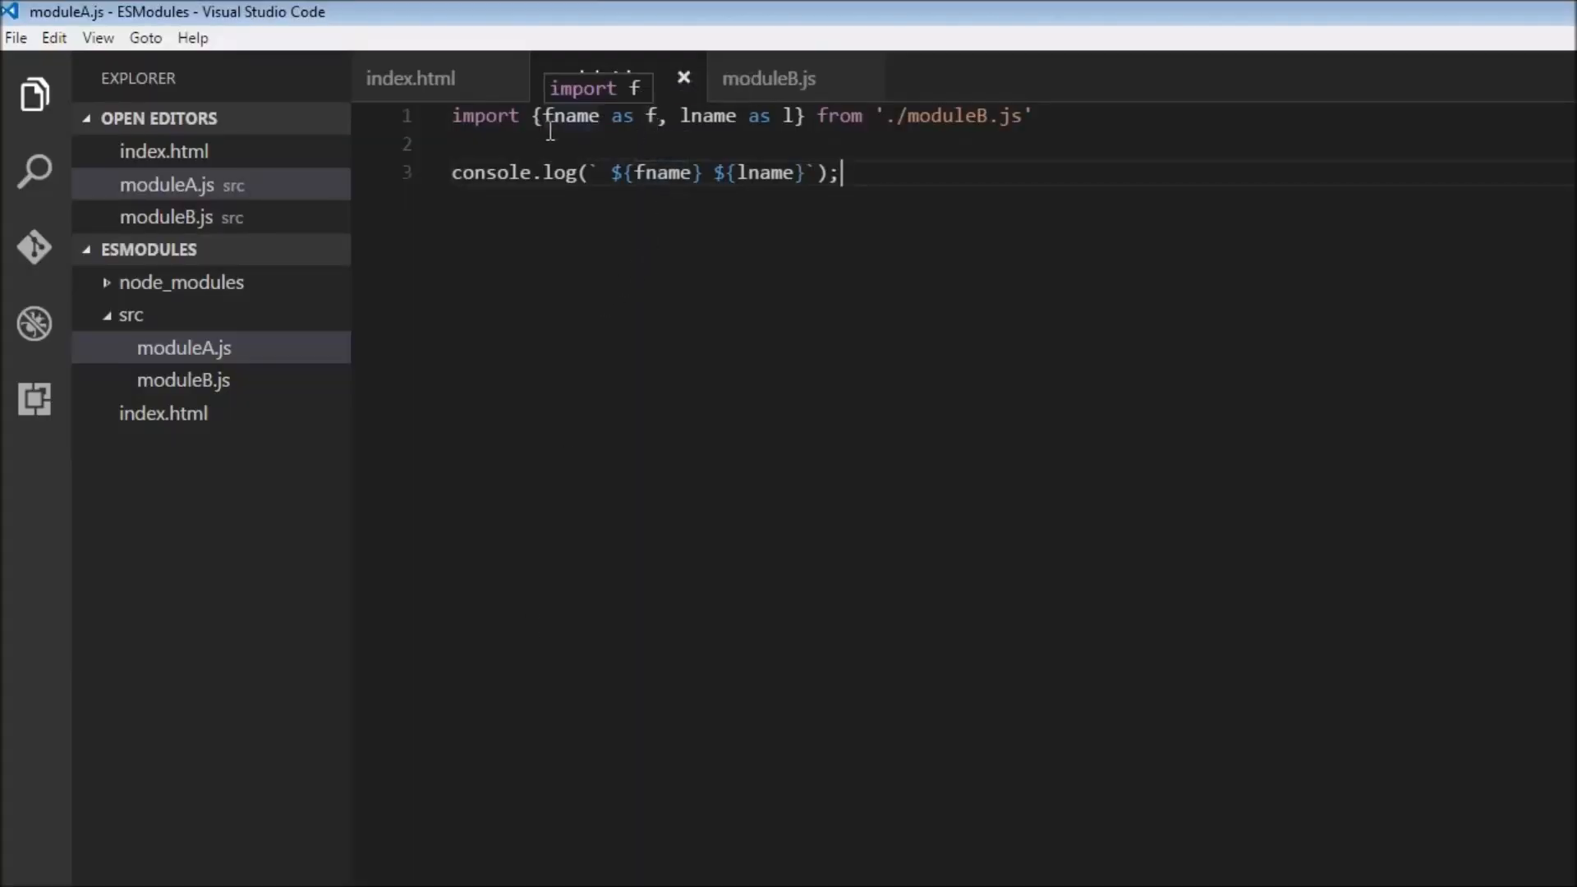
pyautogui.moveTo(851, 395)
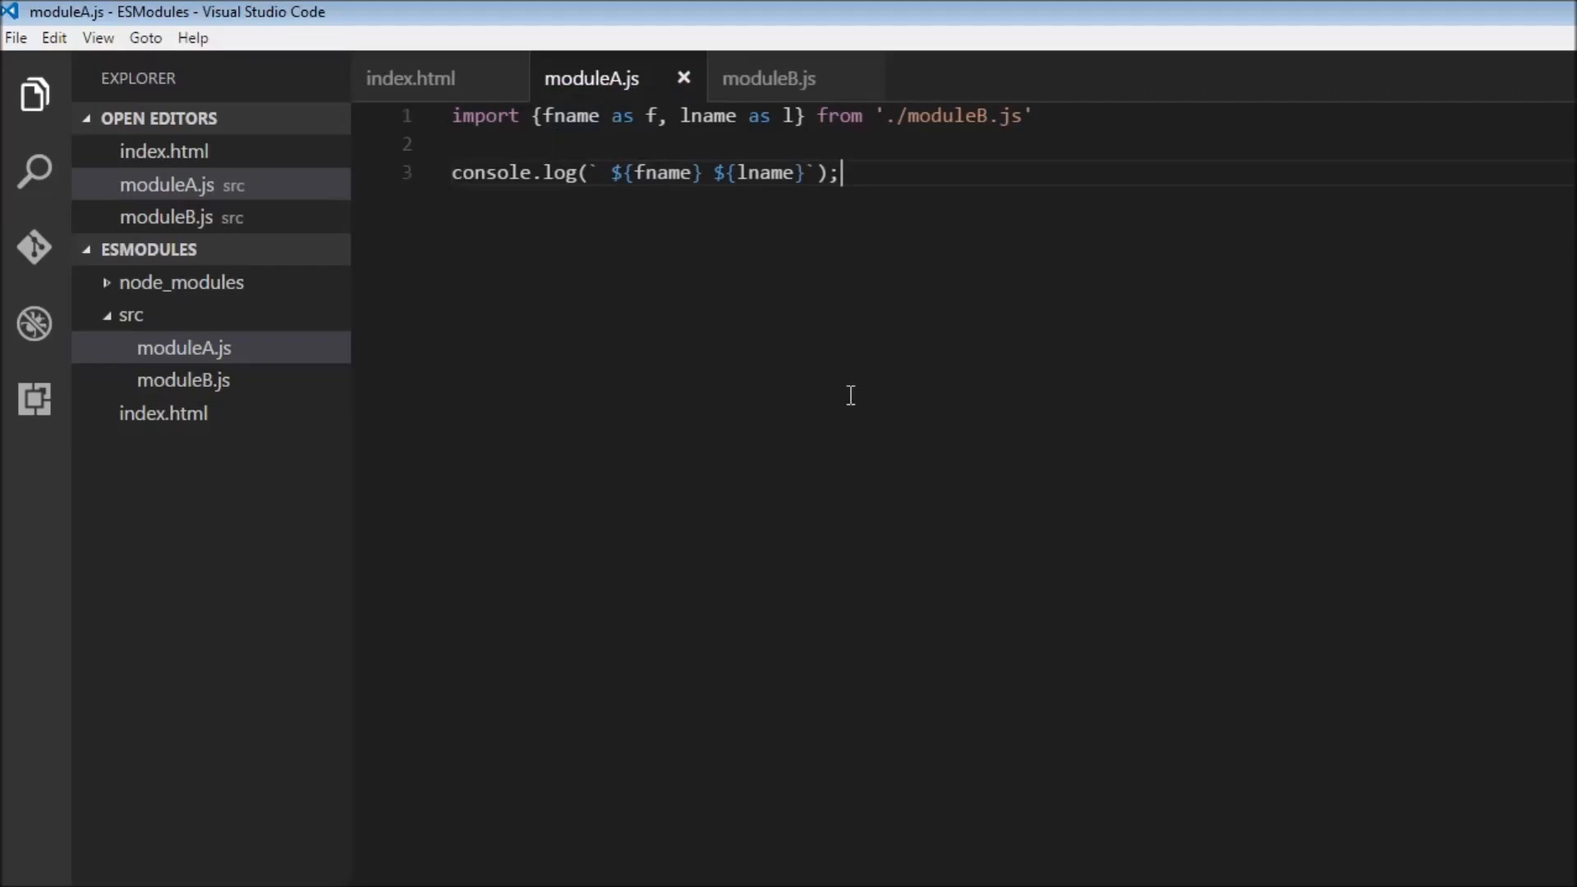
pyautogui.doubleClick(660, 171)
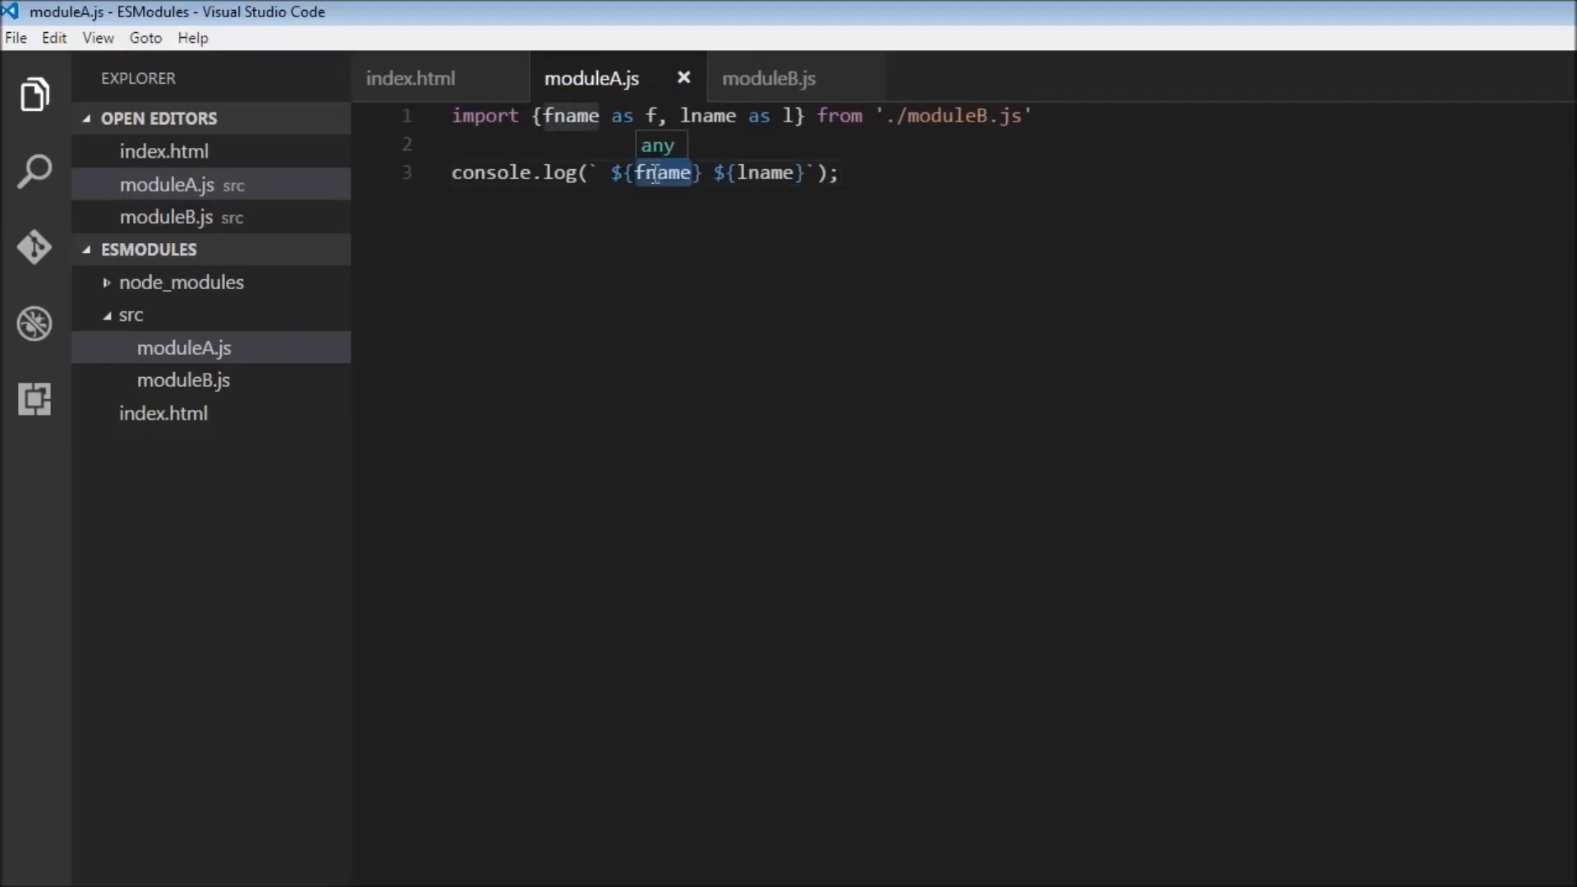
pyautogui.write('f')
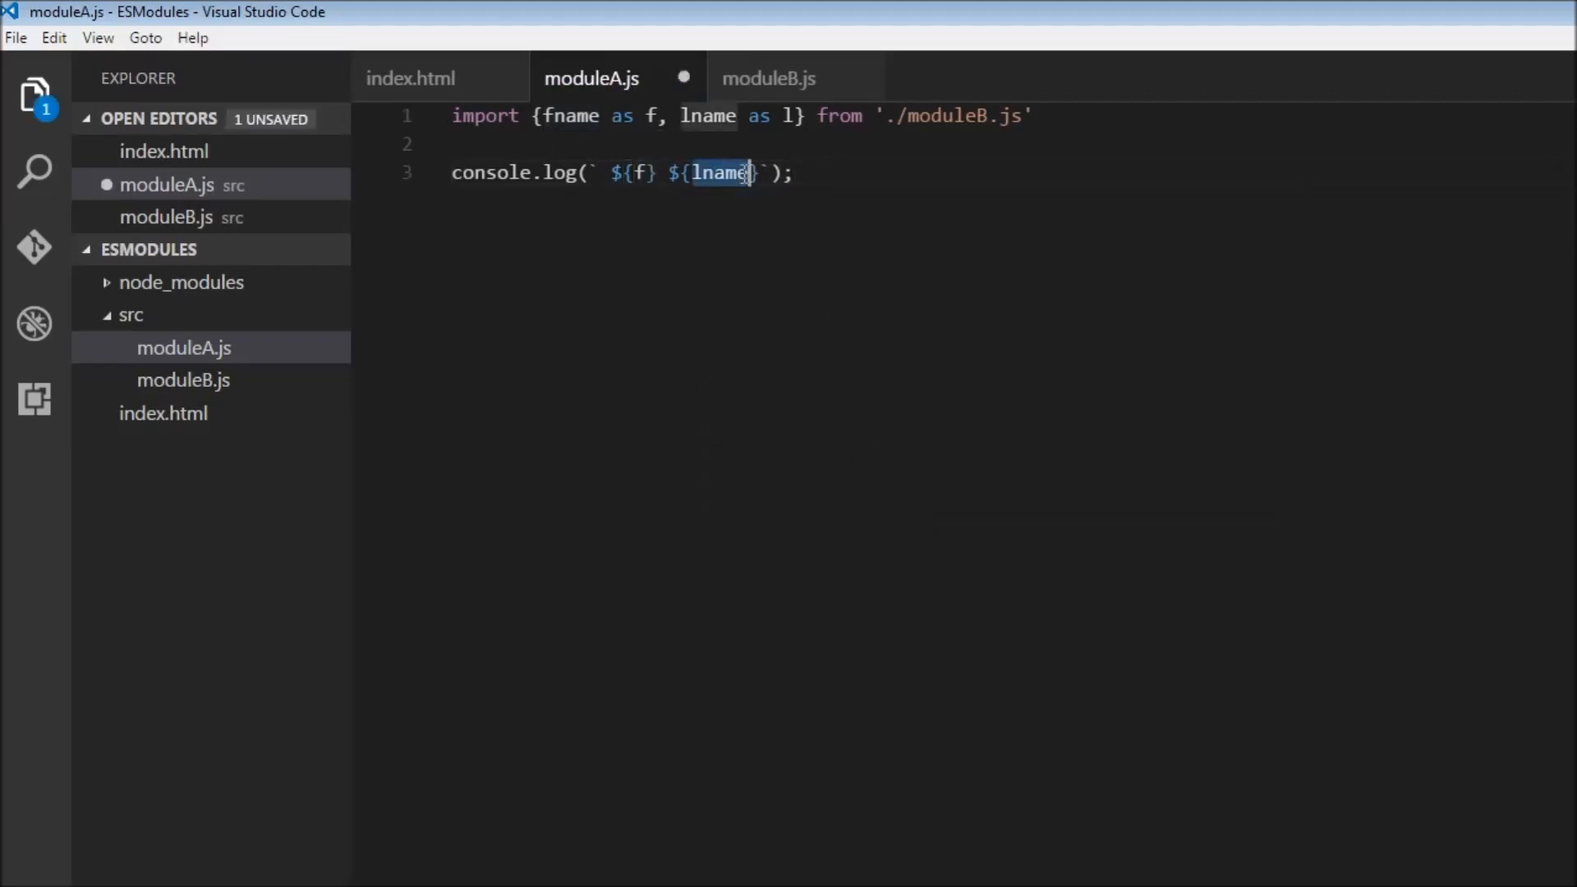
pyautogui.write('l')
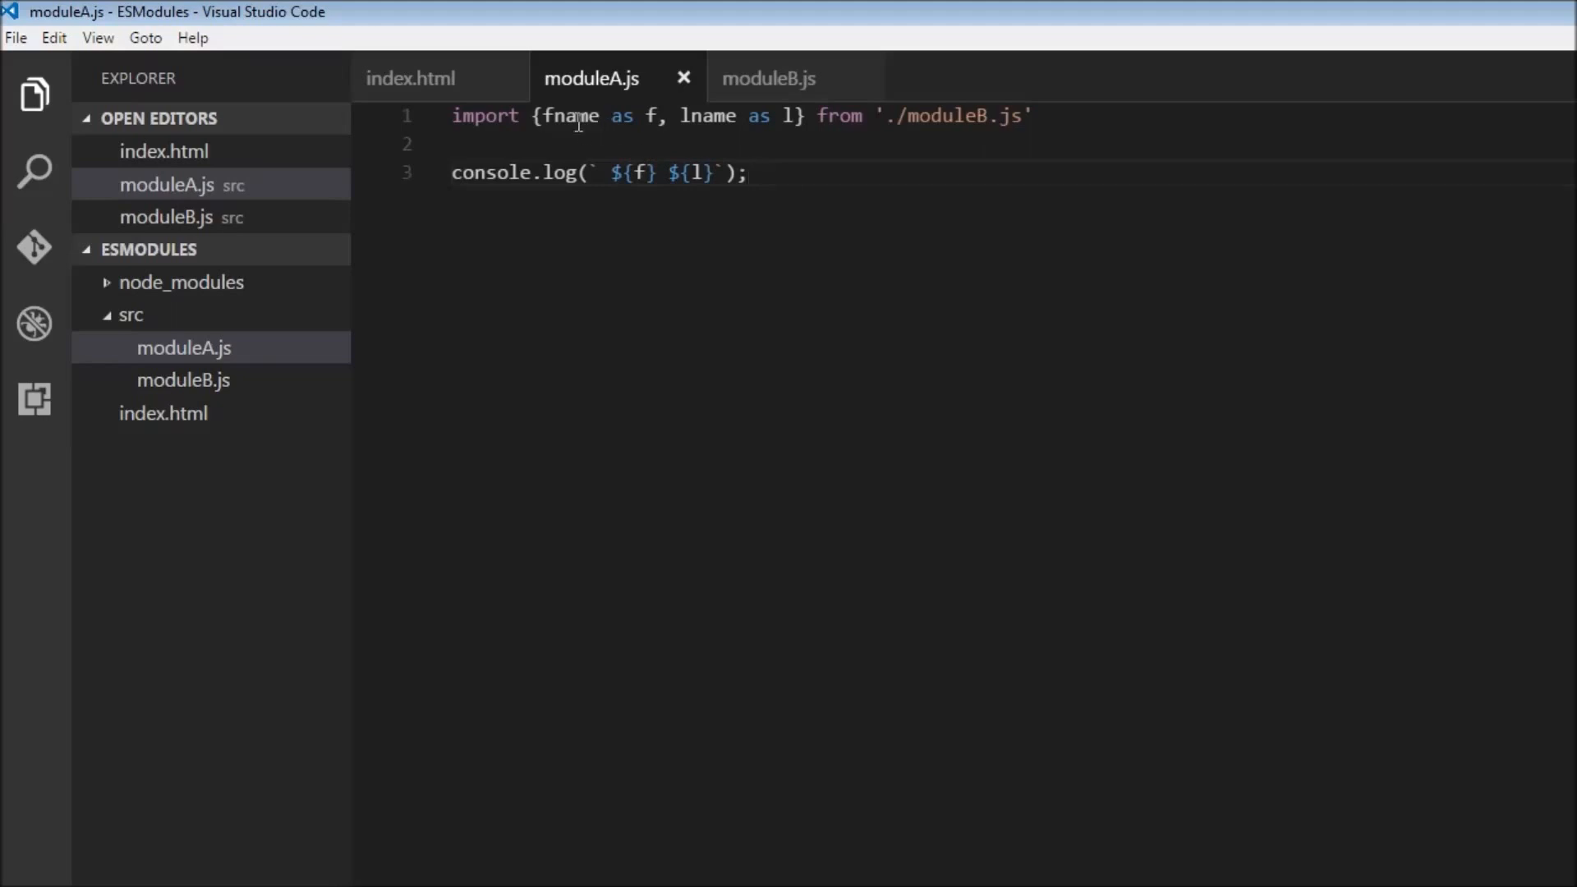
pyautogui.moveTo(649, 206)
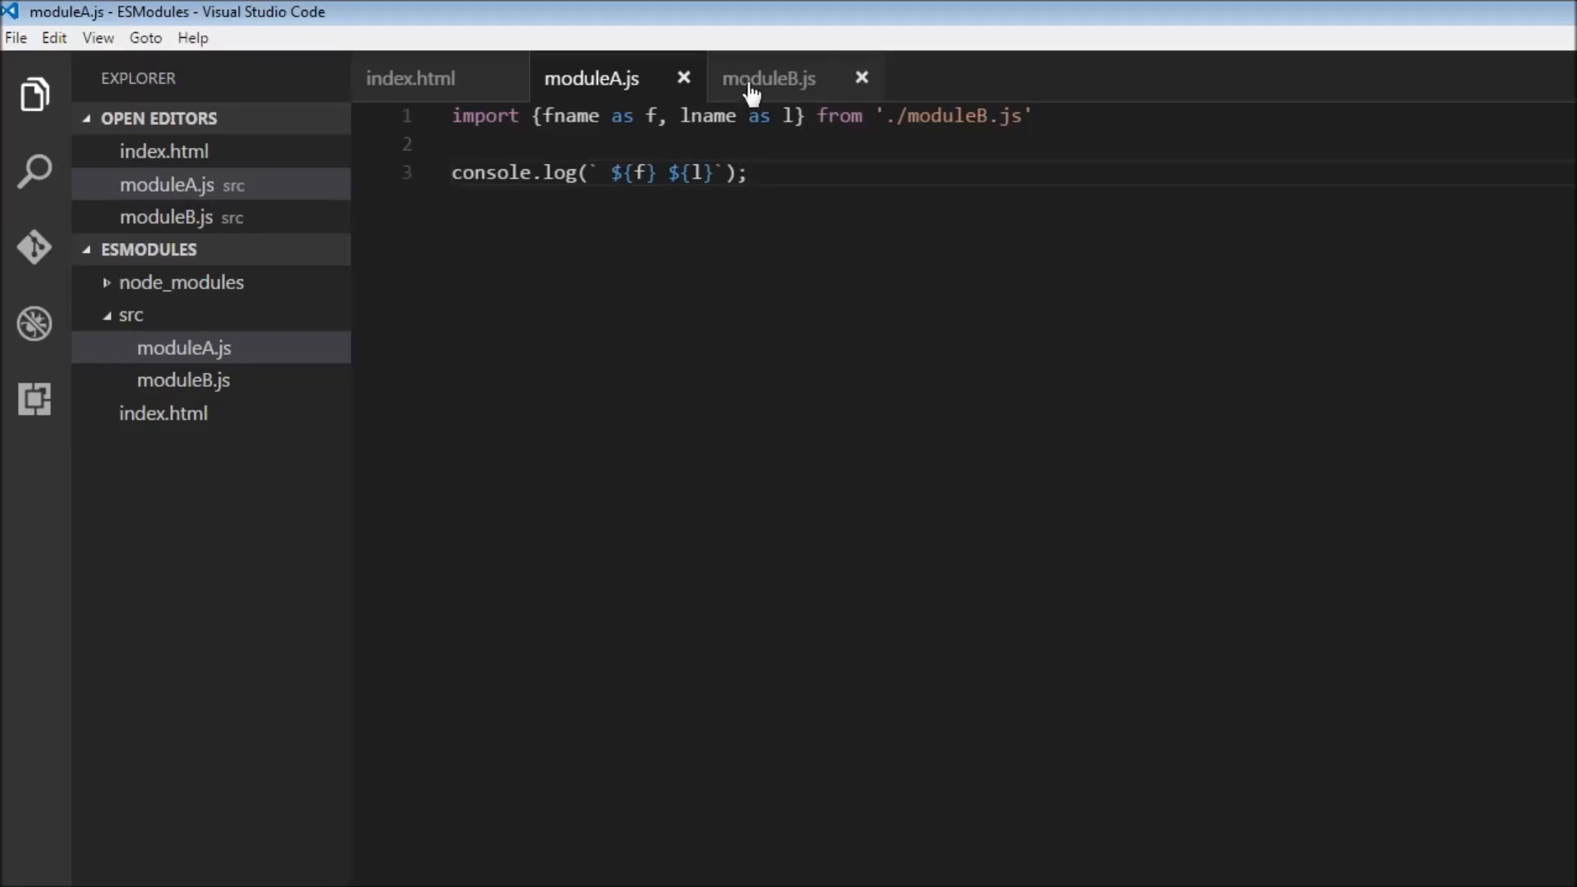
# Add console.log('Module B loaded') above the export line in moduleB.js
pyautogui.click(769, 77)
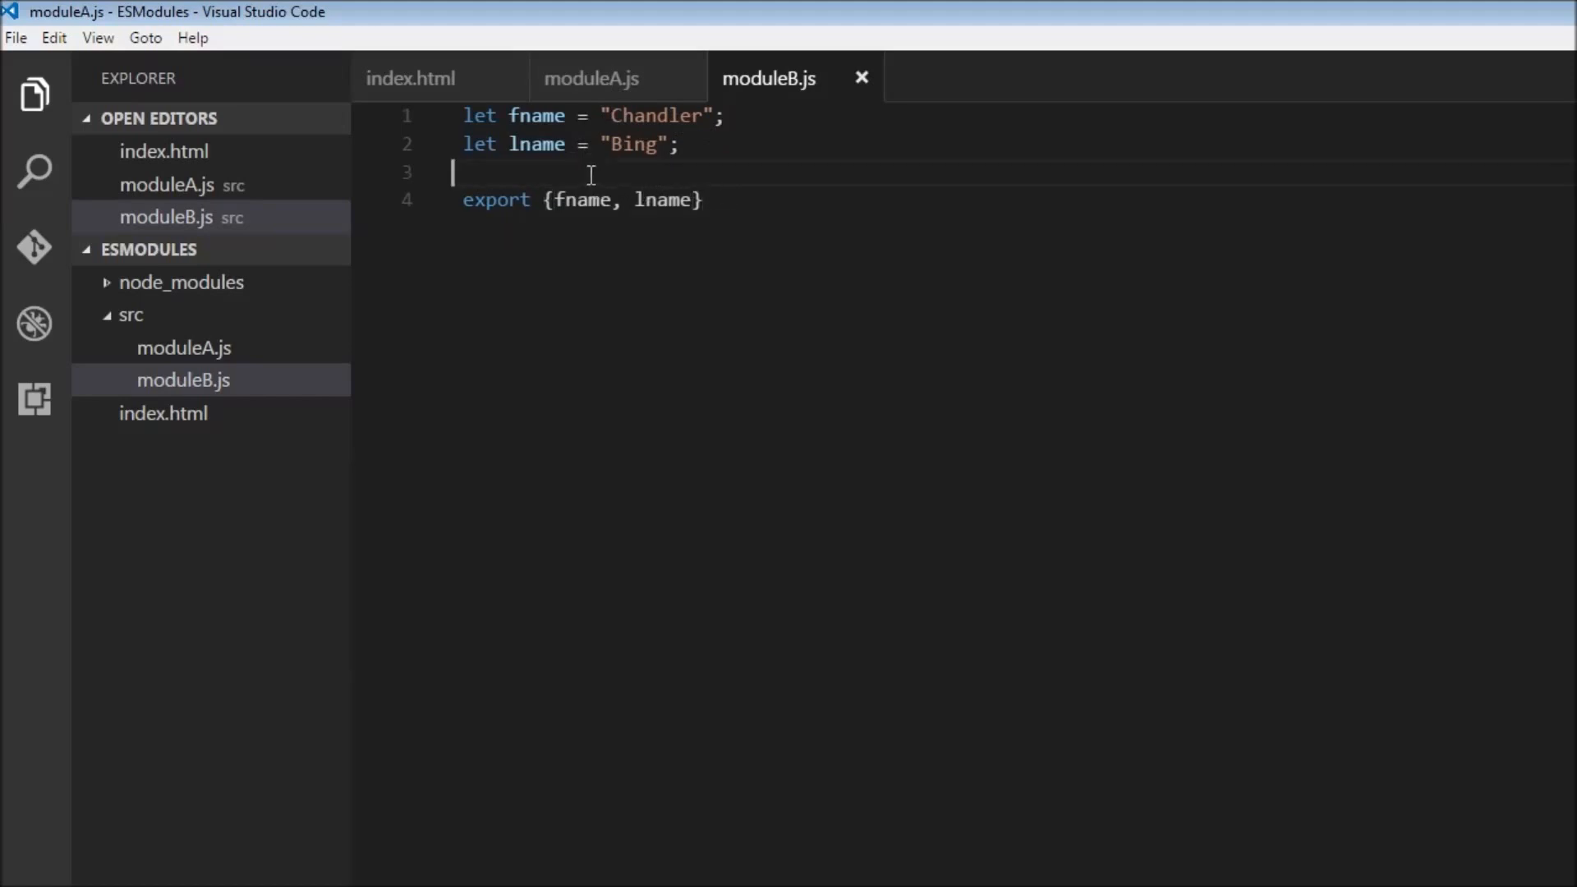
pyautogui.write('console.log(object);')
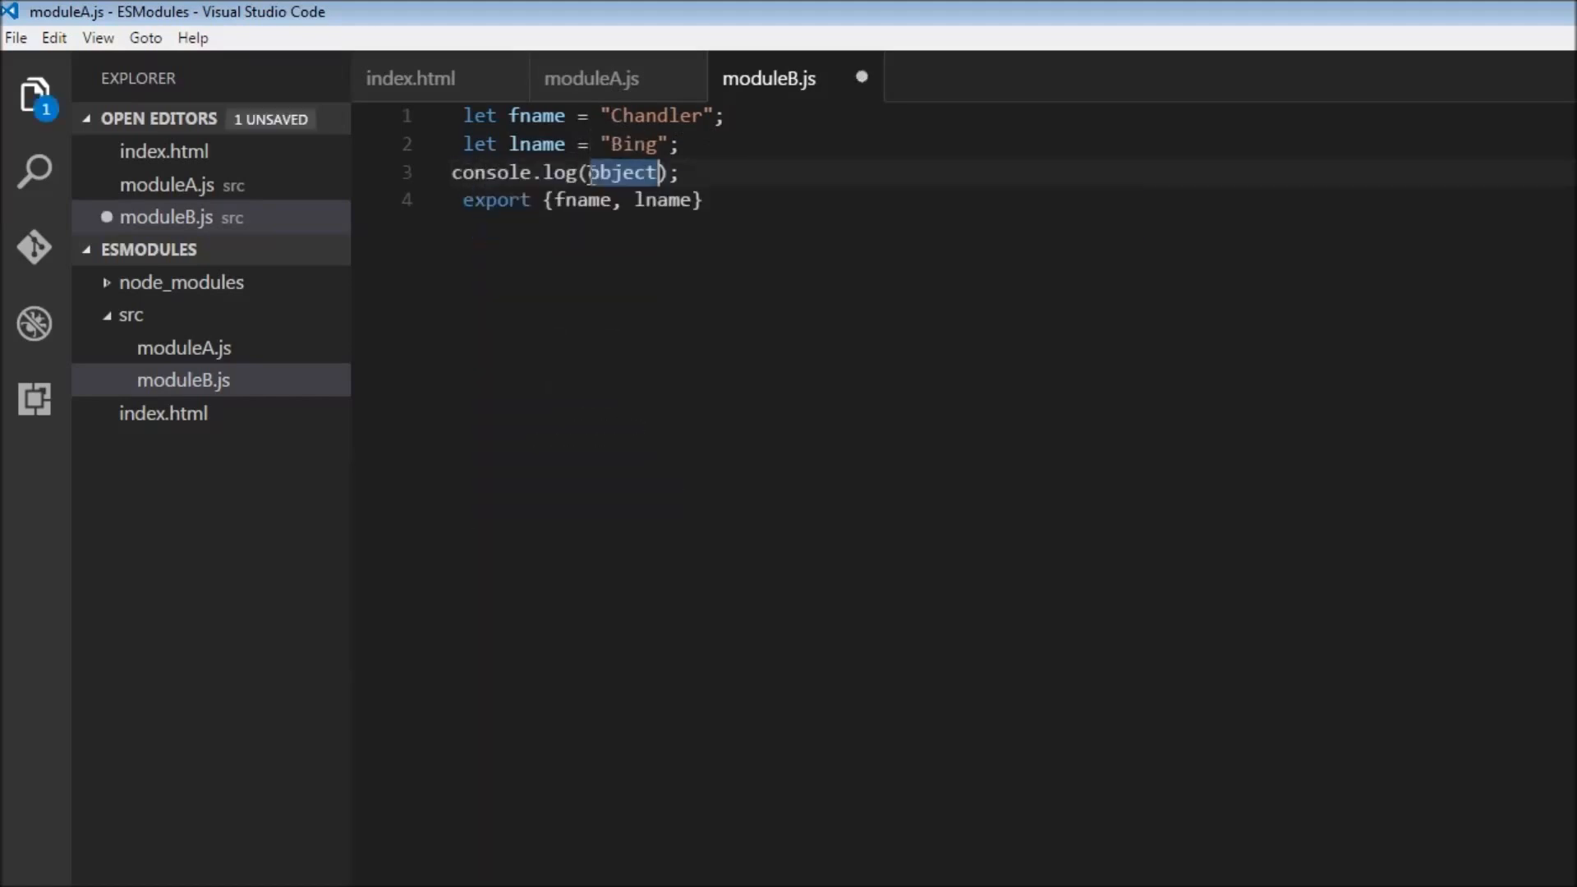
pyautogui.write('Module')
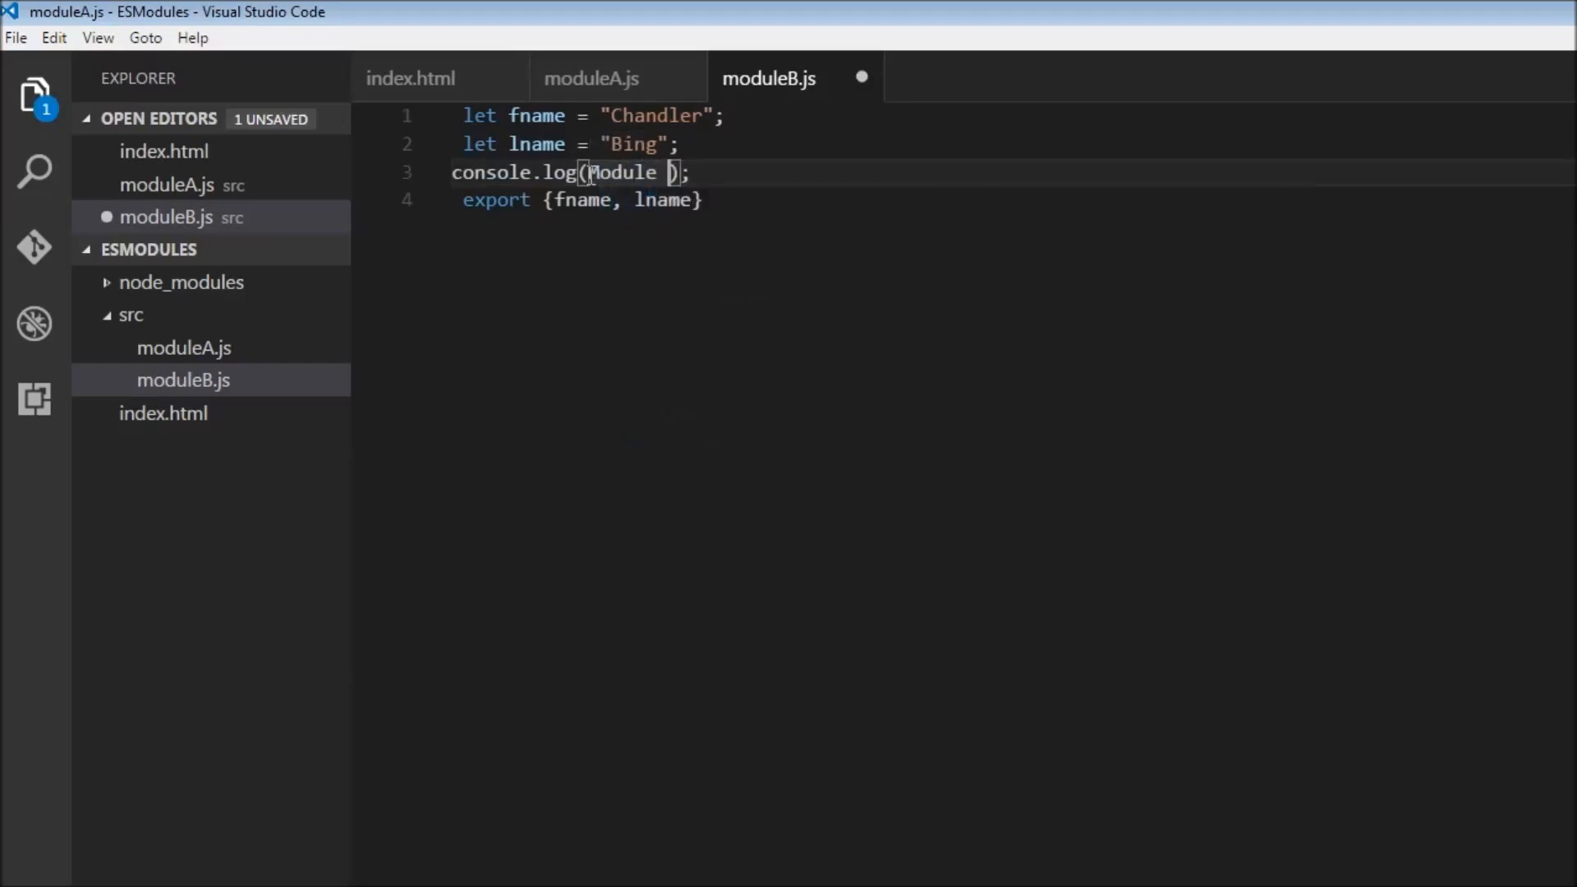
pyautogui.write('B loaded')
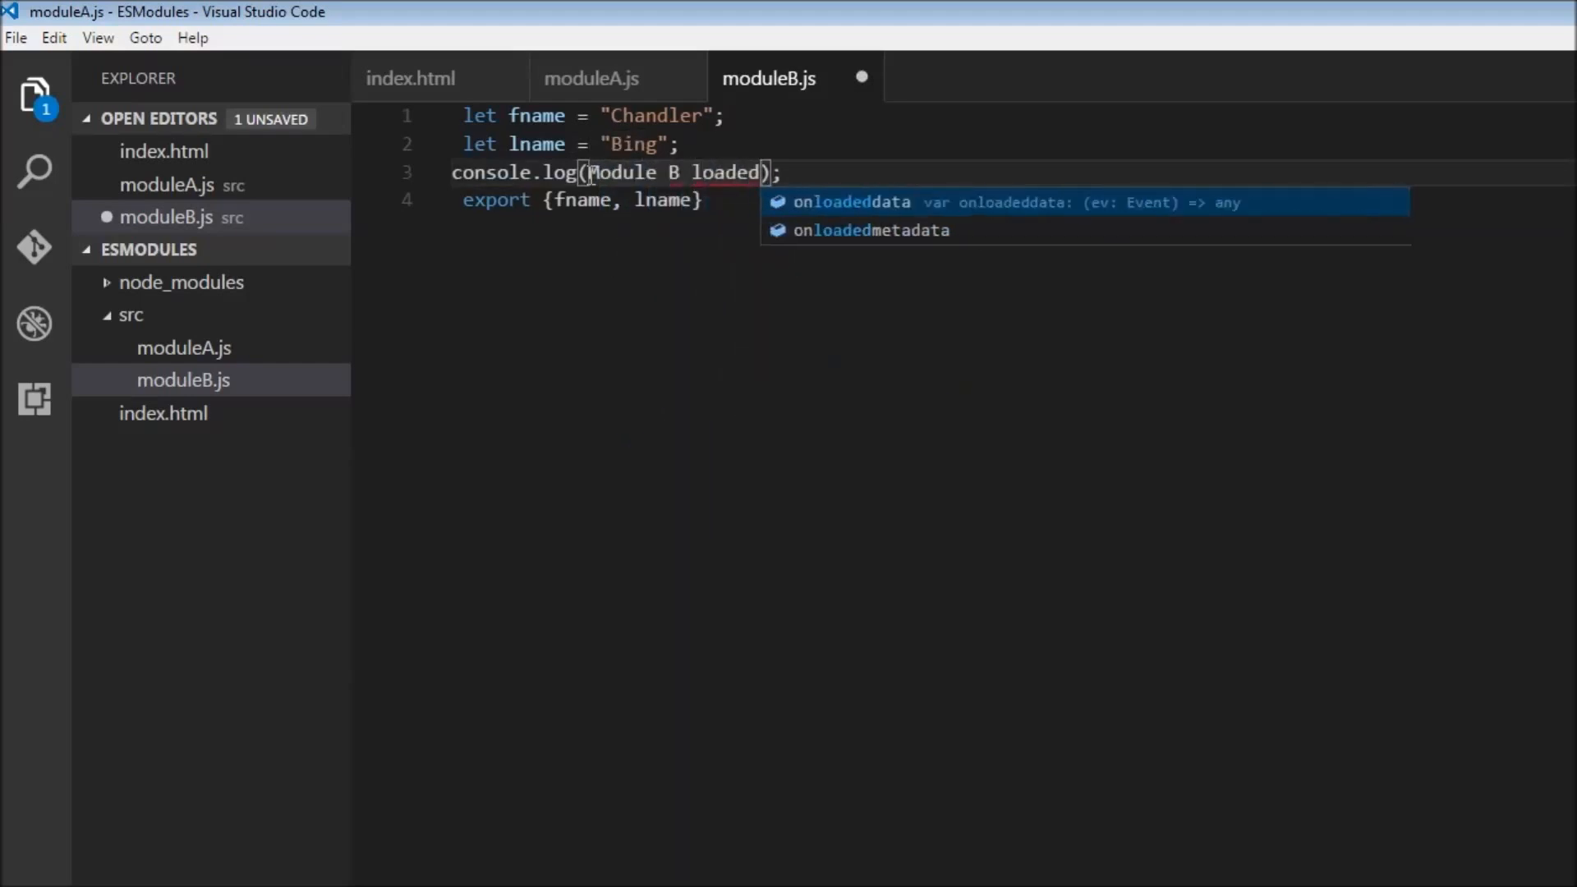
pyautogui.press('Escape')
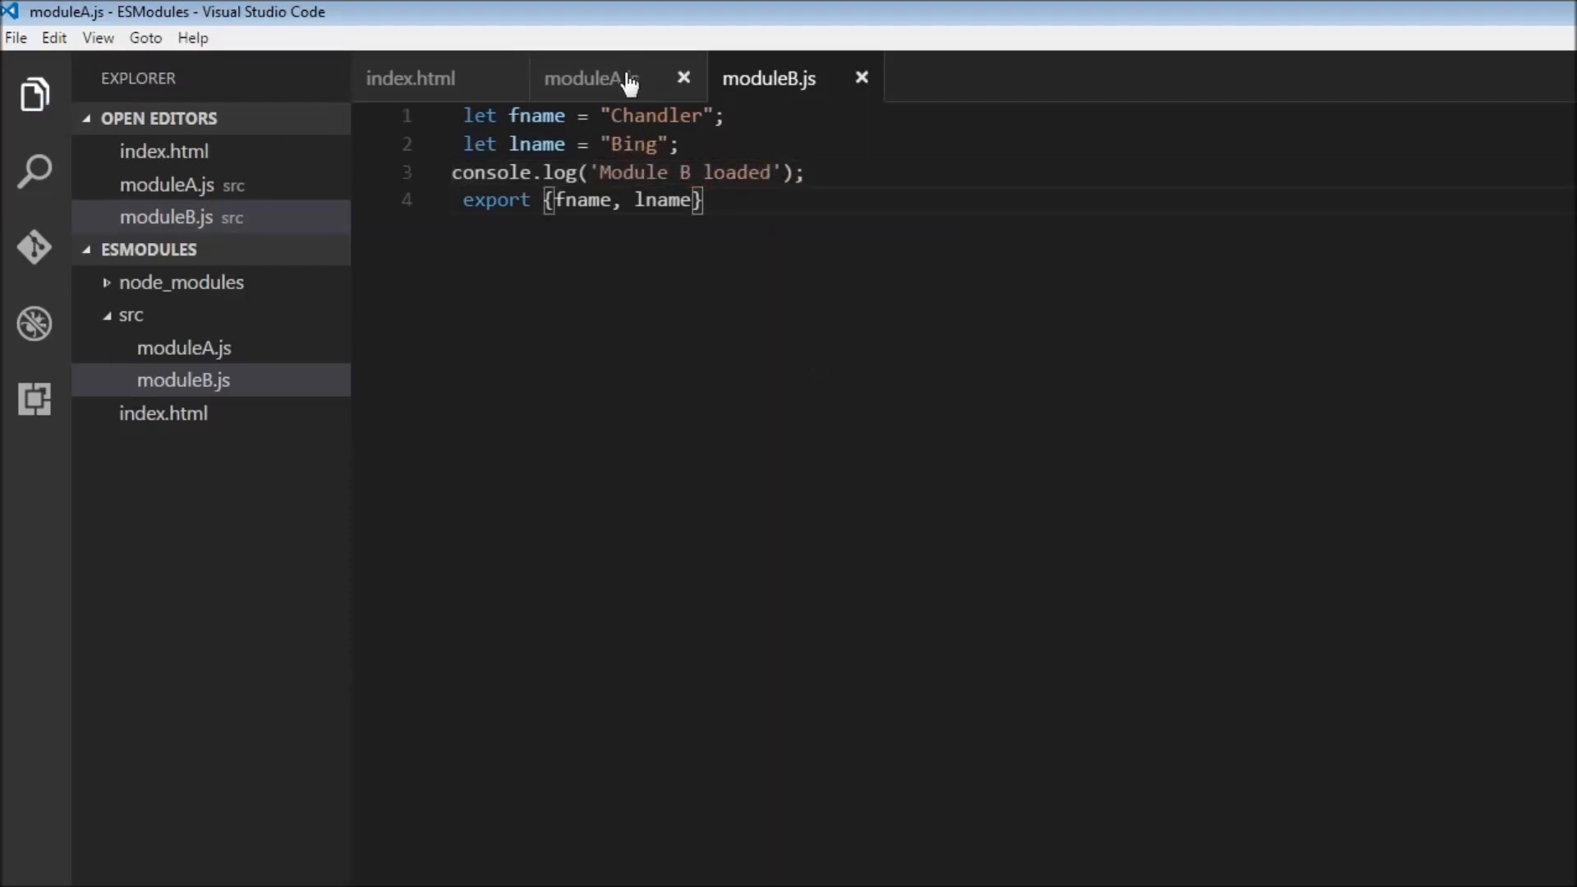
# Log 'Module A log 1' before and 'Module A log 2' after the moduleA.js import, then save
pyautogui.click(591, 79)
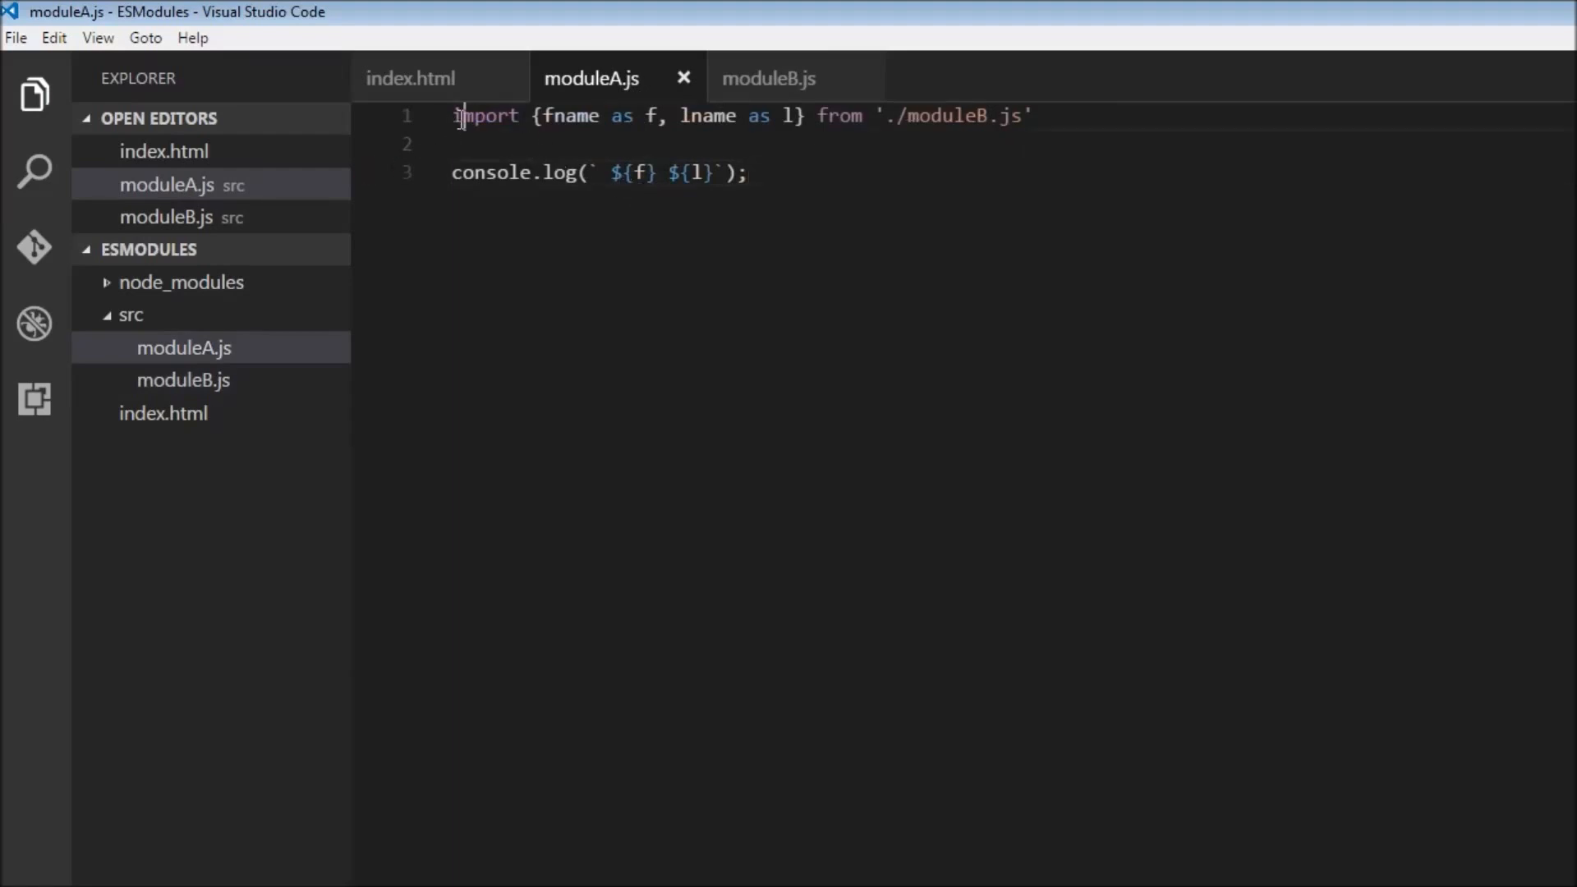
pyautogui.press('Enter')
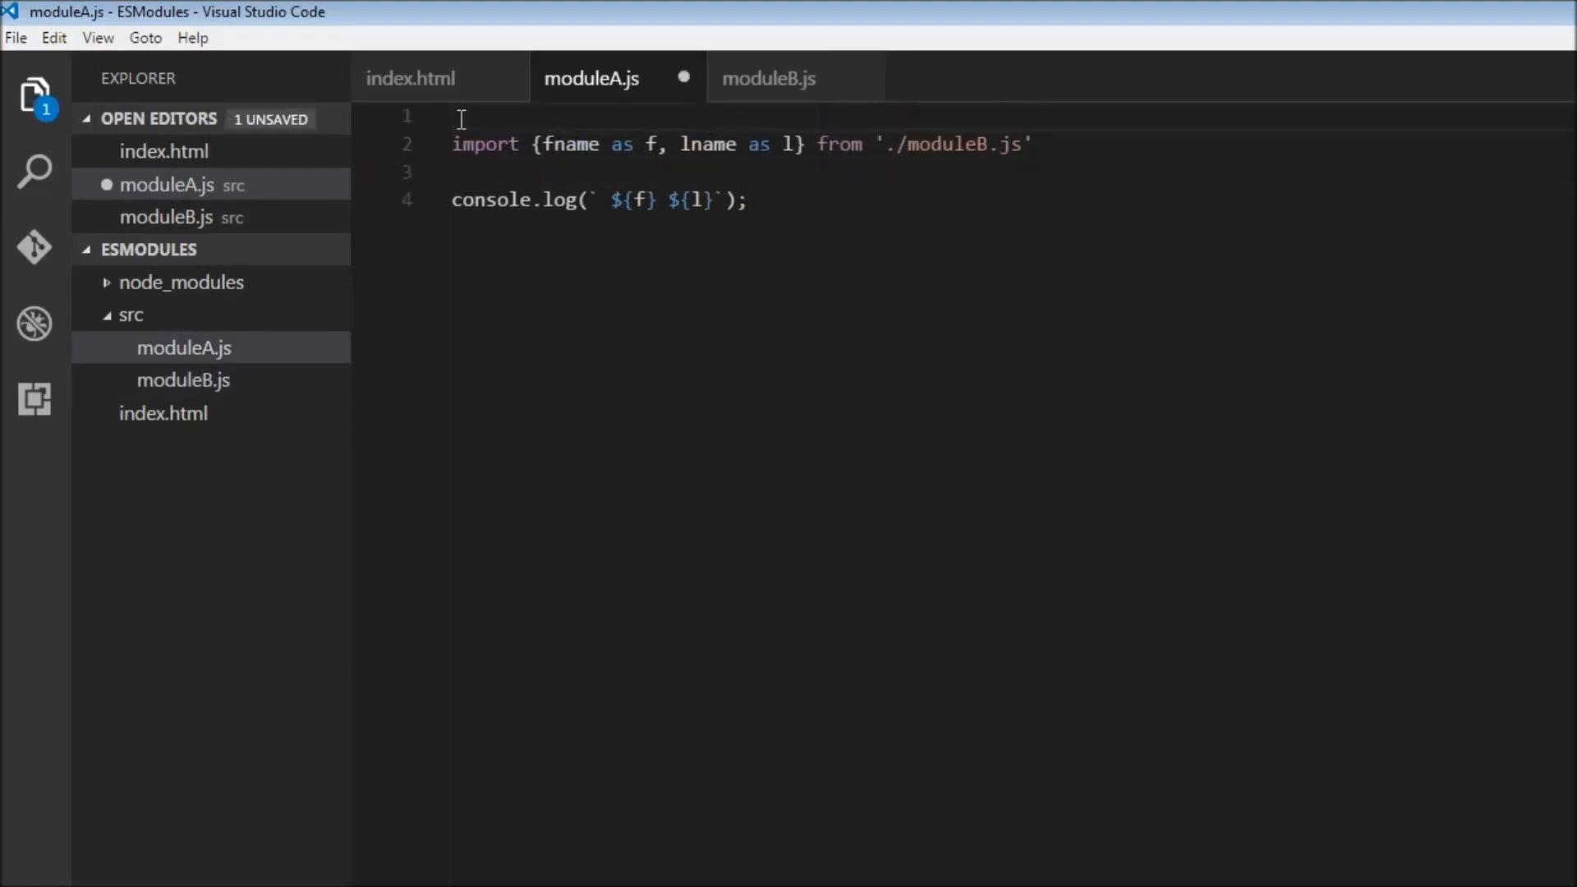
pyautogui.write('console.log(object);')
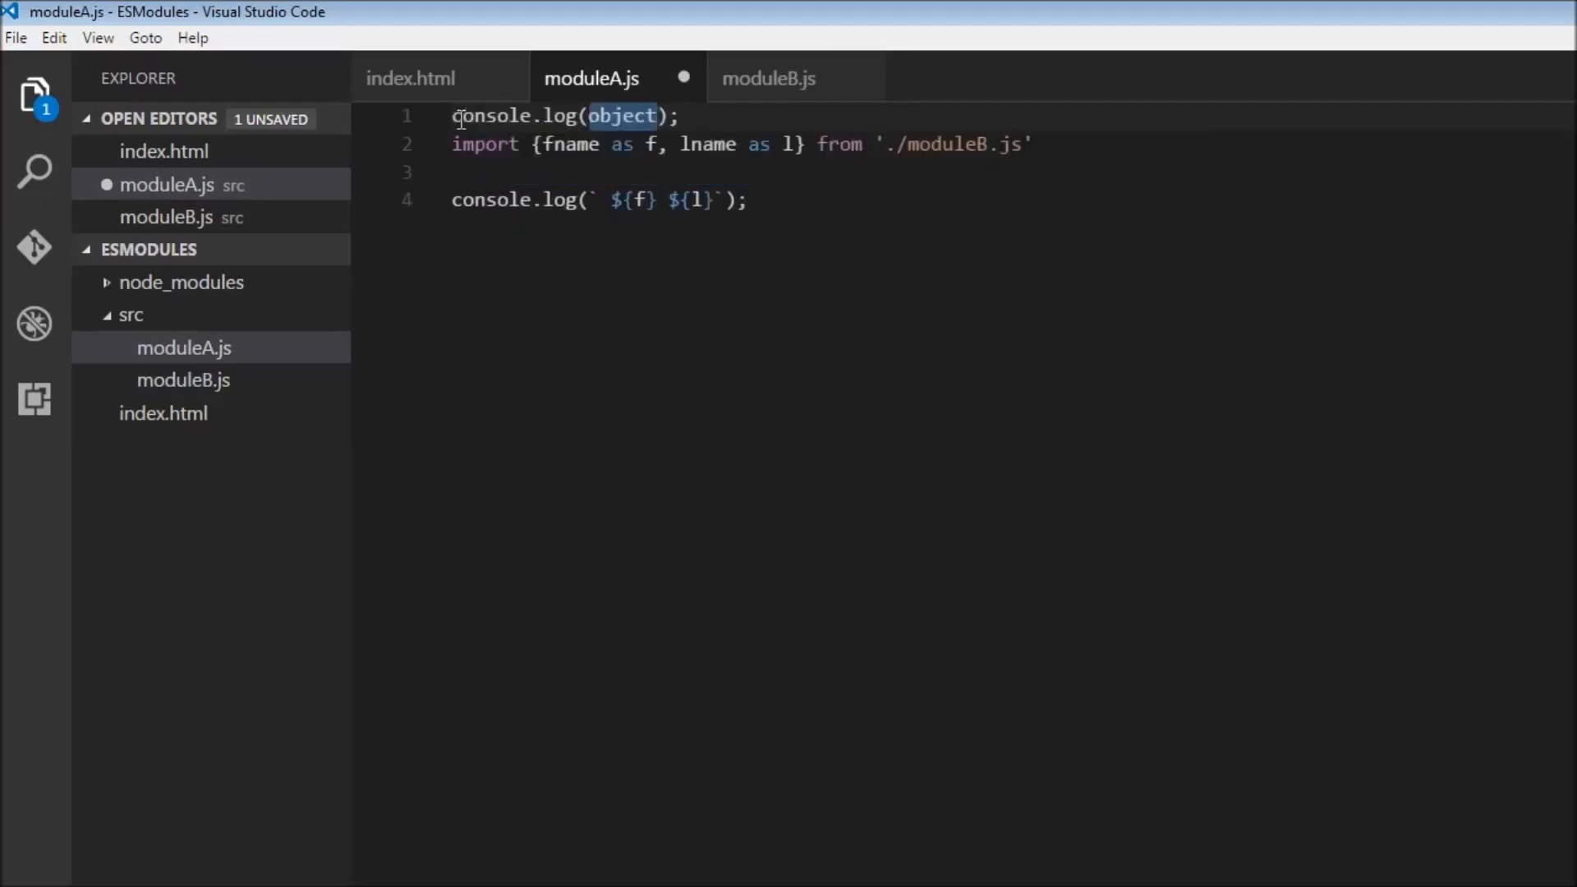
pyautogui.write("'Mo'")
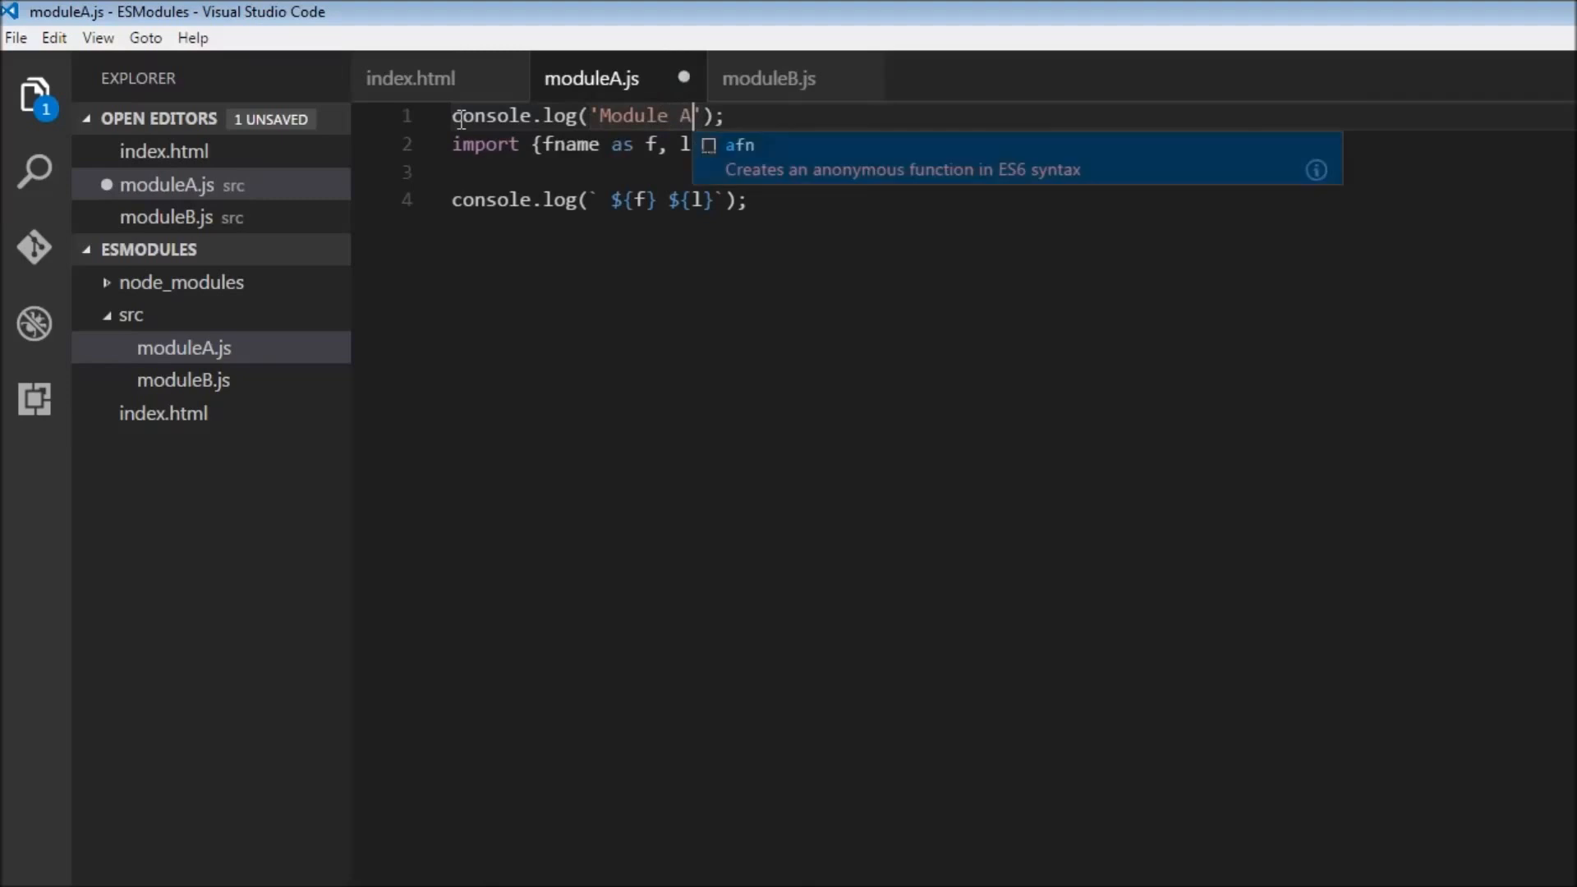
pyautogui.write('log 1')
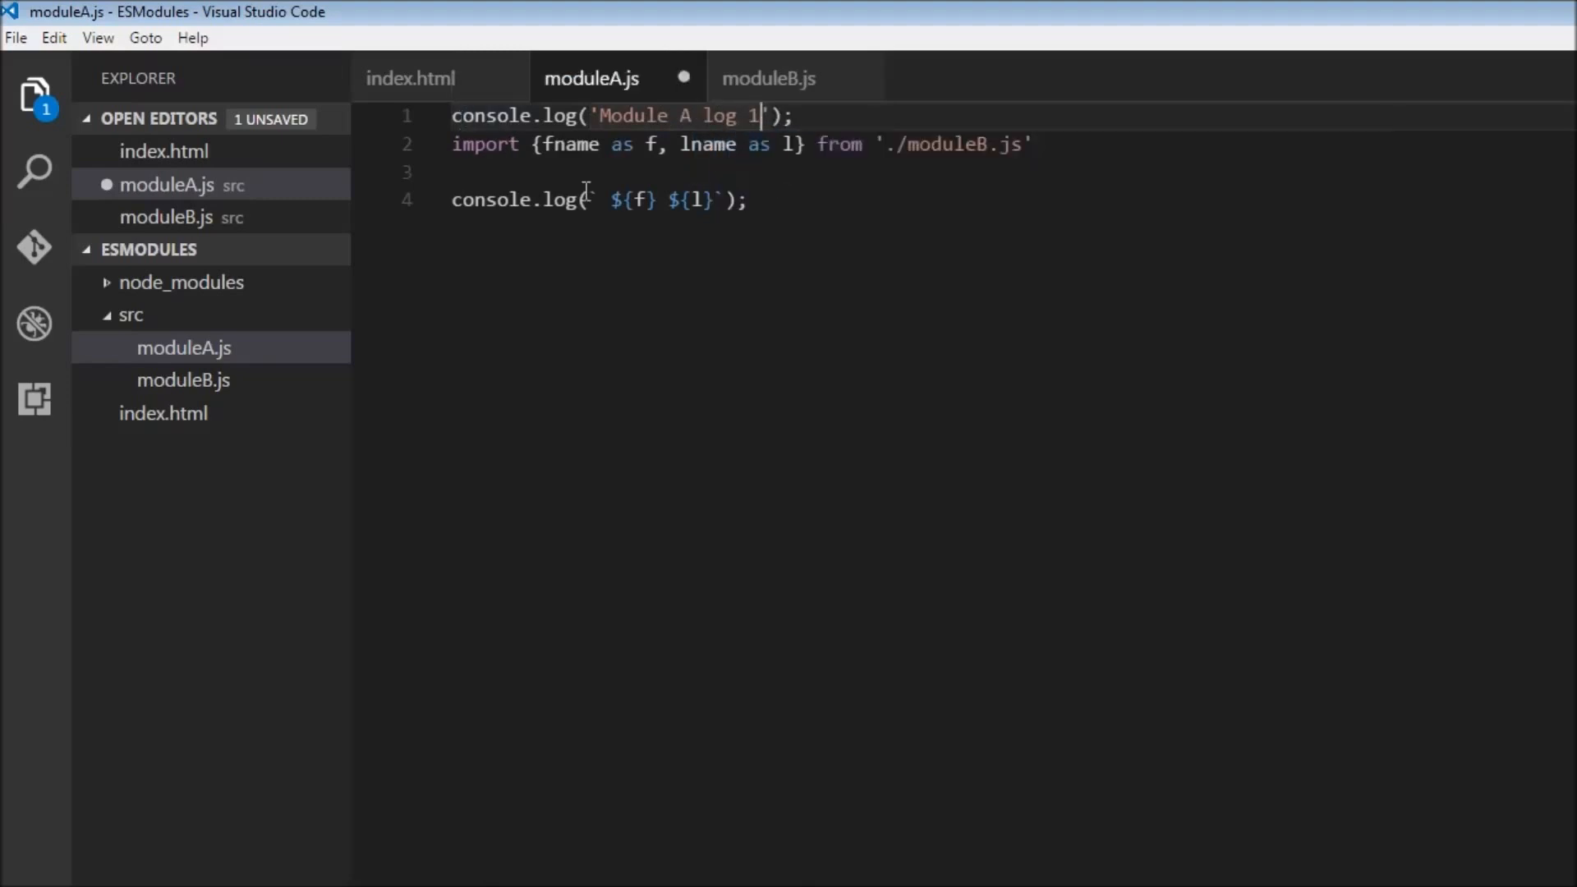
pyautogui.write("console.log('object');")
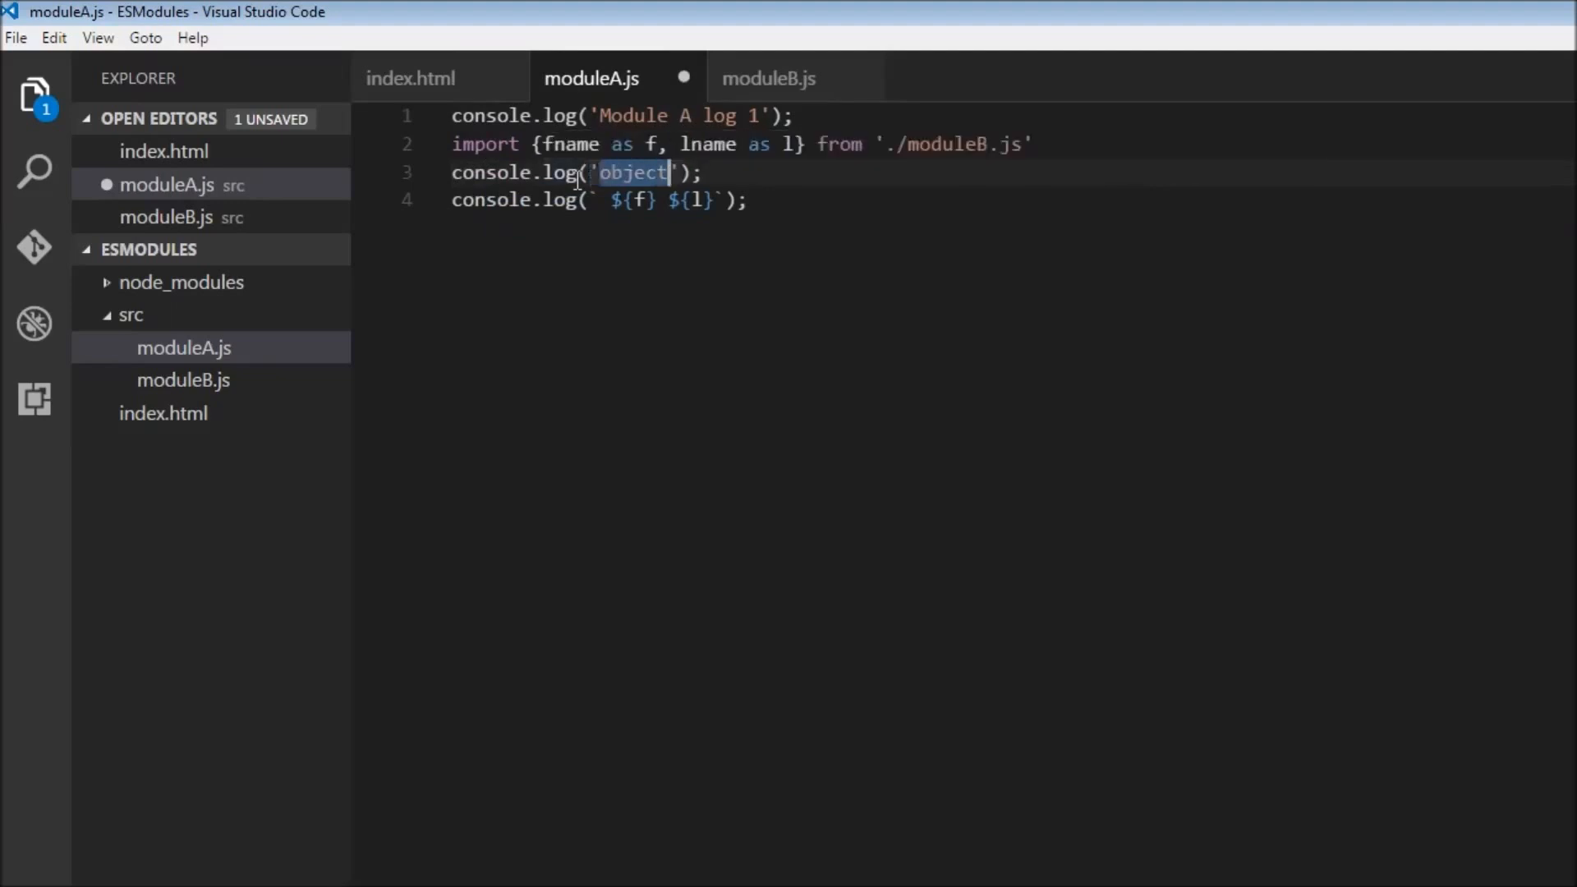
pyautogui.write('Module A')
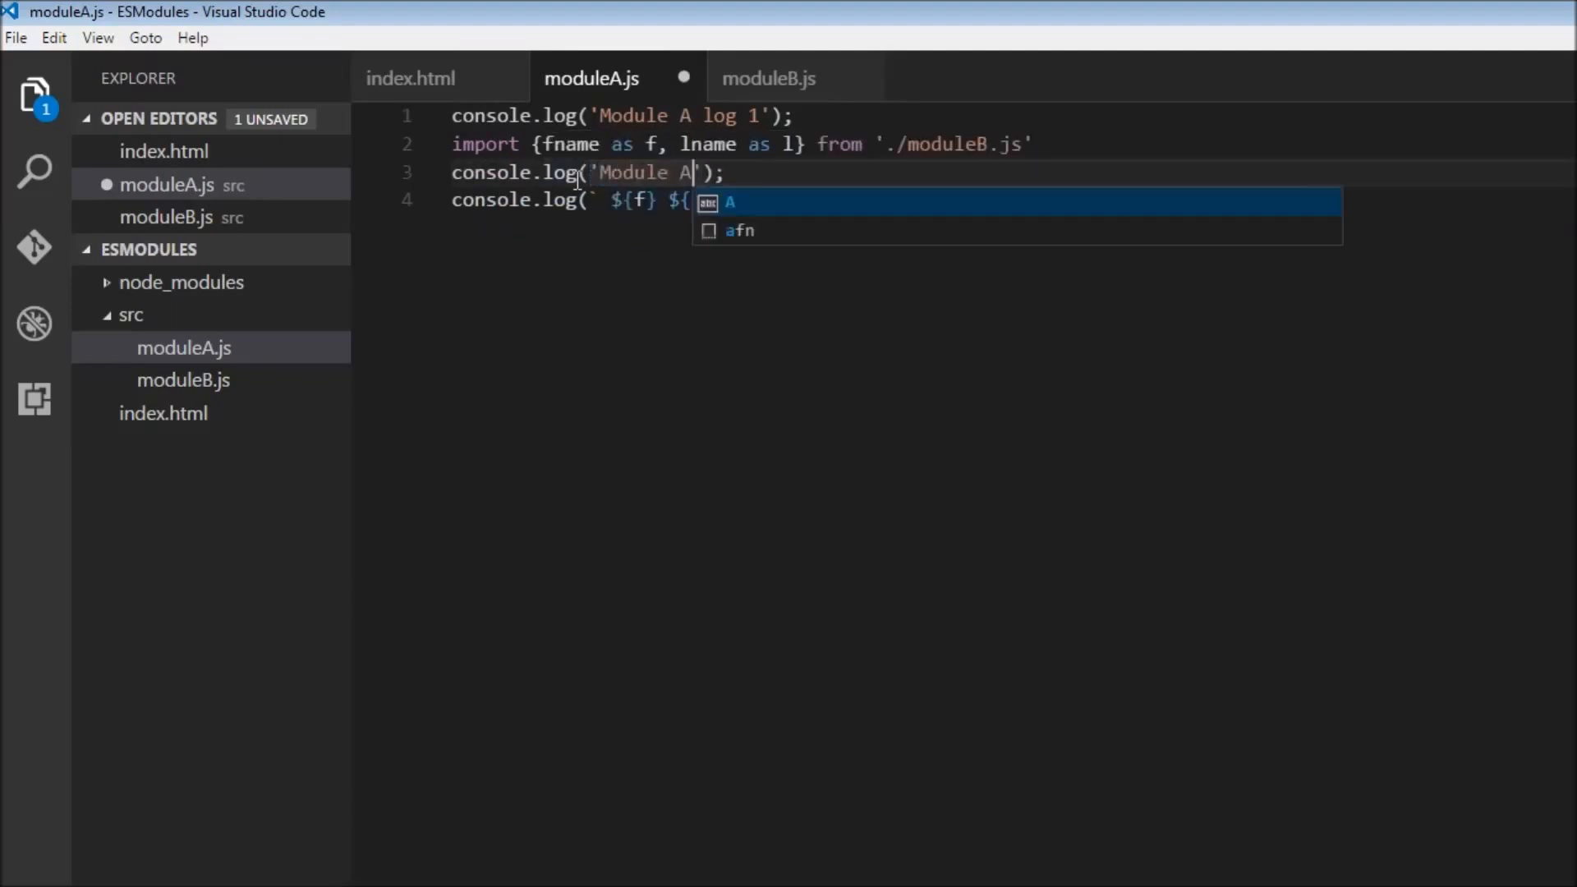
pyautogui.write('log 2')
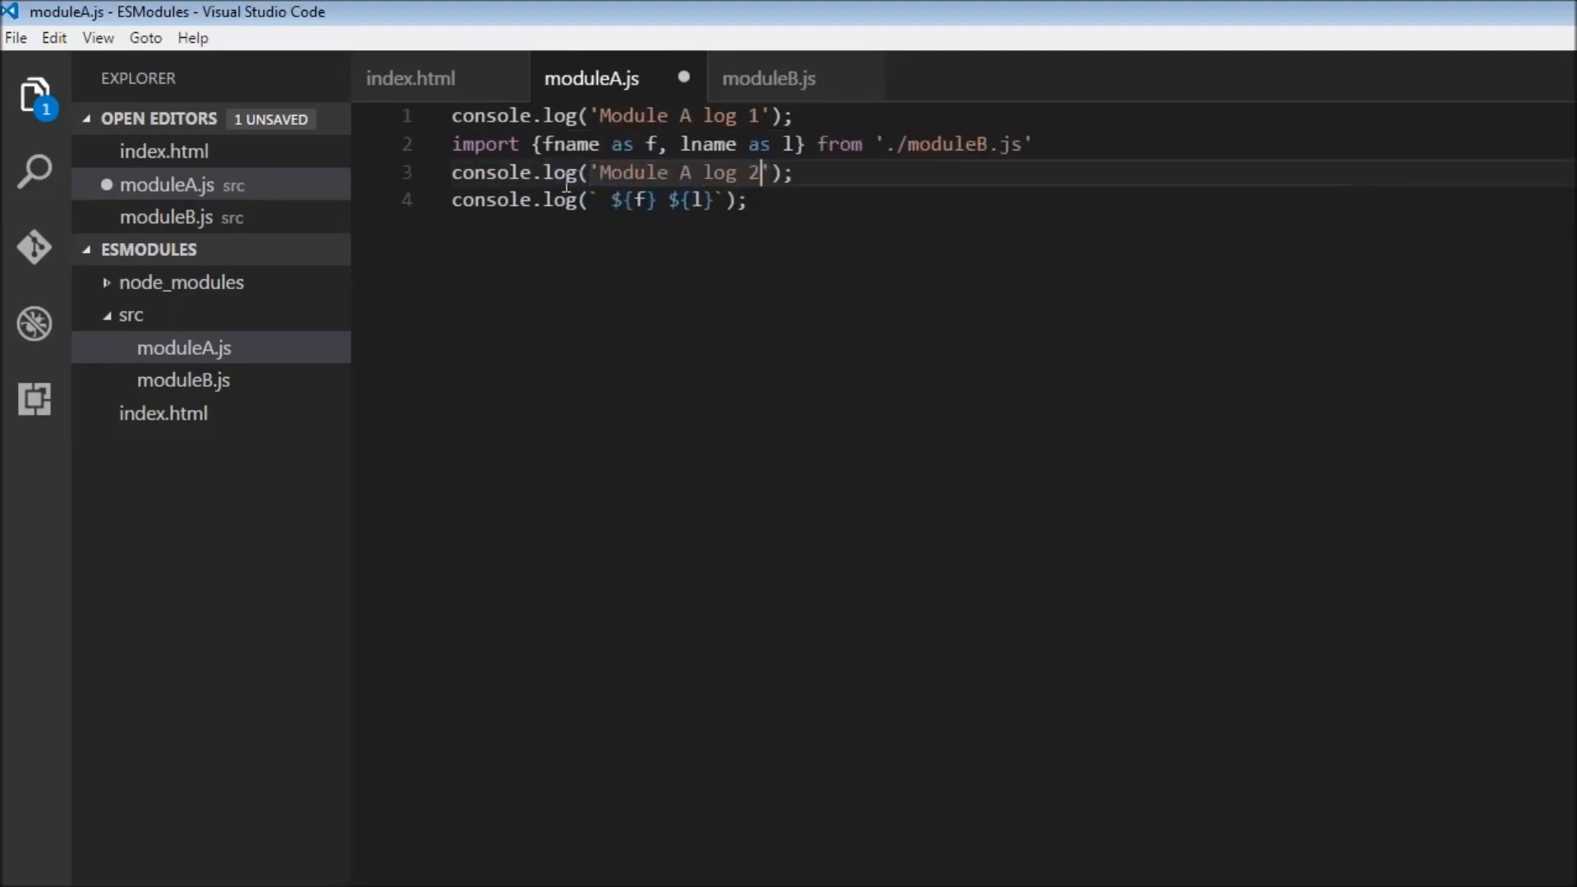
pyautogui.press('ctrl+s')
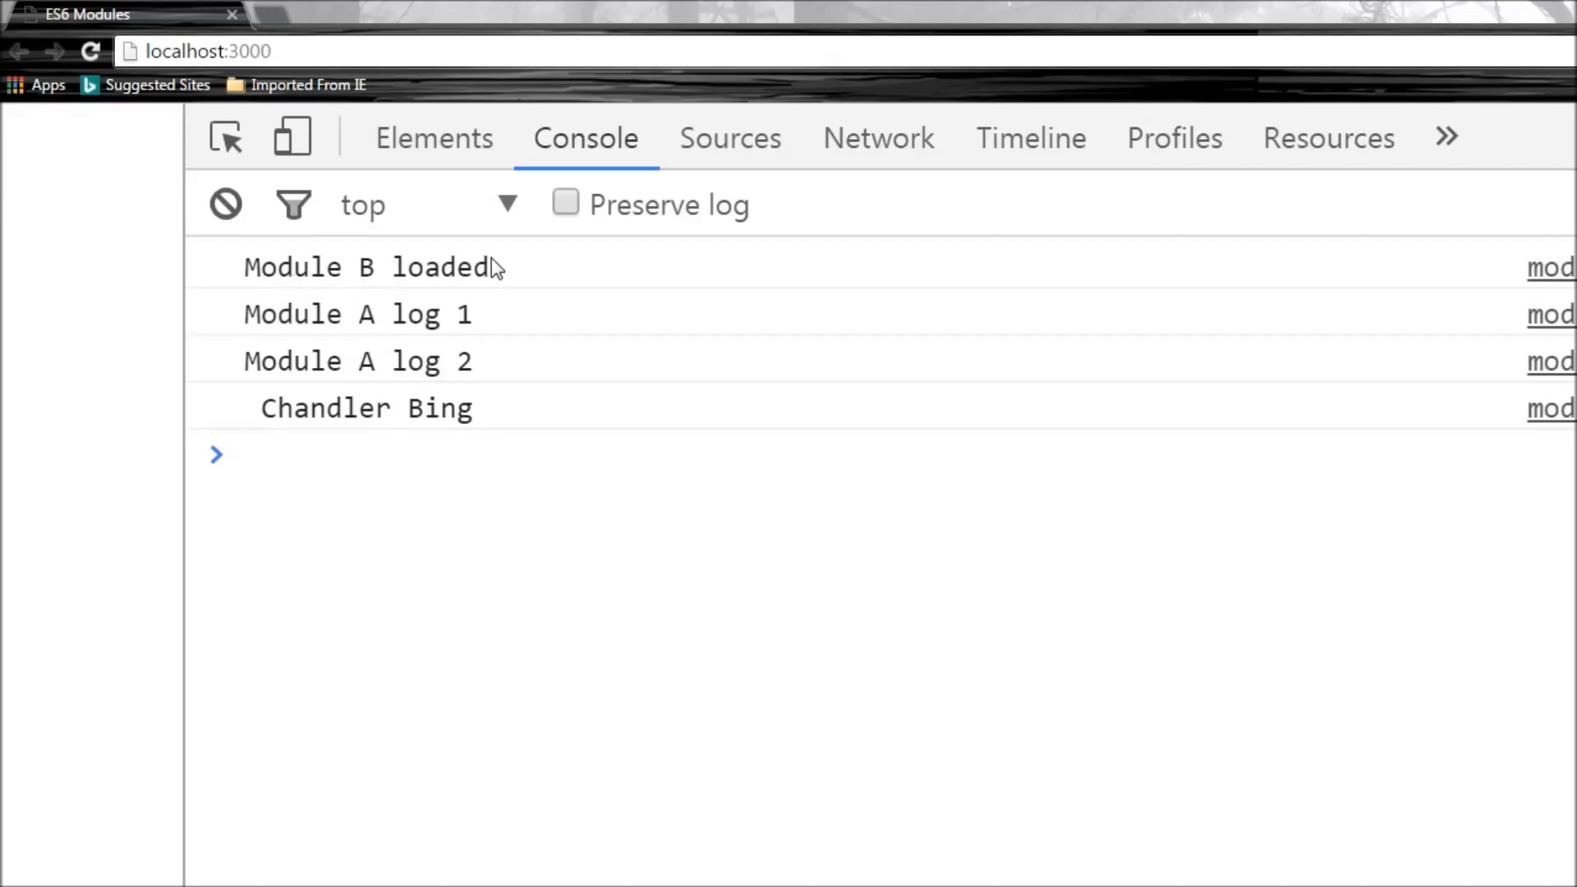
pyautogui.moveTo(368, 395)
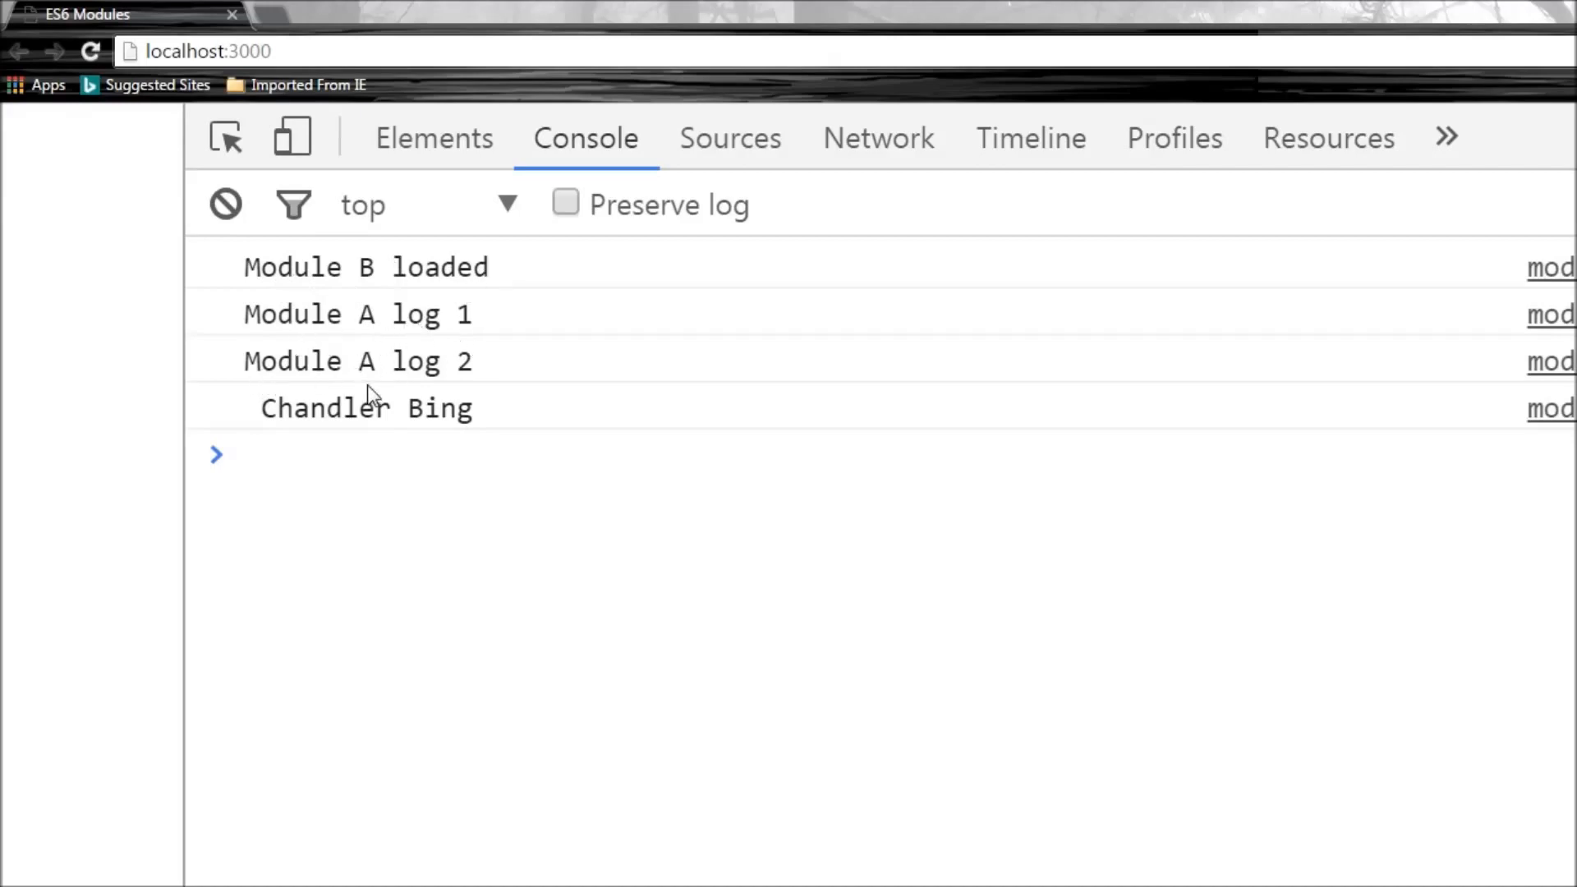
# Check the console order (Module B loaded, logs, Chandler Bing), then return to moduleB.js
pyautogui.click(402, 454)
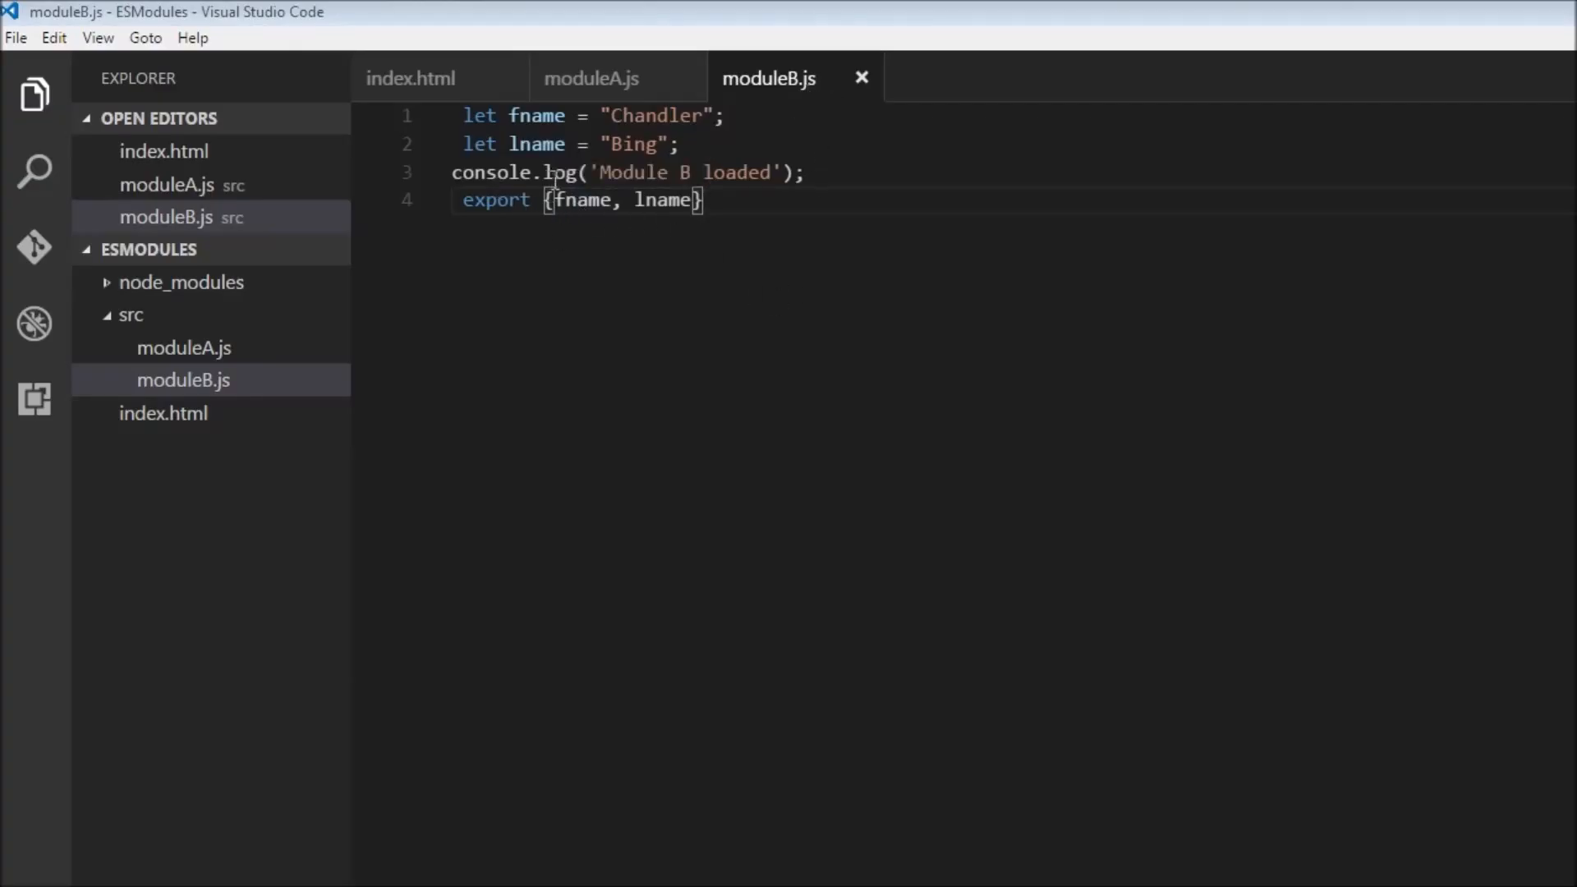
pyautogui.moveTo(761, 255)
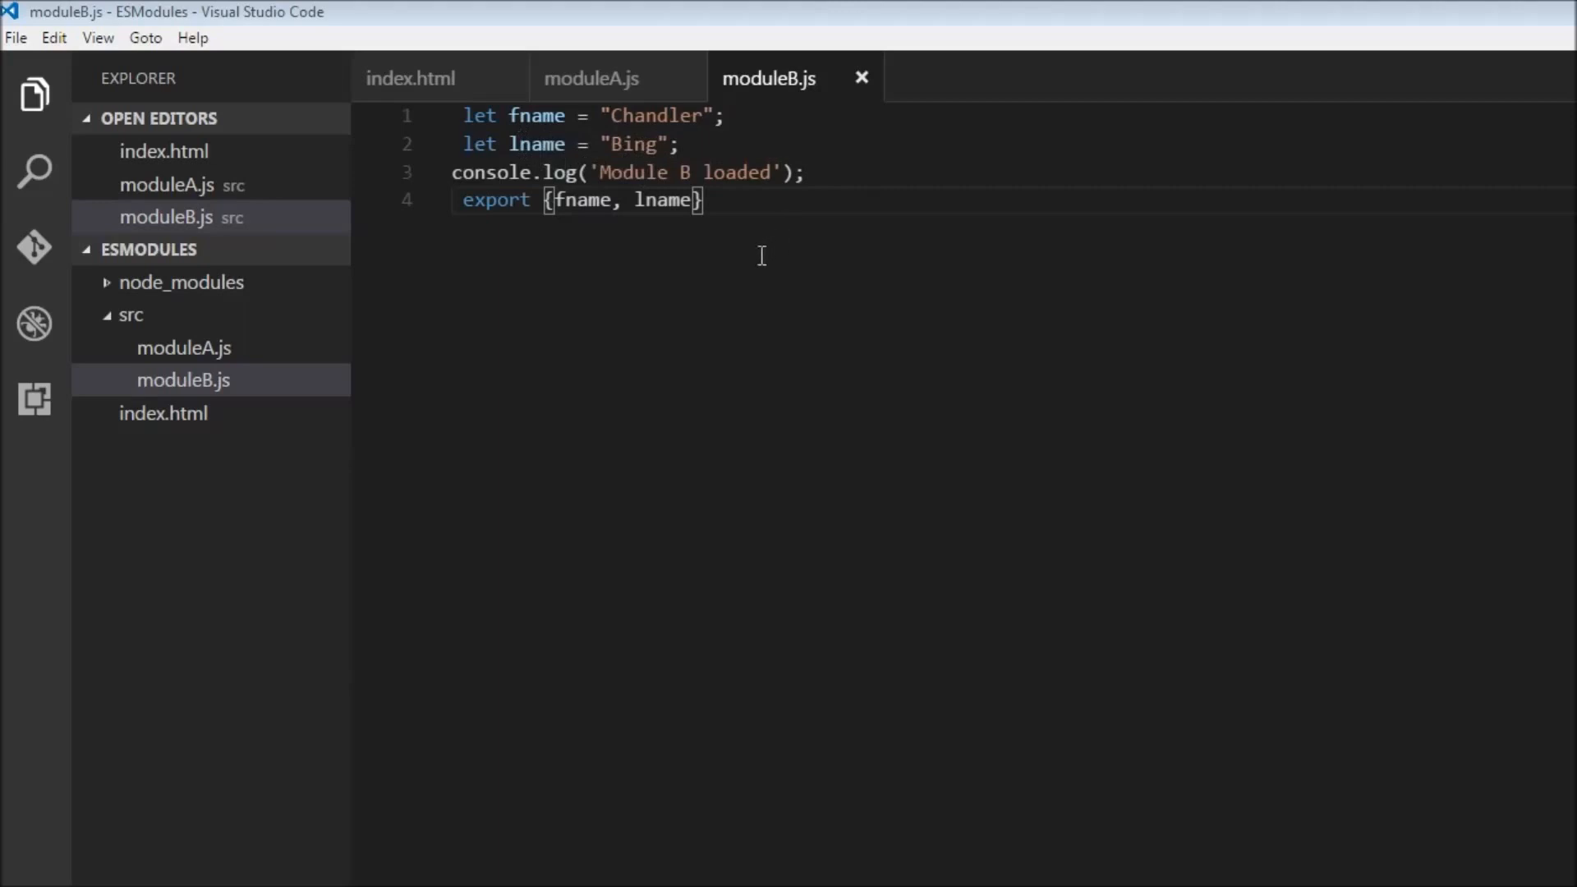
pyautogui.moveTo(635, 113)
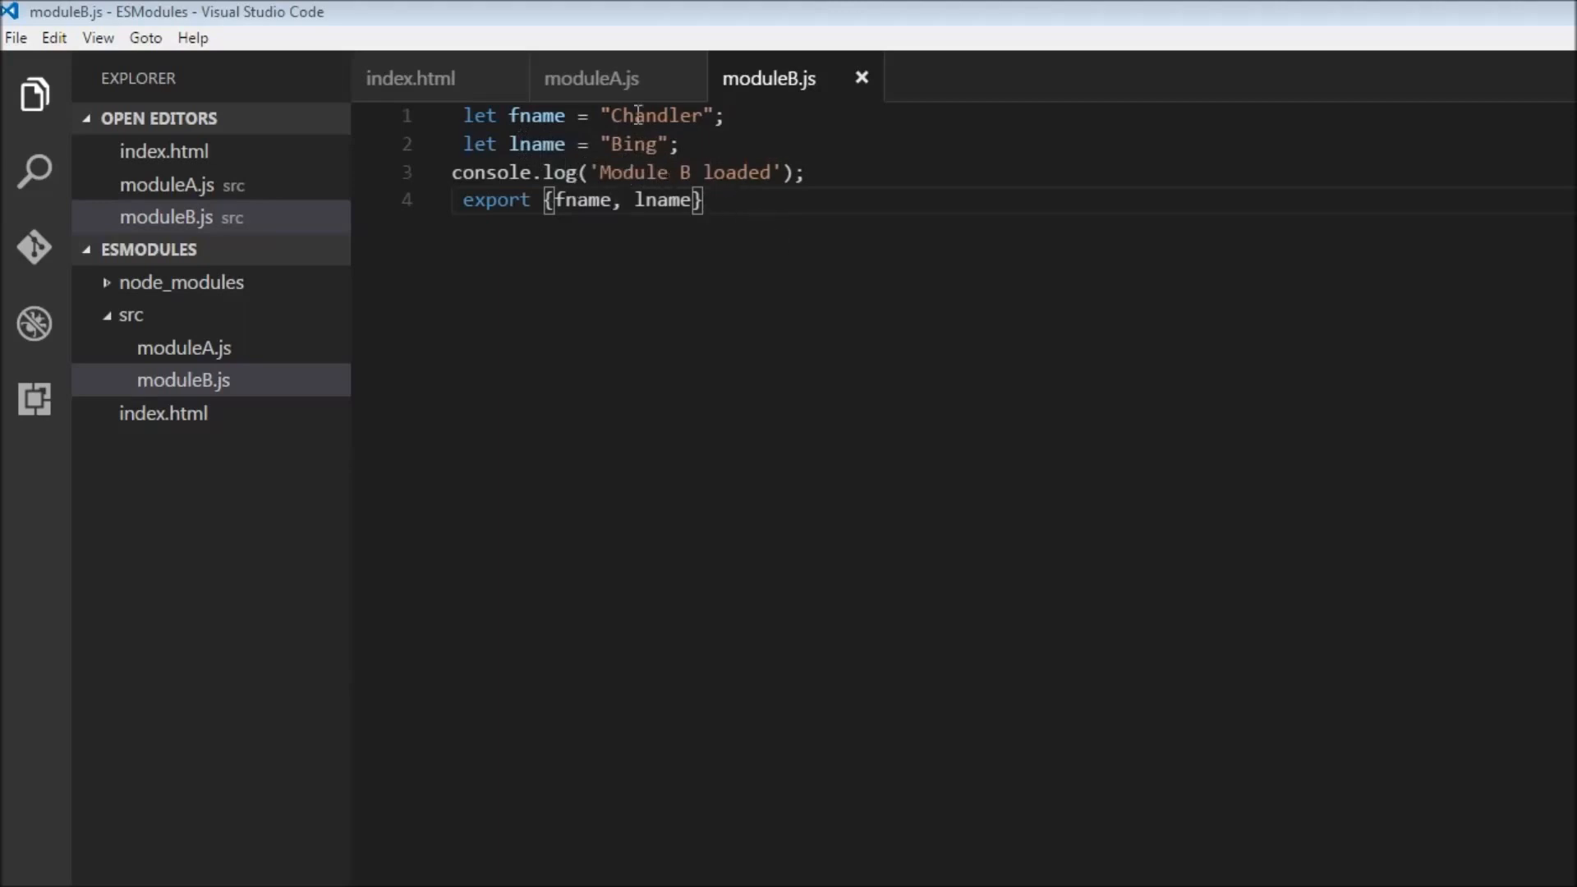
# Switch back to moduleA.js after reviewing moduleB.js
pyautogui.click(591, 77)
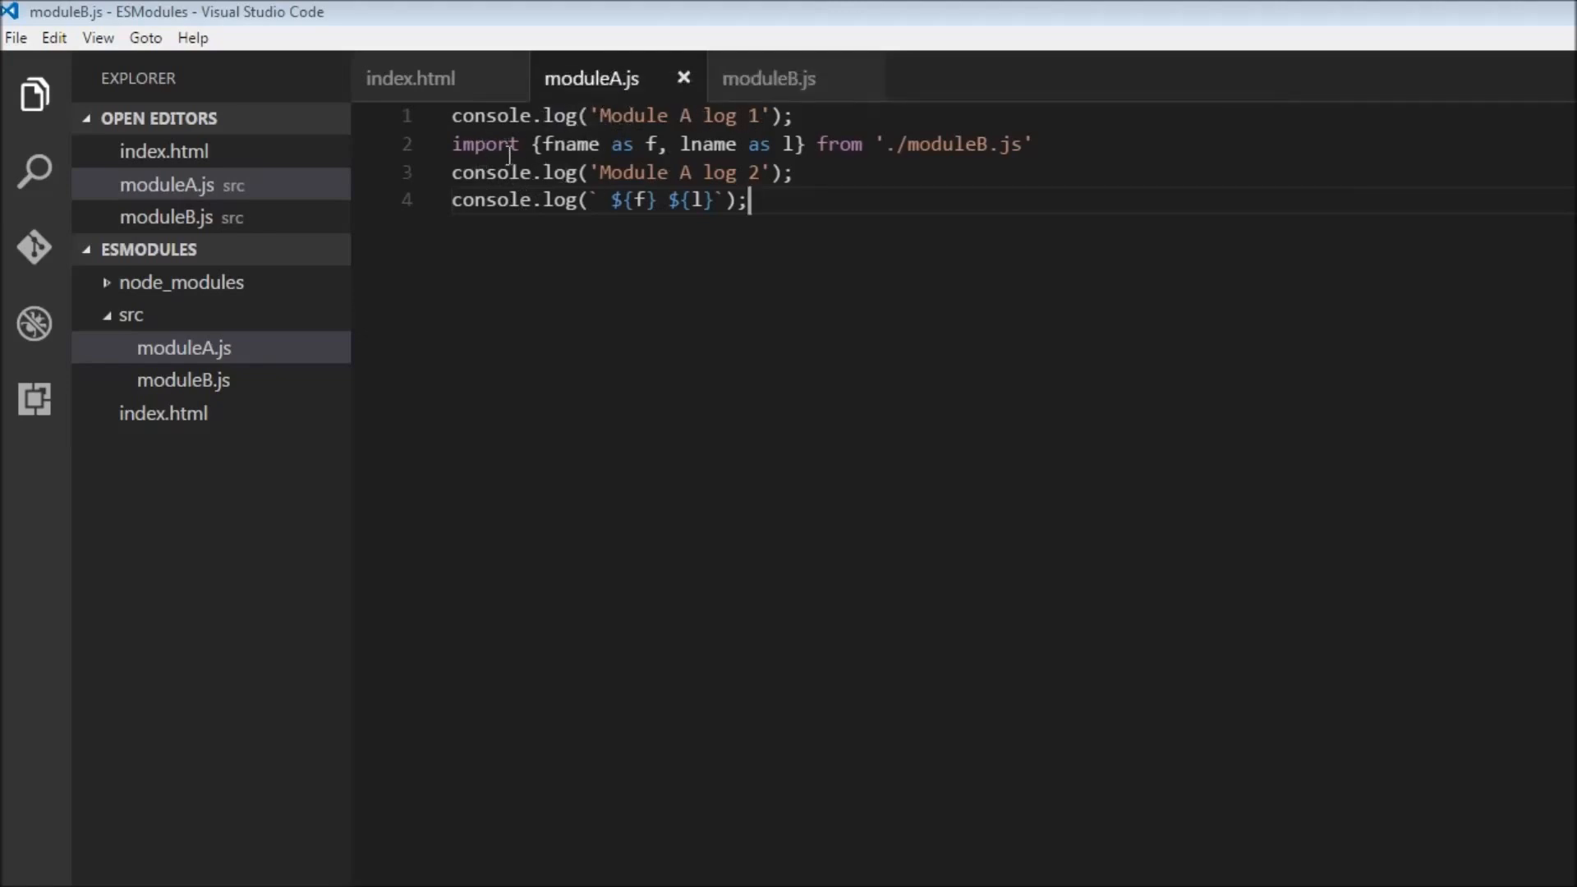
# Append the comment '// log Module B laoded' to moduleA.js's import line
pyautogui.click(1037, 144)
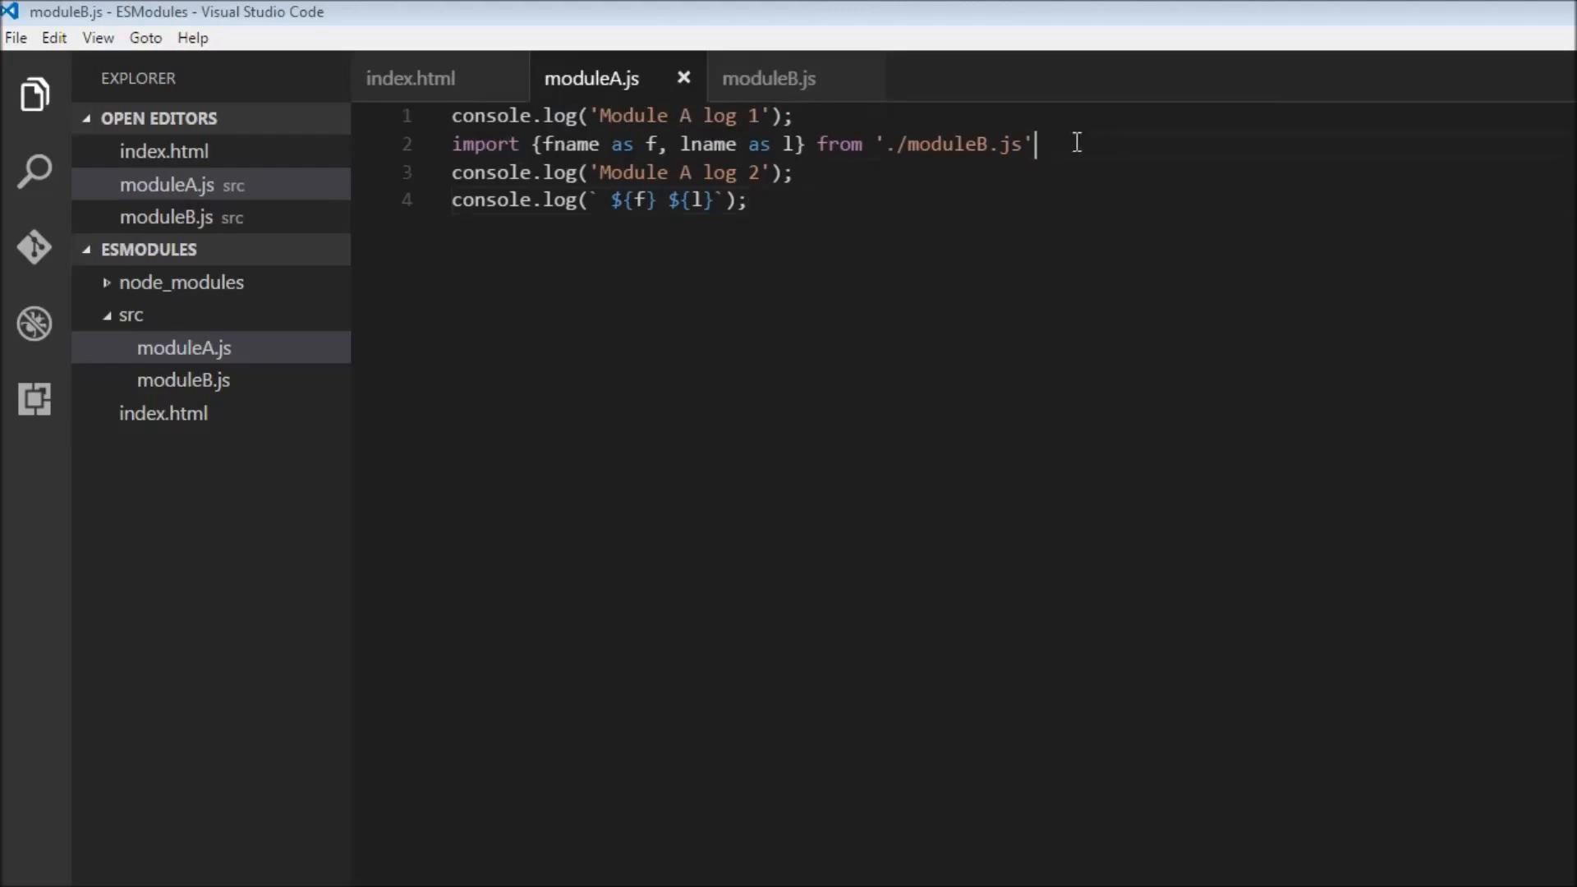
pyautogui.write('//')
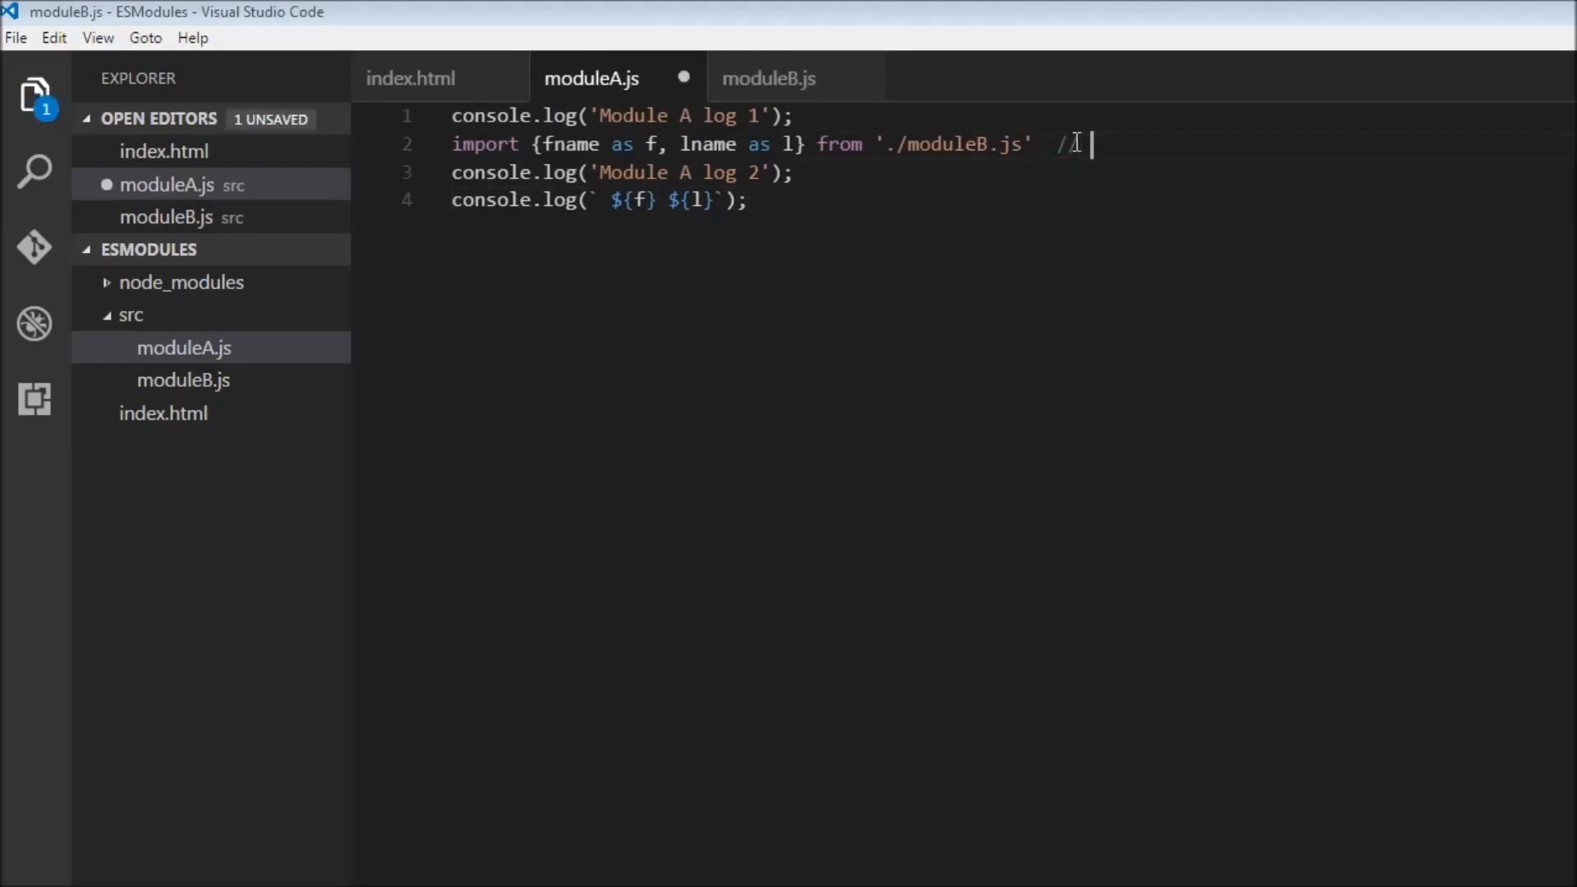
pyautogui.write('log')
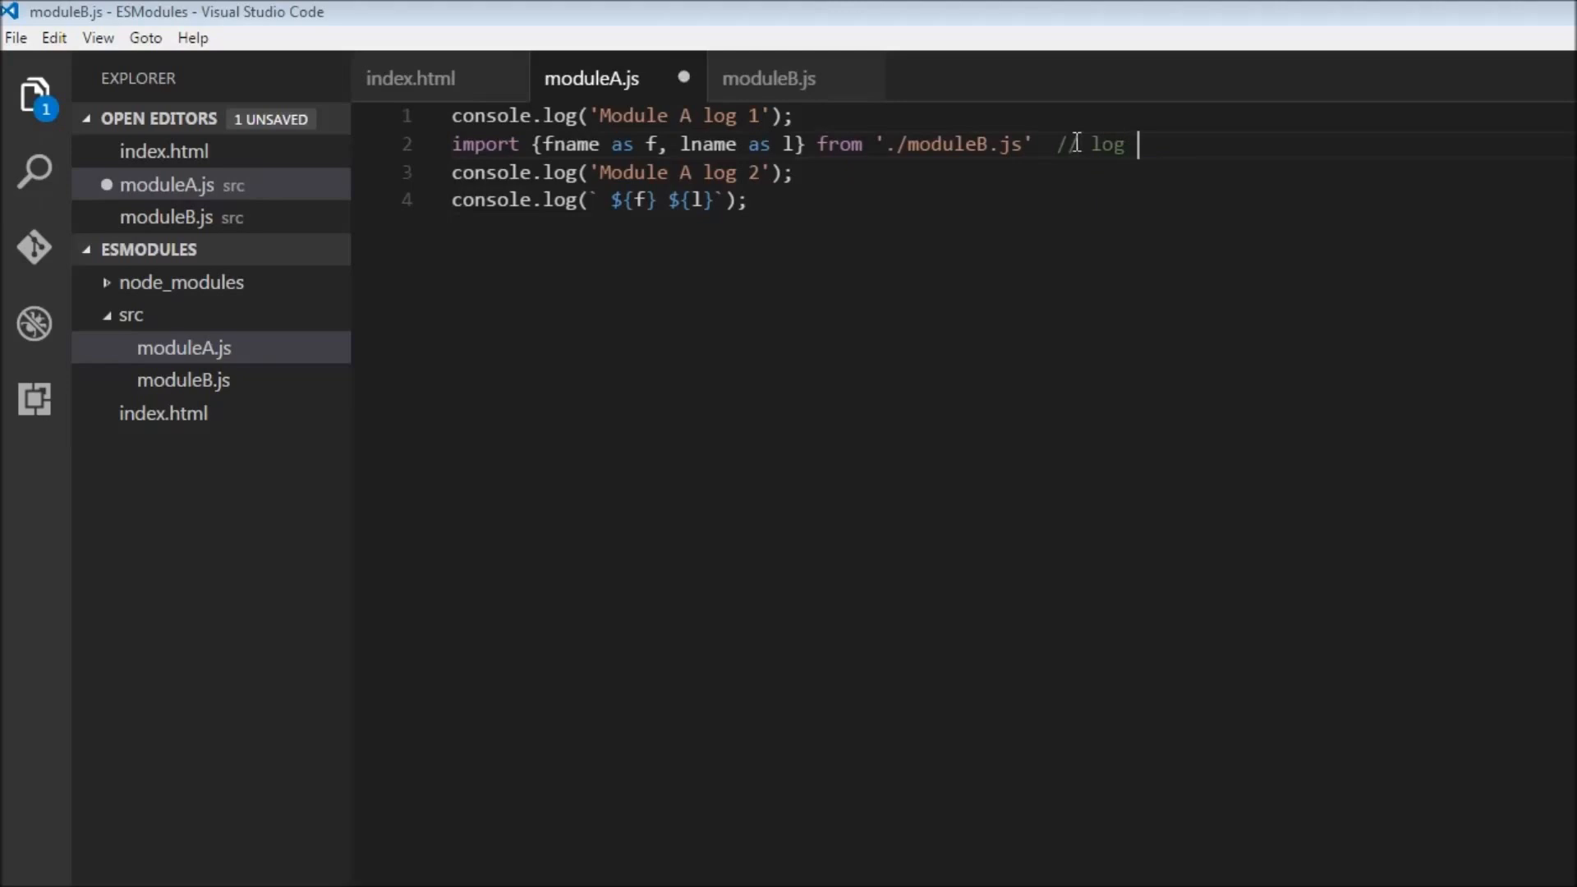
pyautogui.write('Module B laoded')
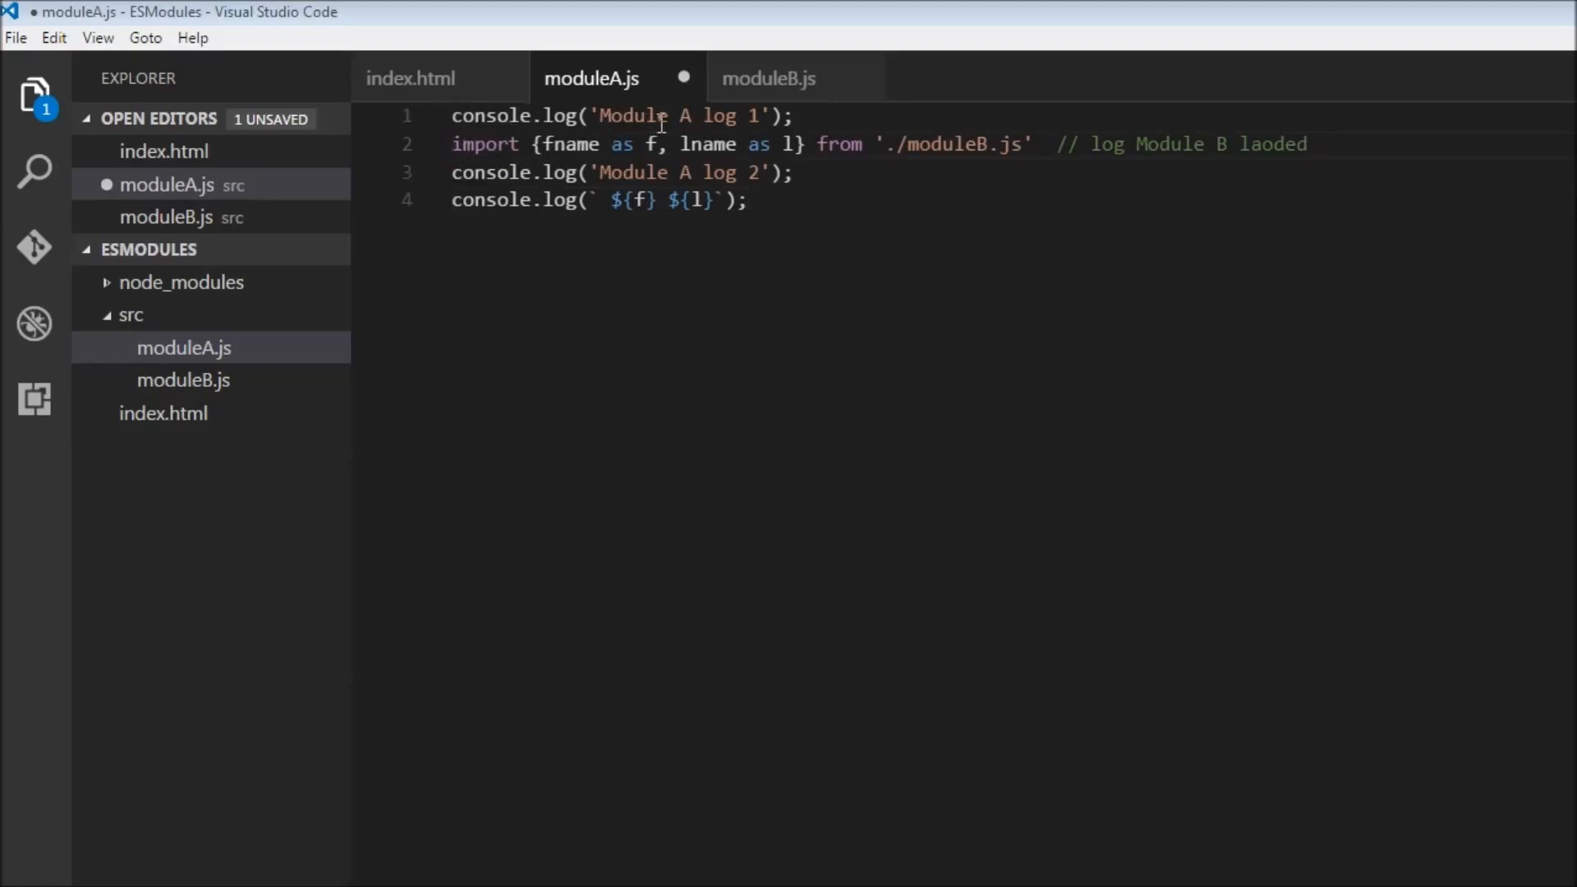
pyautogui.moveTo(737, 425)
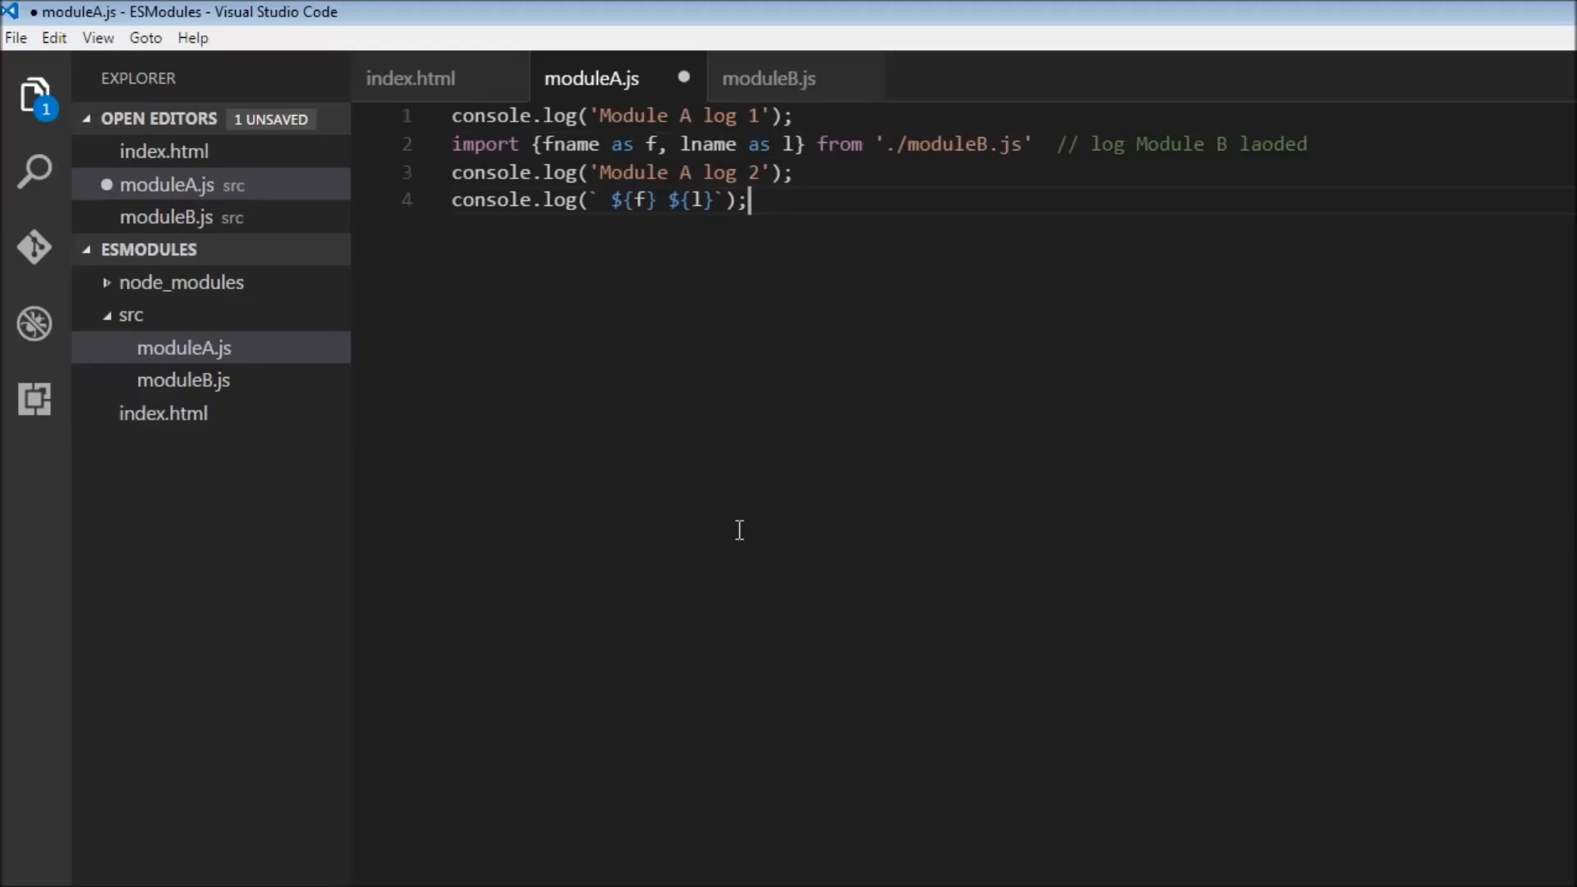
# View moduleB.js and its 'Module B loaded' log above the export
pyautogui.click(770, 79)
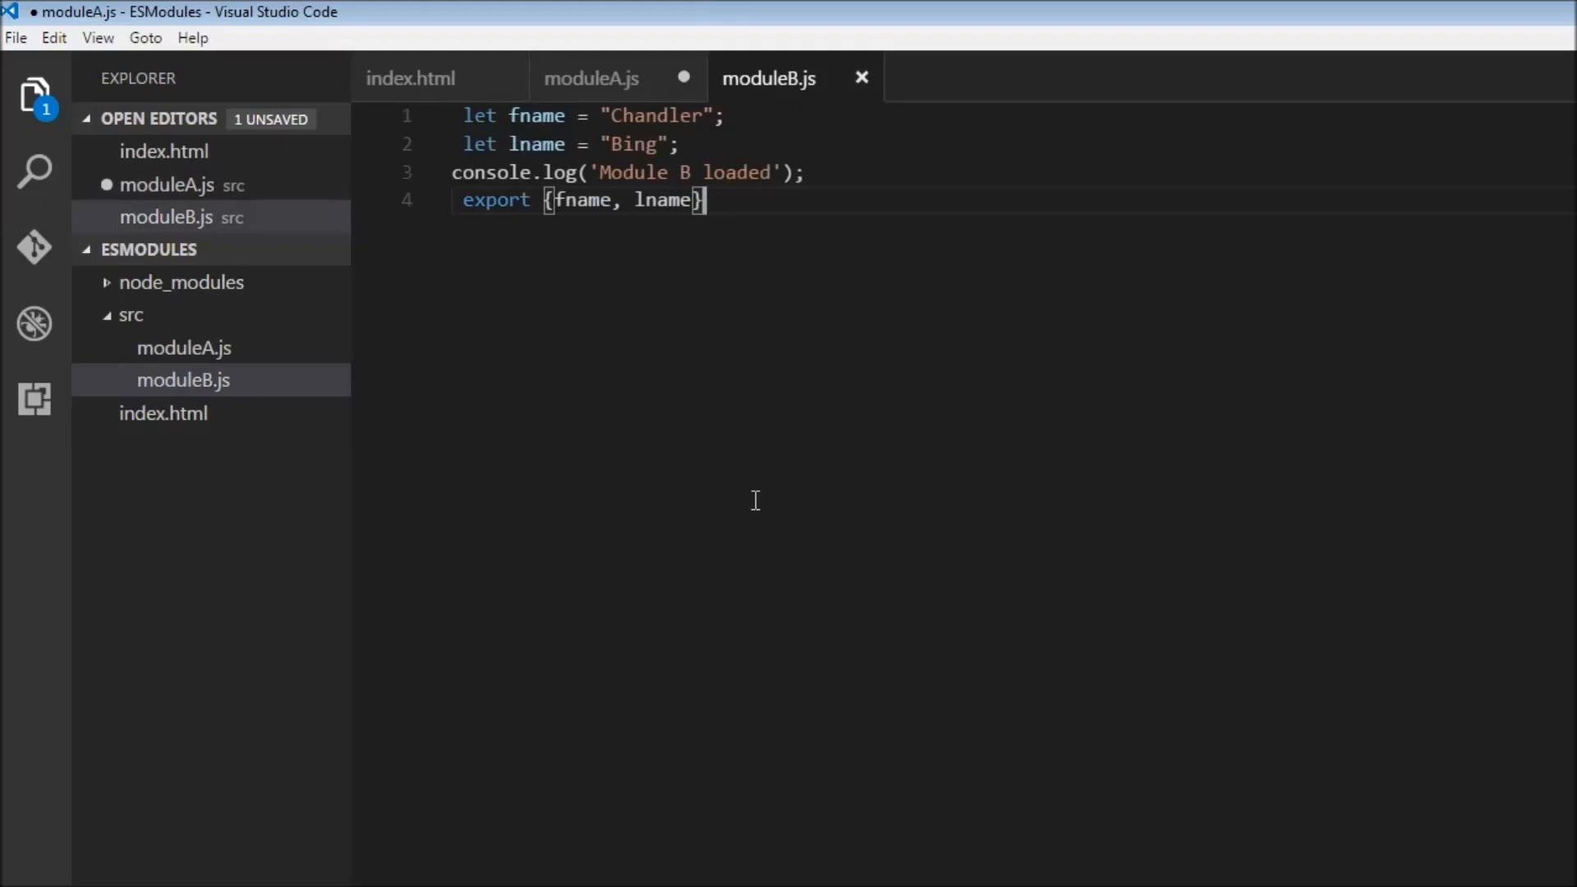
pyautogui.moveTo(529, 119)
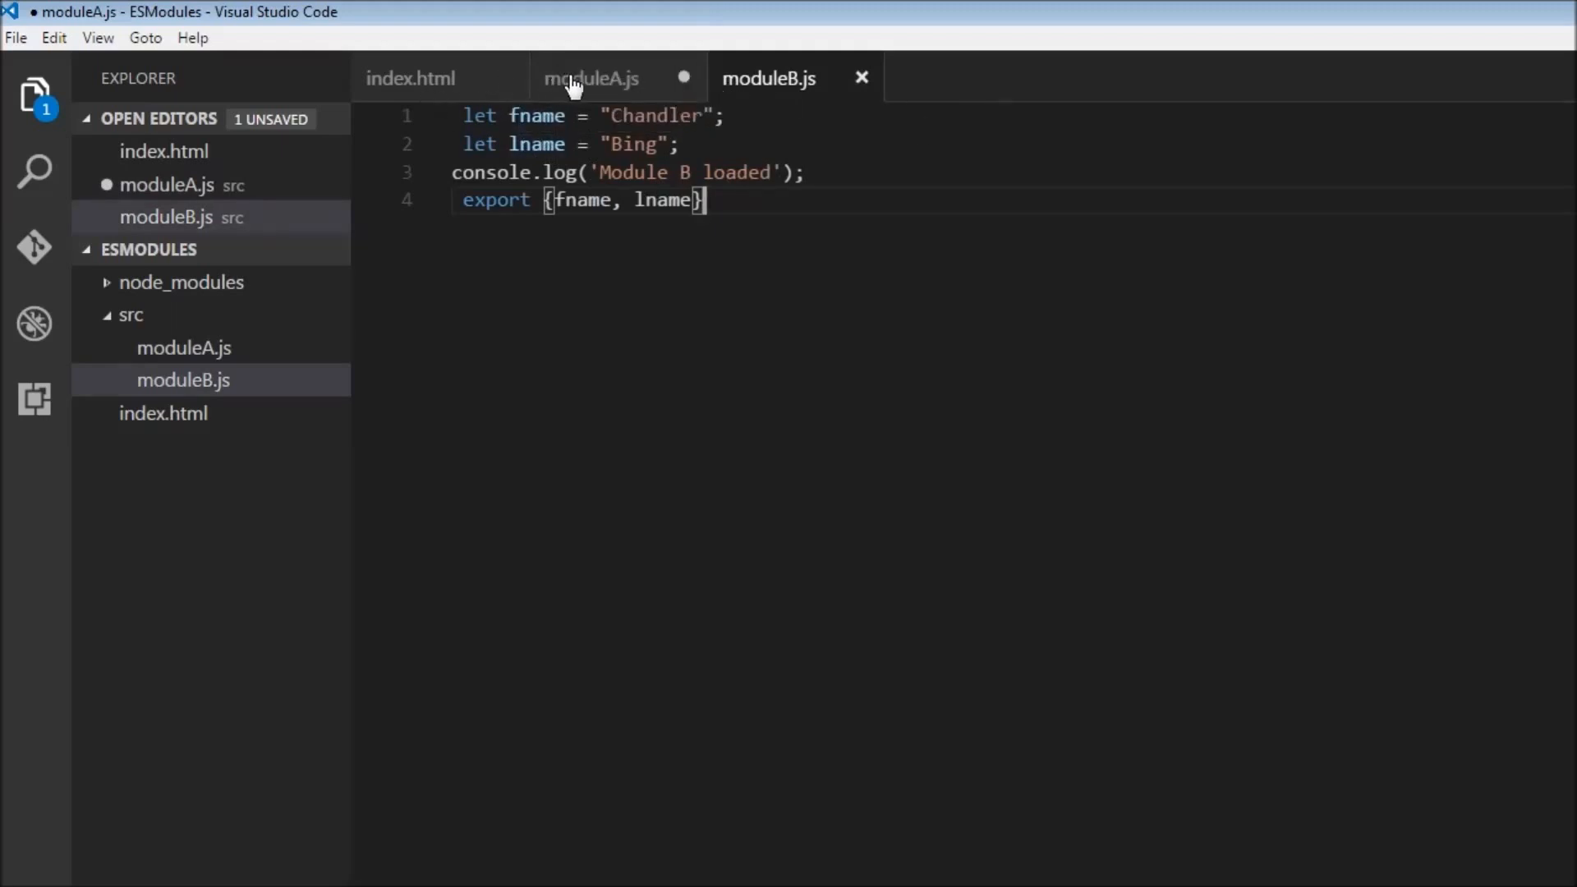
# In moduleA.js, drop the numbered logs and log fname and lname in the template
pyautogui.click(593, 77)
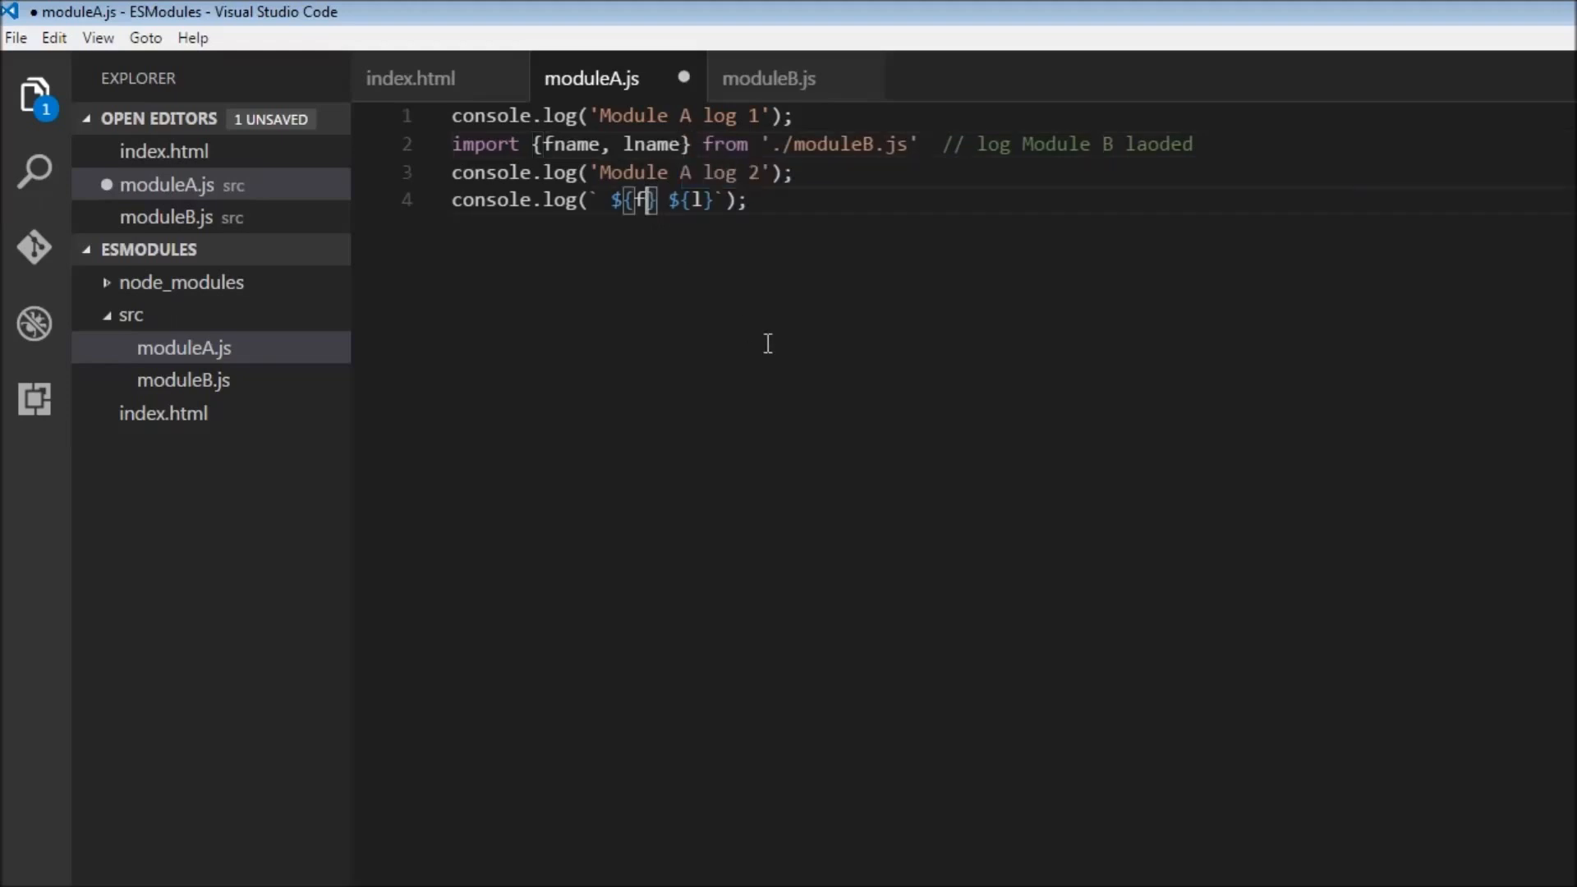
pyautogui.write('name')
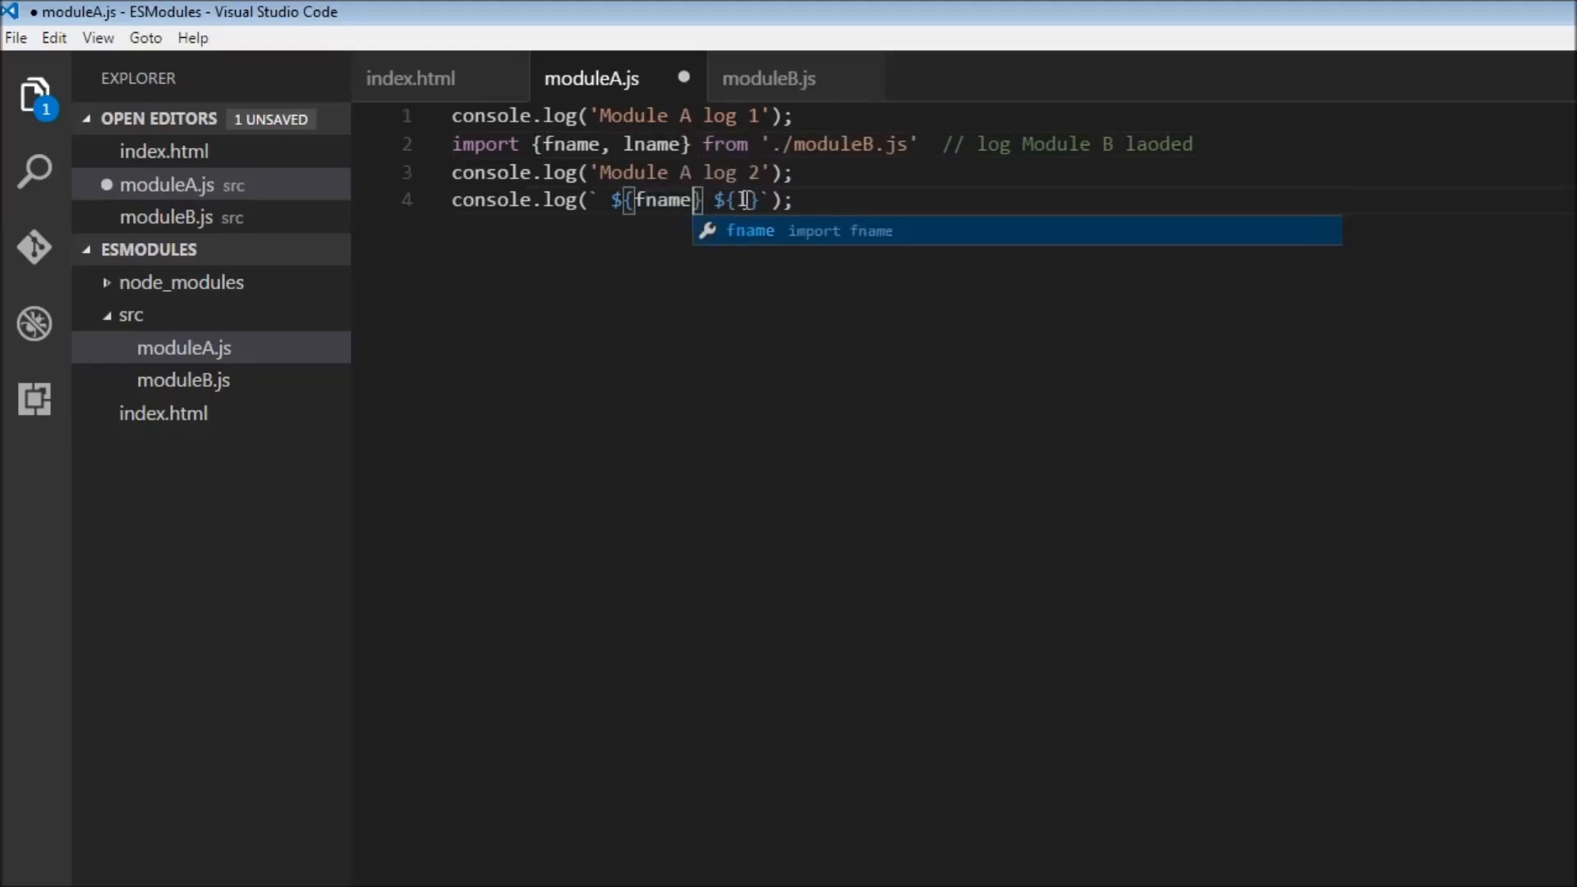
pyautogui.write('lname')
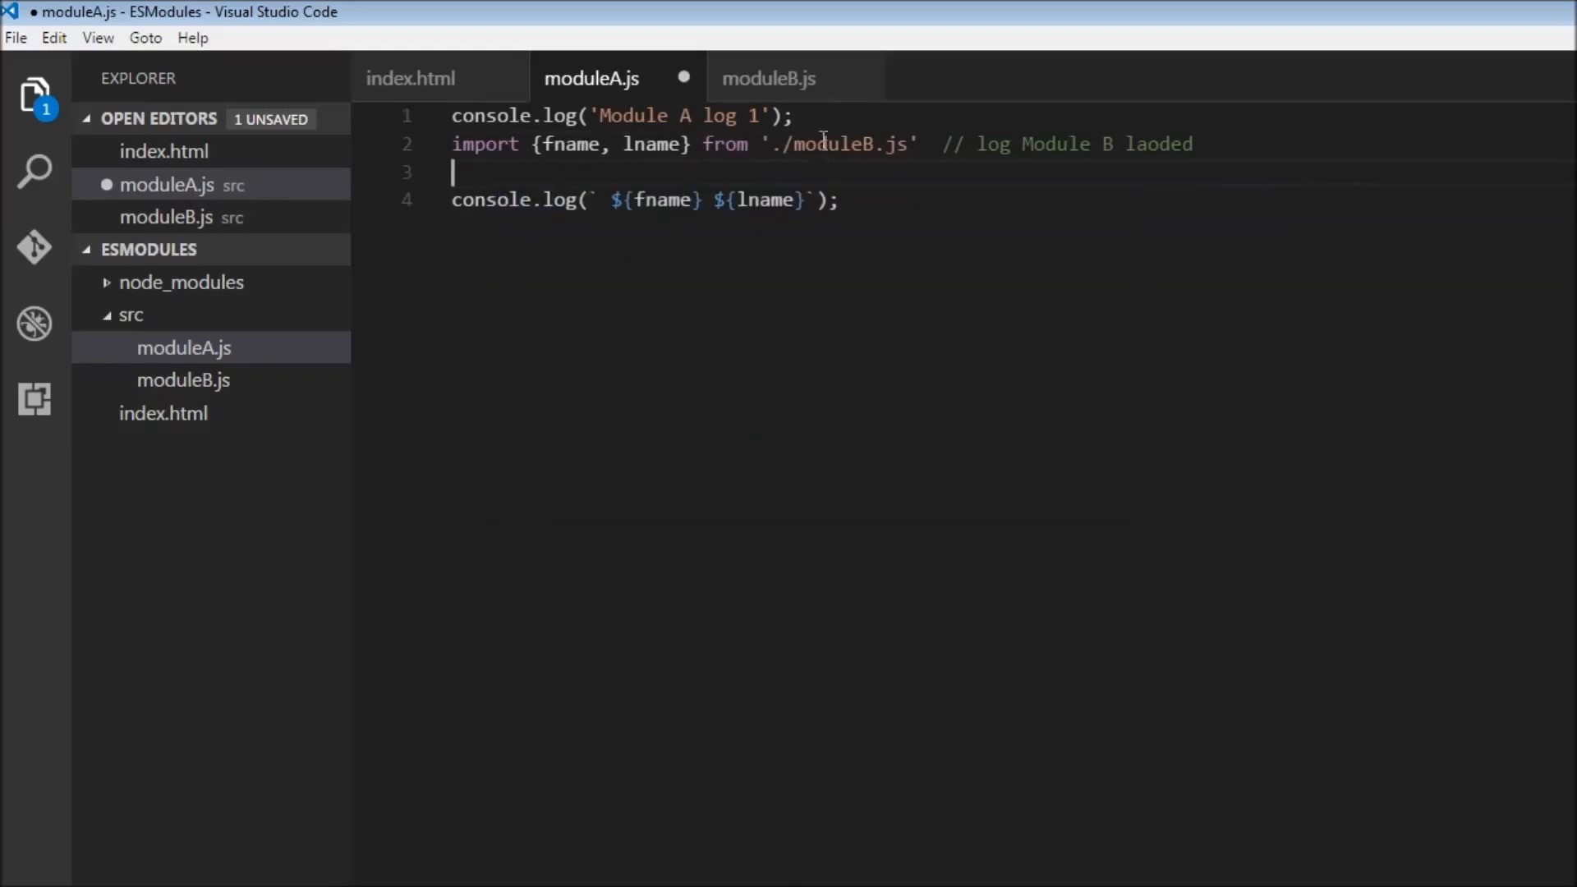
pyautogui.write('M')
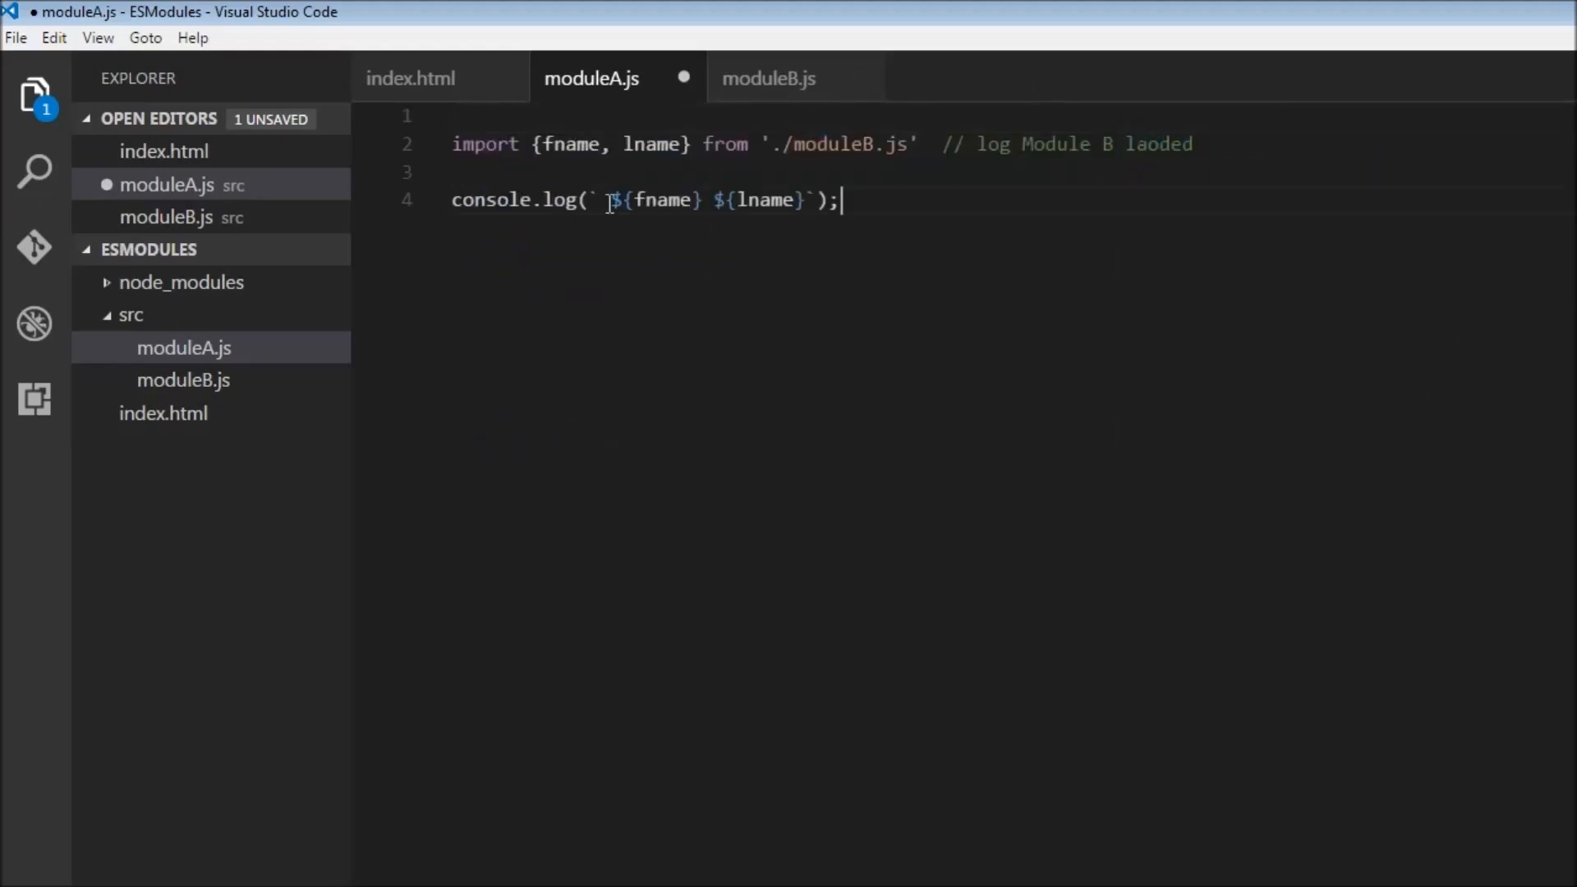
# Add fname = "Ross"; on a new line above the log and save
pyautogui.press('Enter')
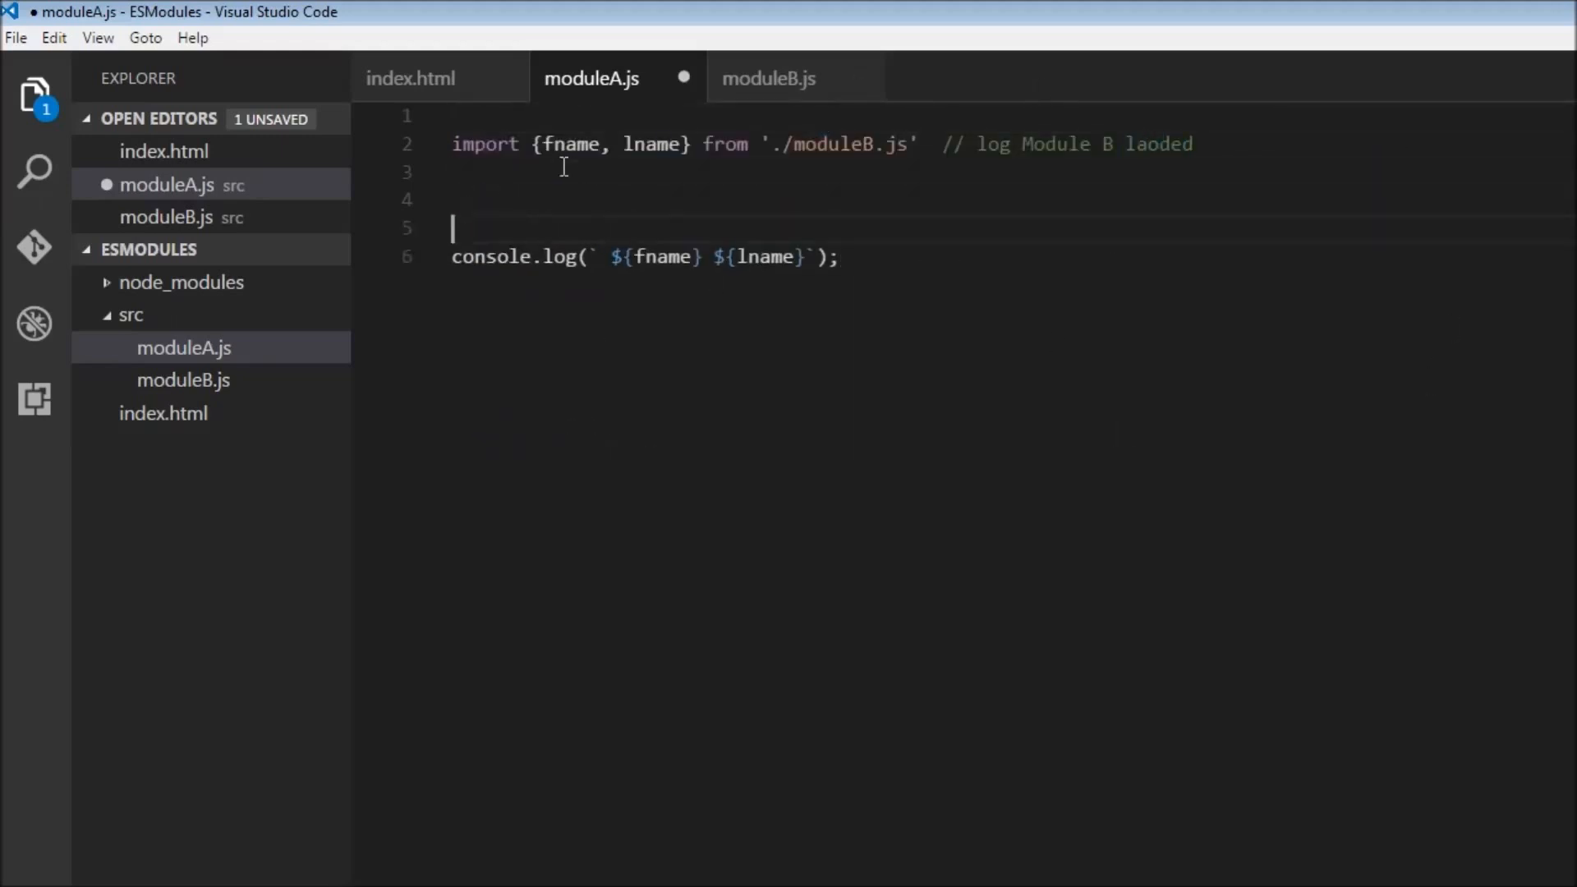
pyautogui.write('fname =')
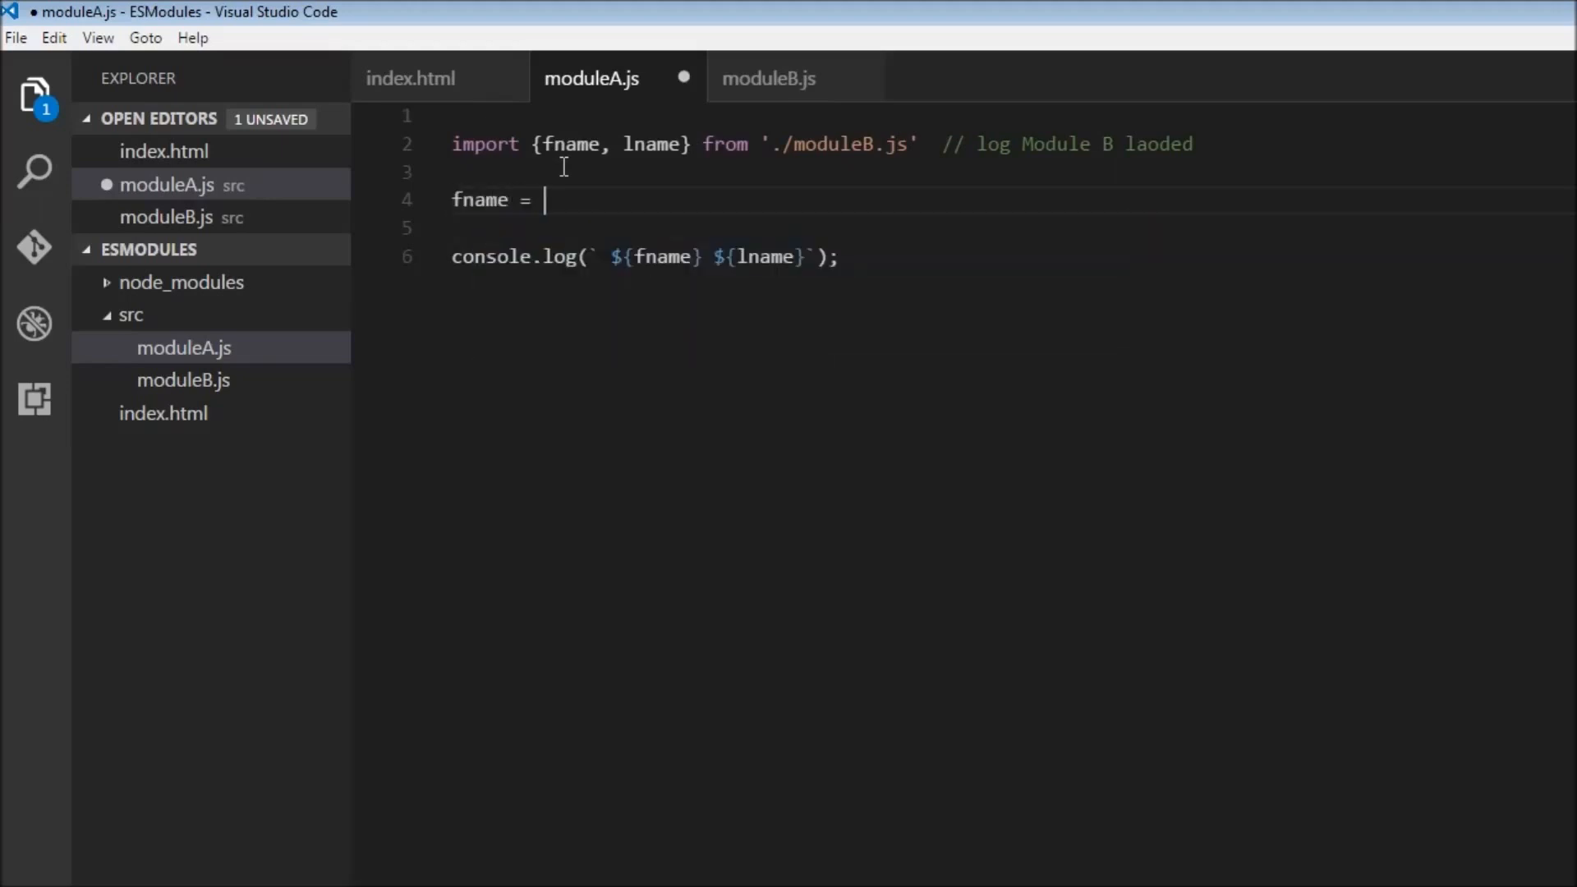
pyautogui.write('""')
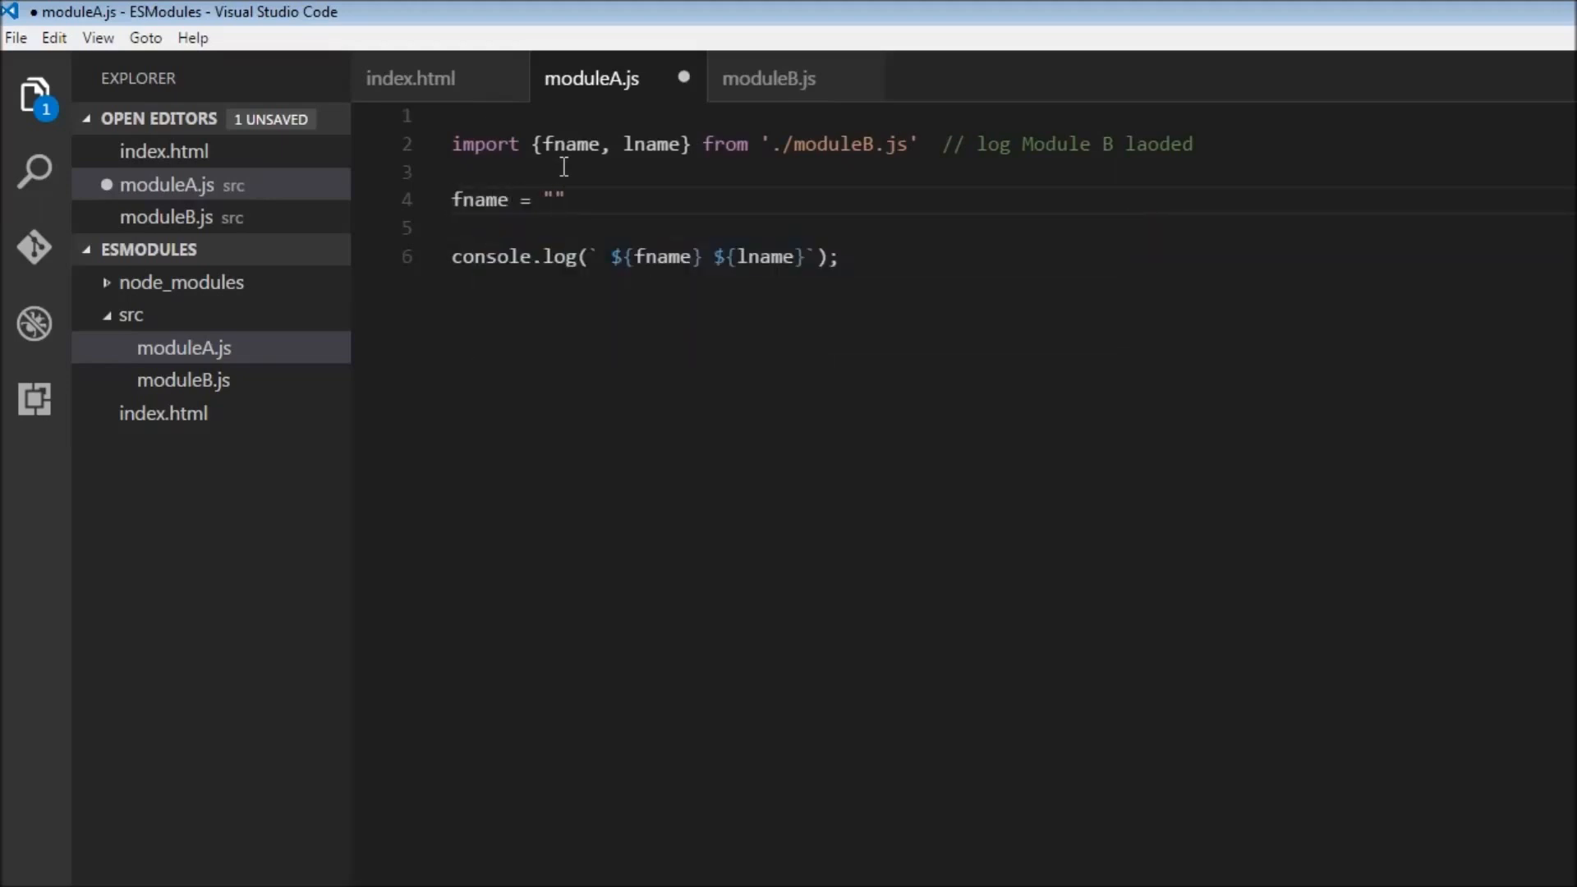
pyautogui.write('Ross";')
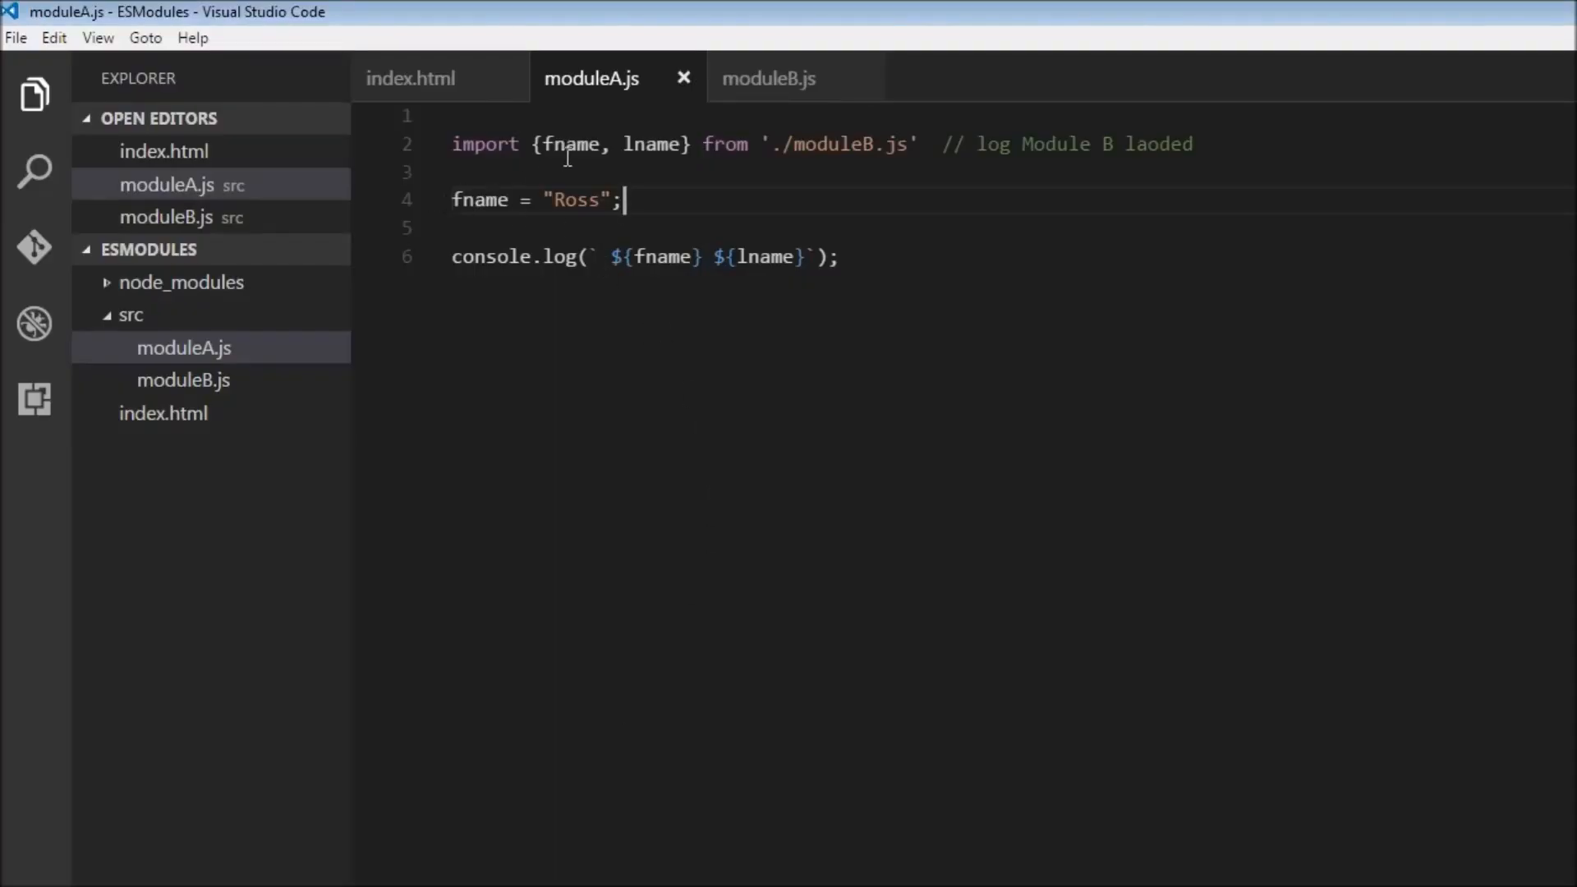
pyautogui.moveTo(770, 77)
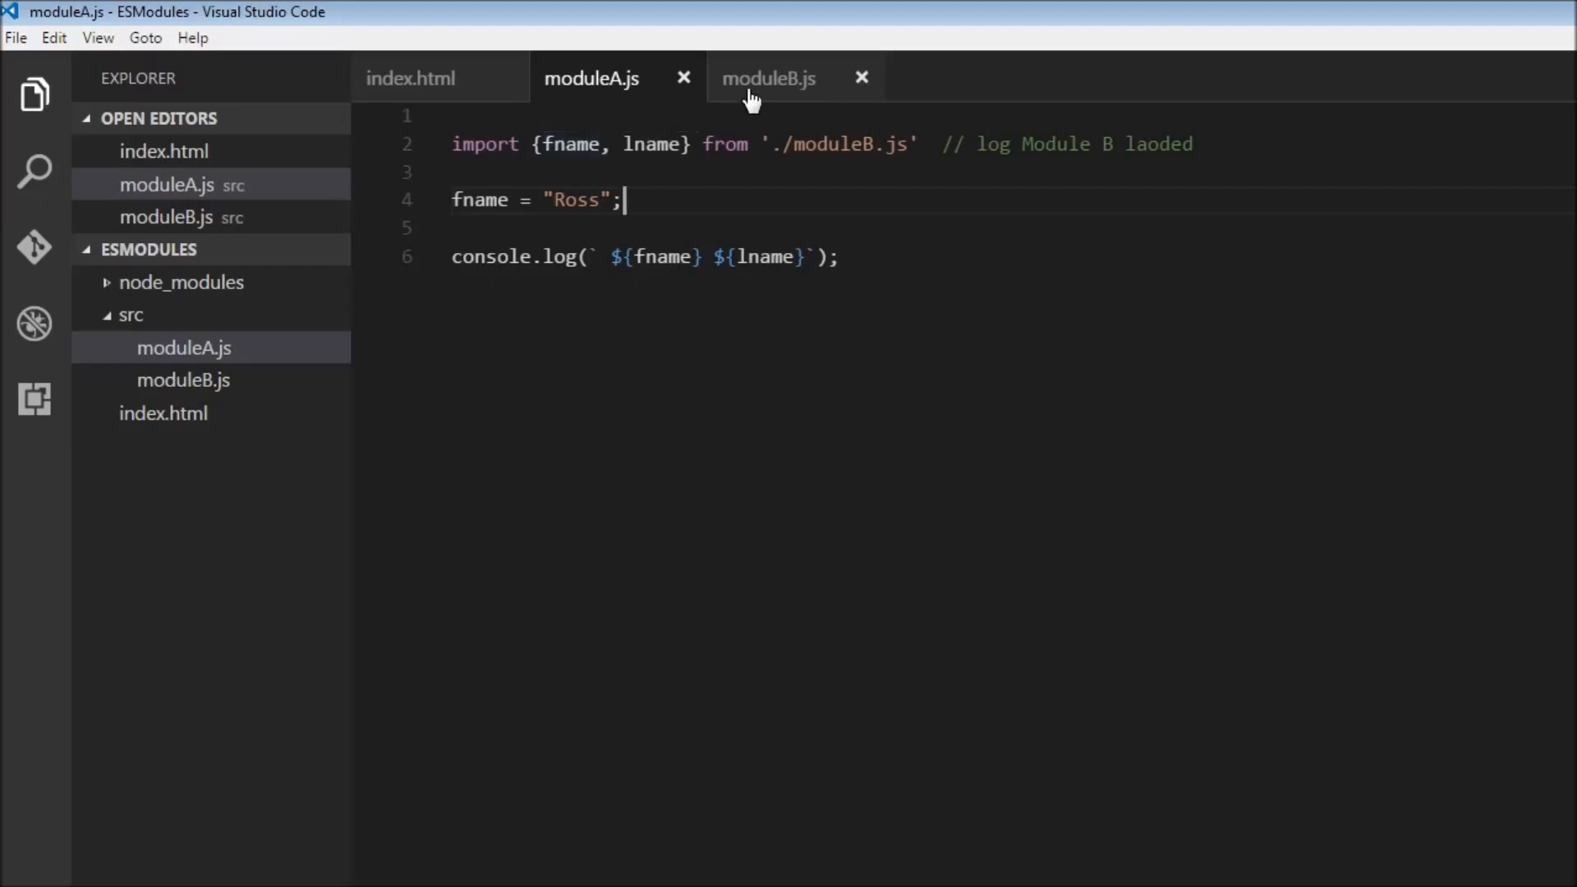
# Look between moduleB.js and moduleA.js, ending on moduleB.js with fname Chandler, lname Bing
pyautogui.click(770, 77)
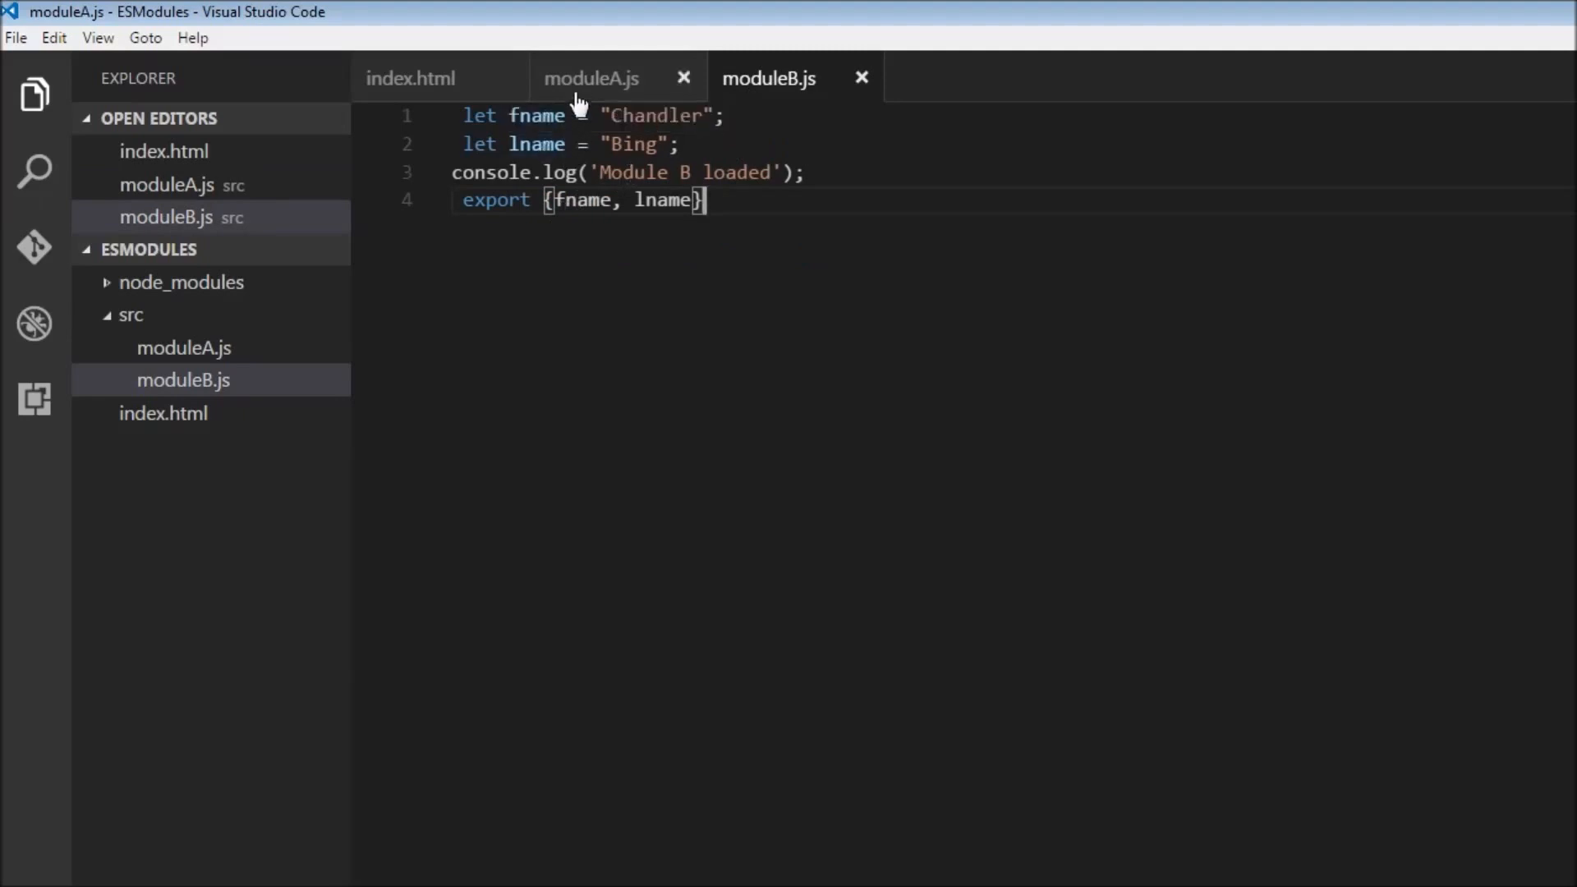
pyautogui.click(591, 77)
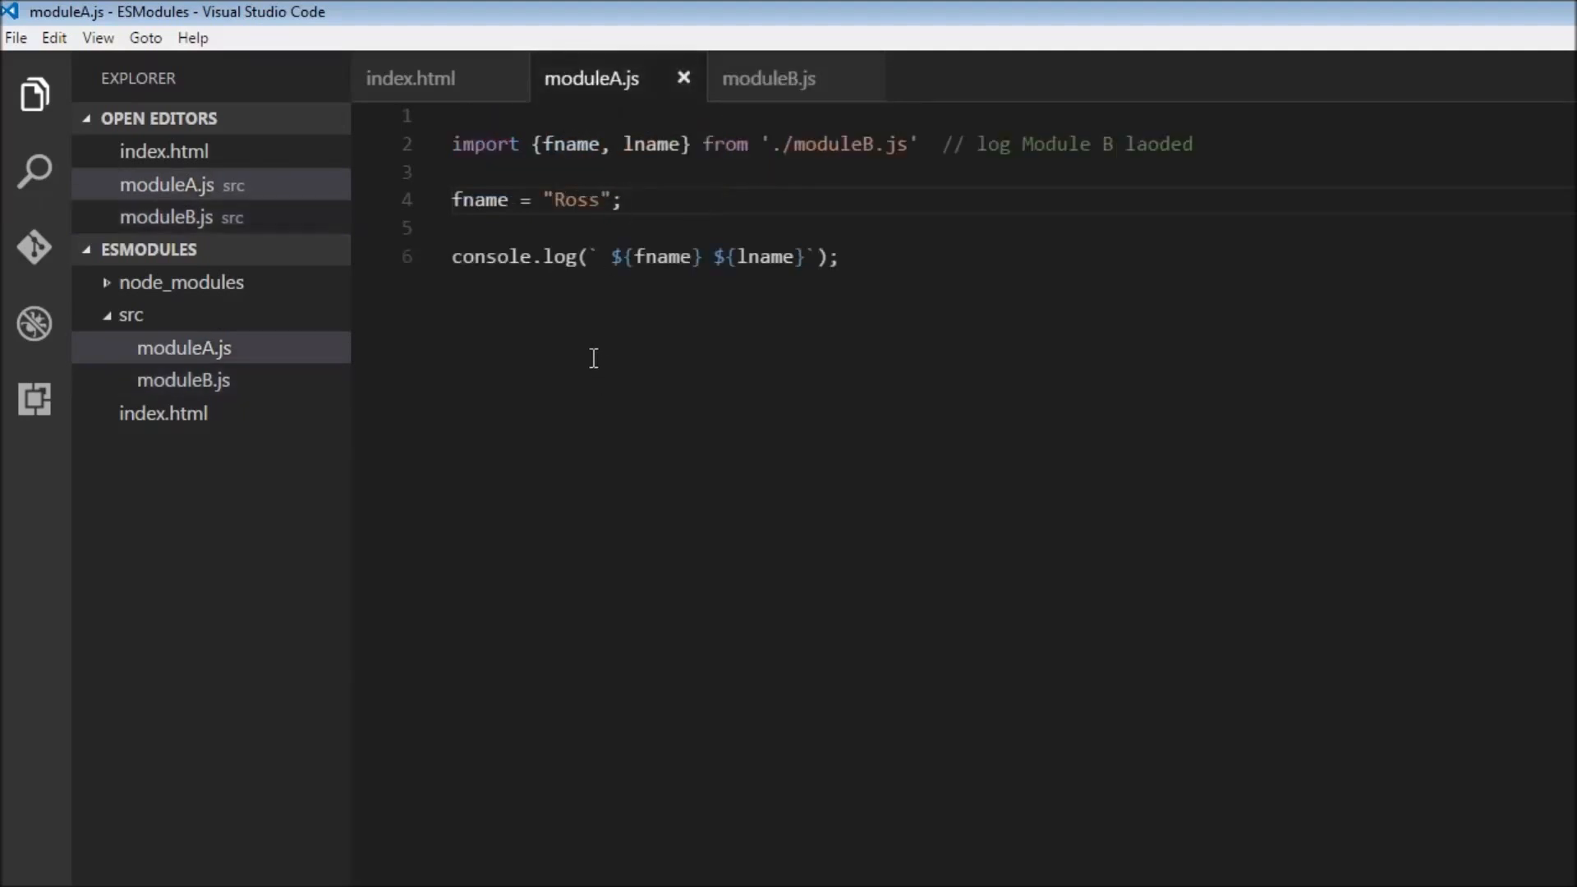
pyautogui.click(769, 79)
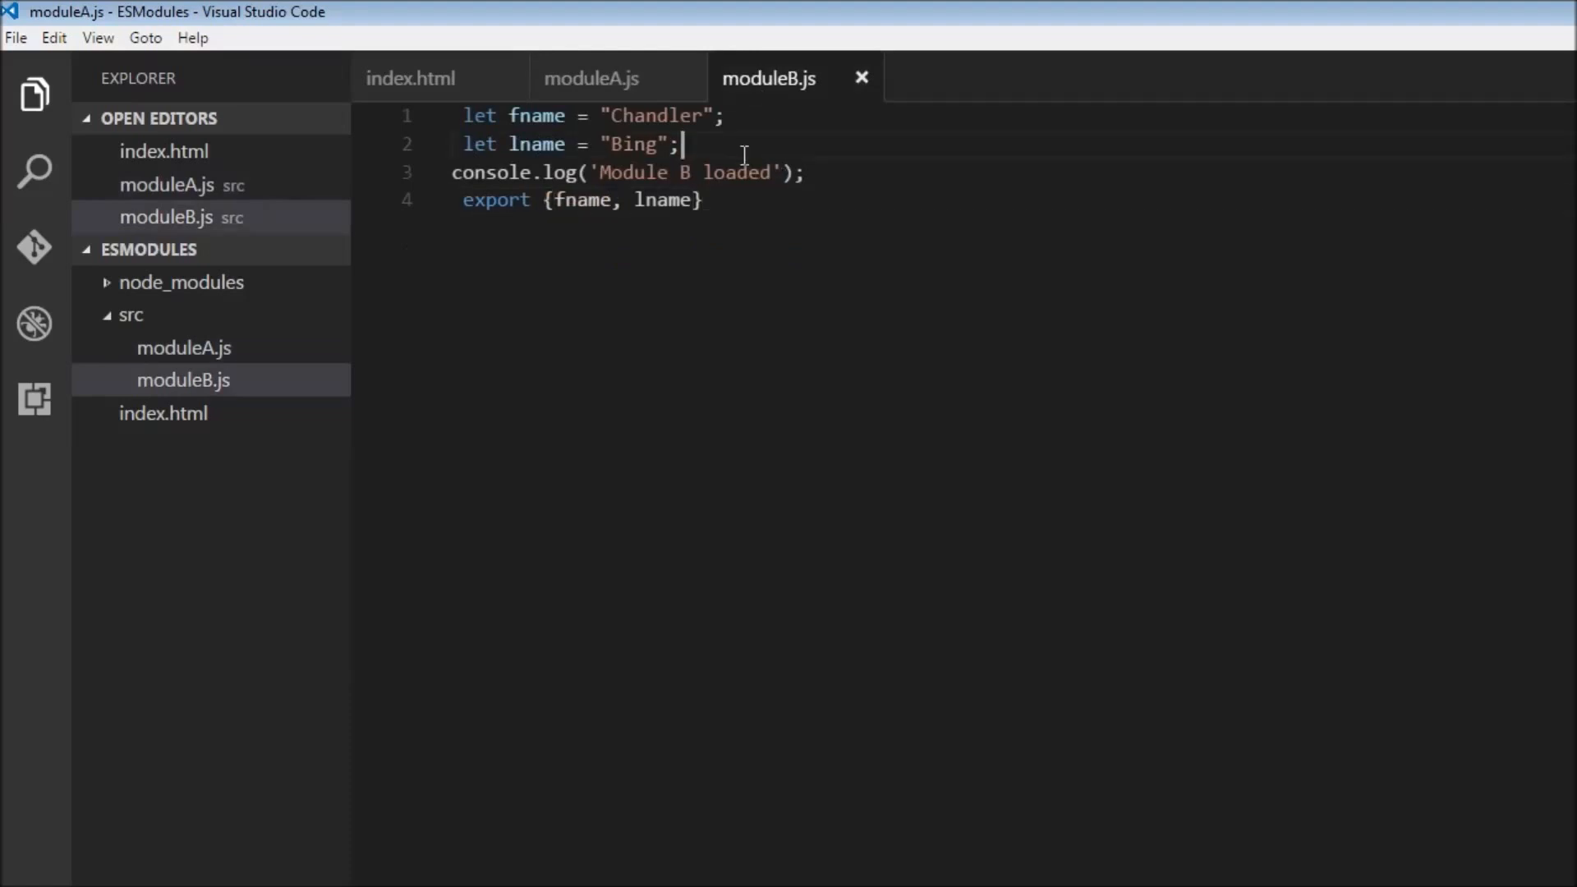
# Declare obj with name "Joey" in moduleB.js, add obj to the exports, and save
pyautogui.write('let')
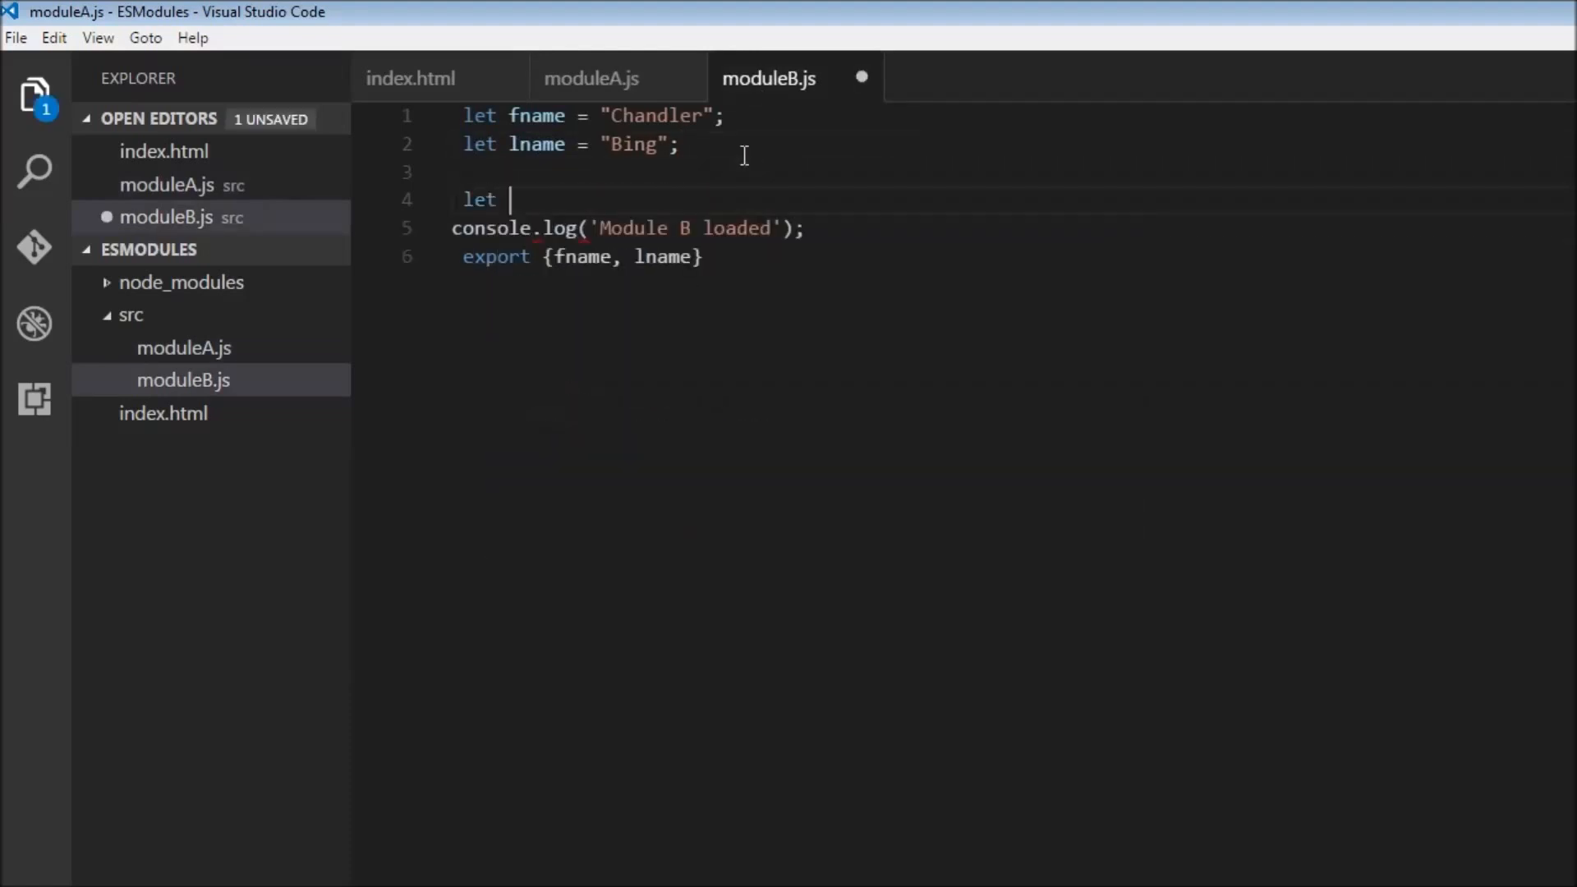
pyautogui.write('obj')
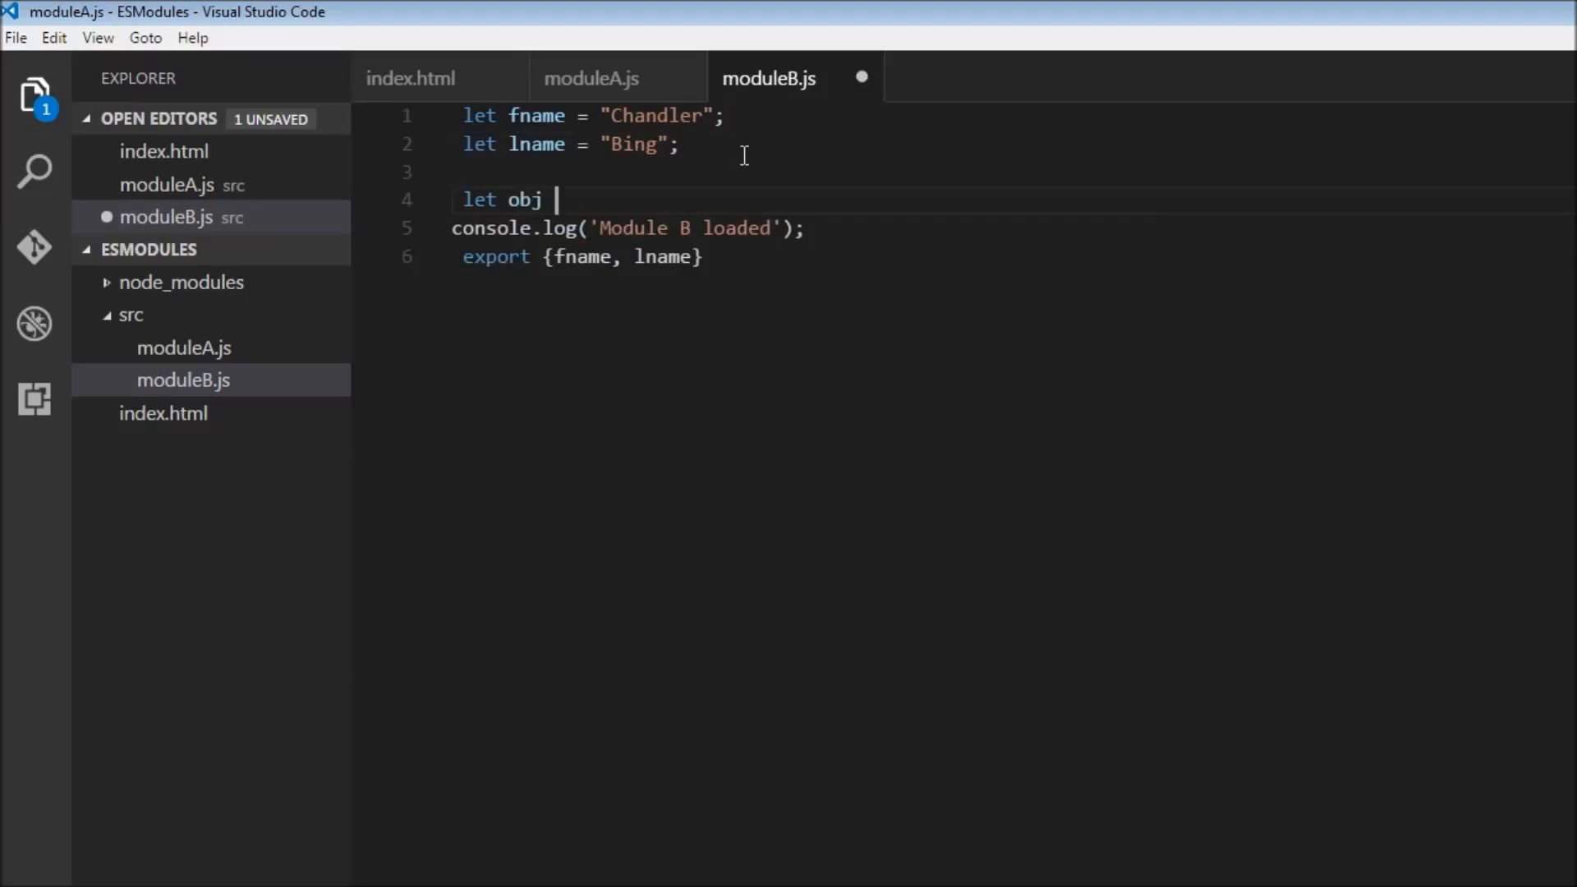
pyautogui.write('= {')
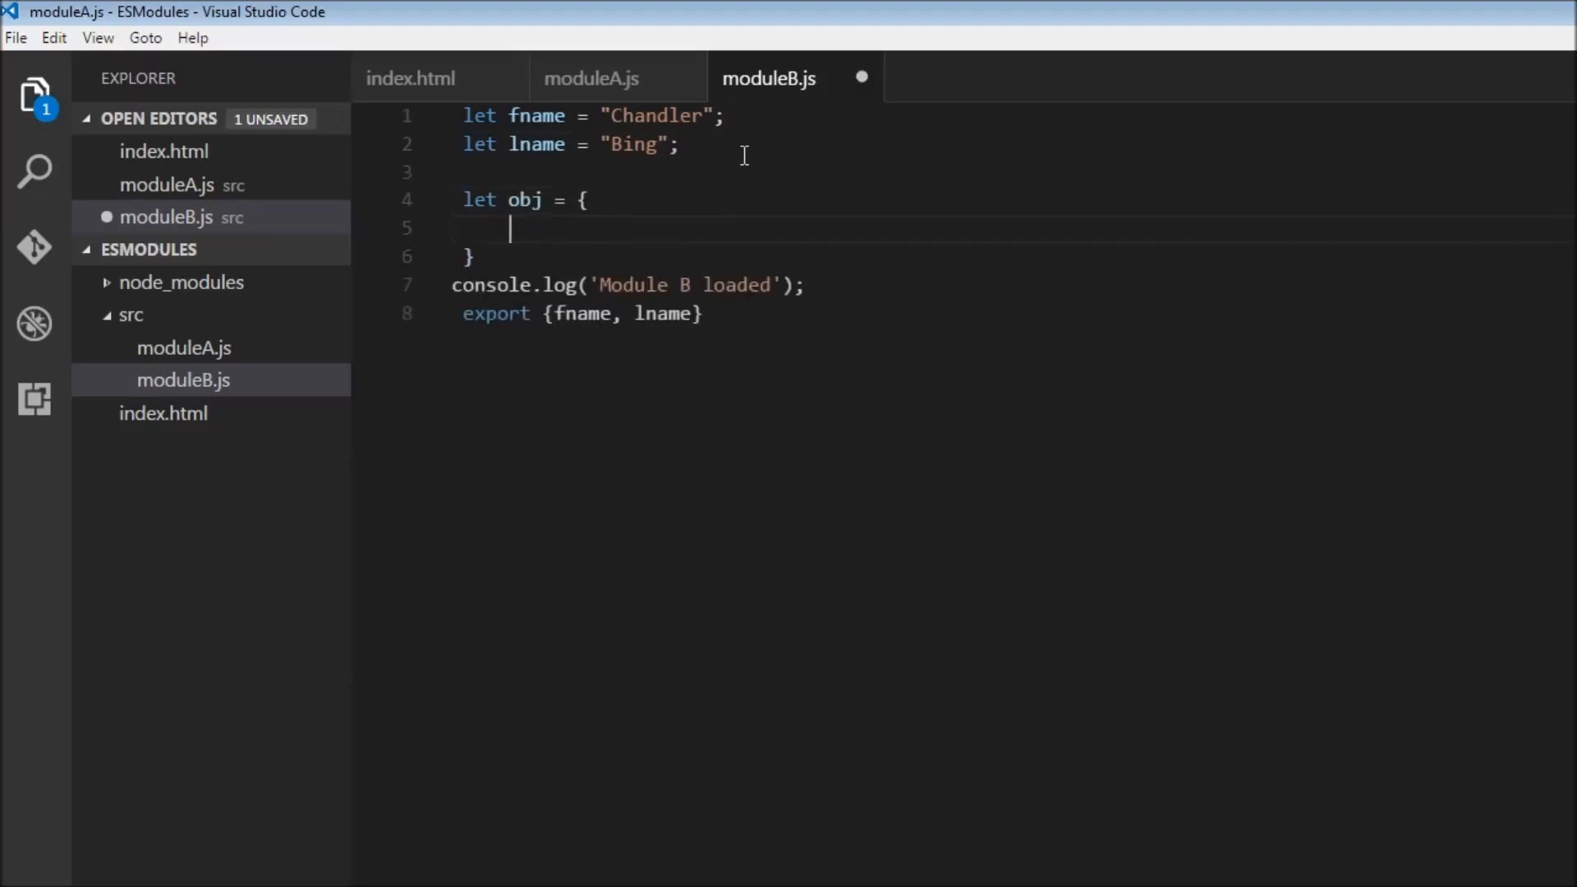
pyautogui.write('name: "')
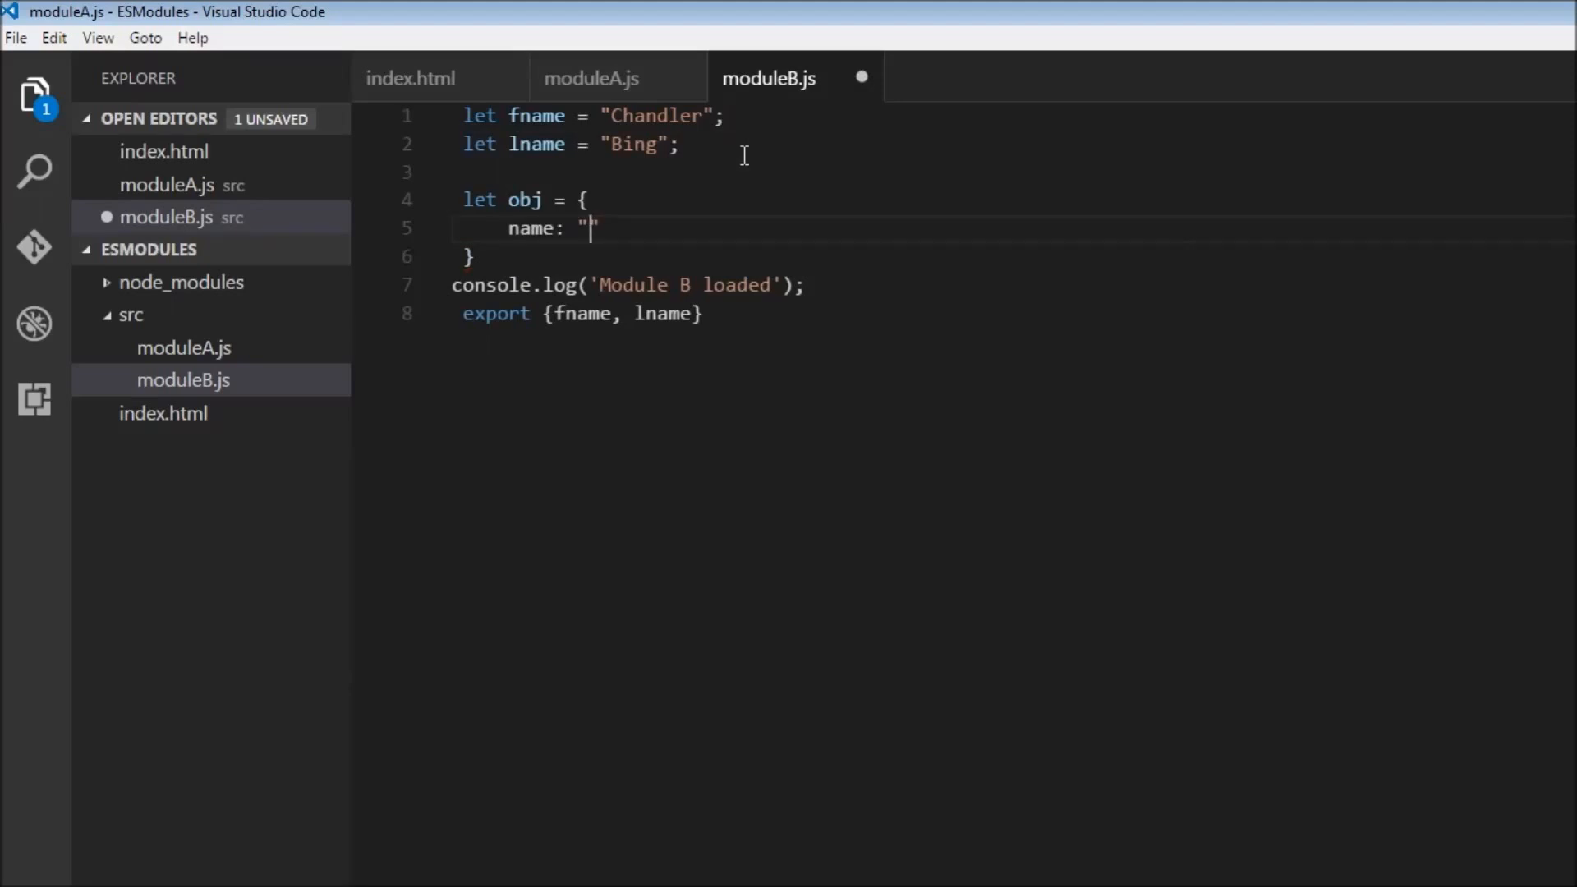
pyautogui.write('Joey')
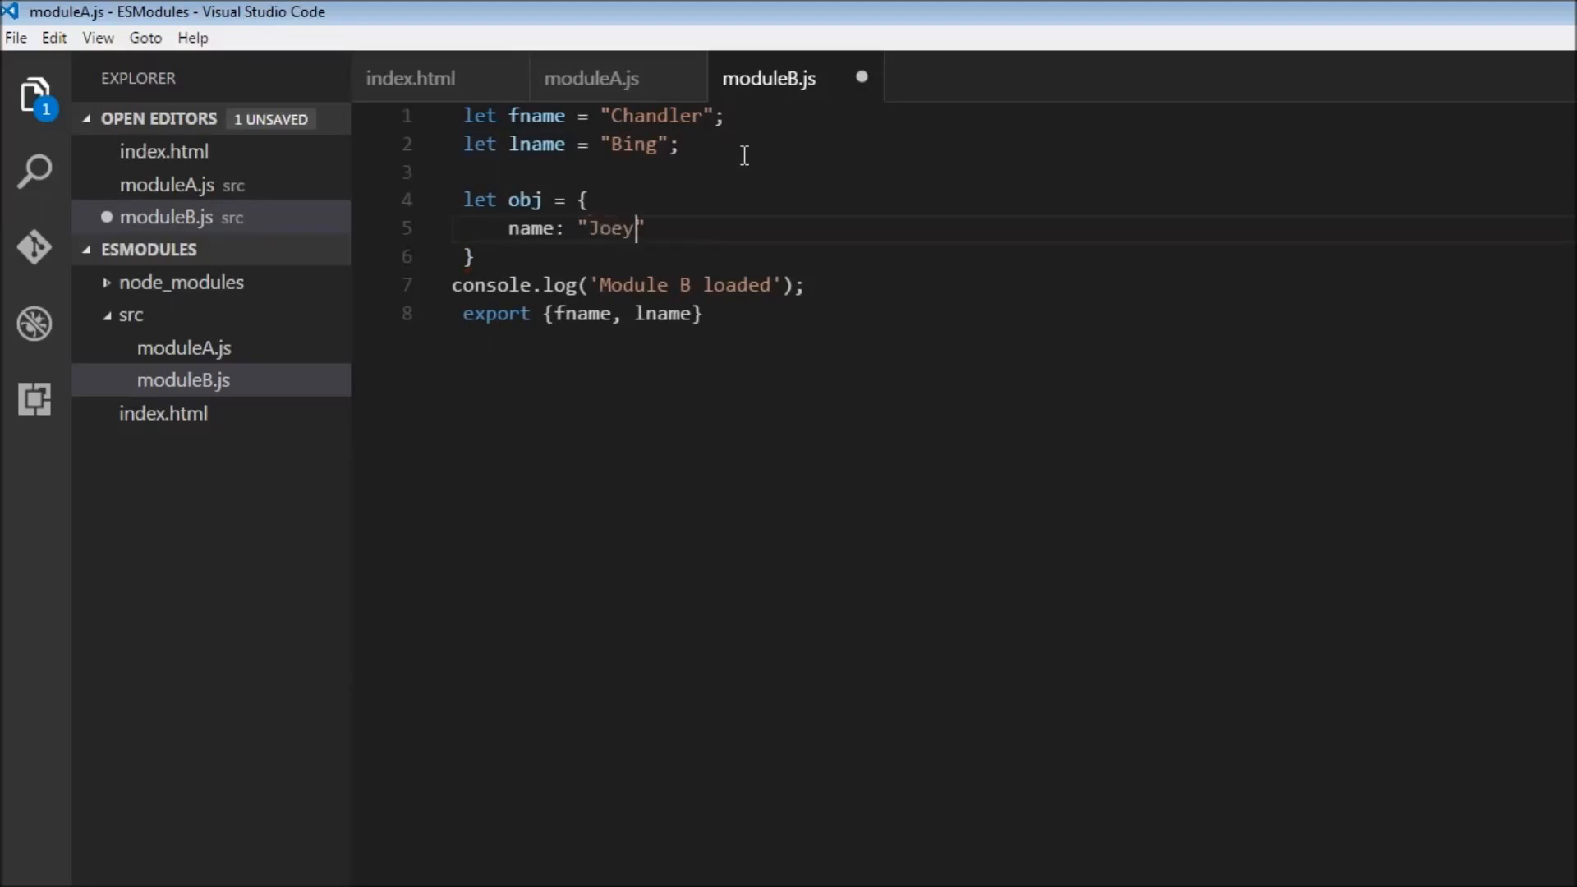
pyautogui.write(';')
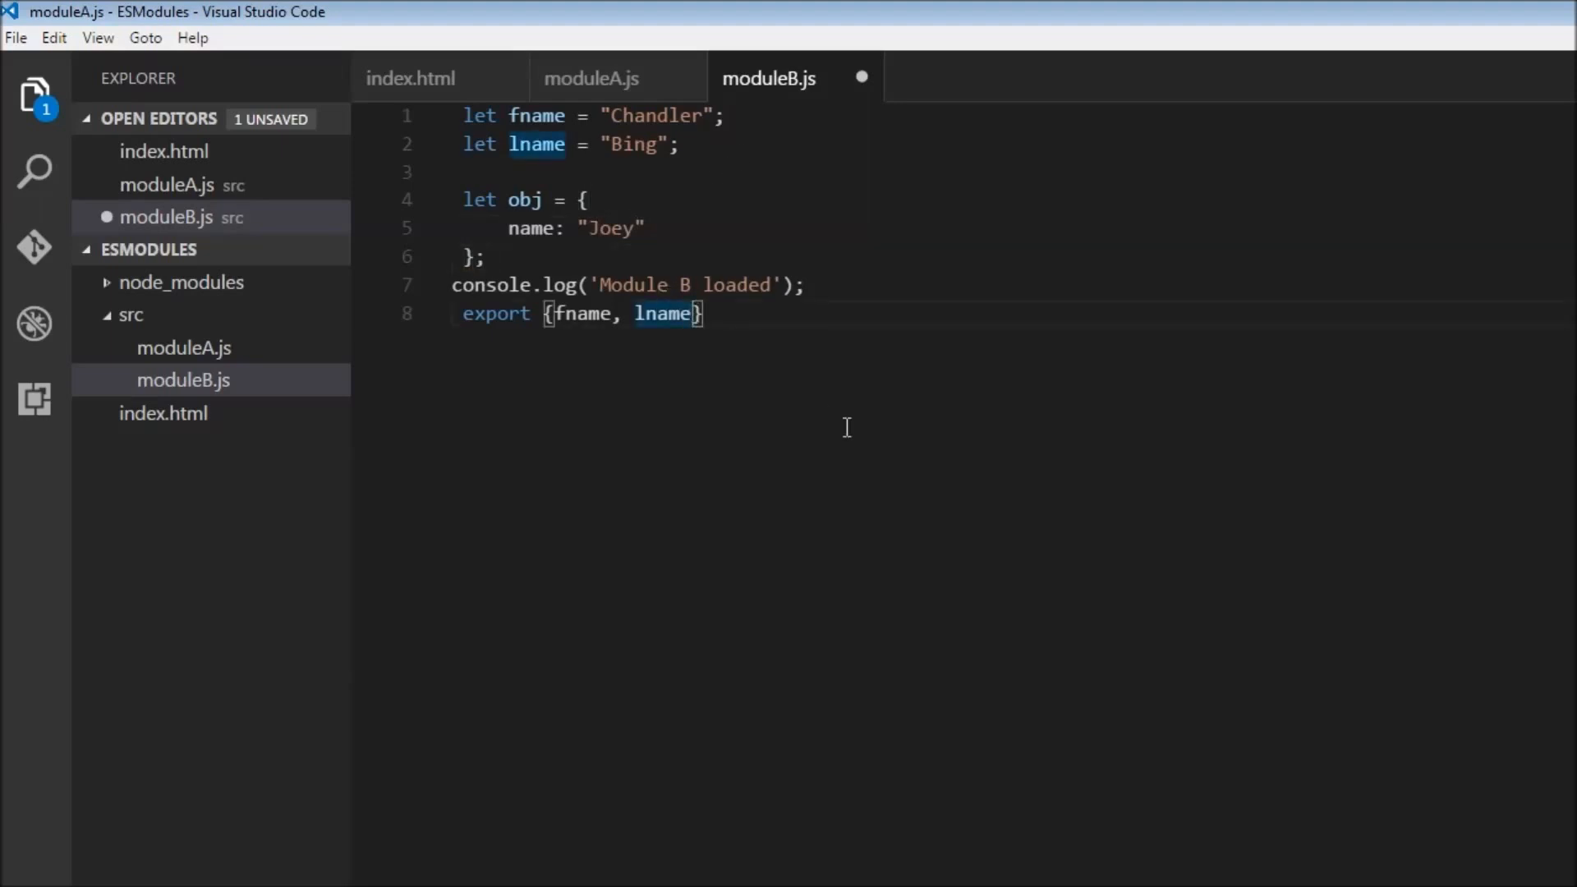
pyautogui.write(', obh')
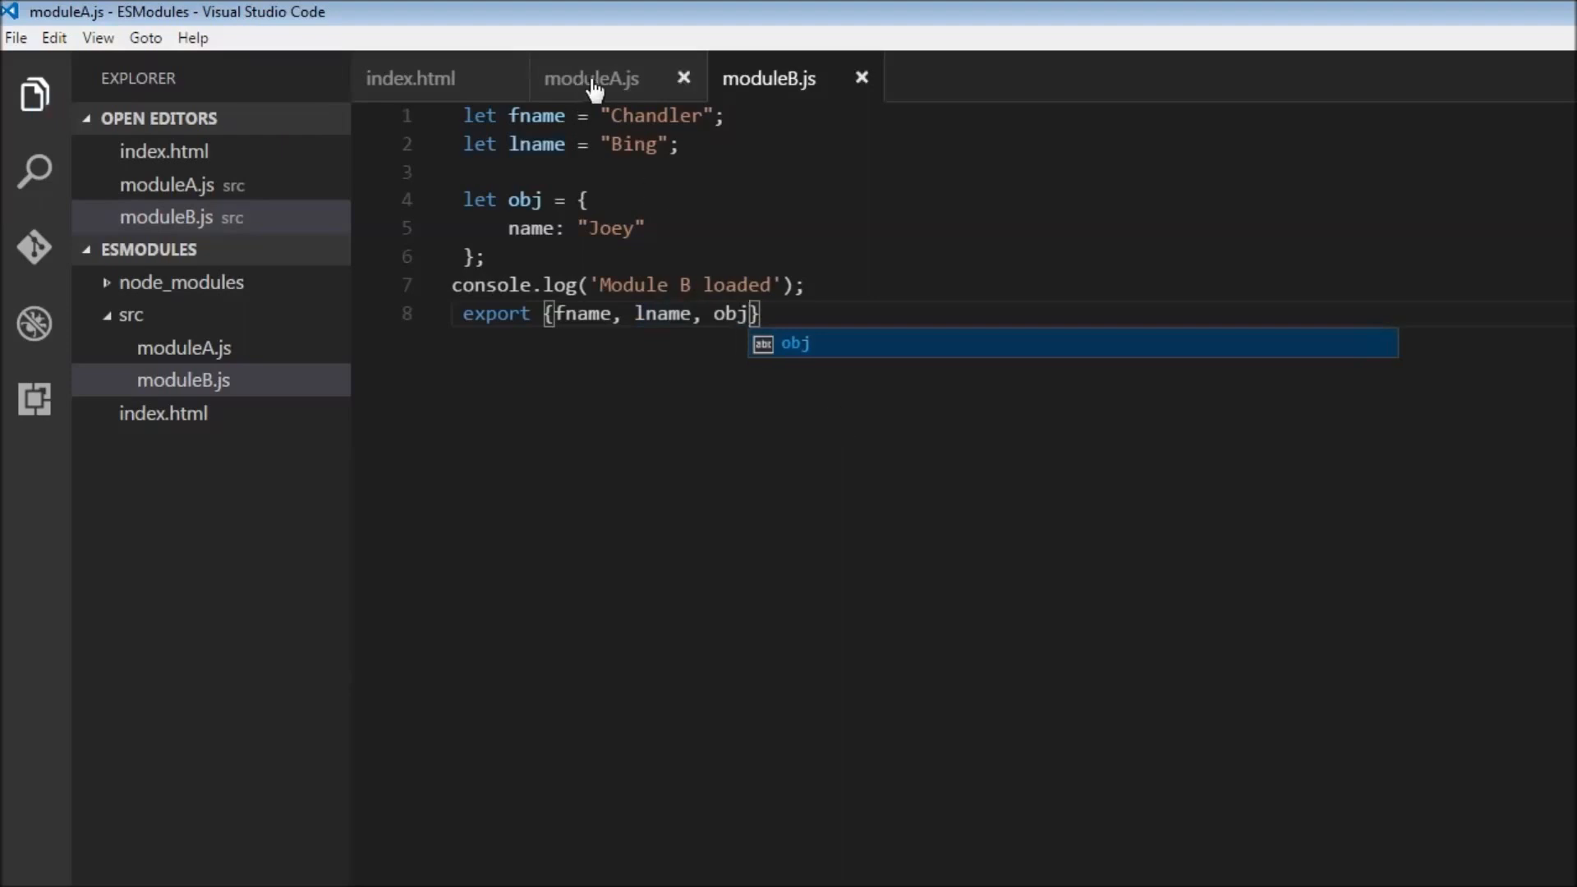
# In moduleA.js import obj, set obj.name to "Ross", log obj.name, and save
pyautogui.click(592, 77)
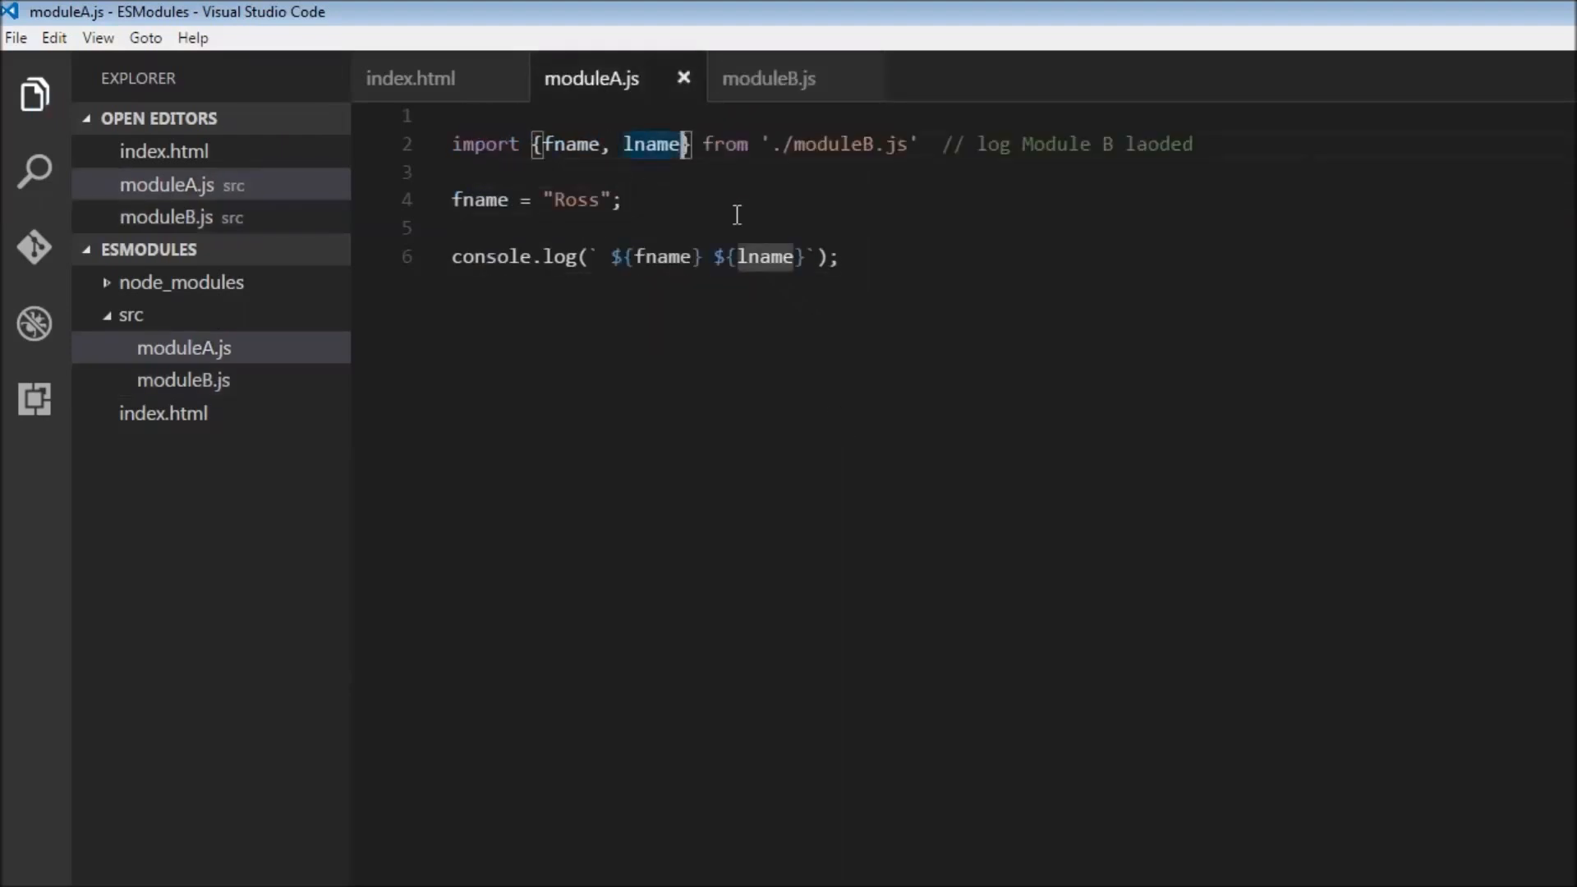
pyautogui.write(', obj')
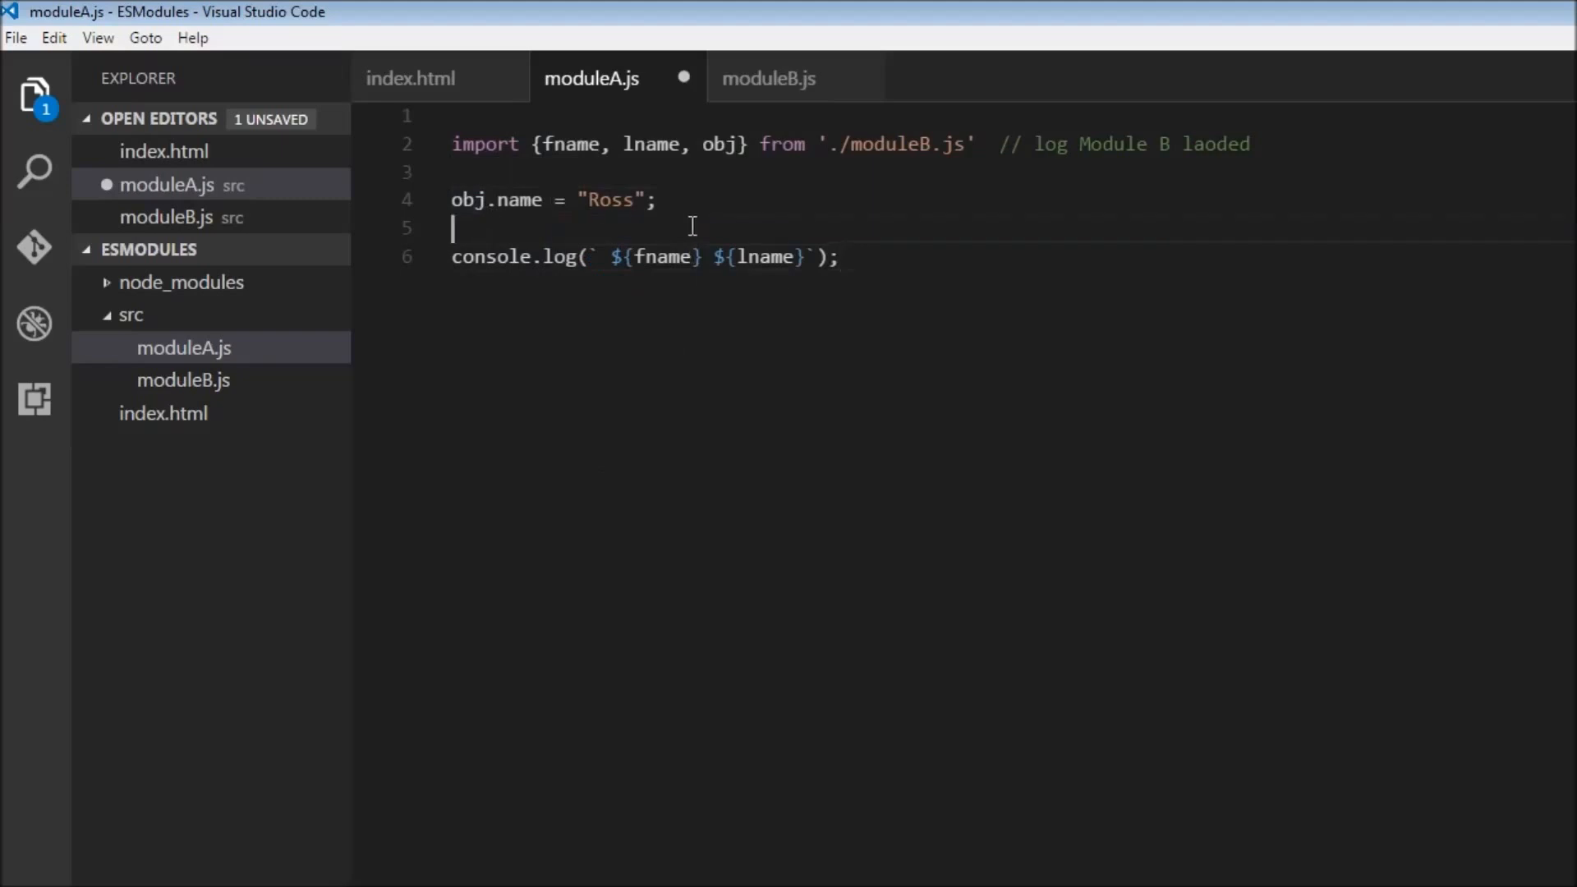
pyautogui.write('console.log(object);')
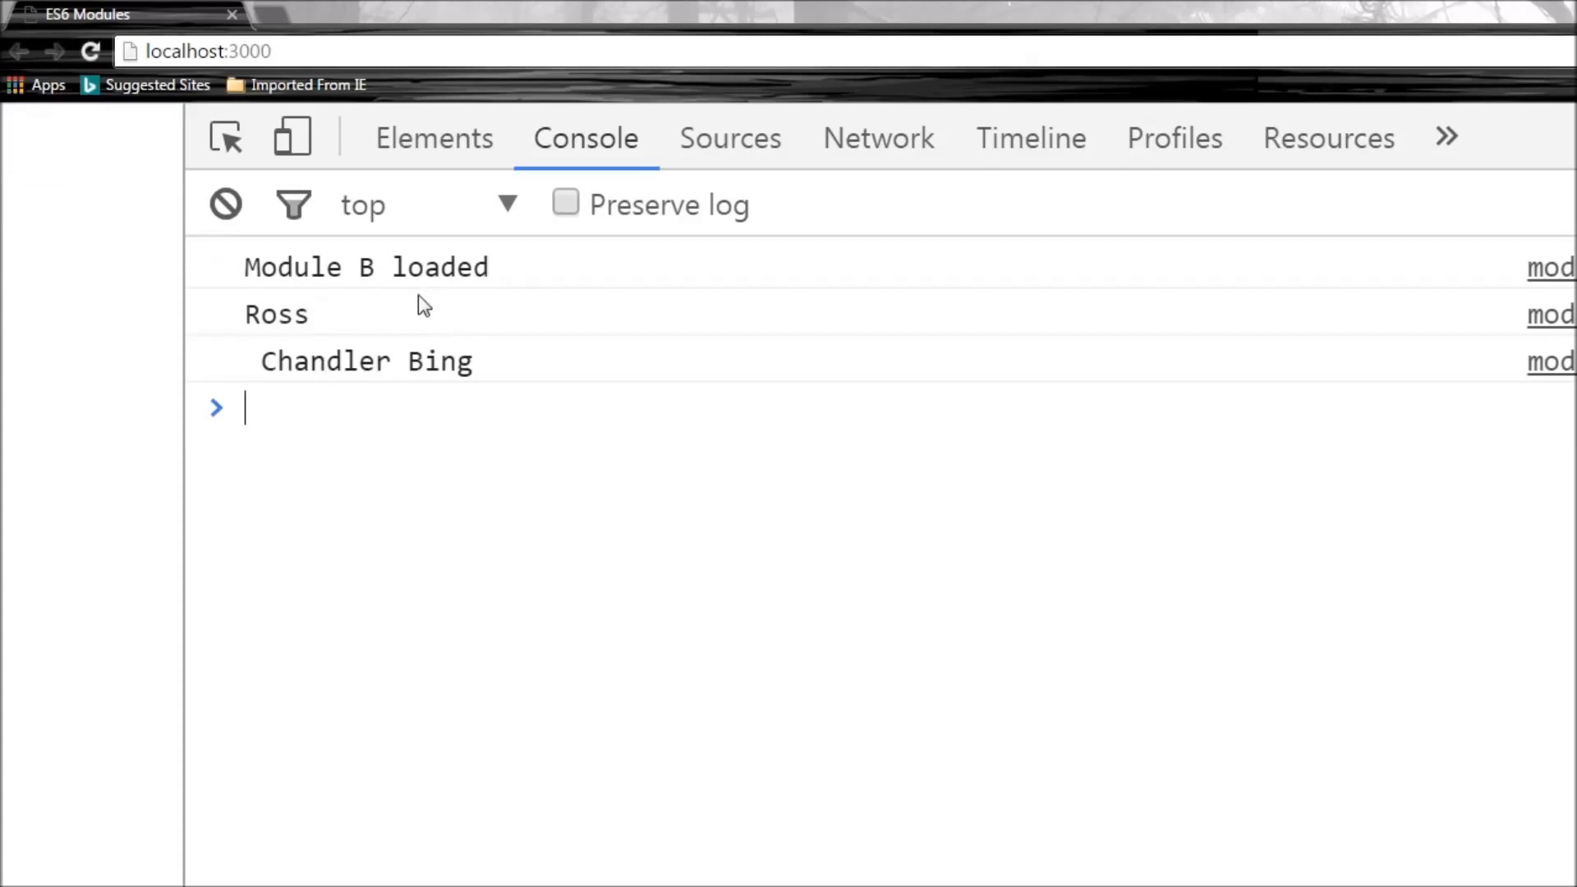
pyautogui.moveTo(295, 327)
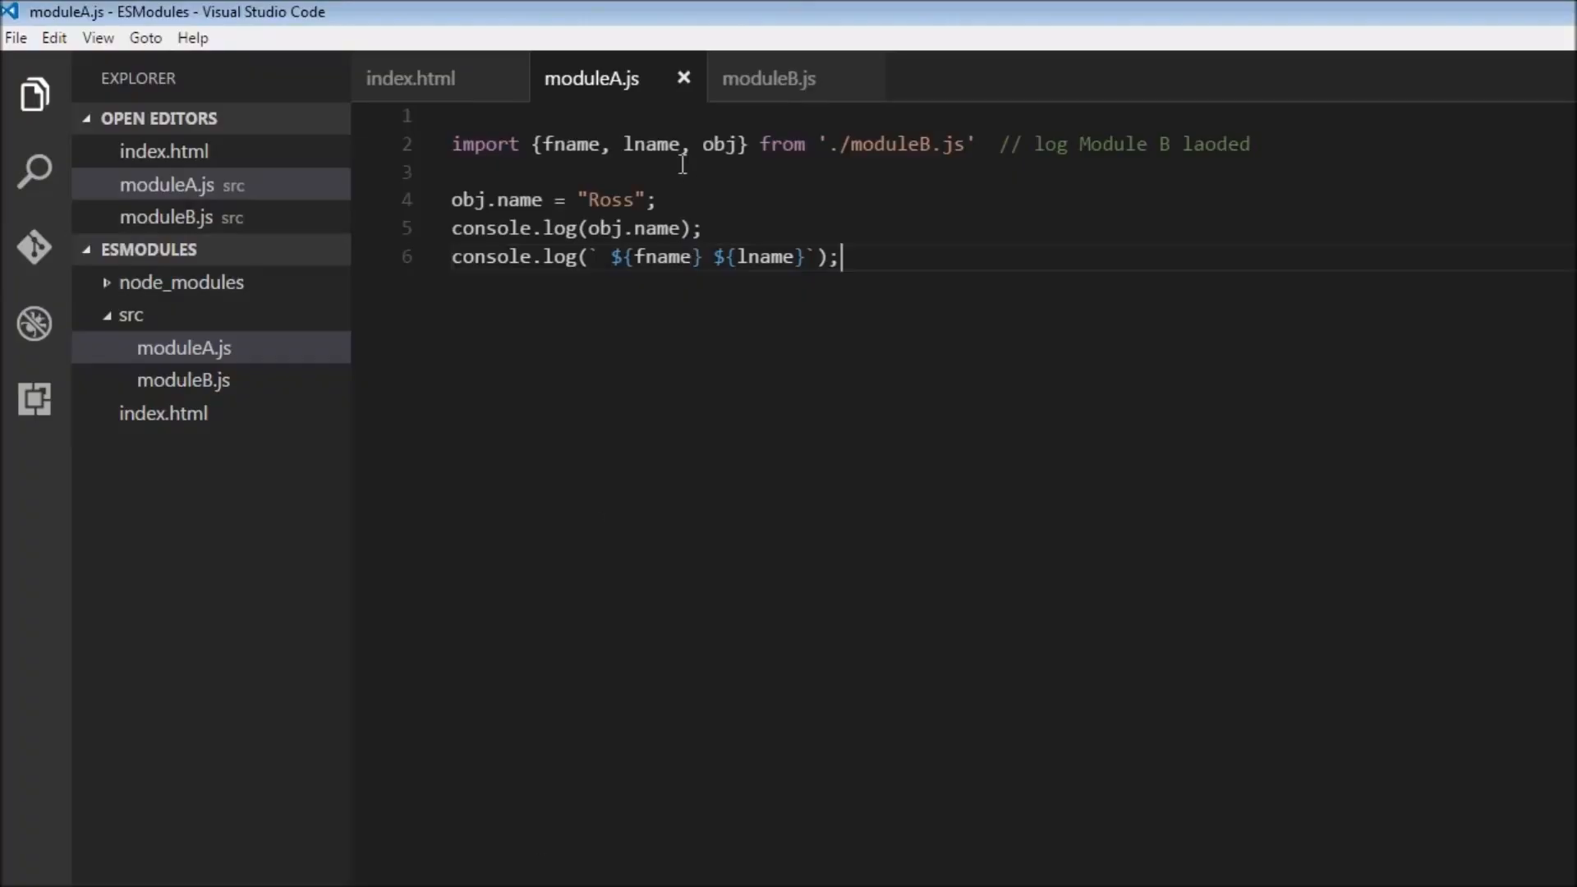
pyautogui.click(770, 79)
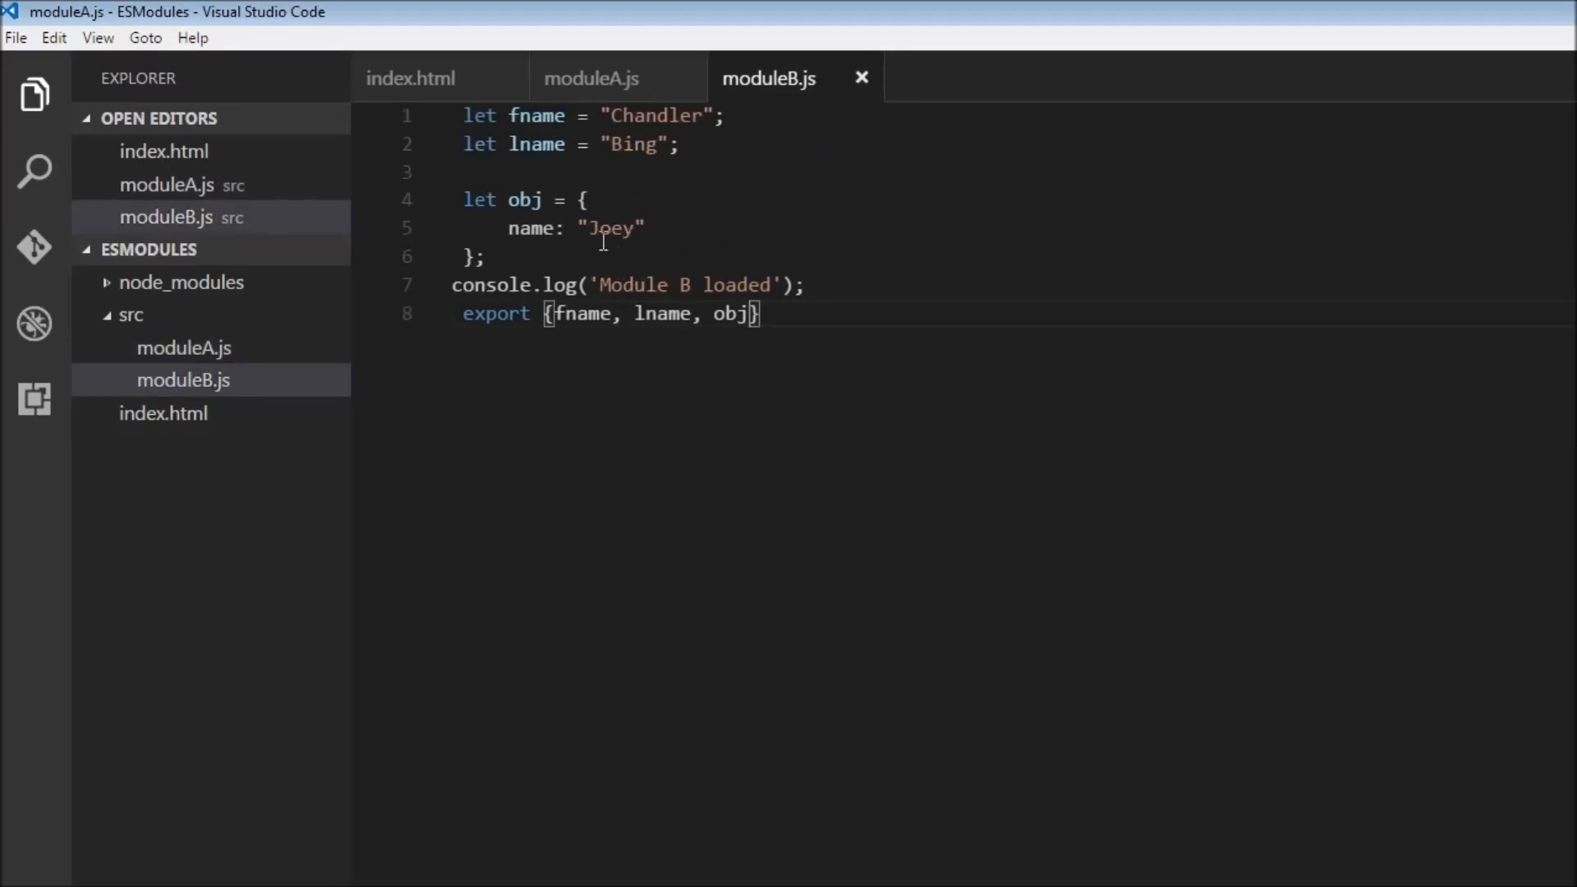
pyautogui.click(591, 79)
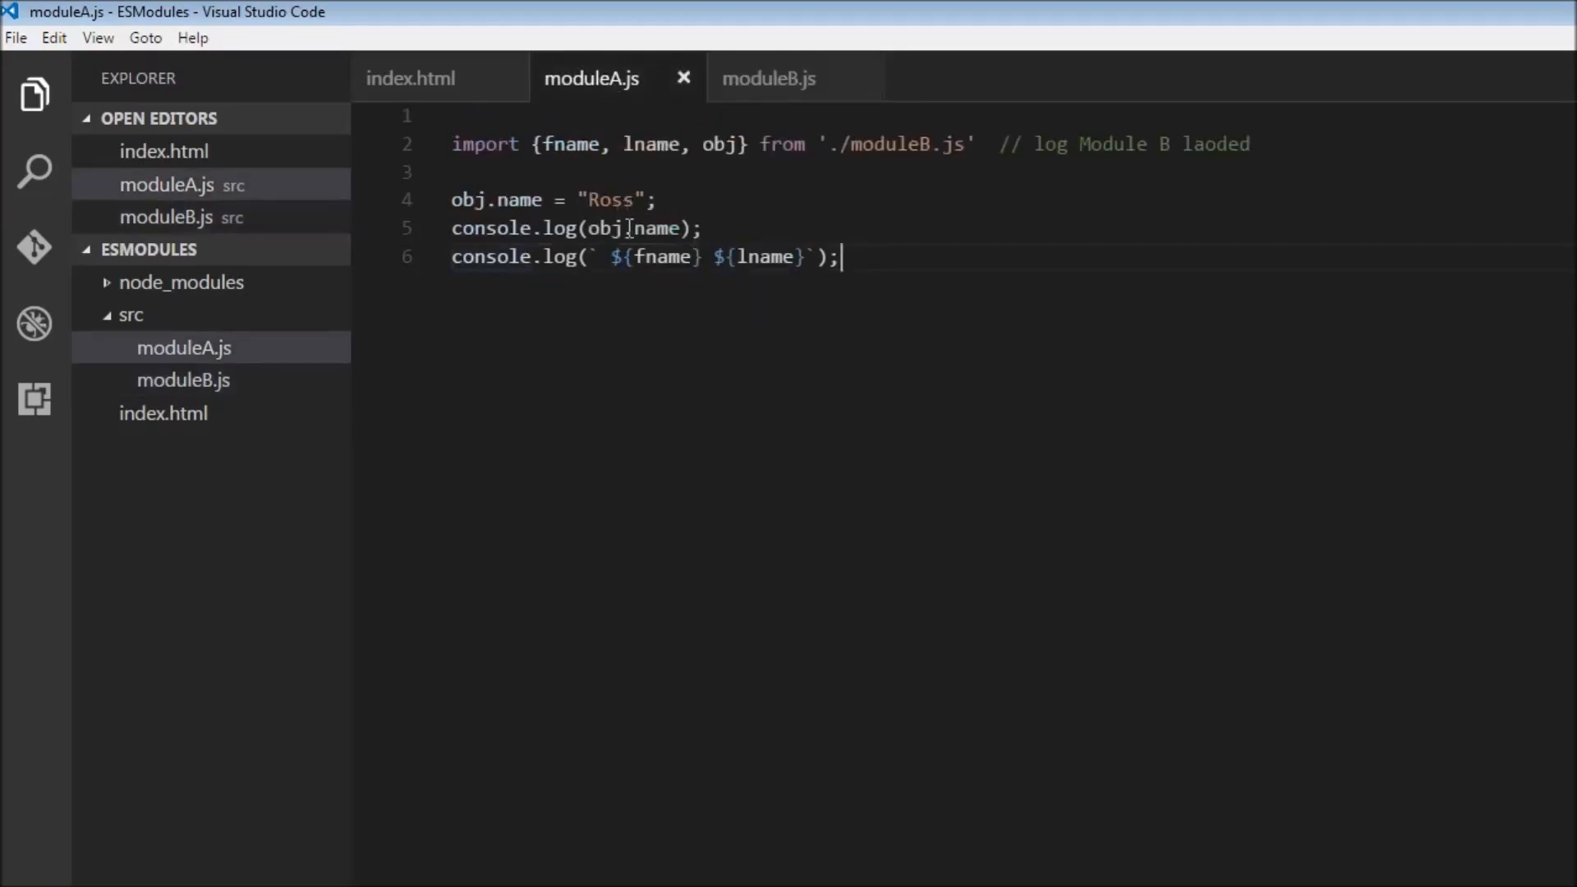